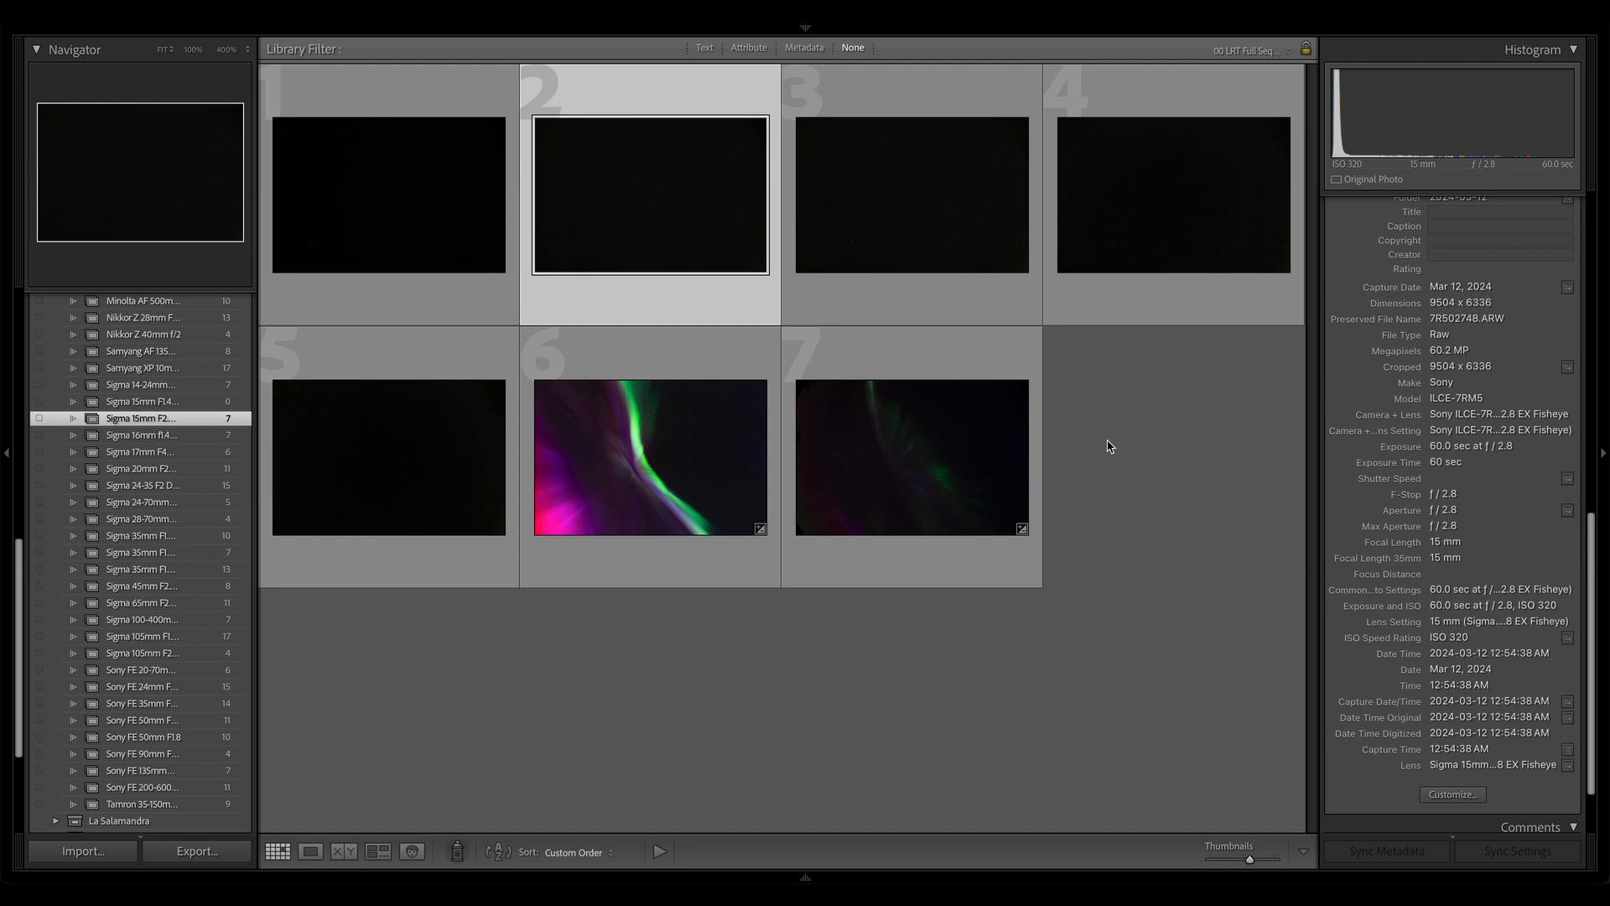
pyautogui.moveTo(1095, 455)
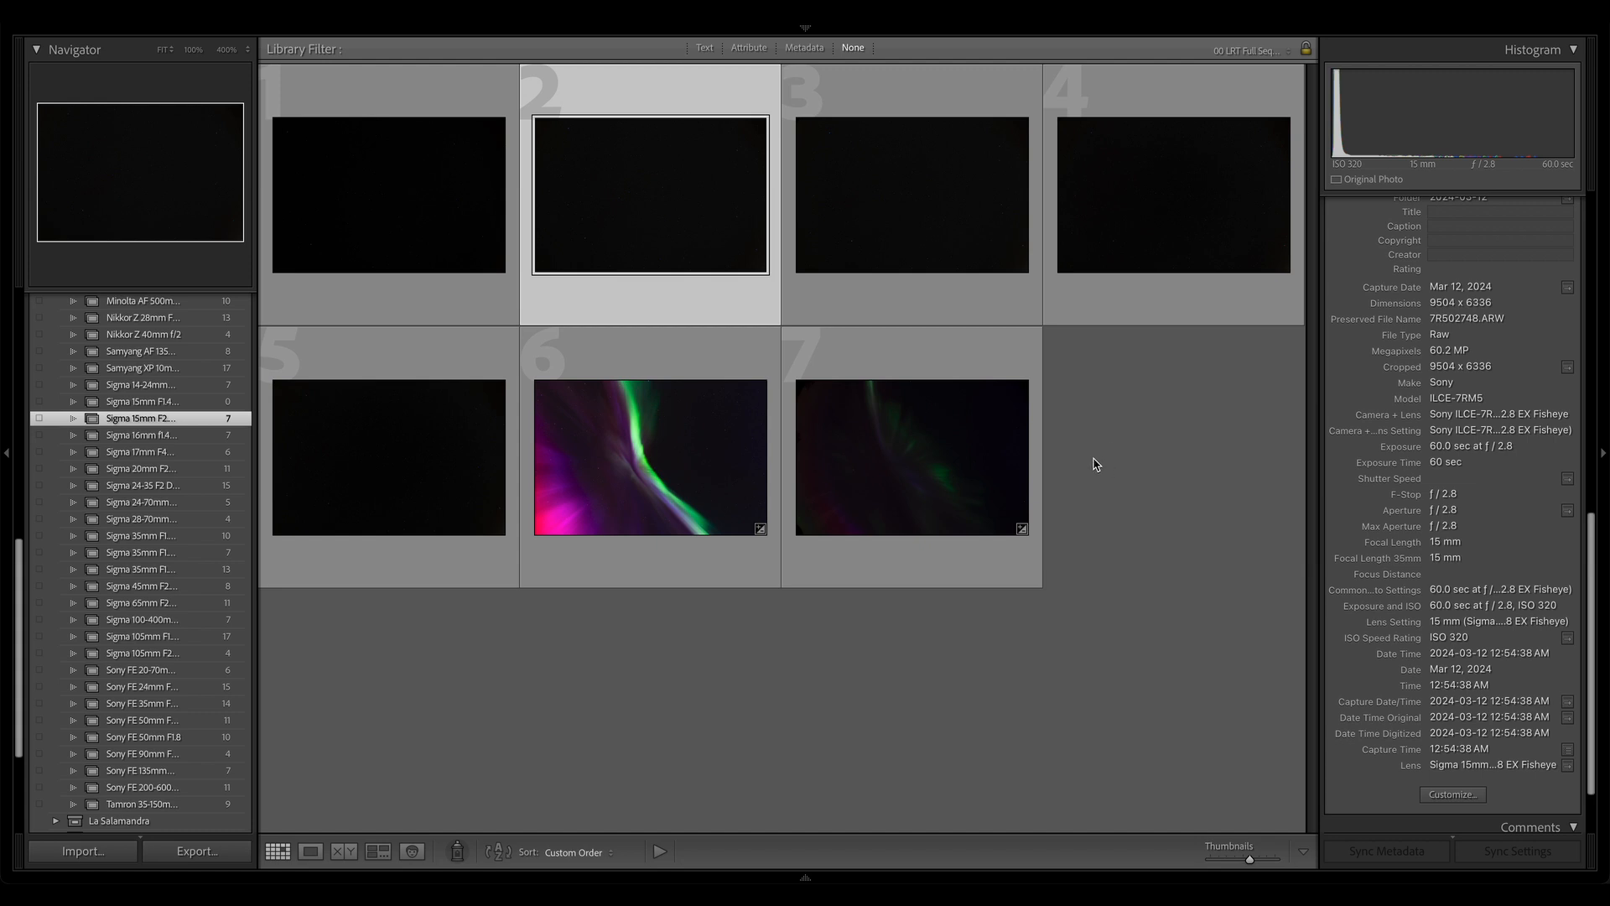
pyautogui.moveTo(1097, 473)
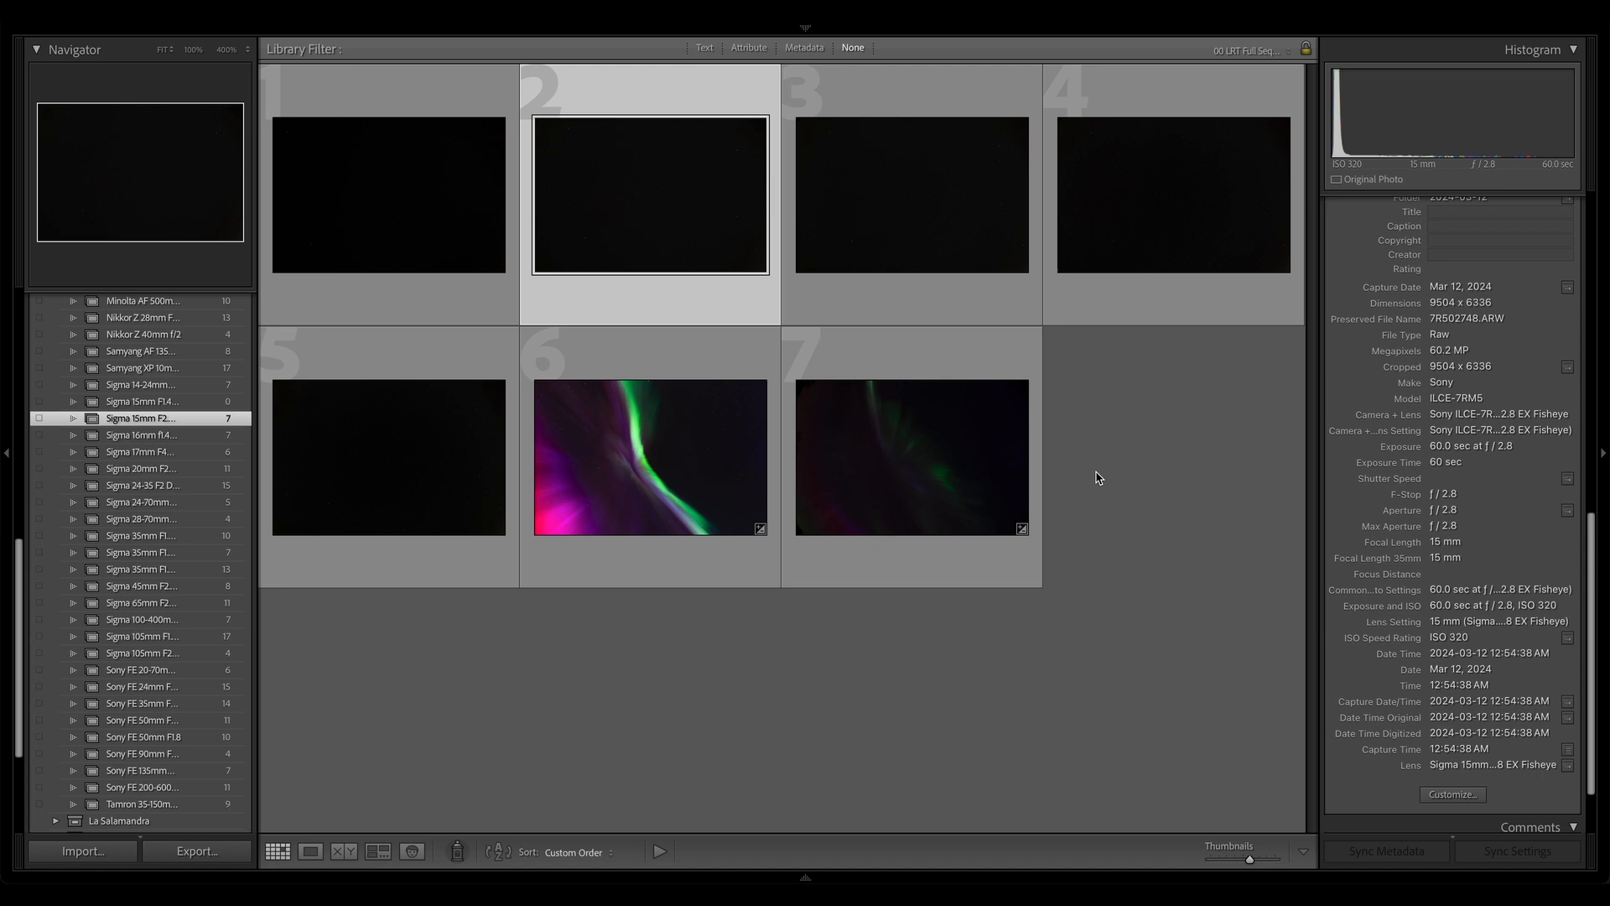
pyautogui.moveTo(1058, 300)
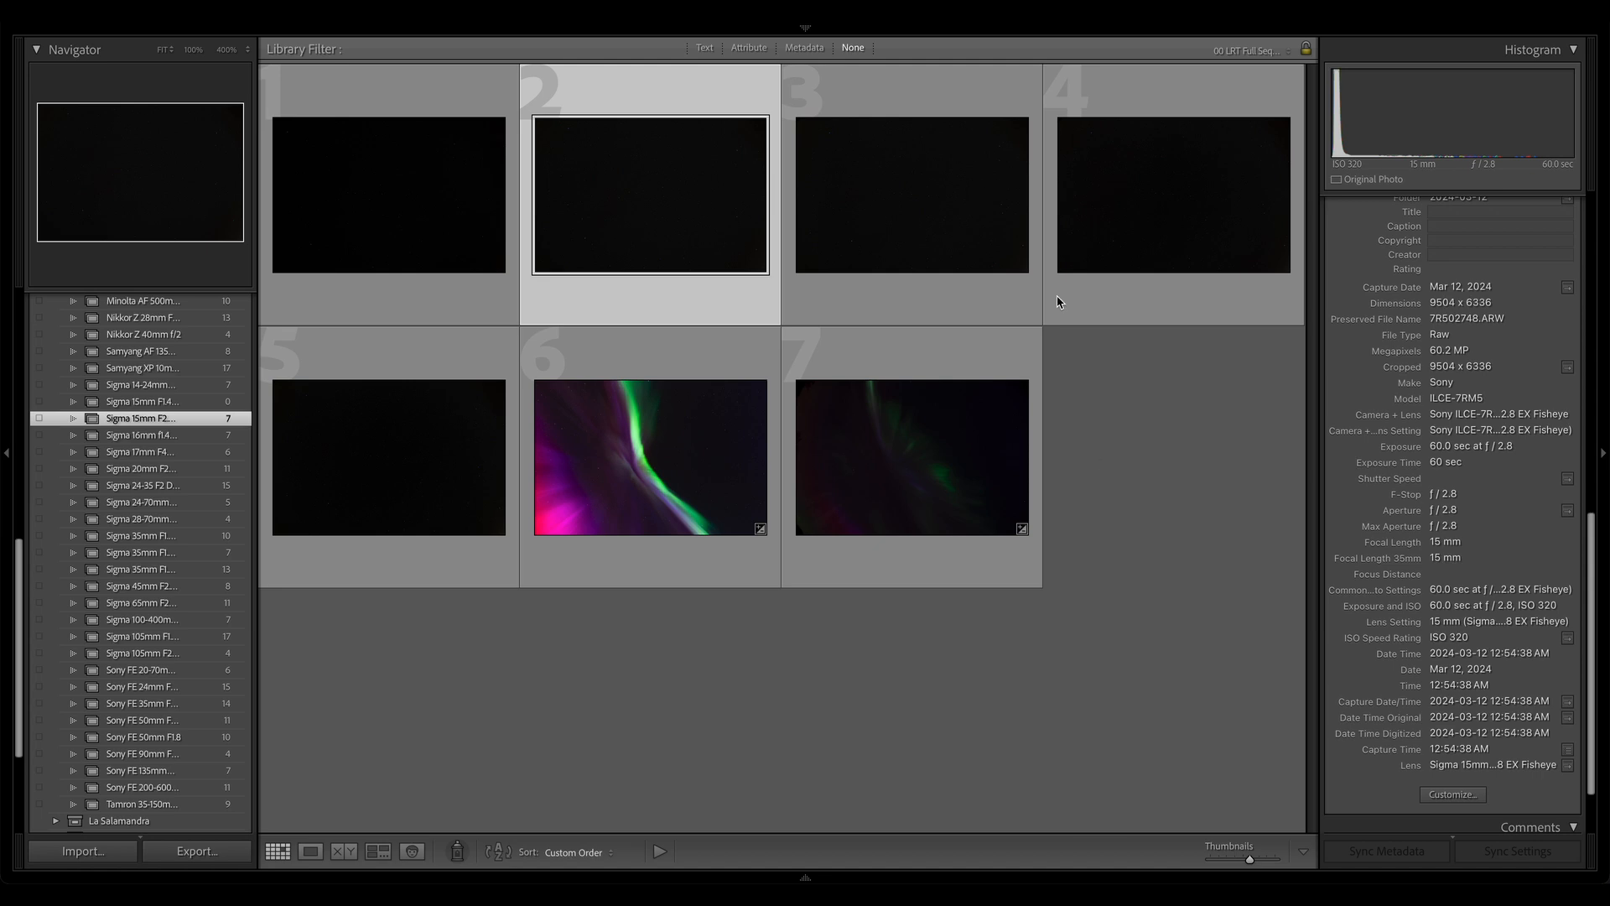
pyautogui.moveTo(994, 223)
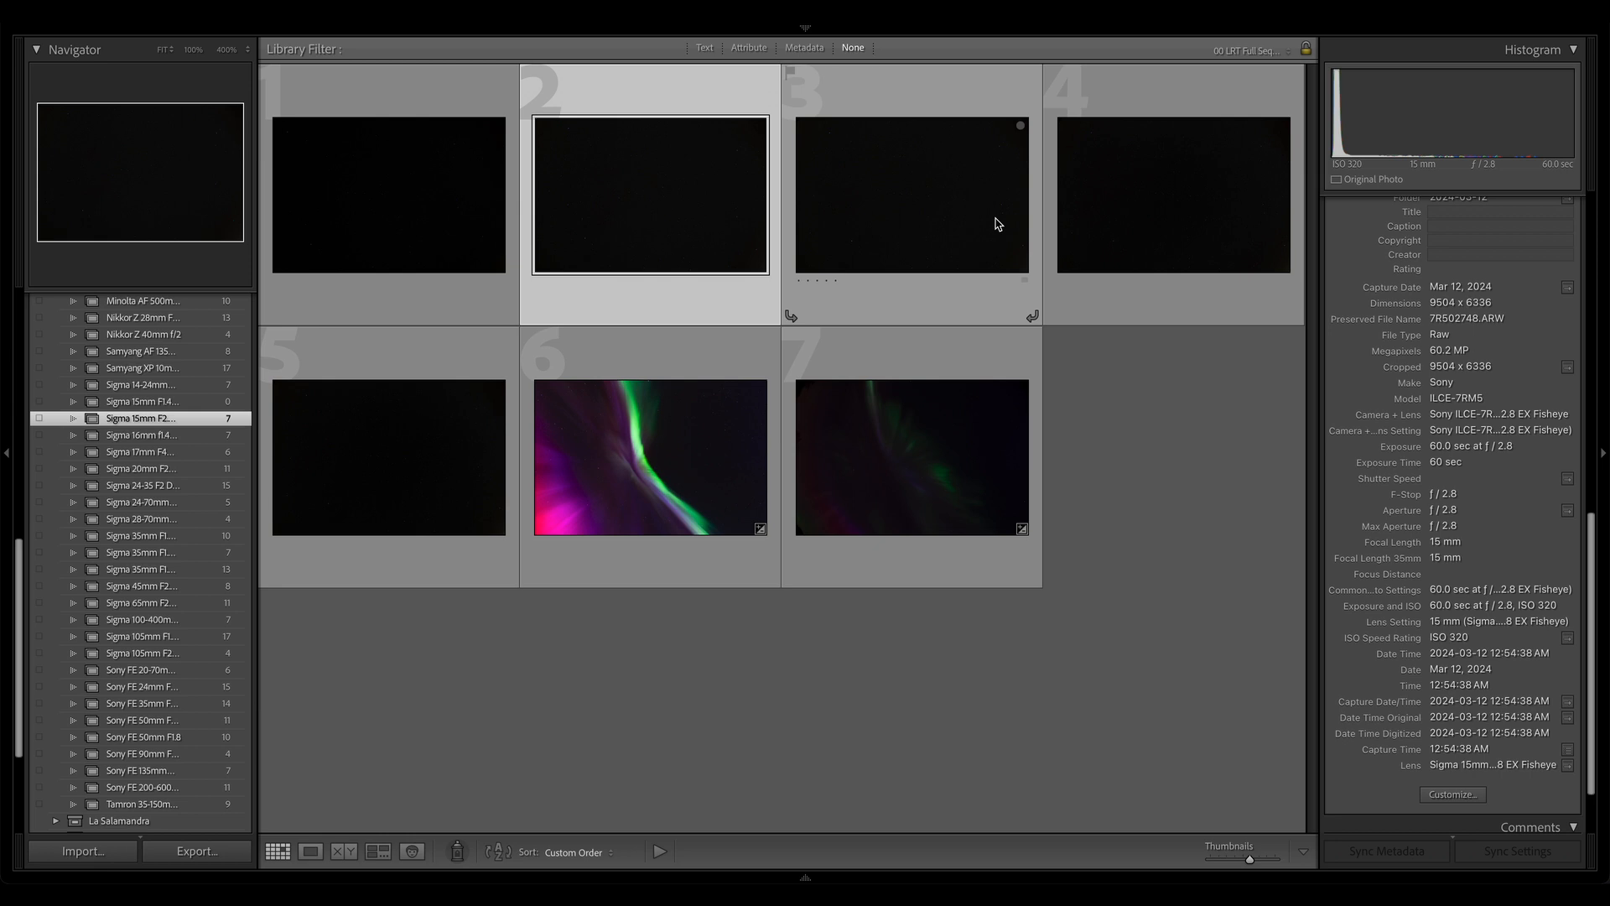
pyautogui.moveTo(1079, 378)
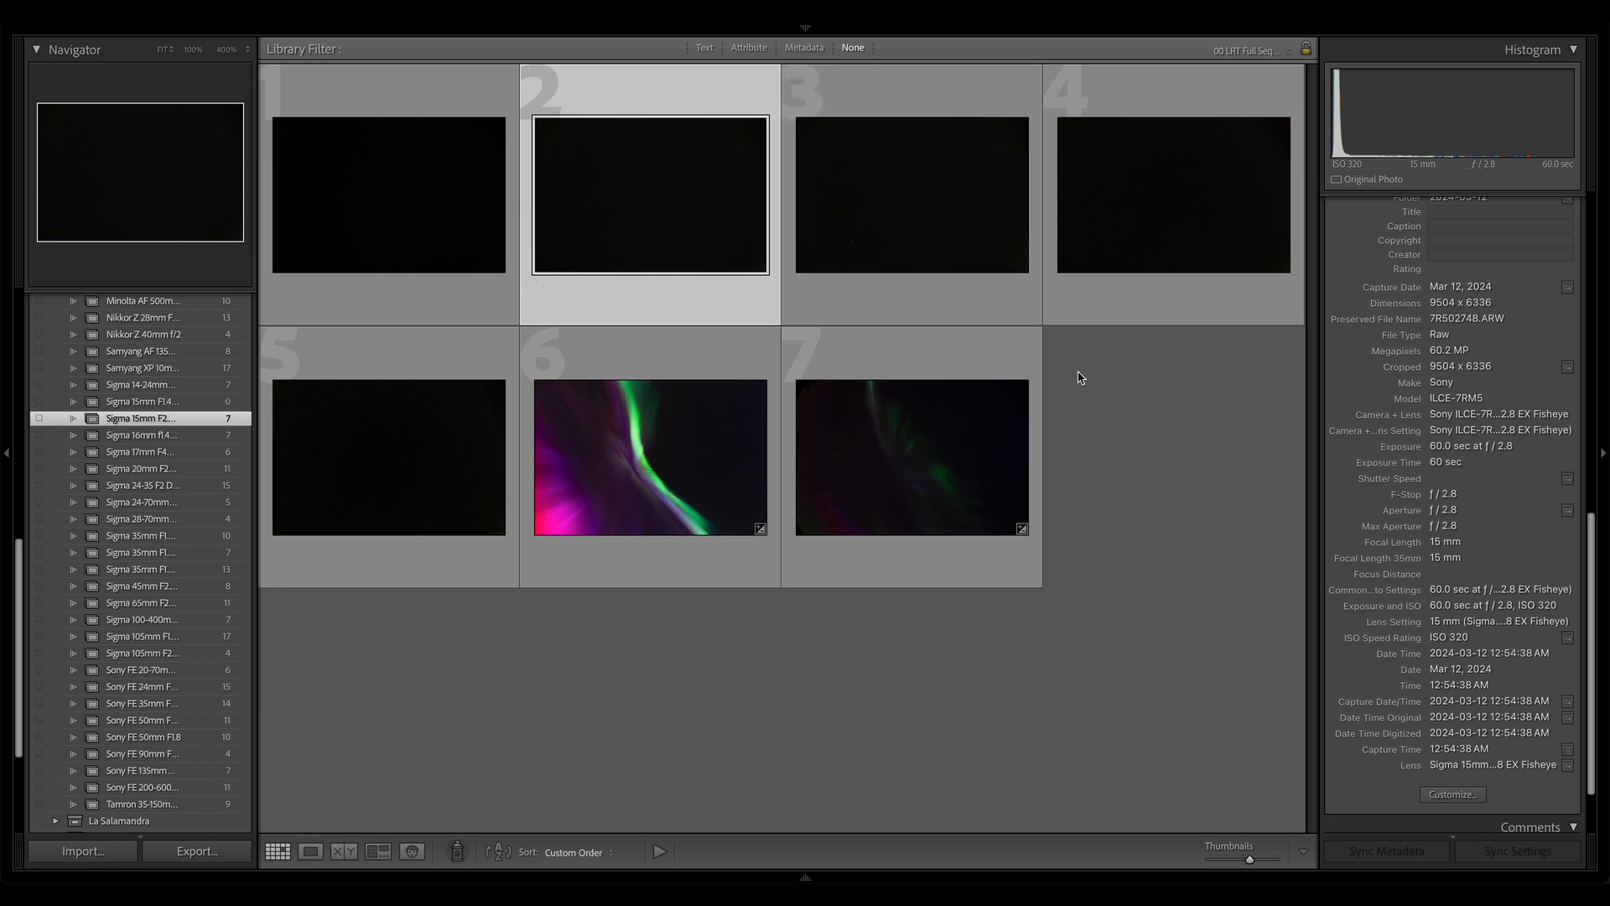
pyautogui.moveTo(1199, 404)
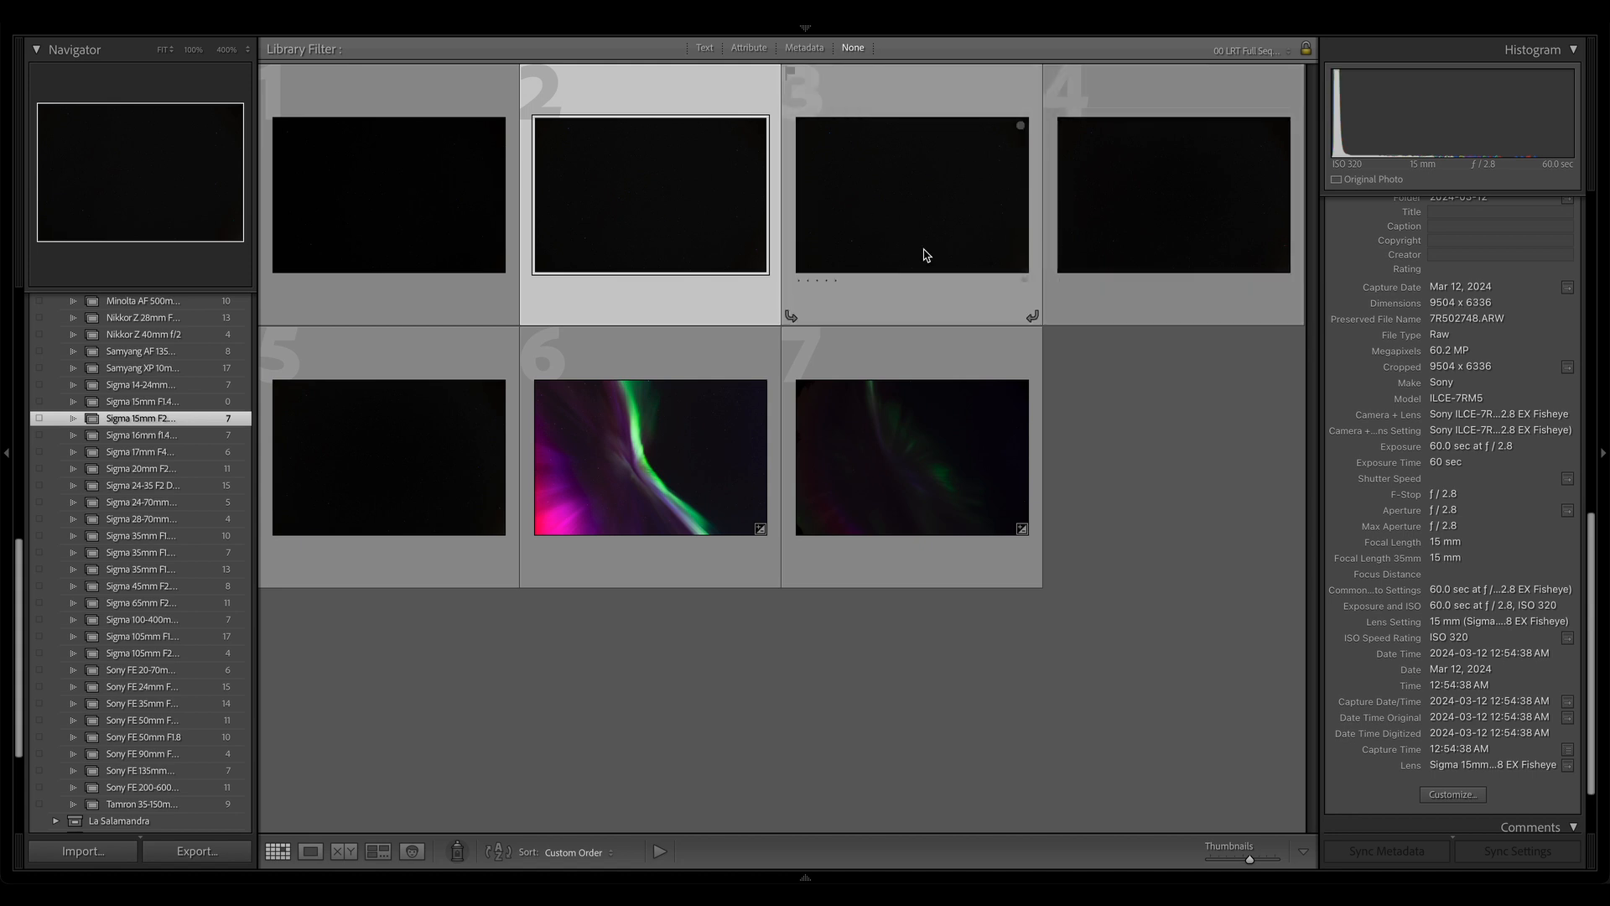
pyautogui.moveTo(1150, 227)
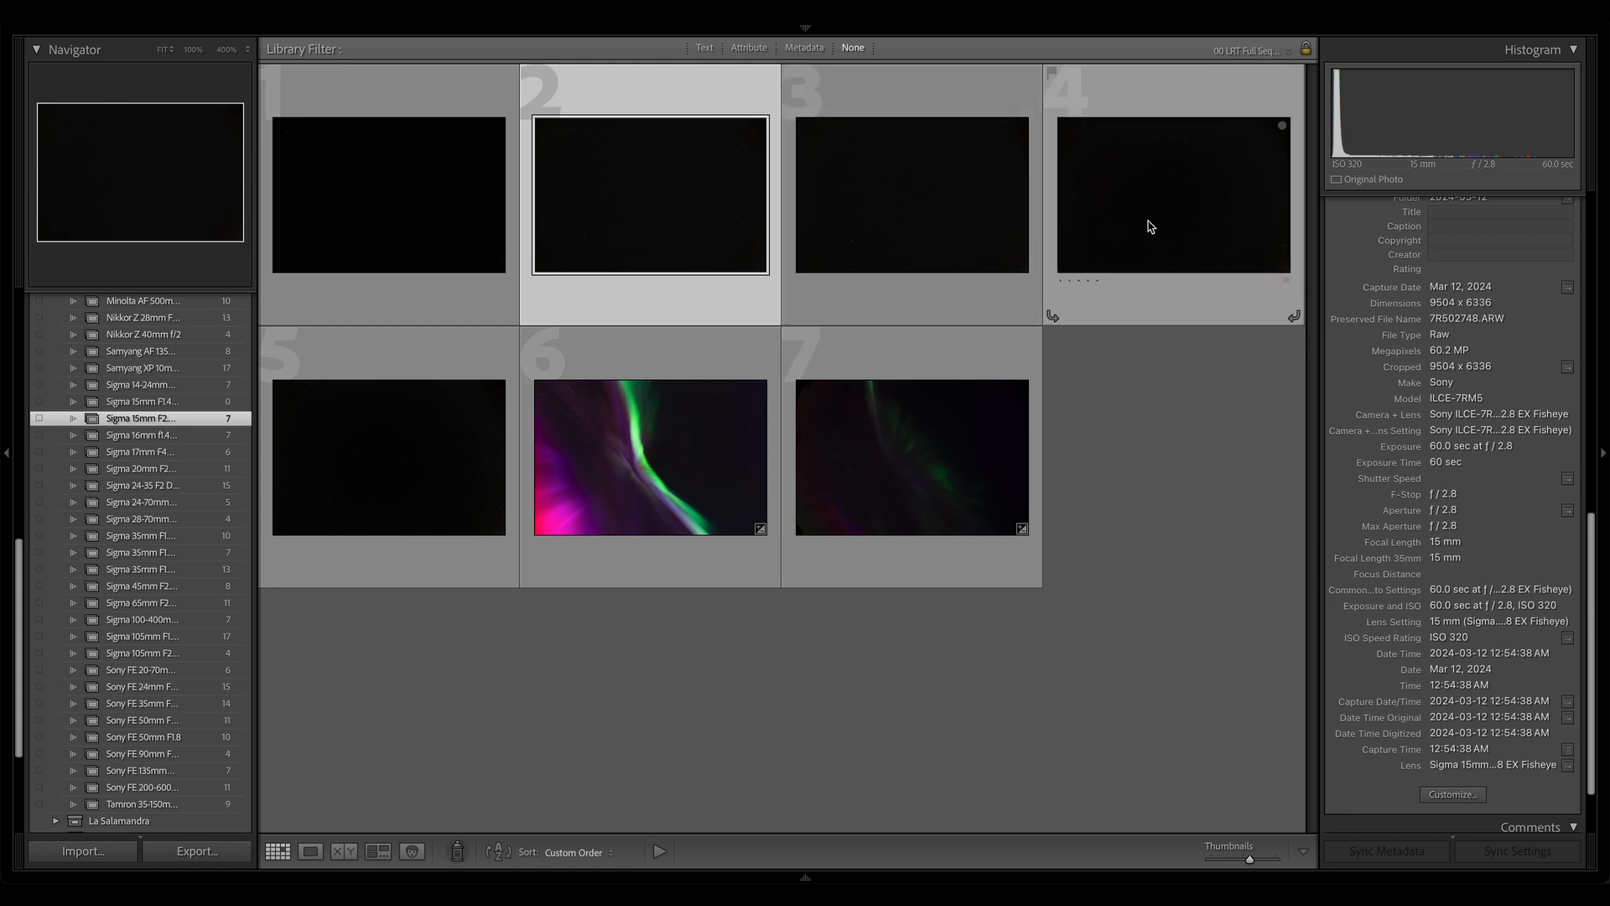
pyautogui.moveTo(420, 225)
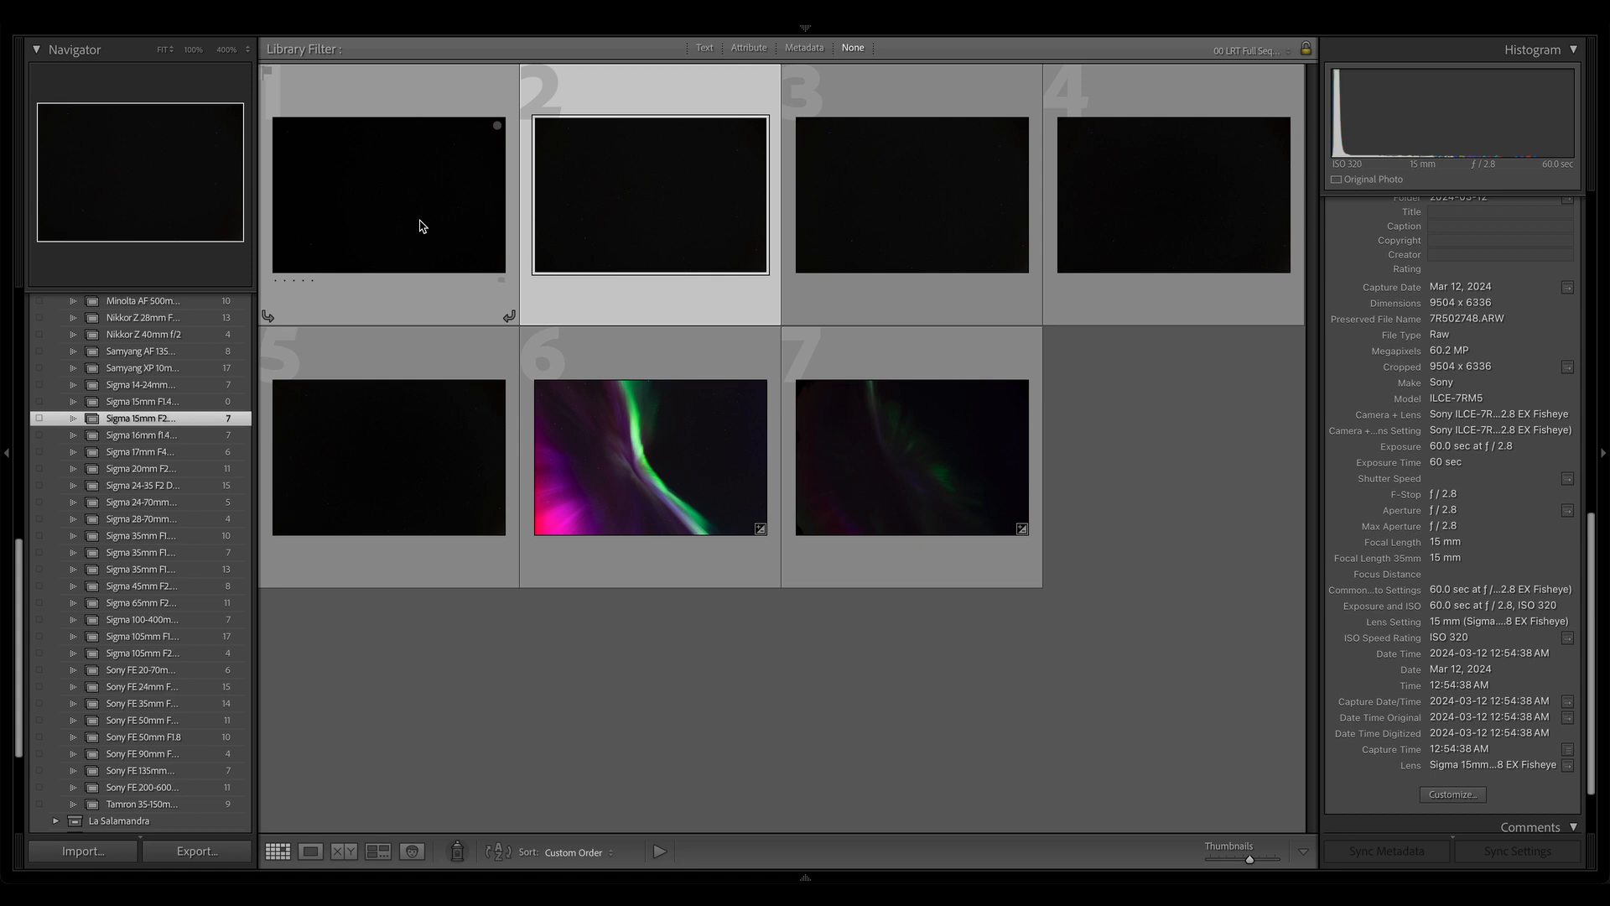
# Inspect the first star-field frame full size and zoomed on the stars, then return to the seven-shot grid.
pyautogui.click(651, 198)
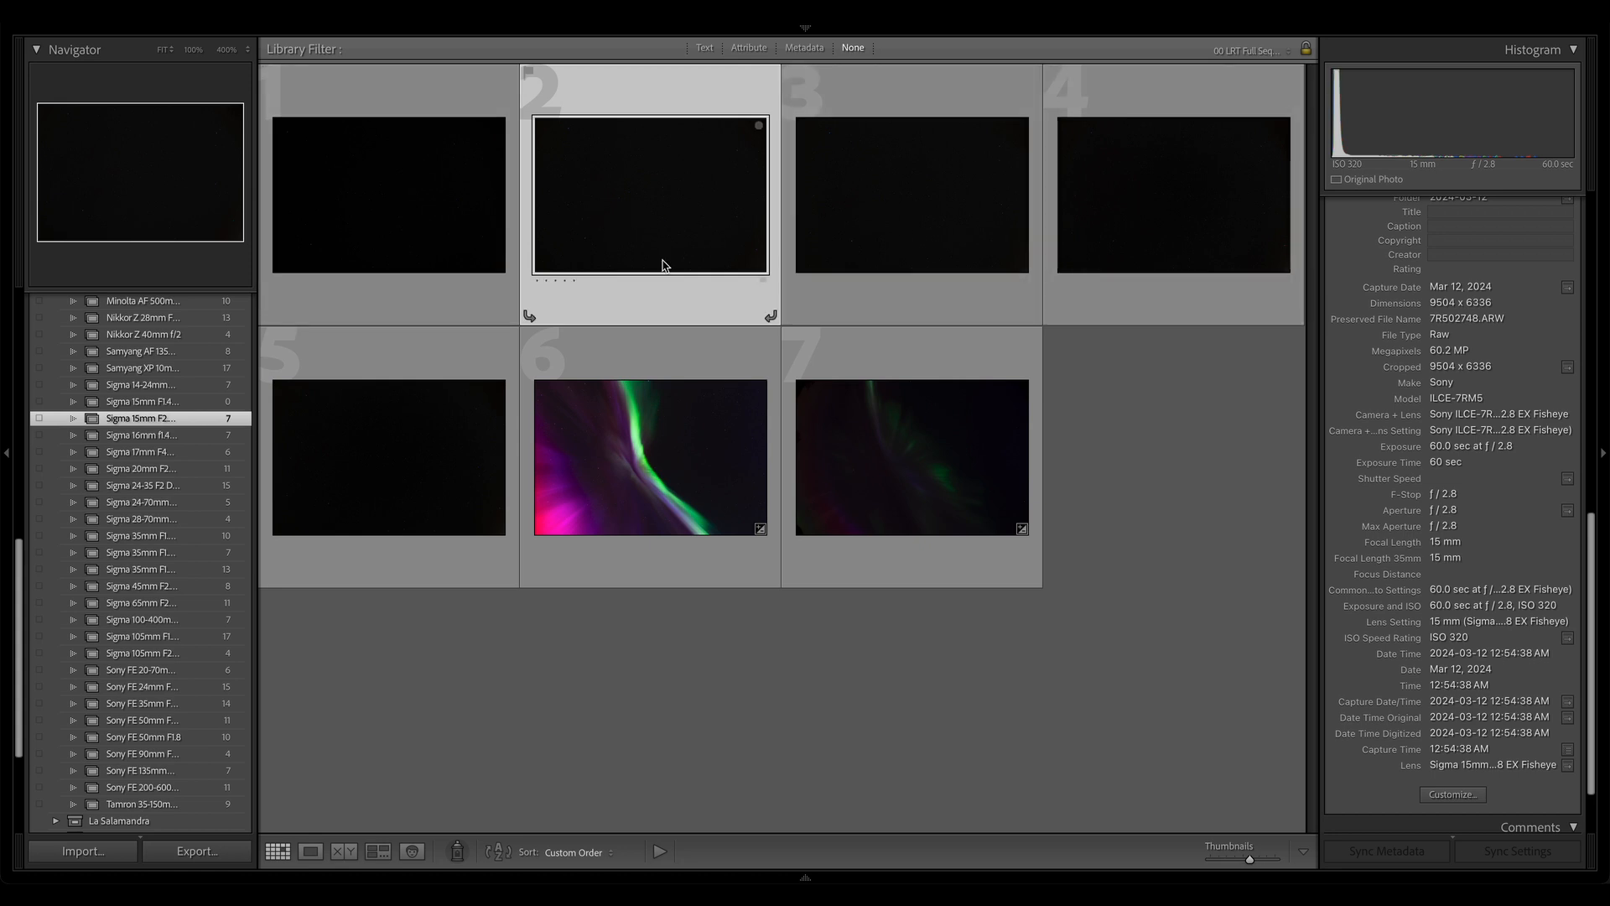
pyautogui.moveTo(682, 232)
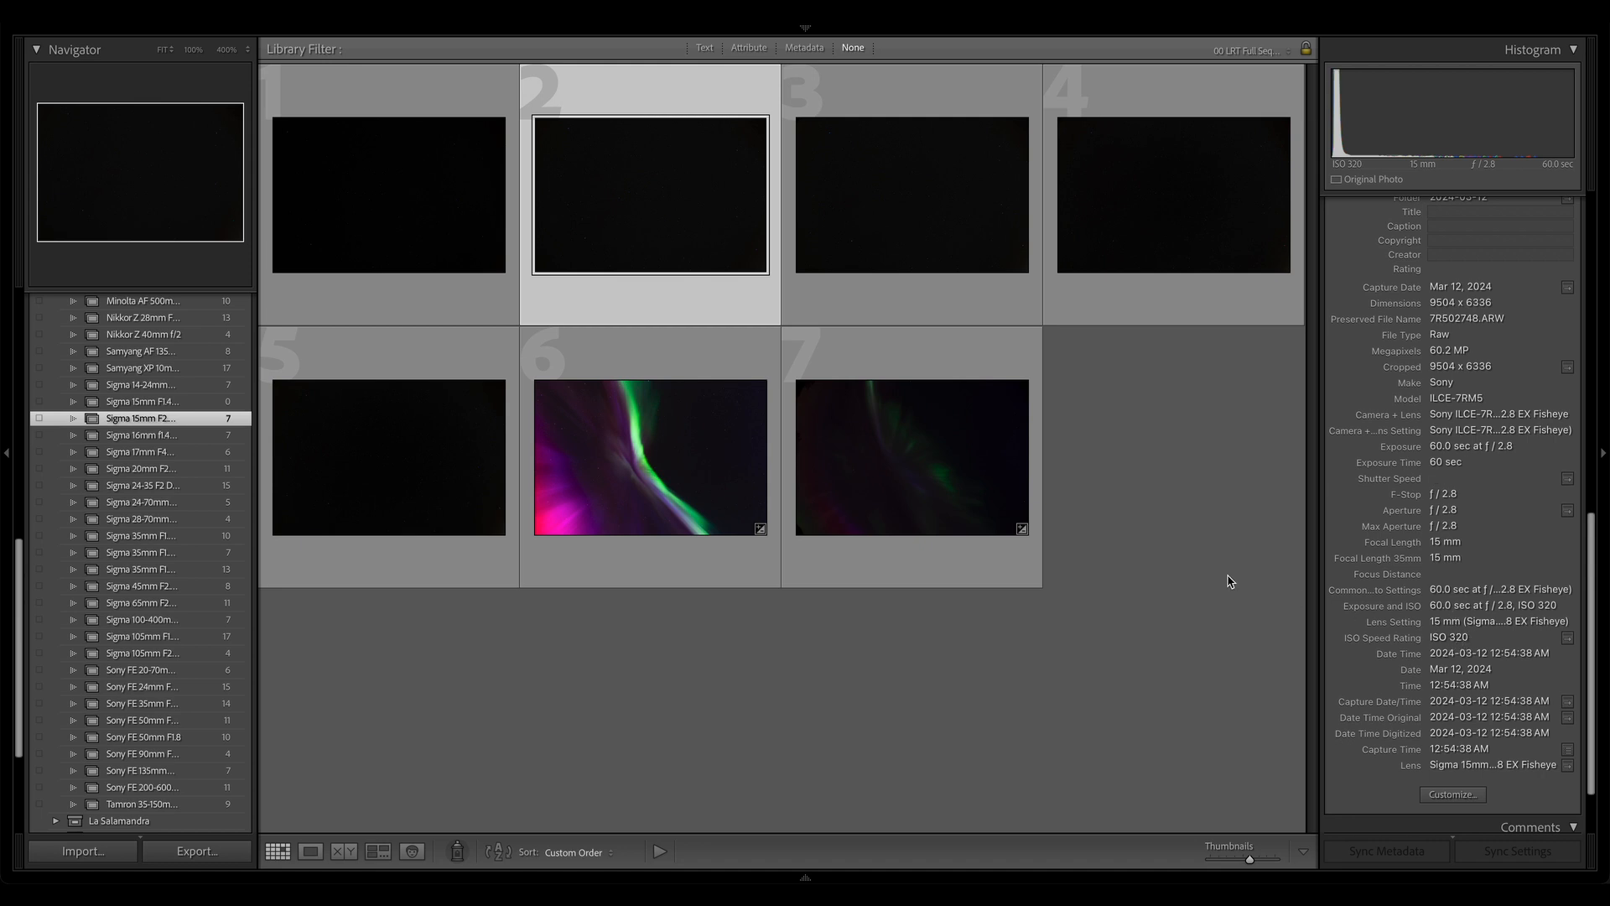
pyautogui.moveTo(1239, 550)
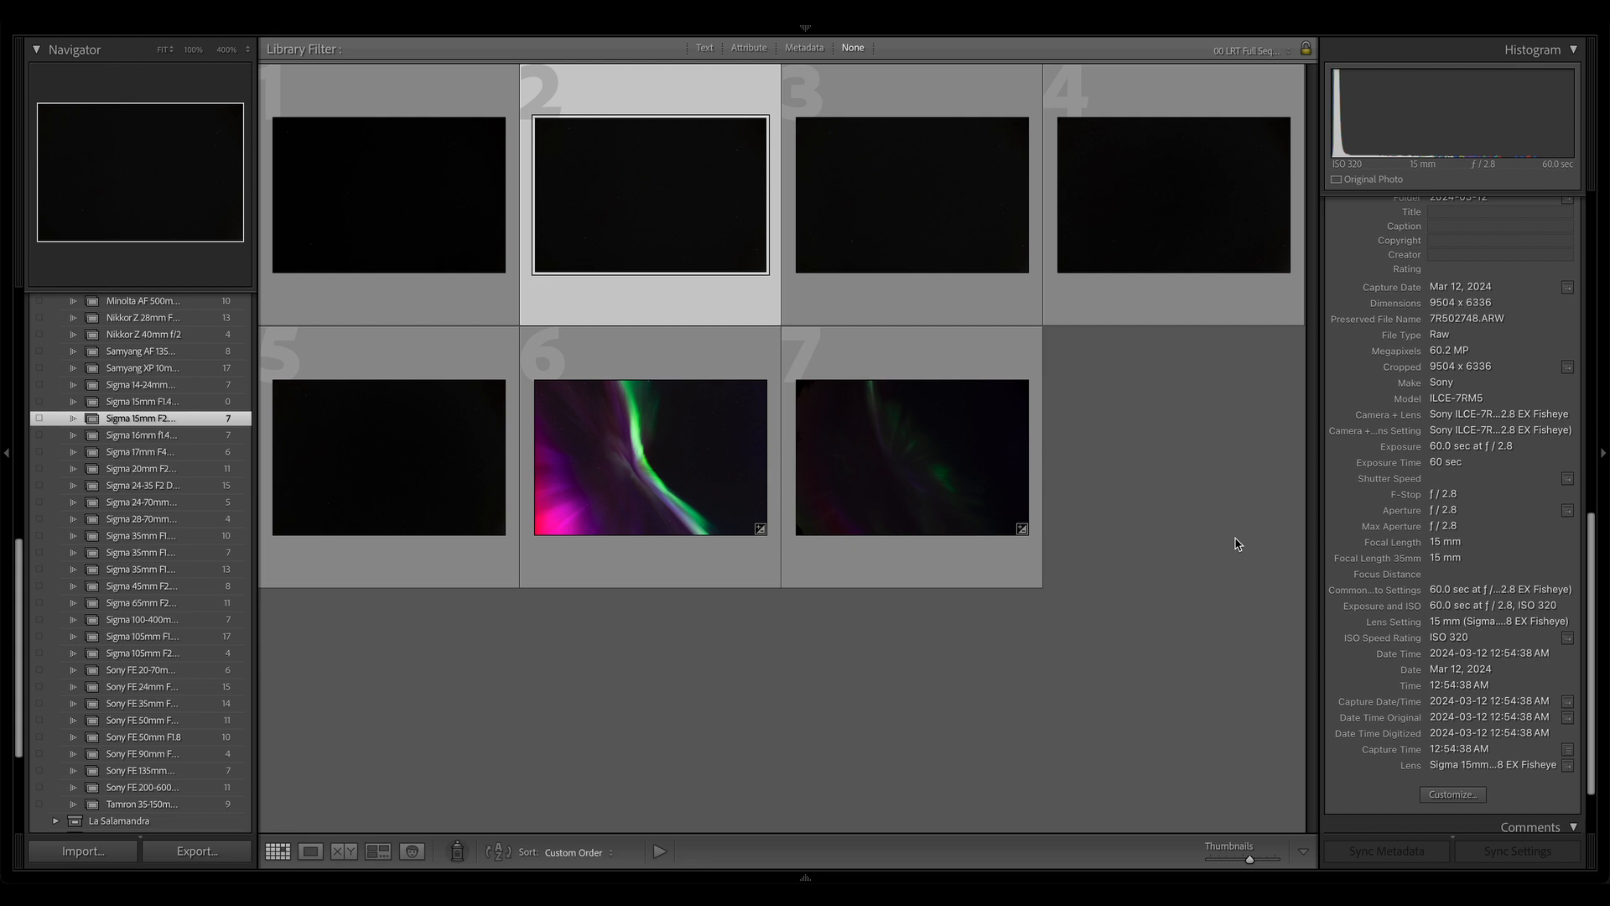
pyautogui.moveTo(1223, 536)
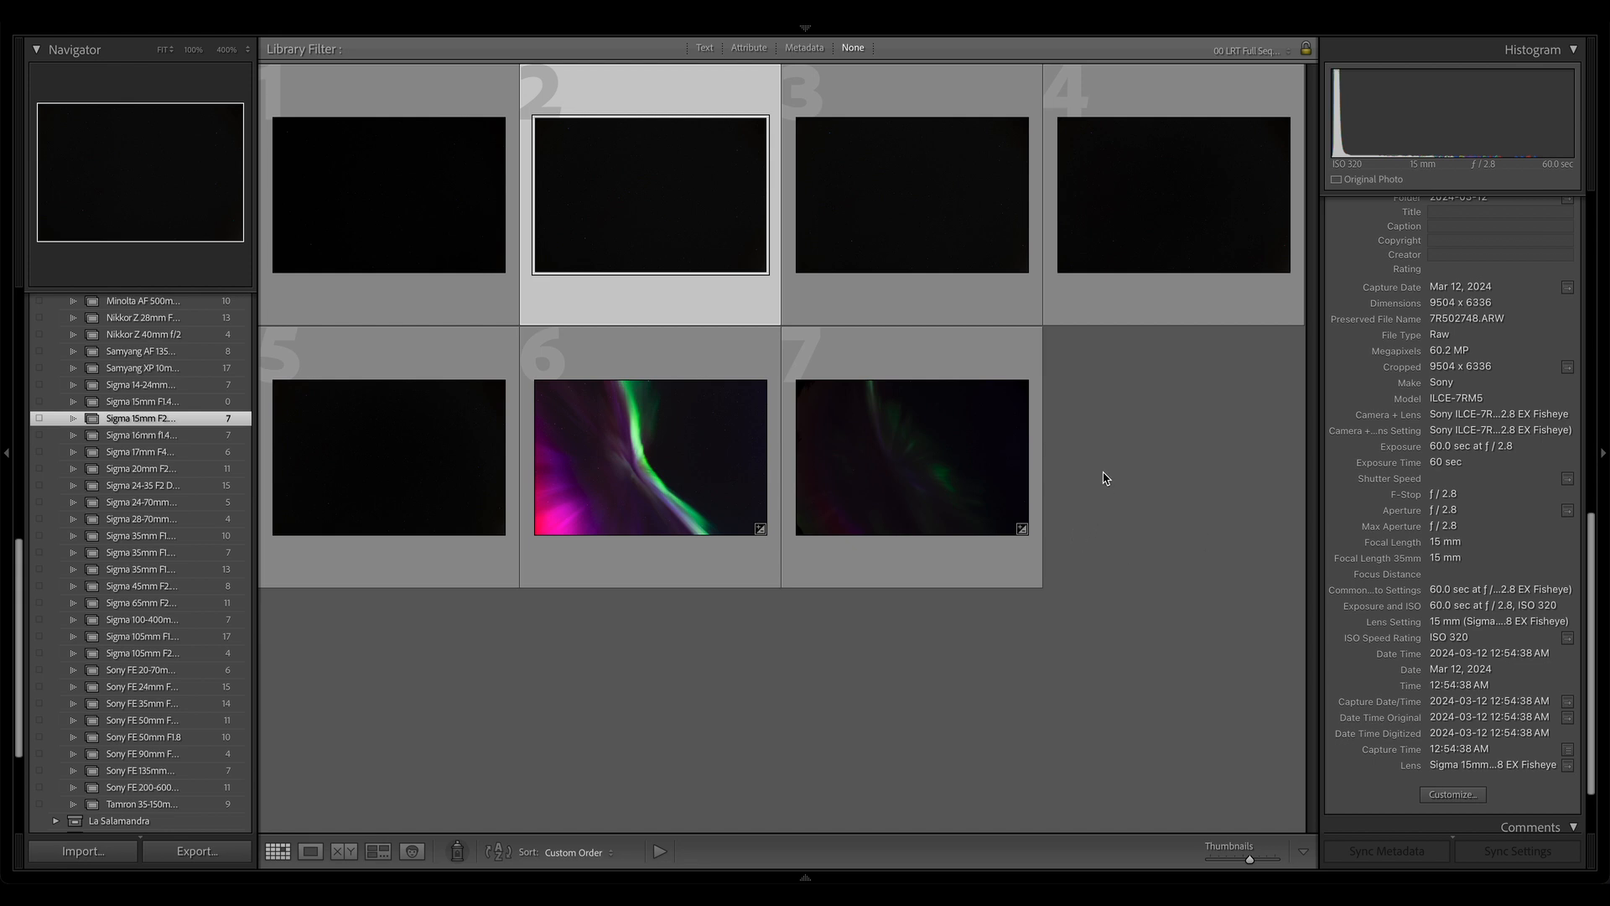
pyautogui.moveTo(1113, 483)
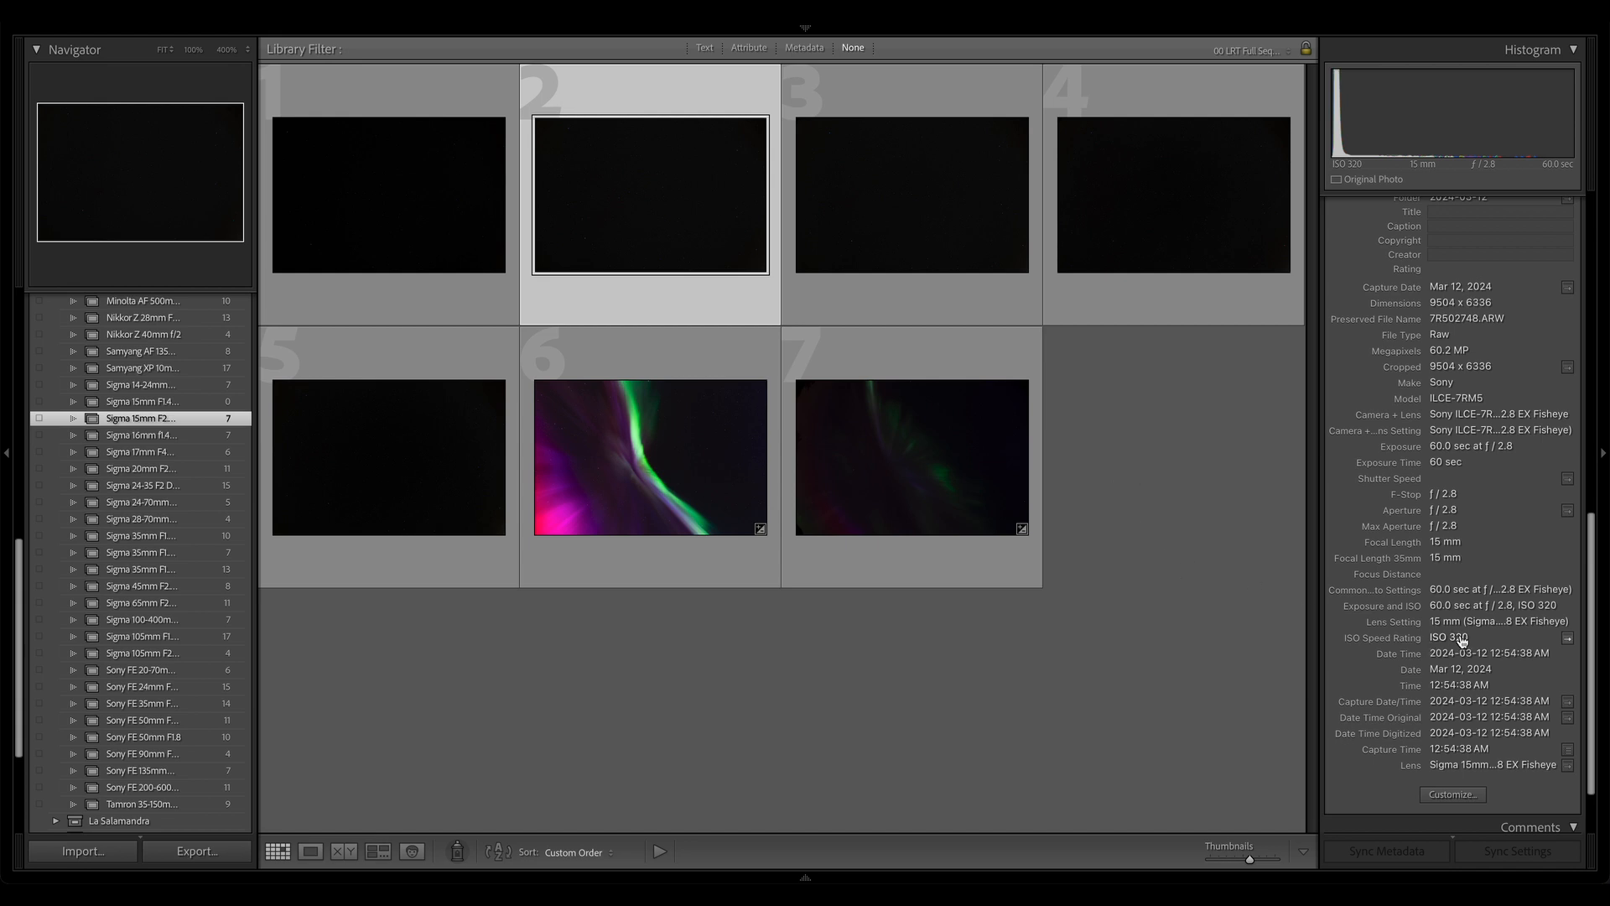
pyautogui.moveTo(1258, 547)
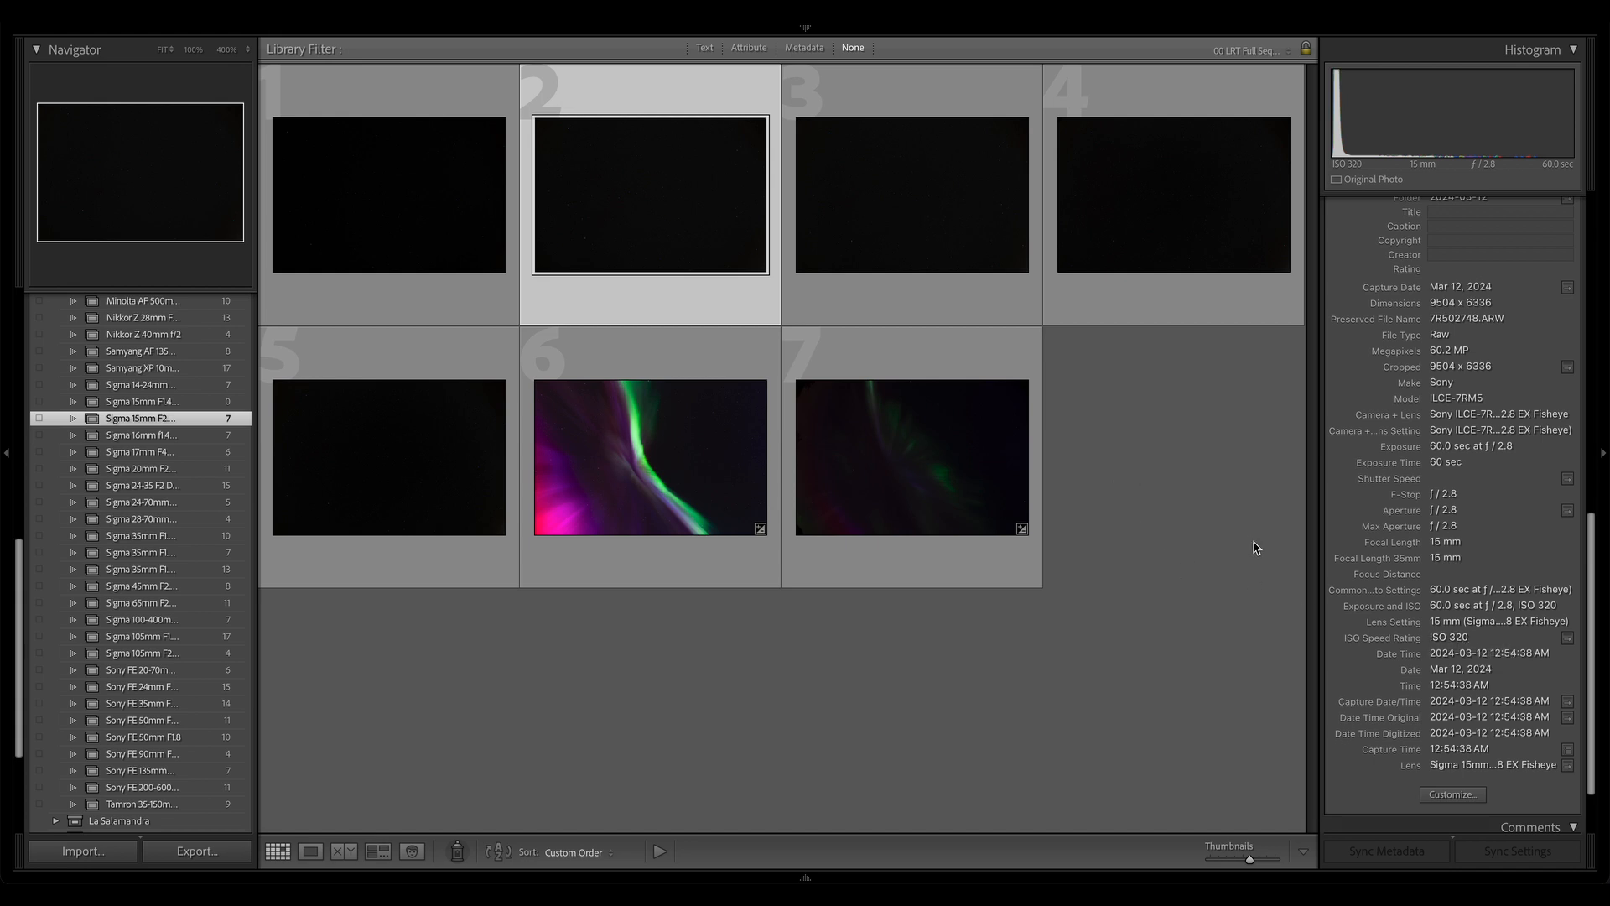
pyautogui.moveTo(1148, 543)
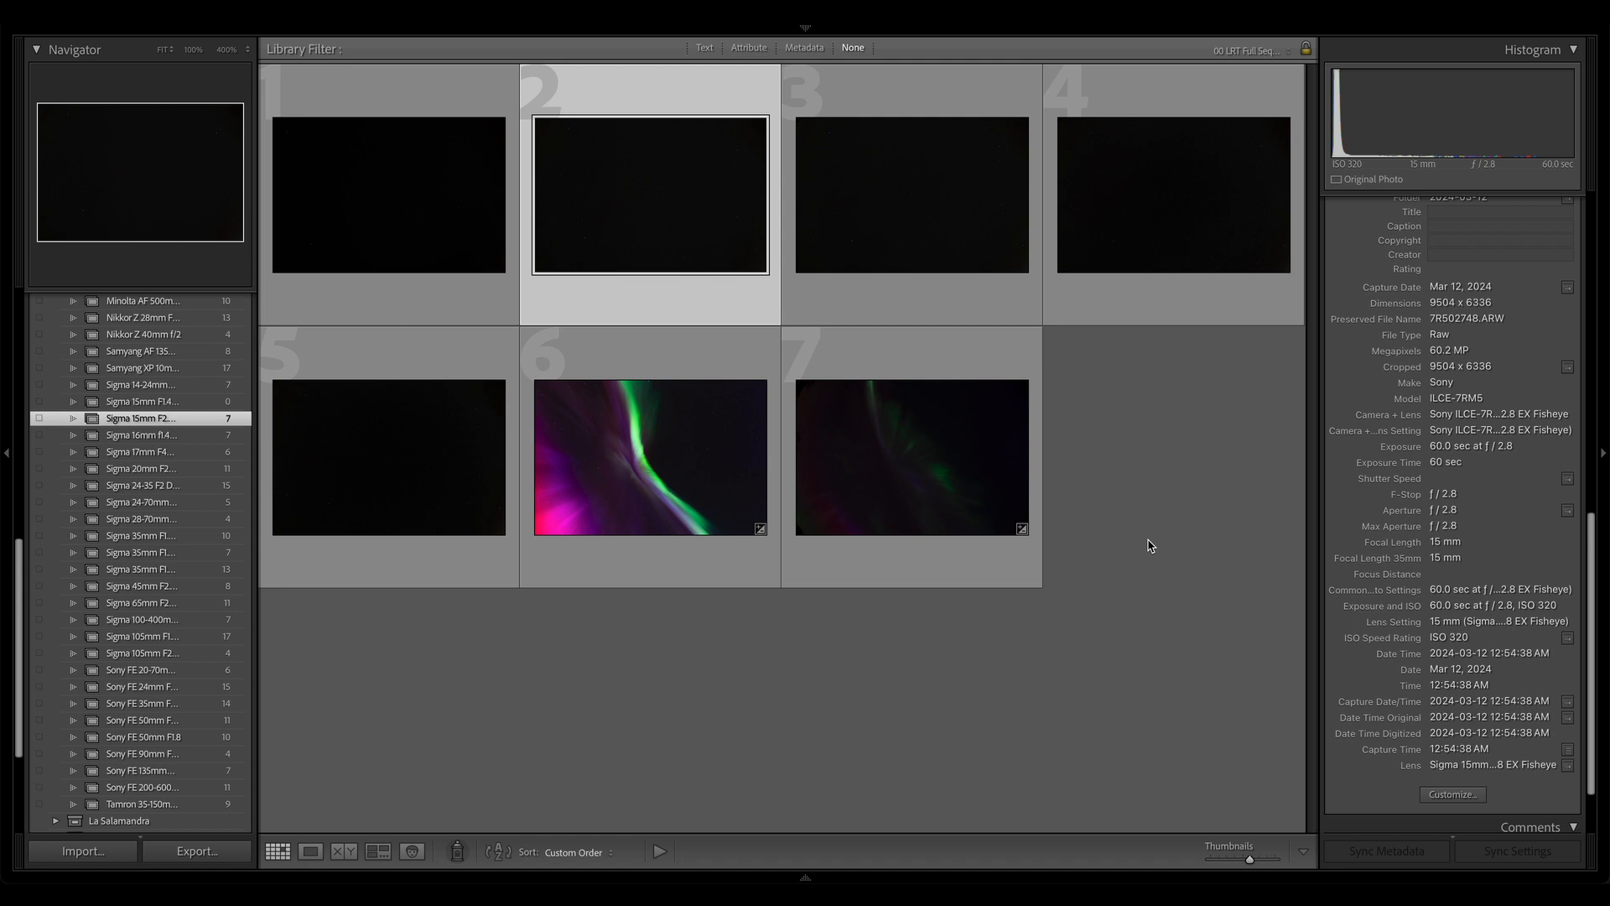
pyautogui.moveTo(1154, 545)
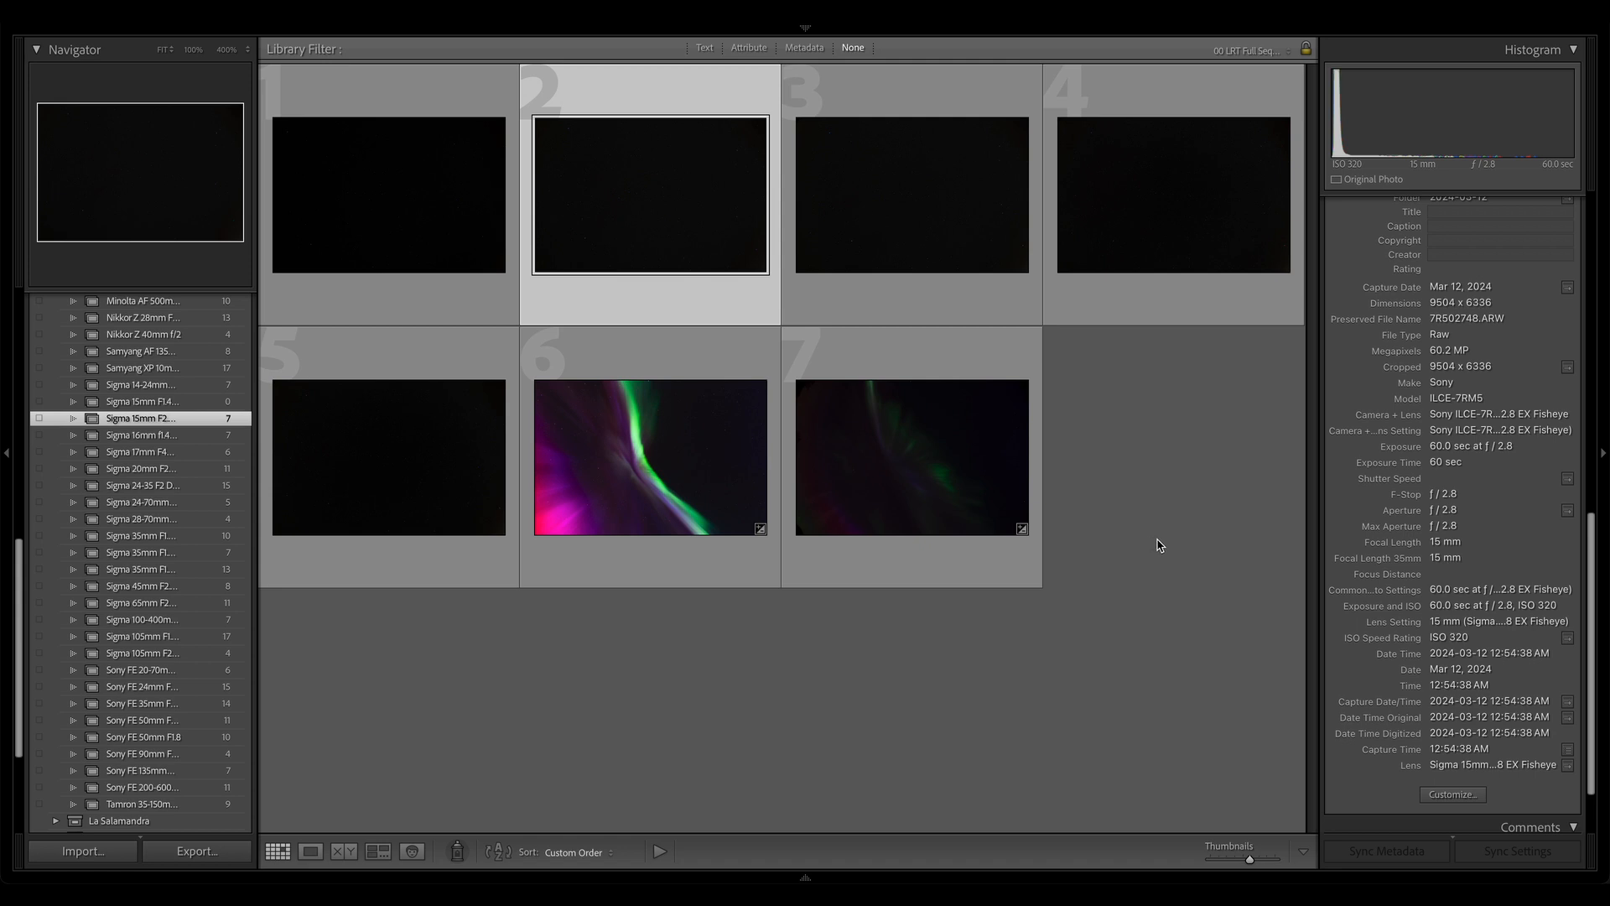
pyautogui.moveTo(1137, 515)
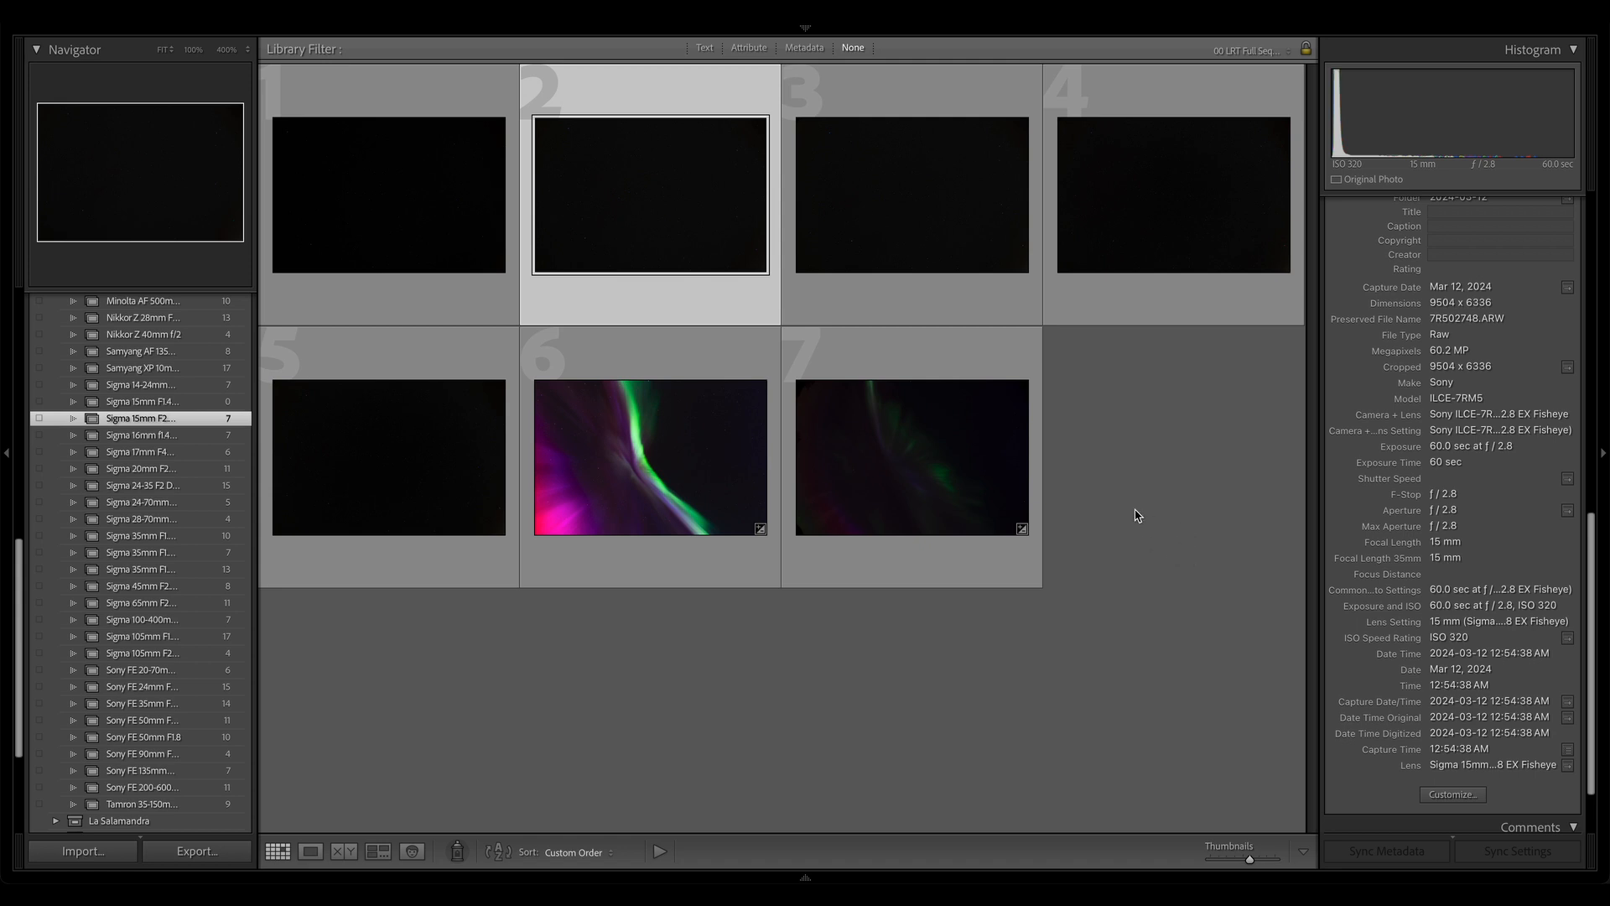
pyautogui.moveTo(1133, 510)
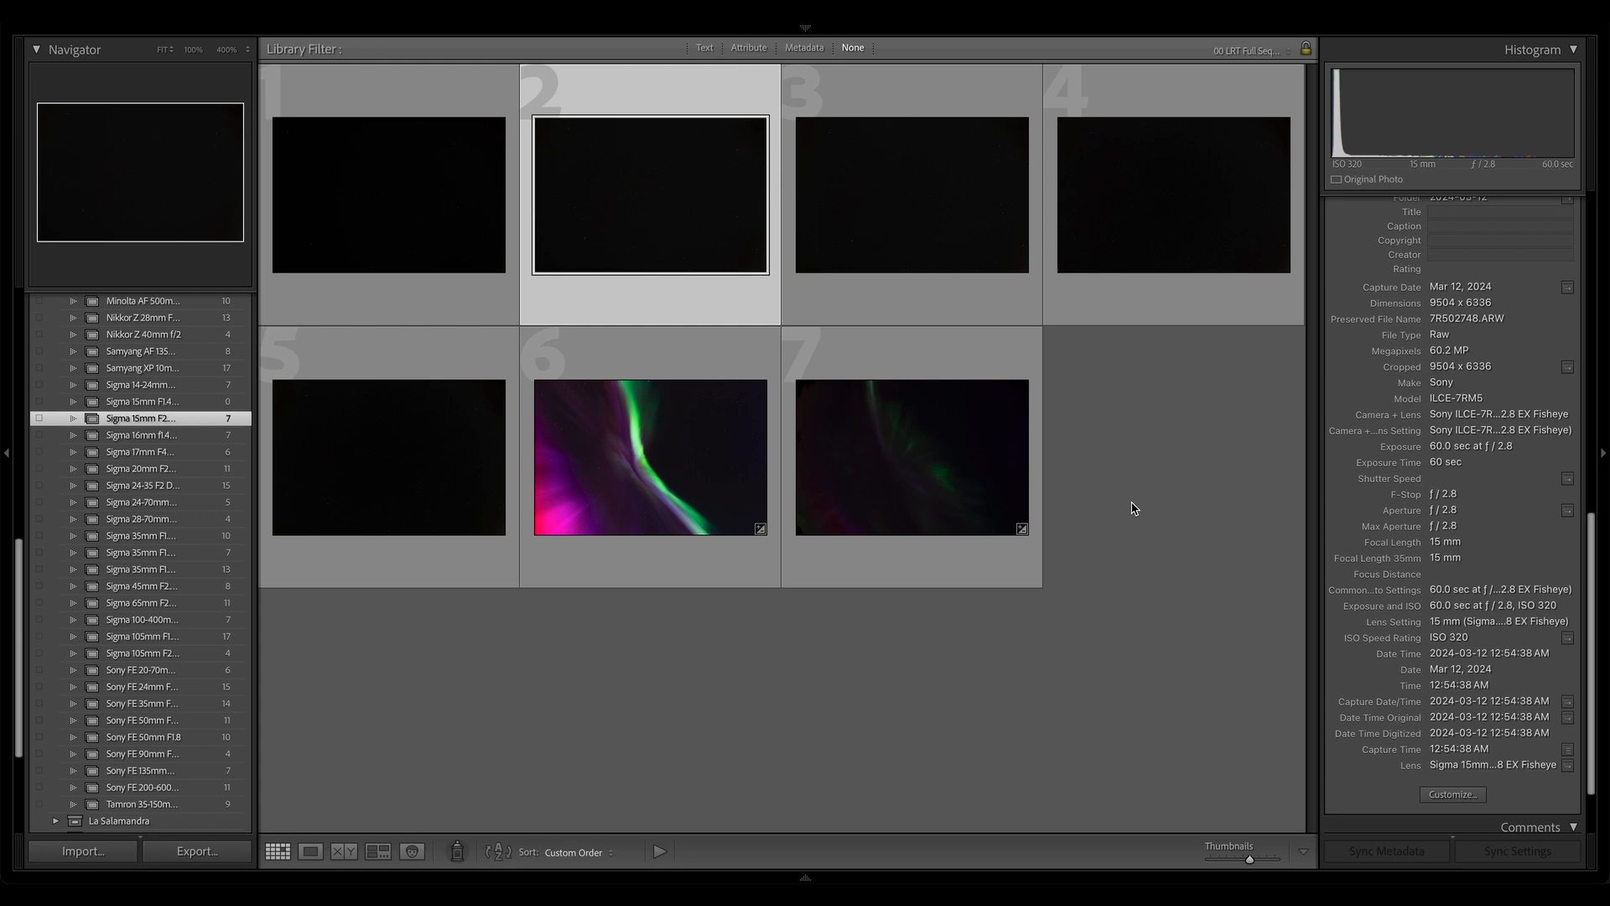
pyautogui.moveTo(1132, 508)
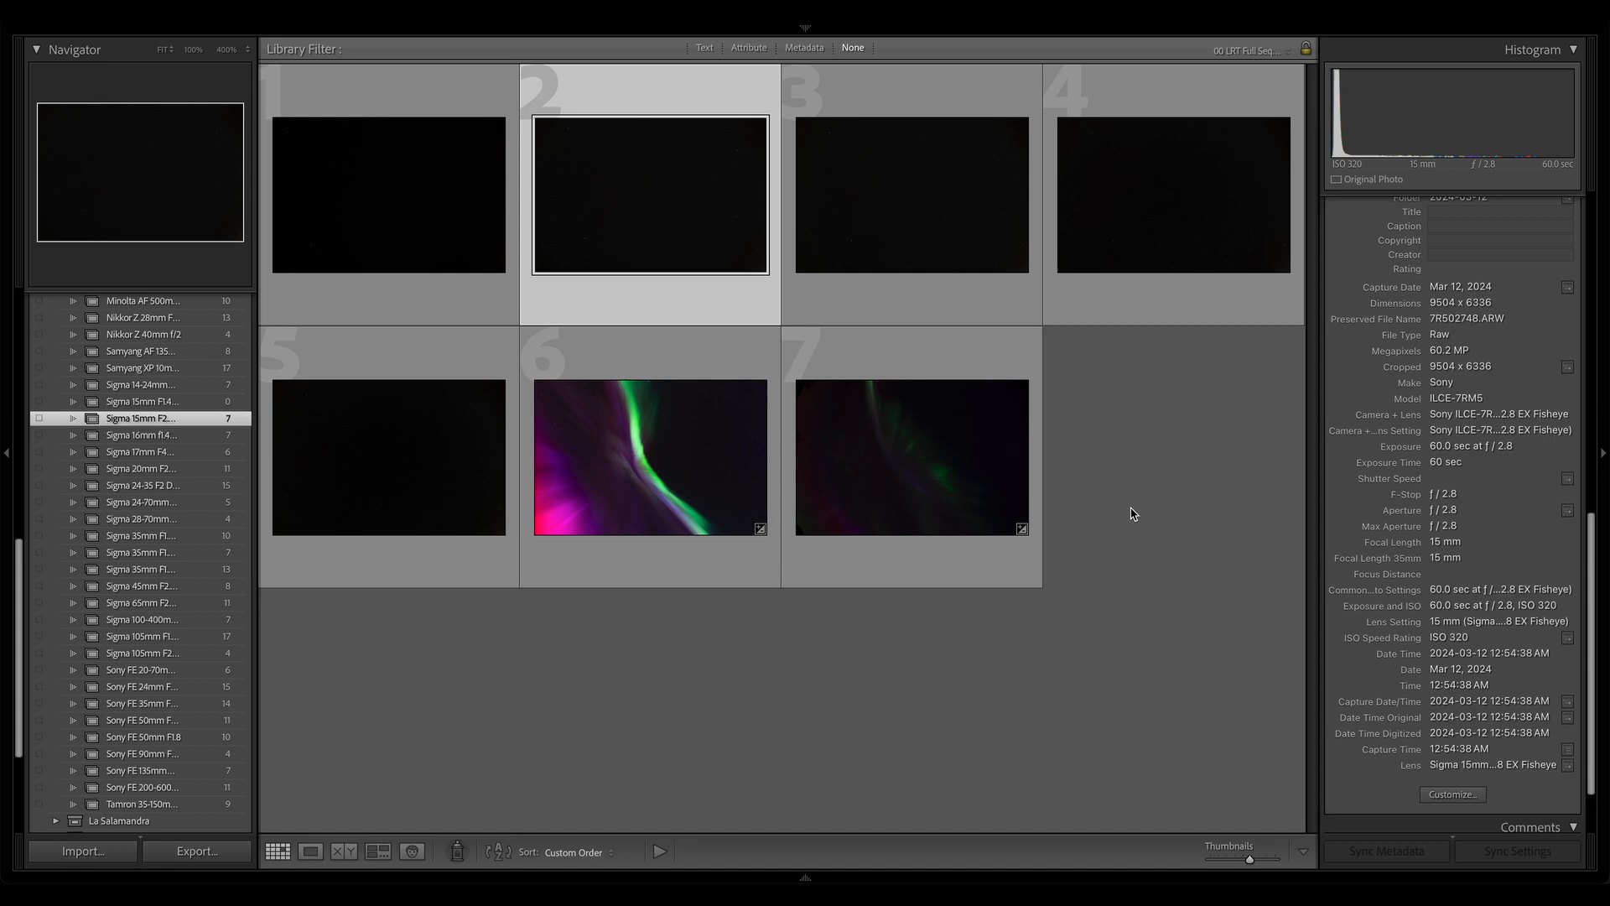
pyautogui.moveTo(1127, 518)
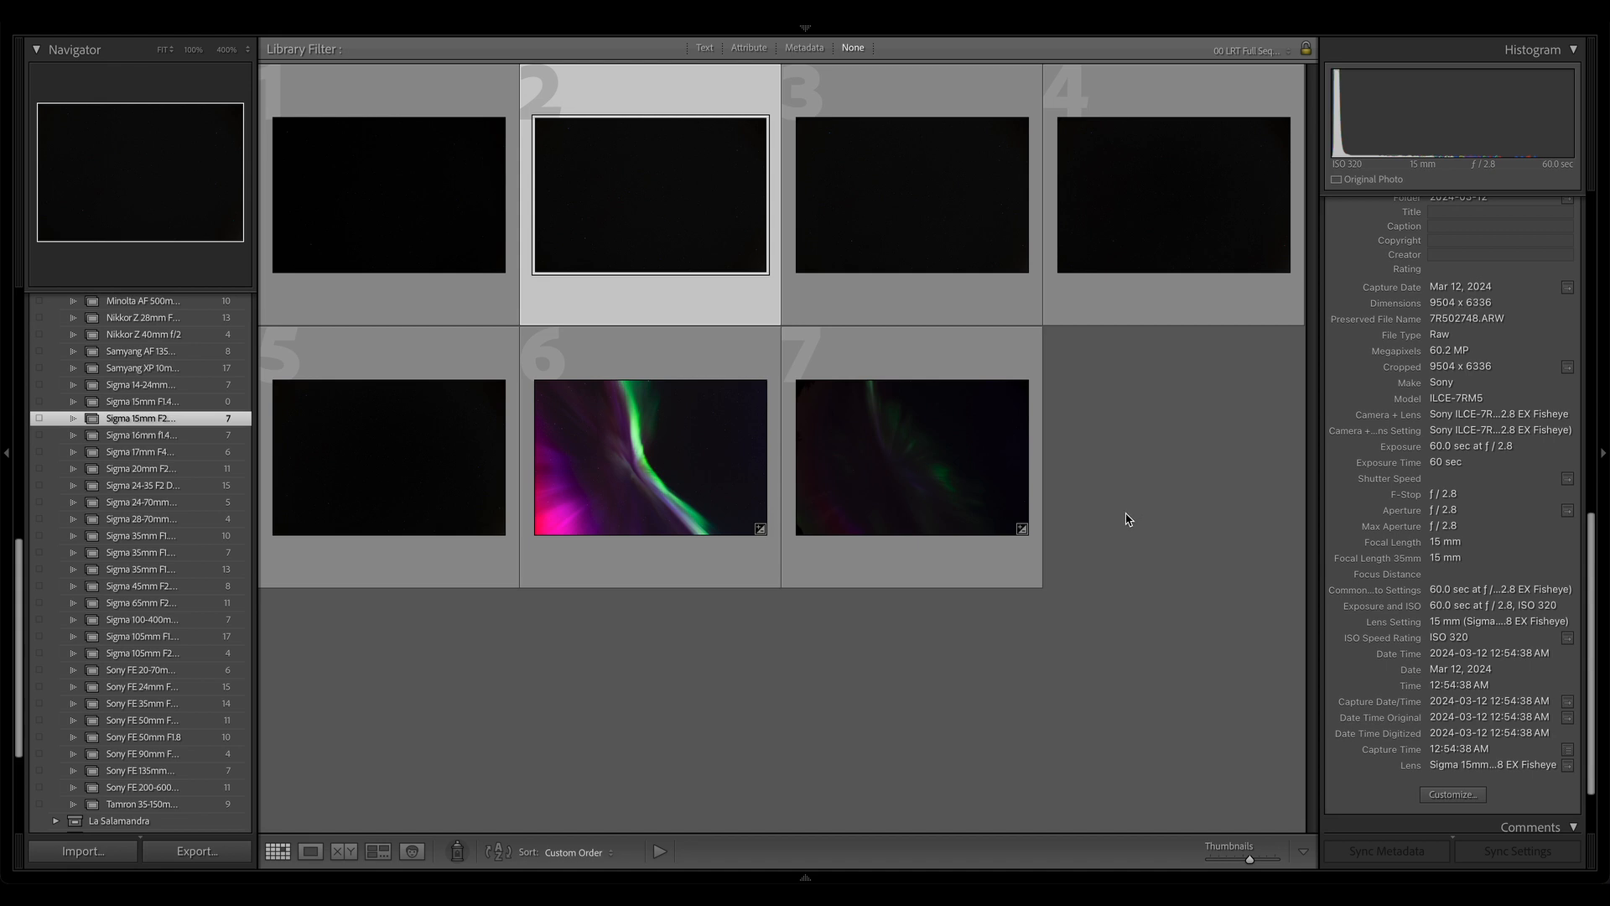
pyautogui.moveTo(1139, 522)
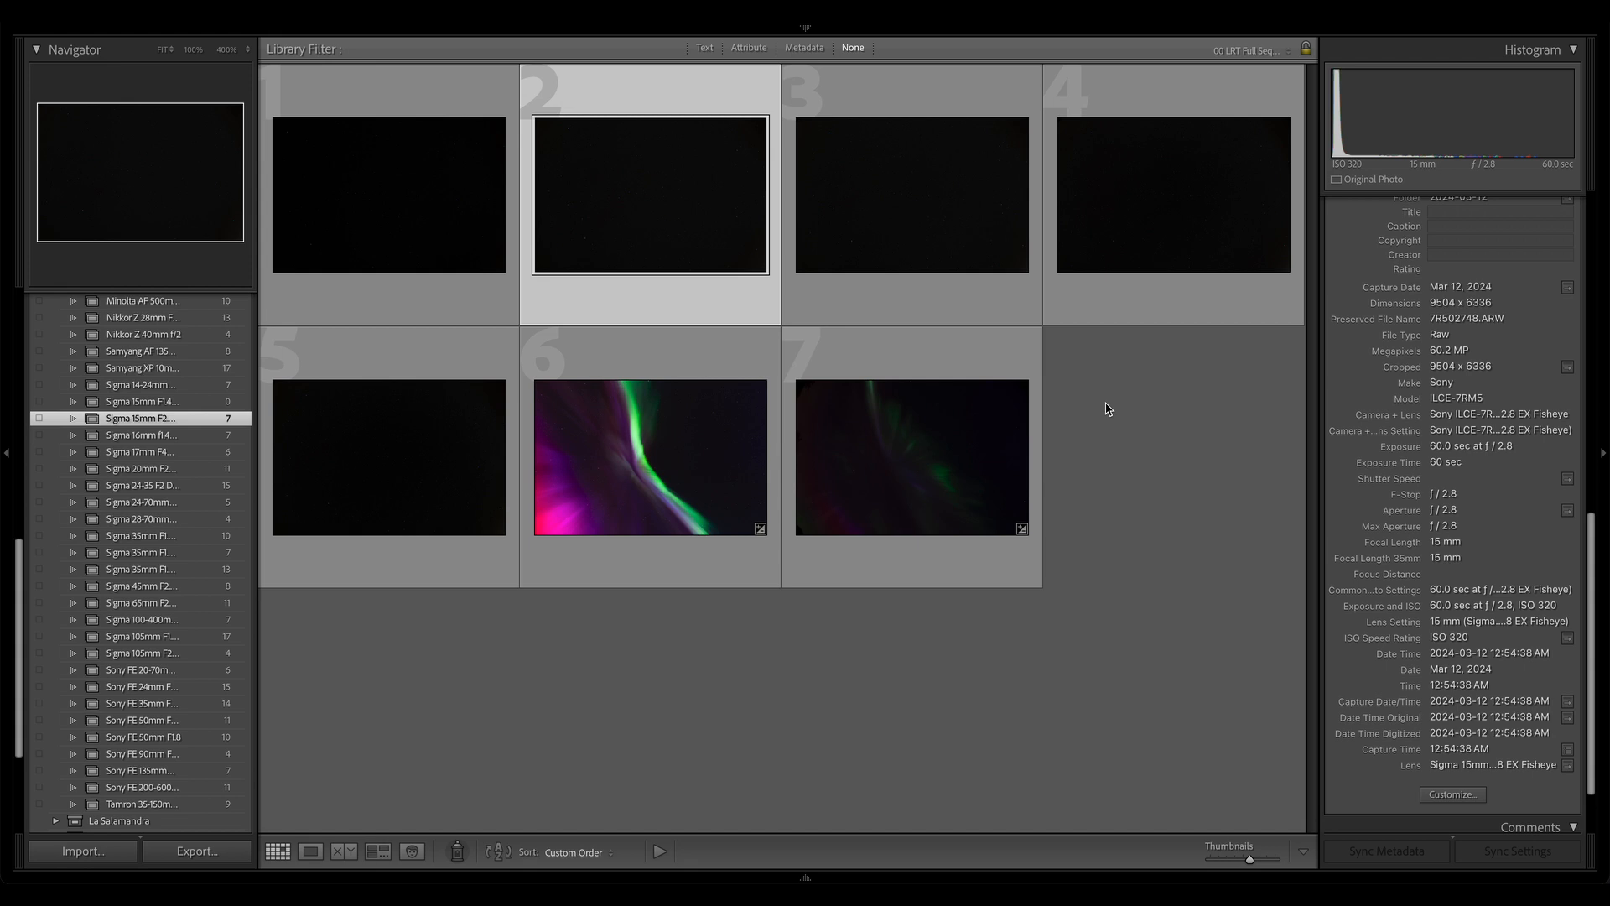
pyautogui.moveTo(1156, 492)
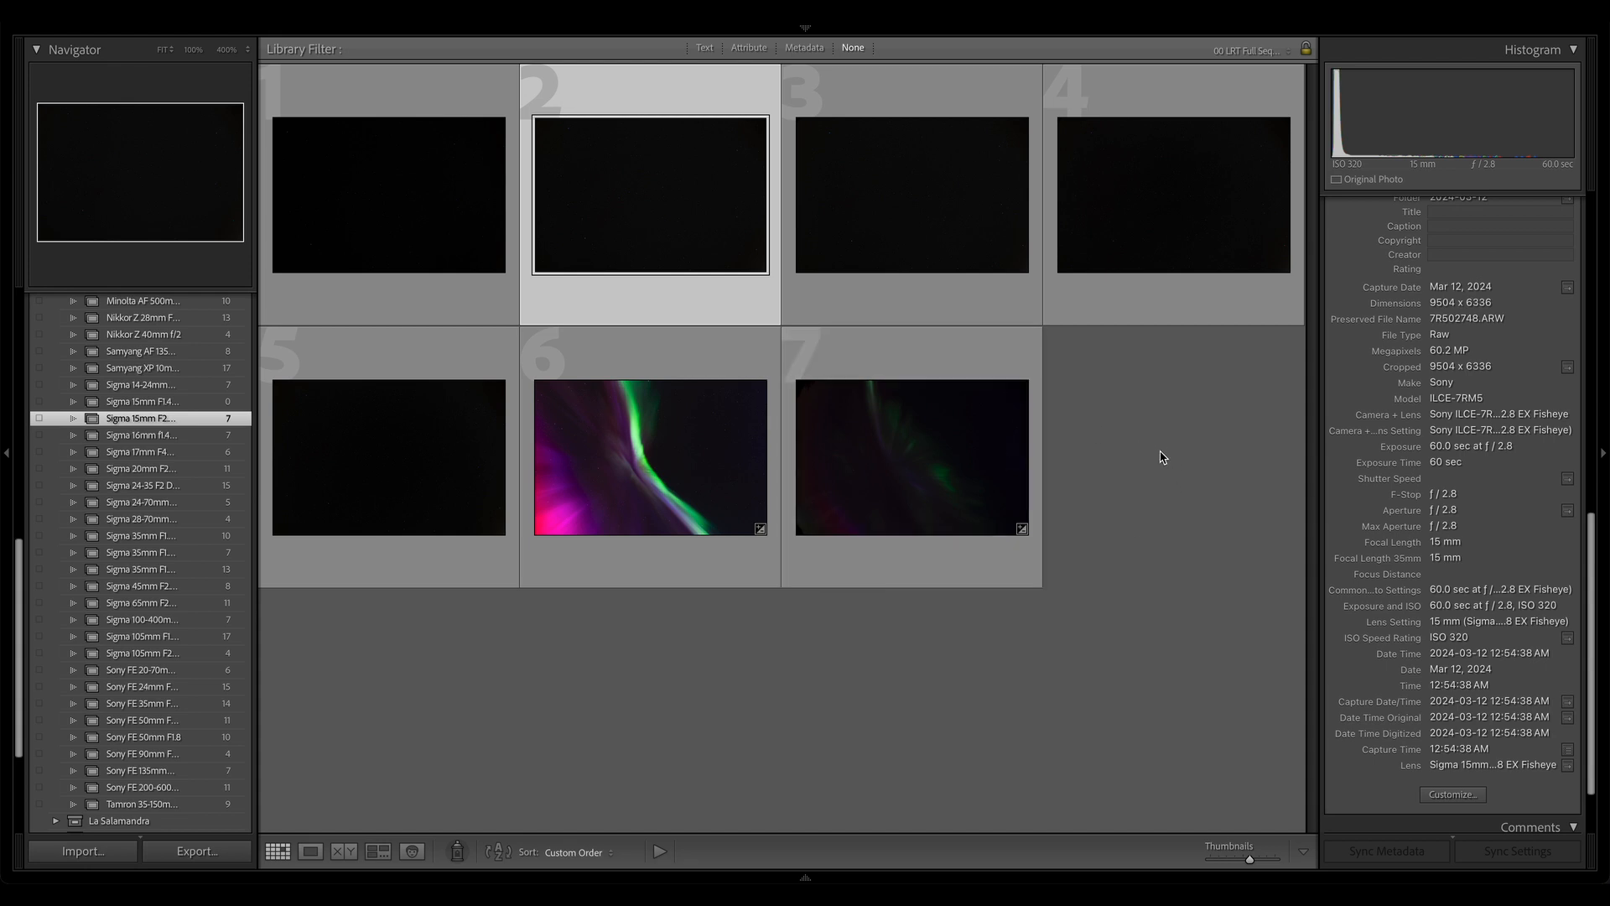
pyautogui.moveTo(1165, 462)
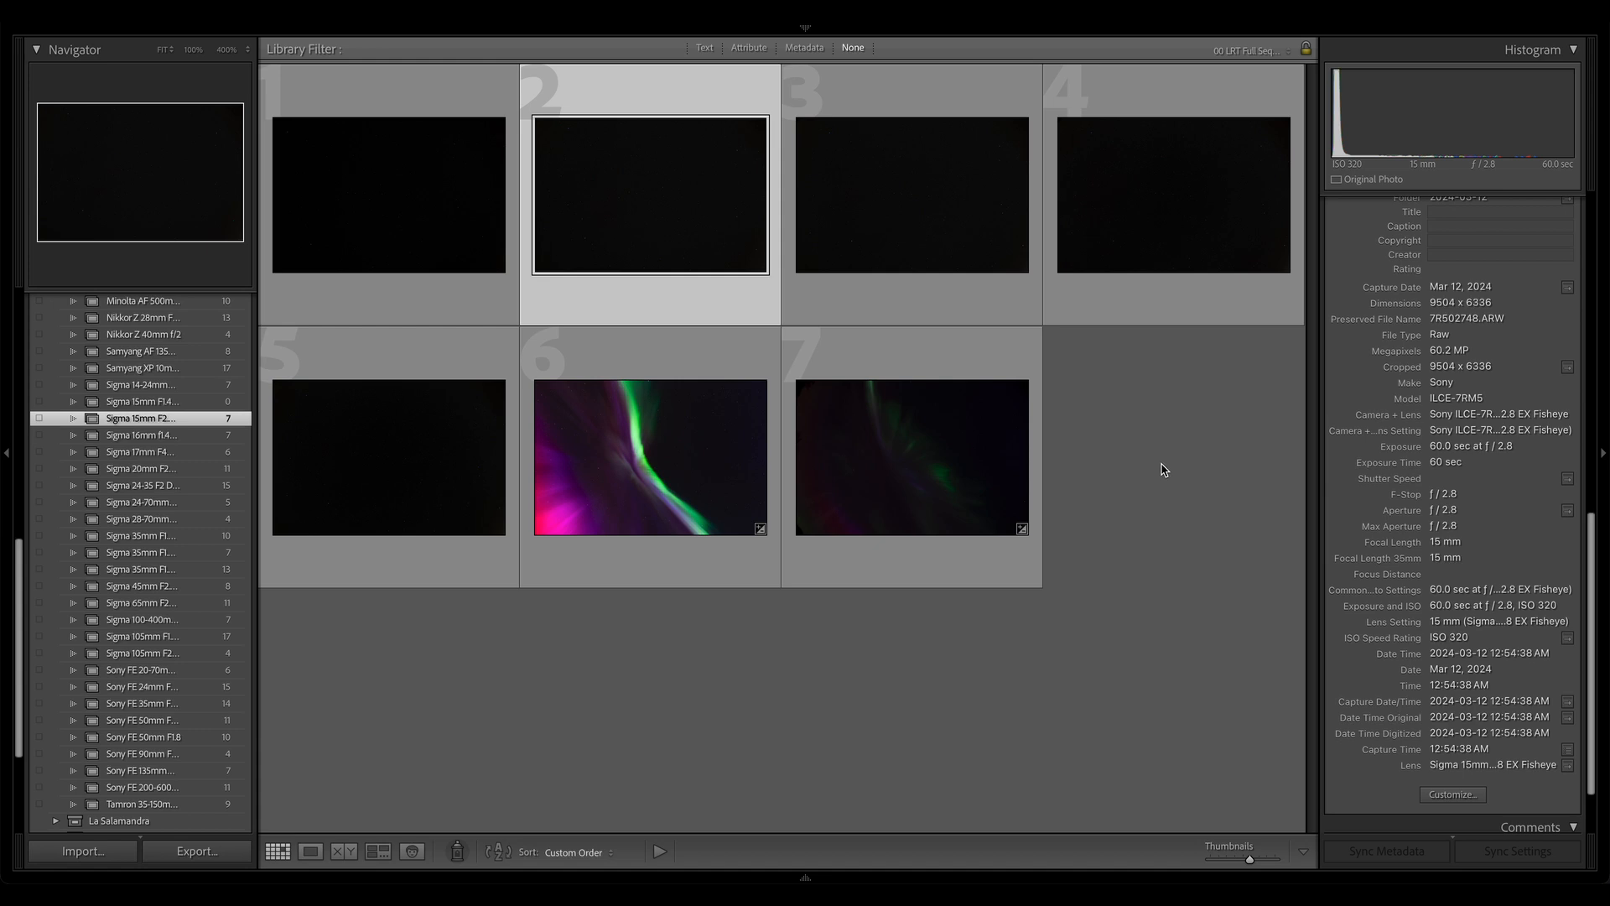
pyautogui.moveTo(1156, 456)
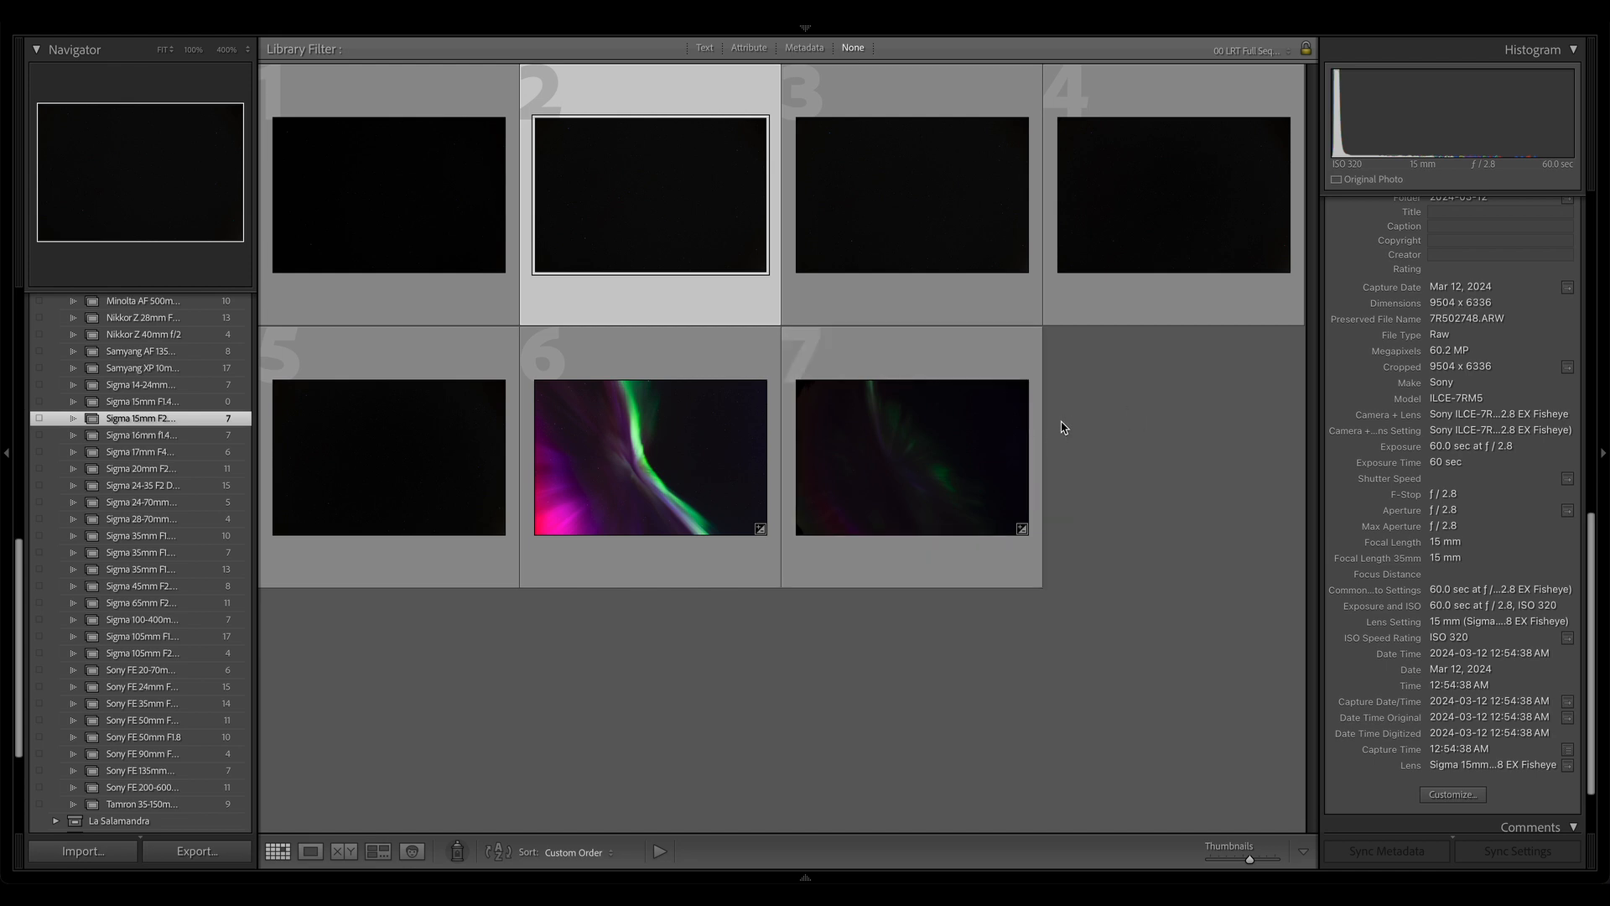
pyautogui.moveTo(401, 236)
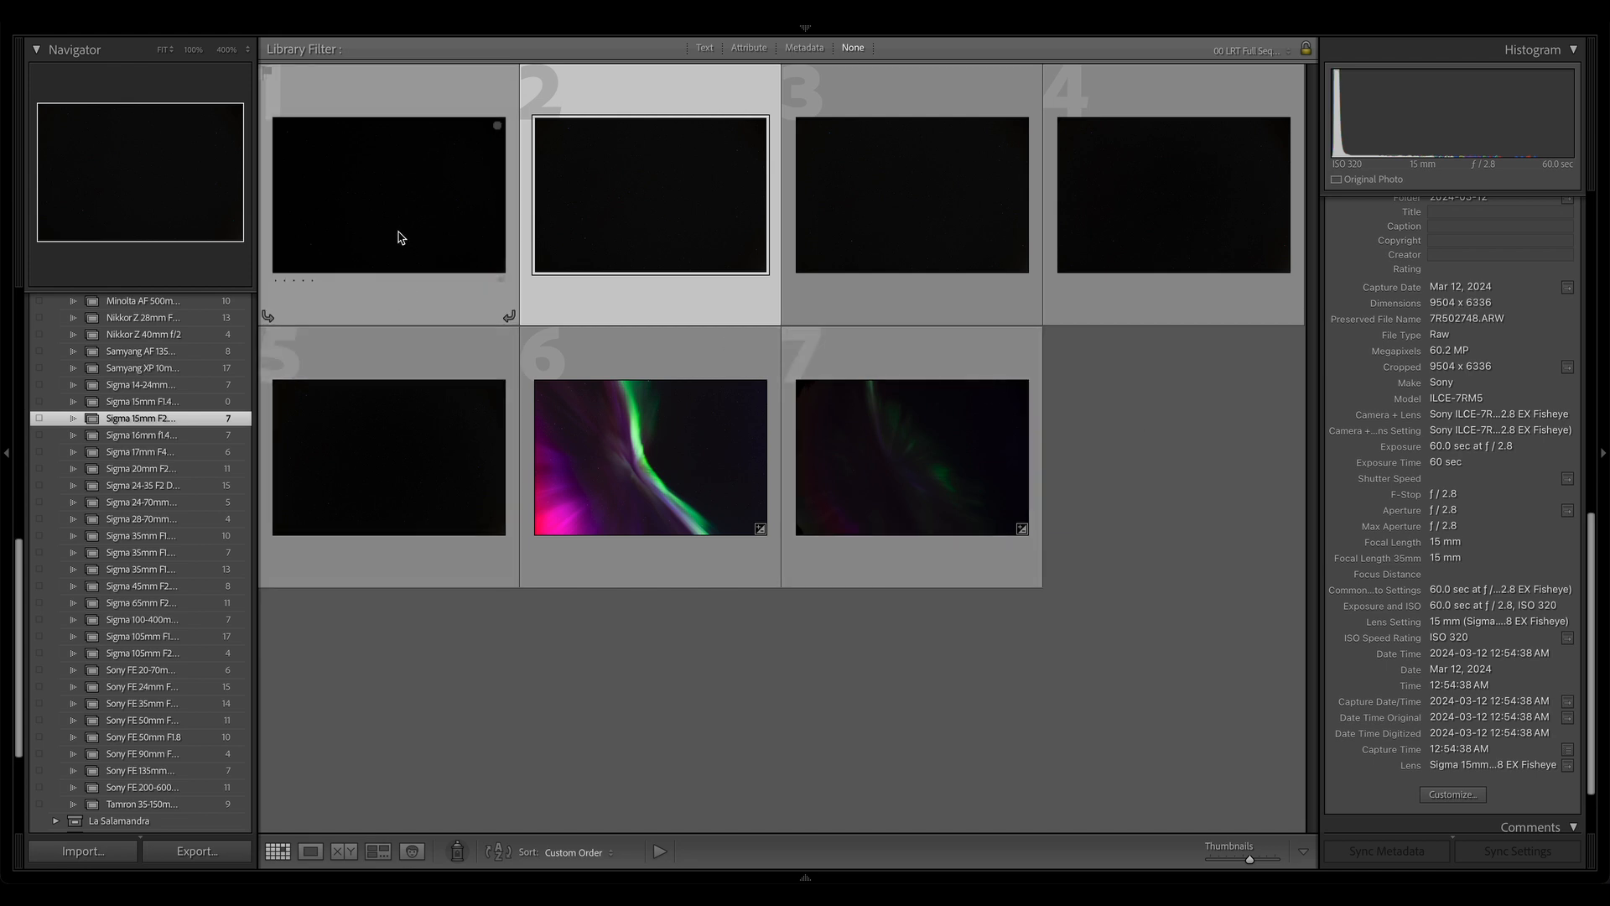
pyautogui.click(308, 850)
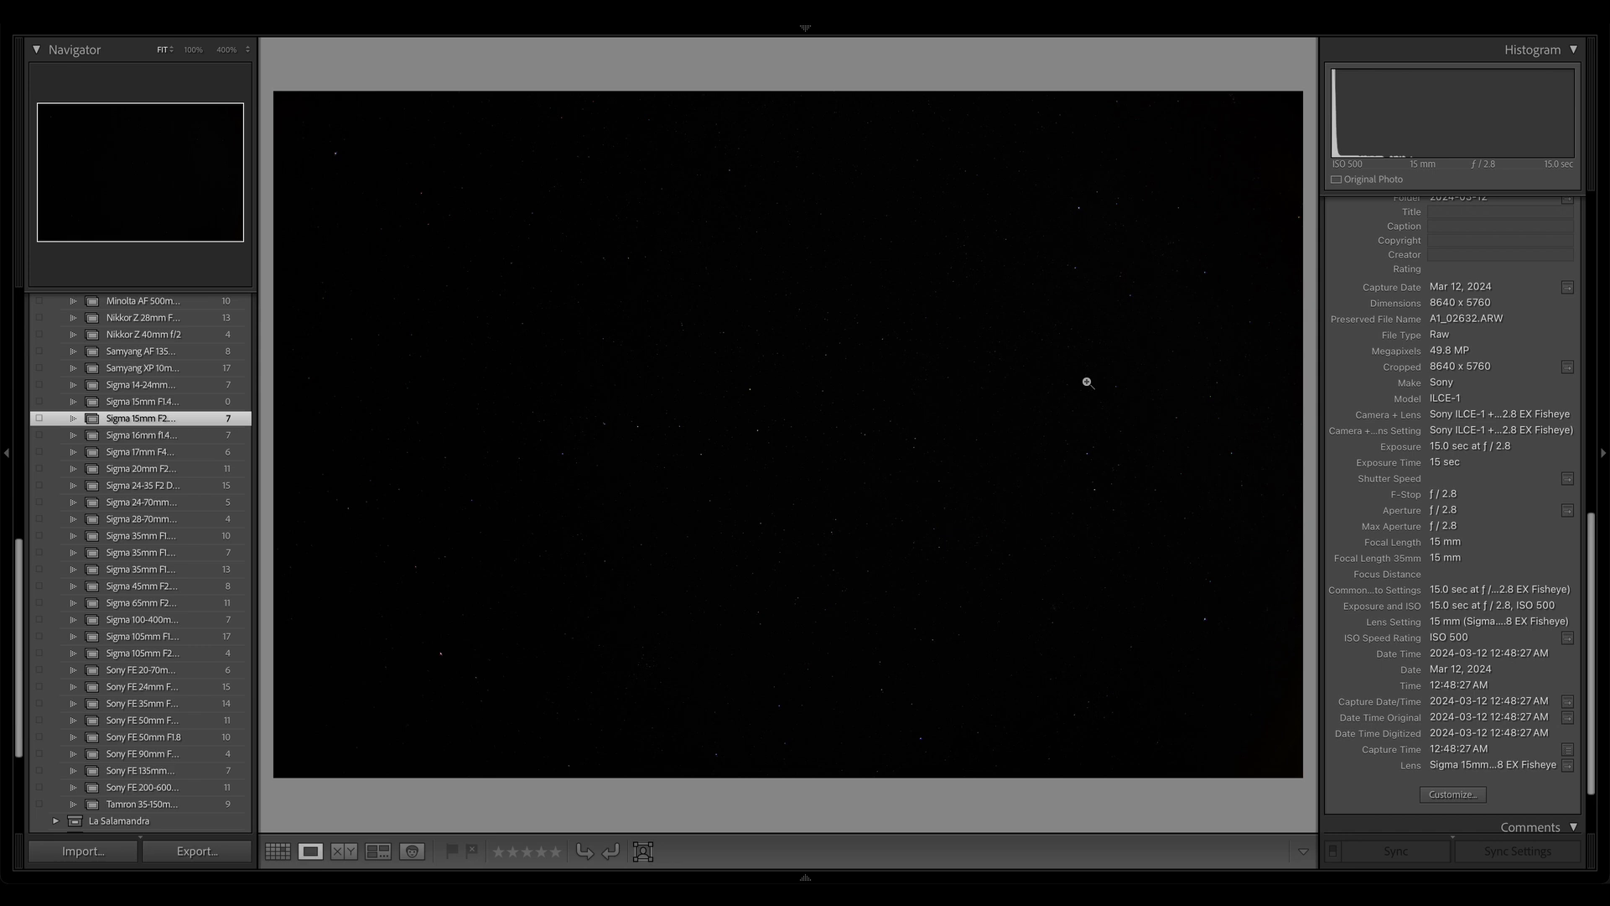
pyautogui.moveTo(890, 364)
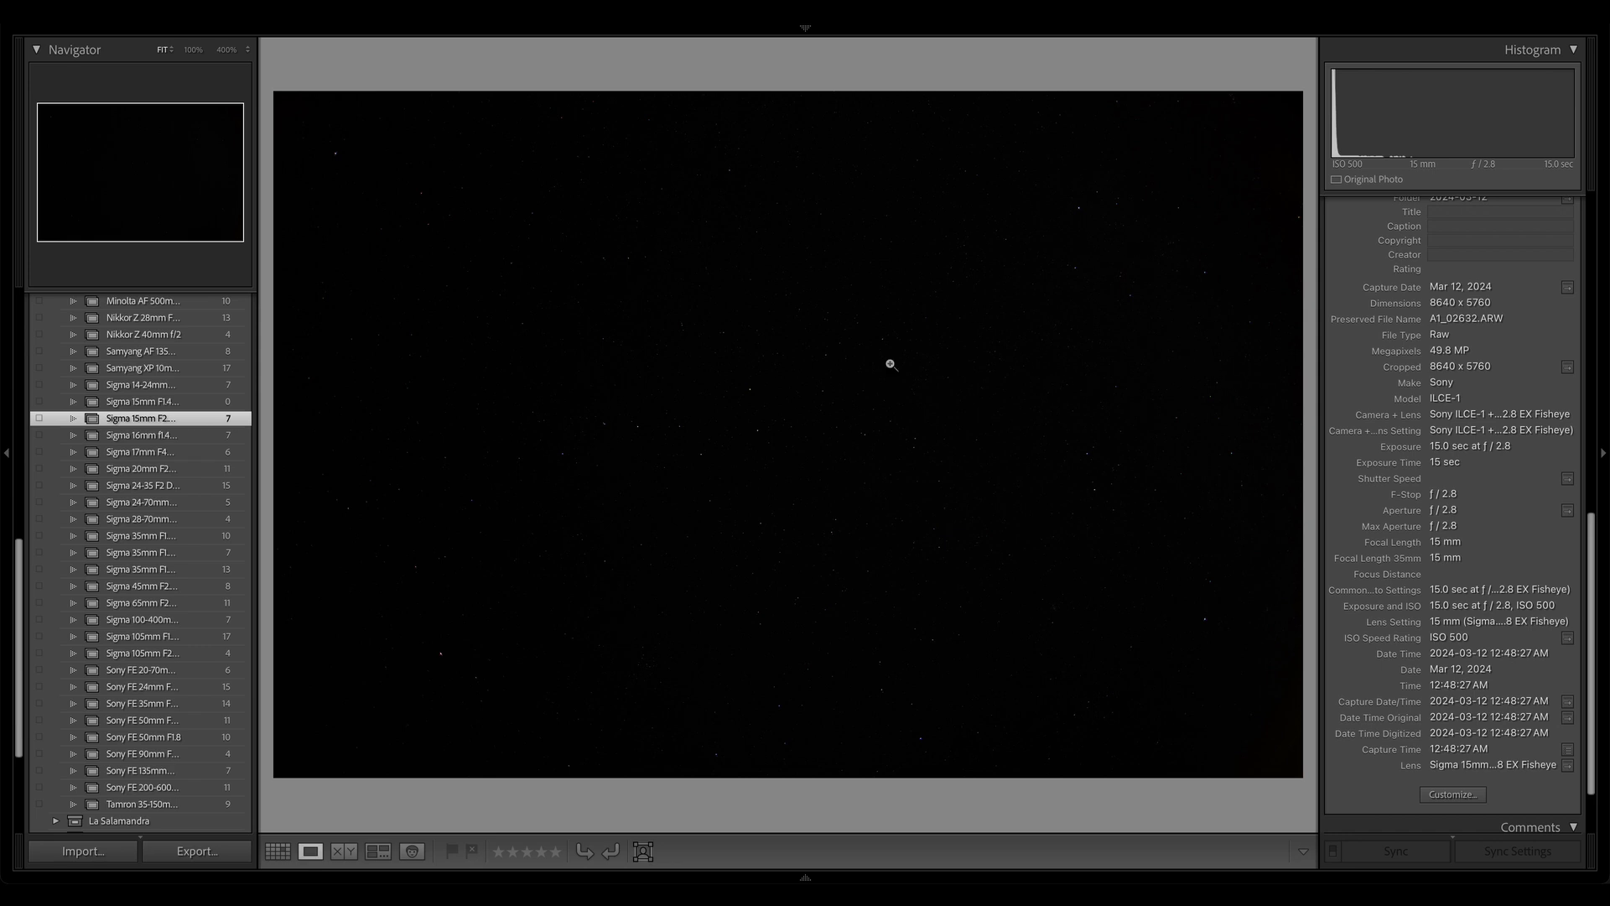
pyautogui.click(891, 364)
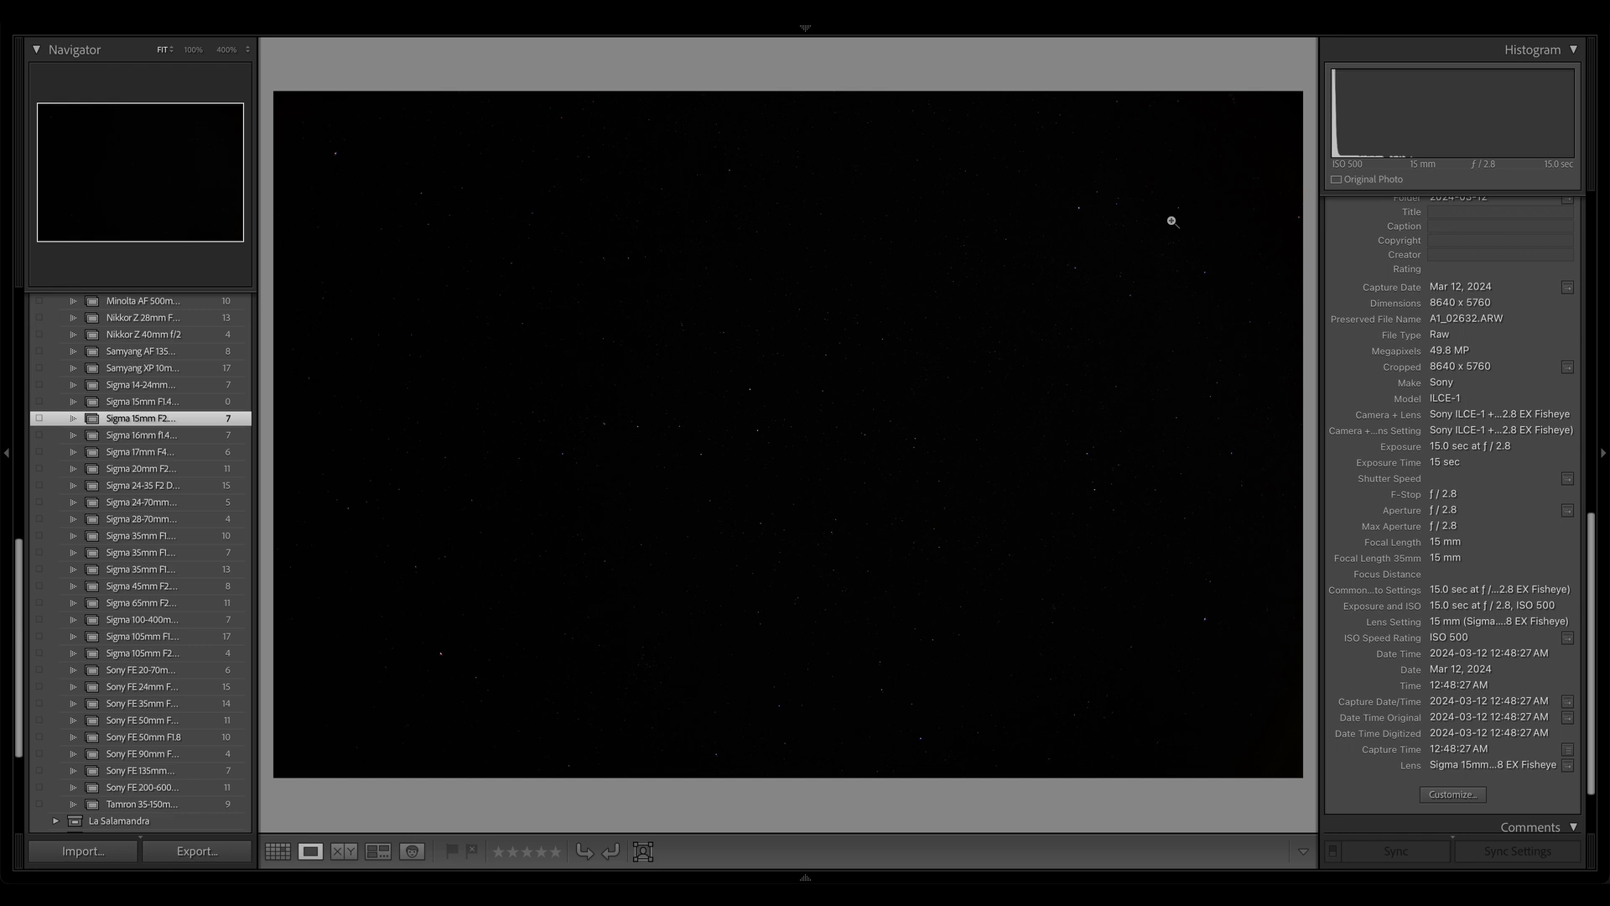
pyautogui.click(1173, 222)
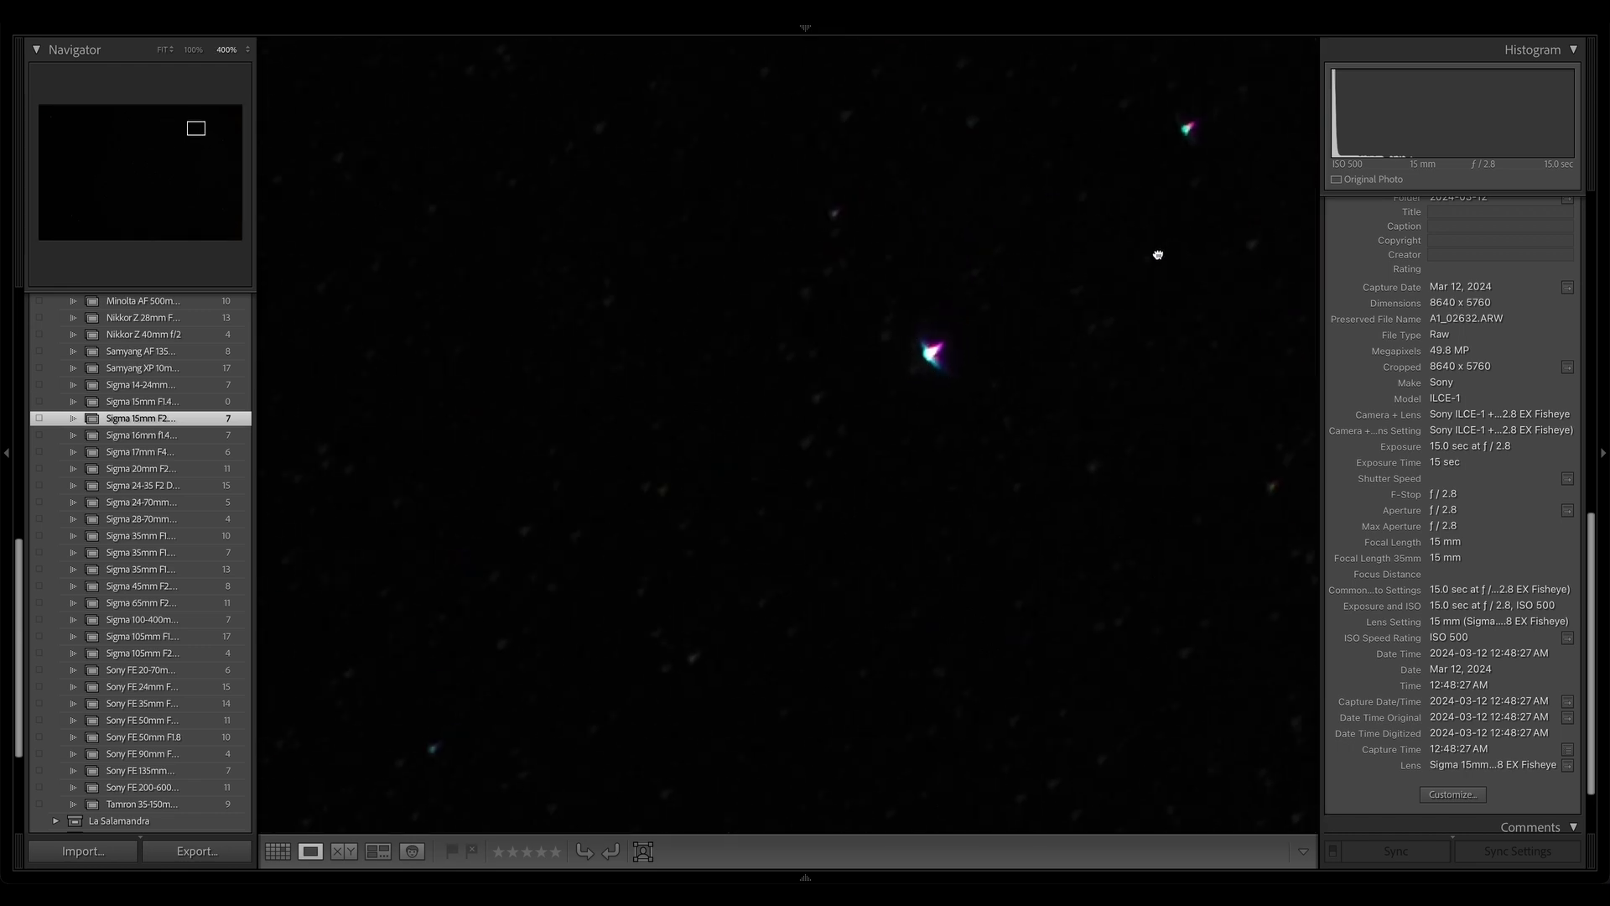
pyautogui.click(161, 49)
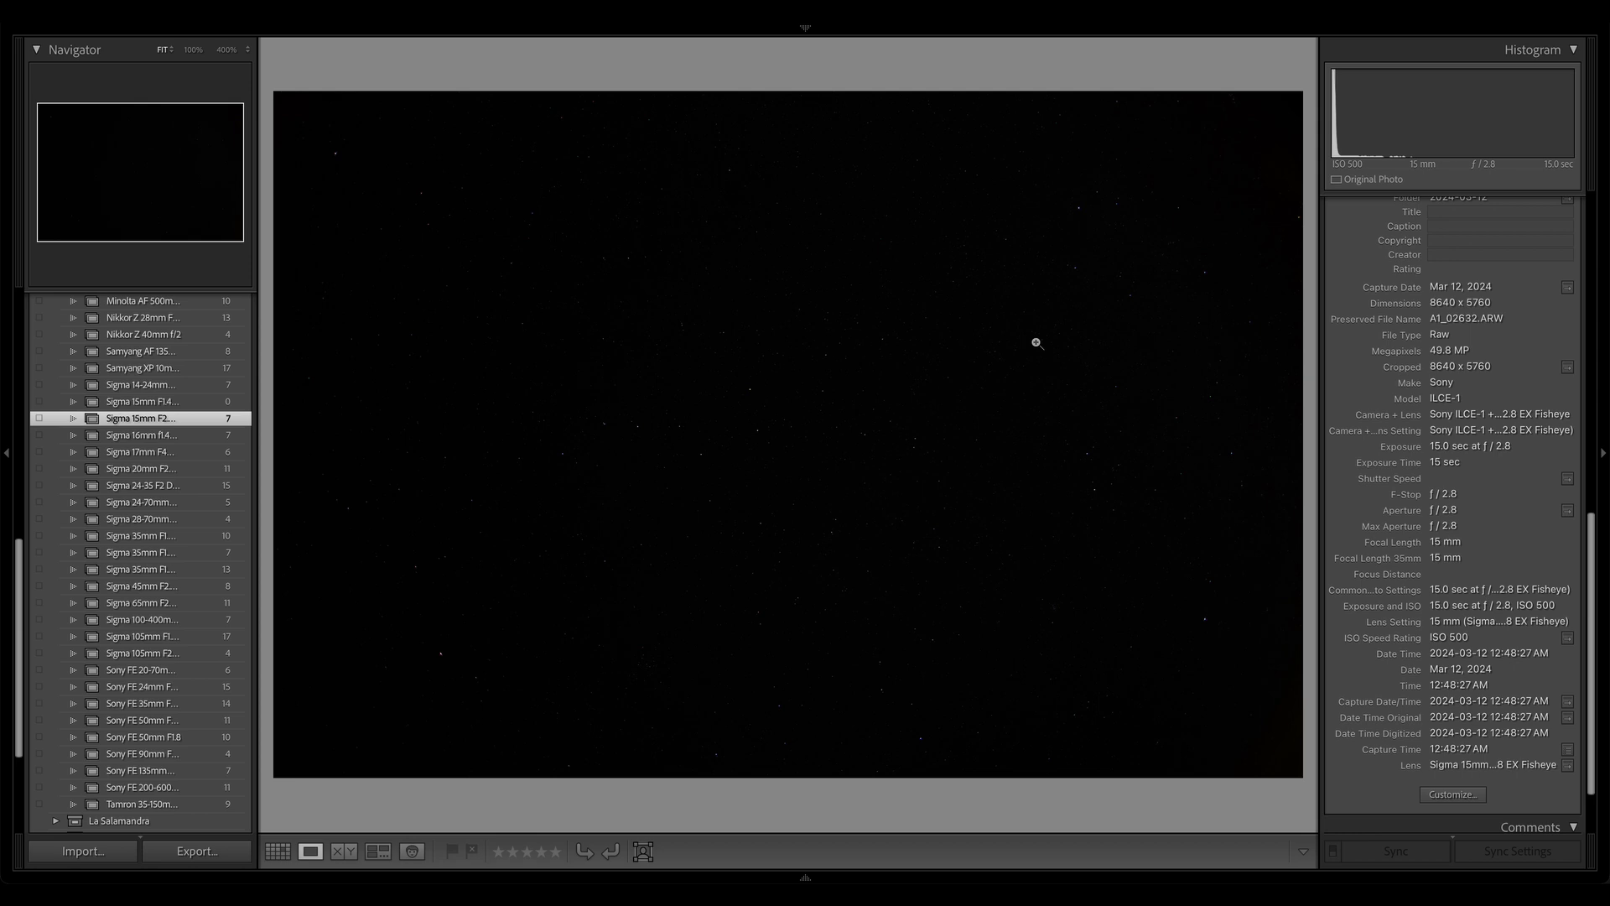
pyautogui.click(1035, 342)
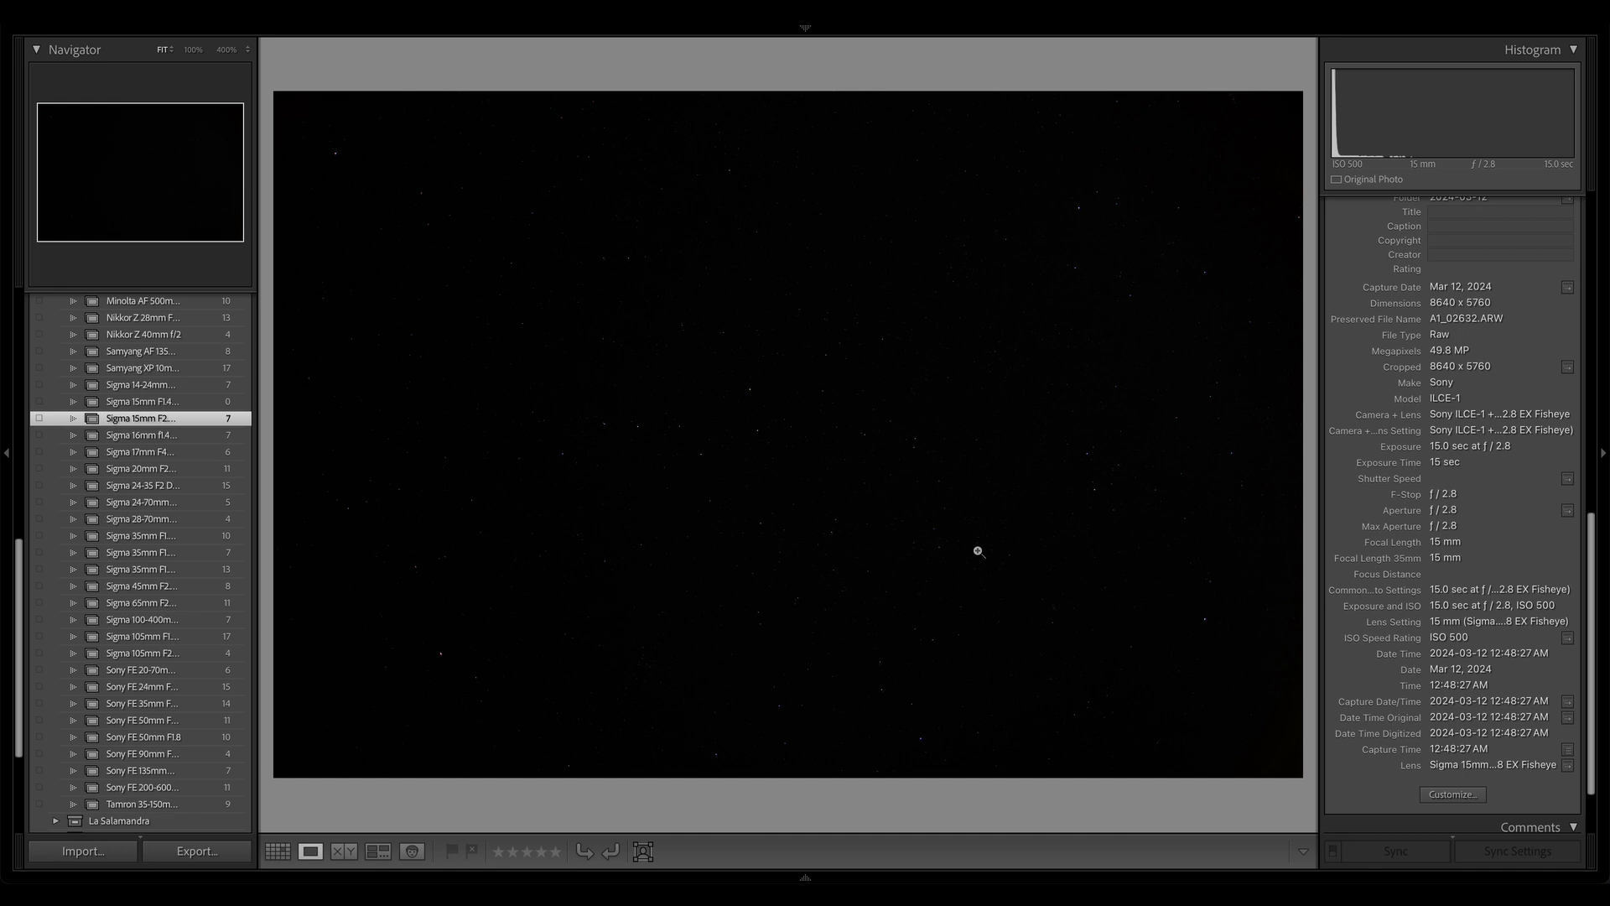
pyautogui.moveTo(1133, 654)
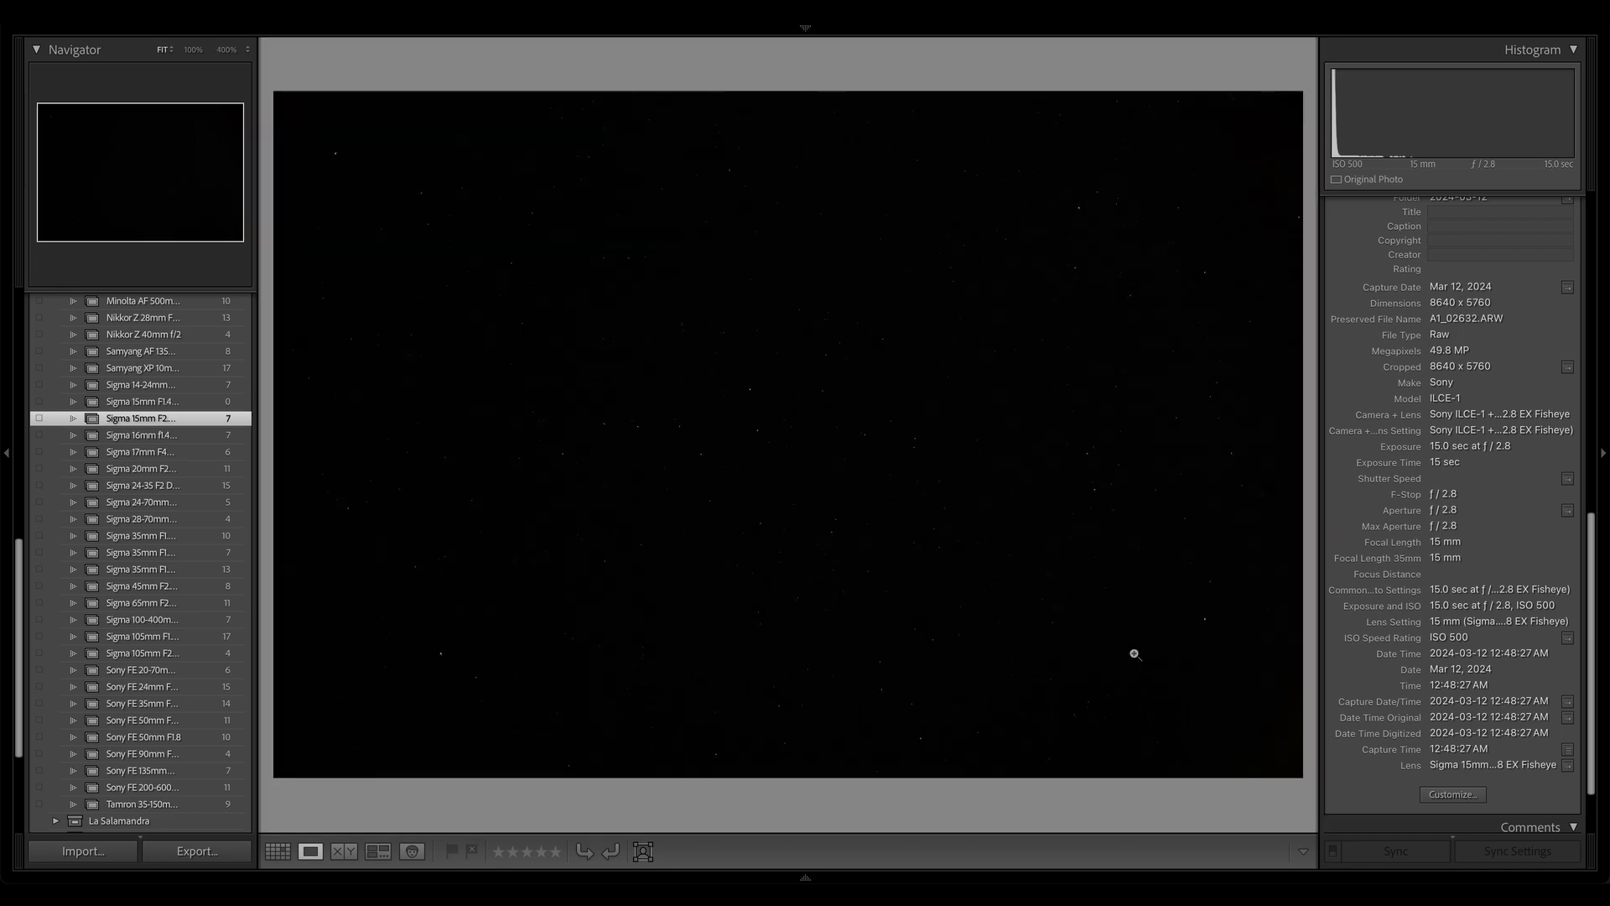
pyautogui.moveTo(964, 495)
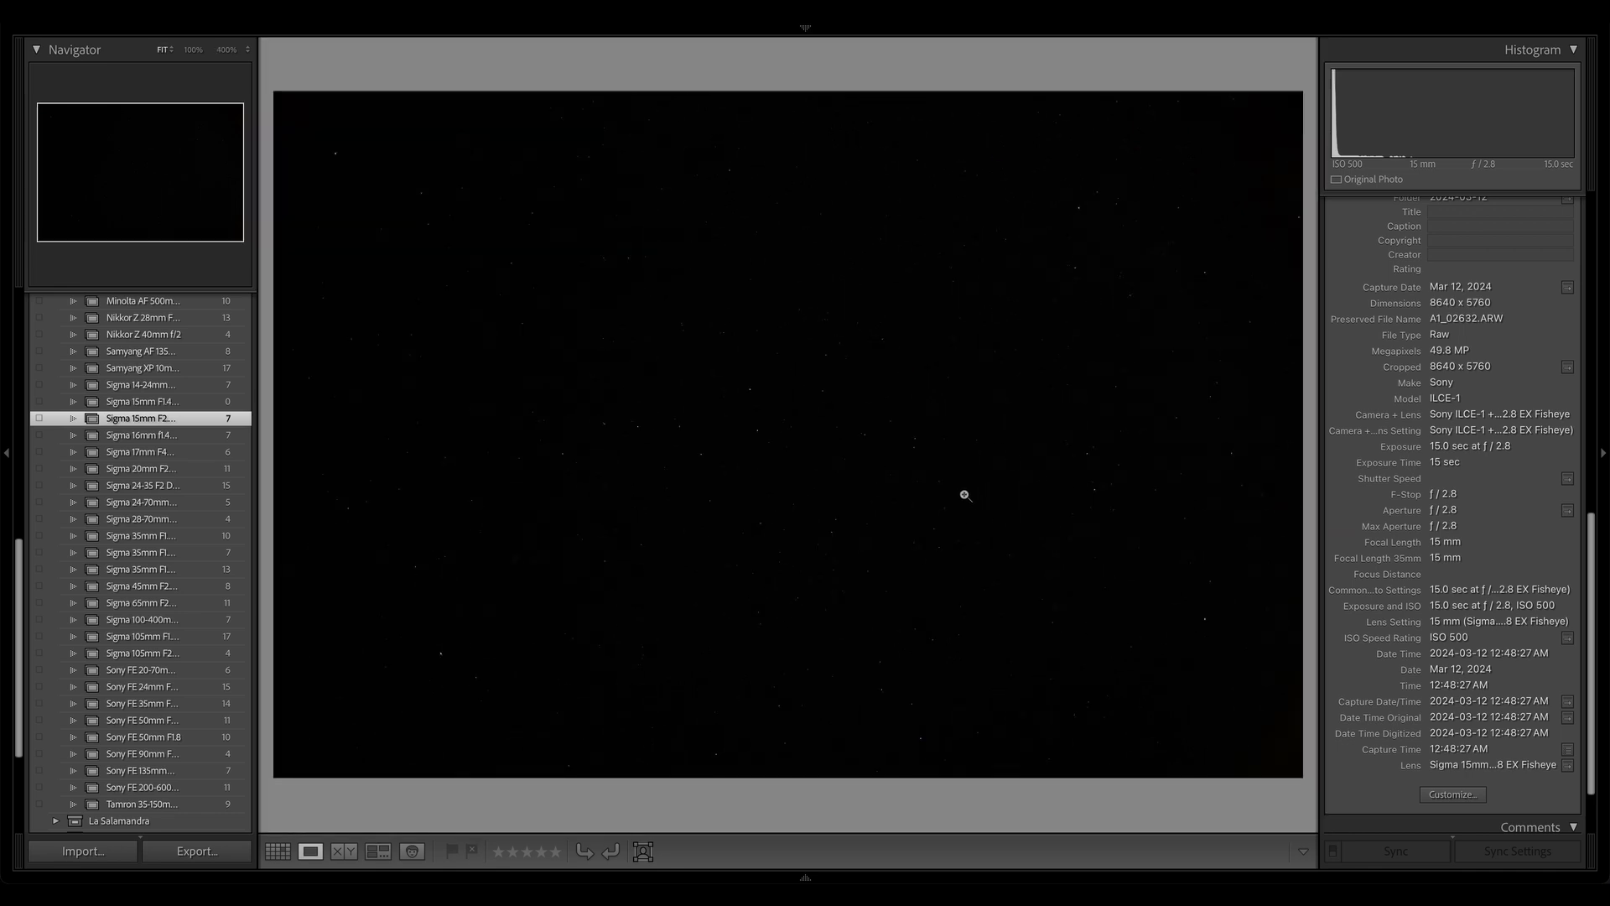
pyautogui.click(277, 850)
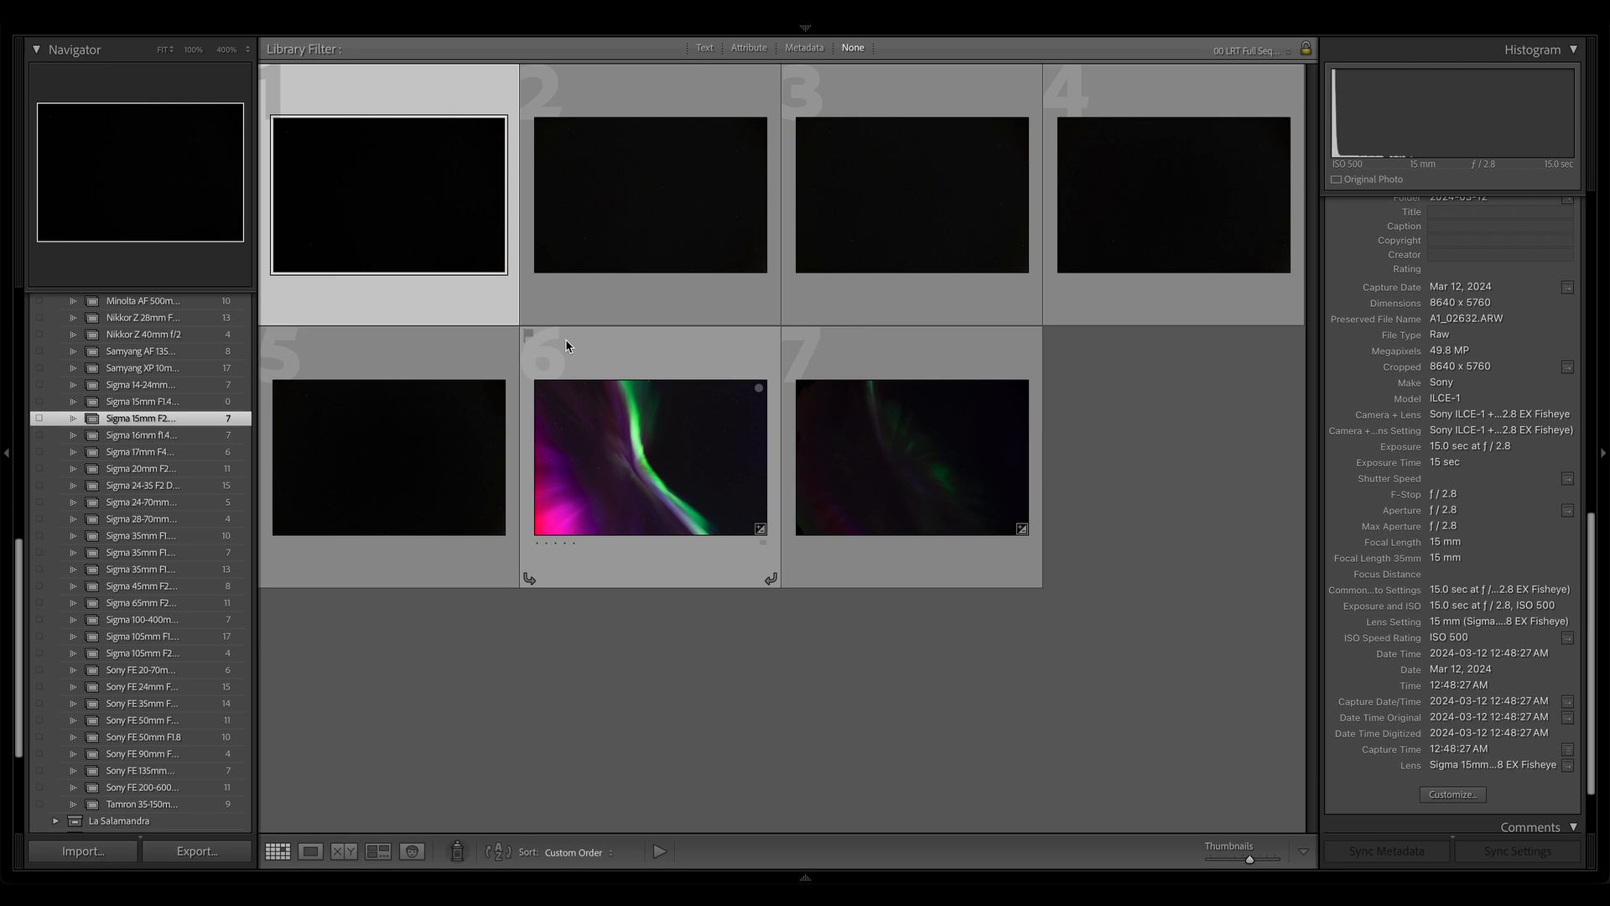
# View the 60-second star field large with the Quick Develop panel expanded.
pyautogui.click(649, 195)
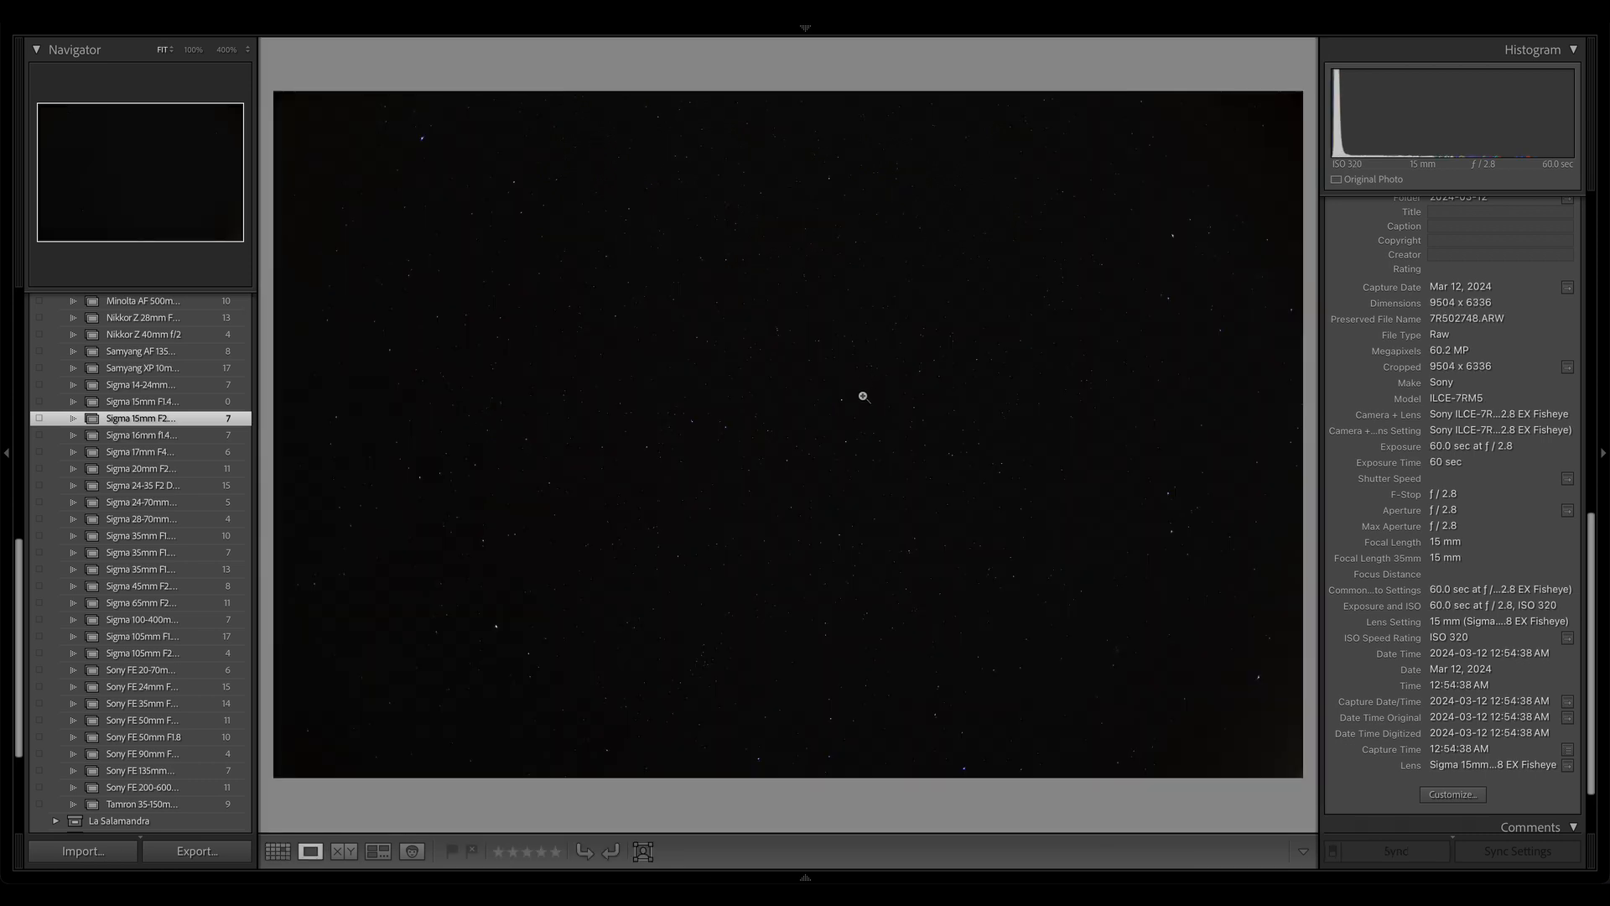
pyautogui.moveTo(798, 459)
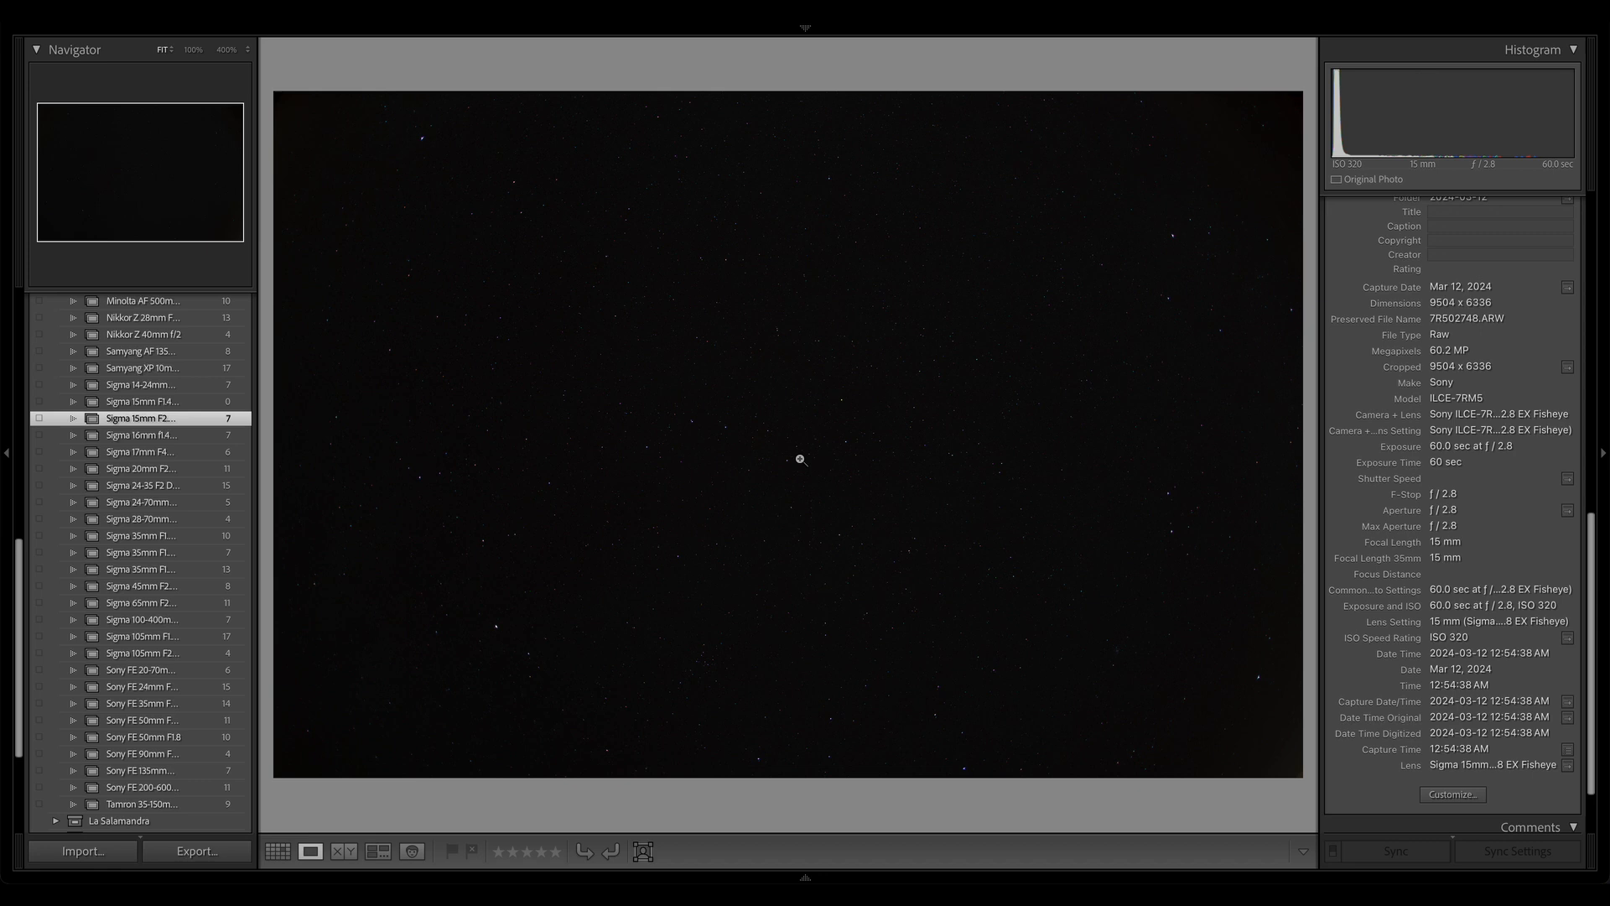
pyautogui.click(800, 459)
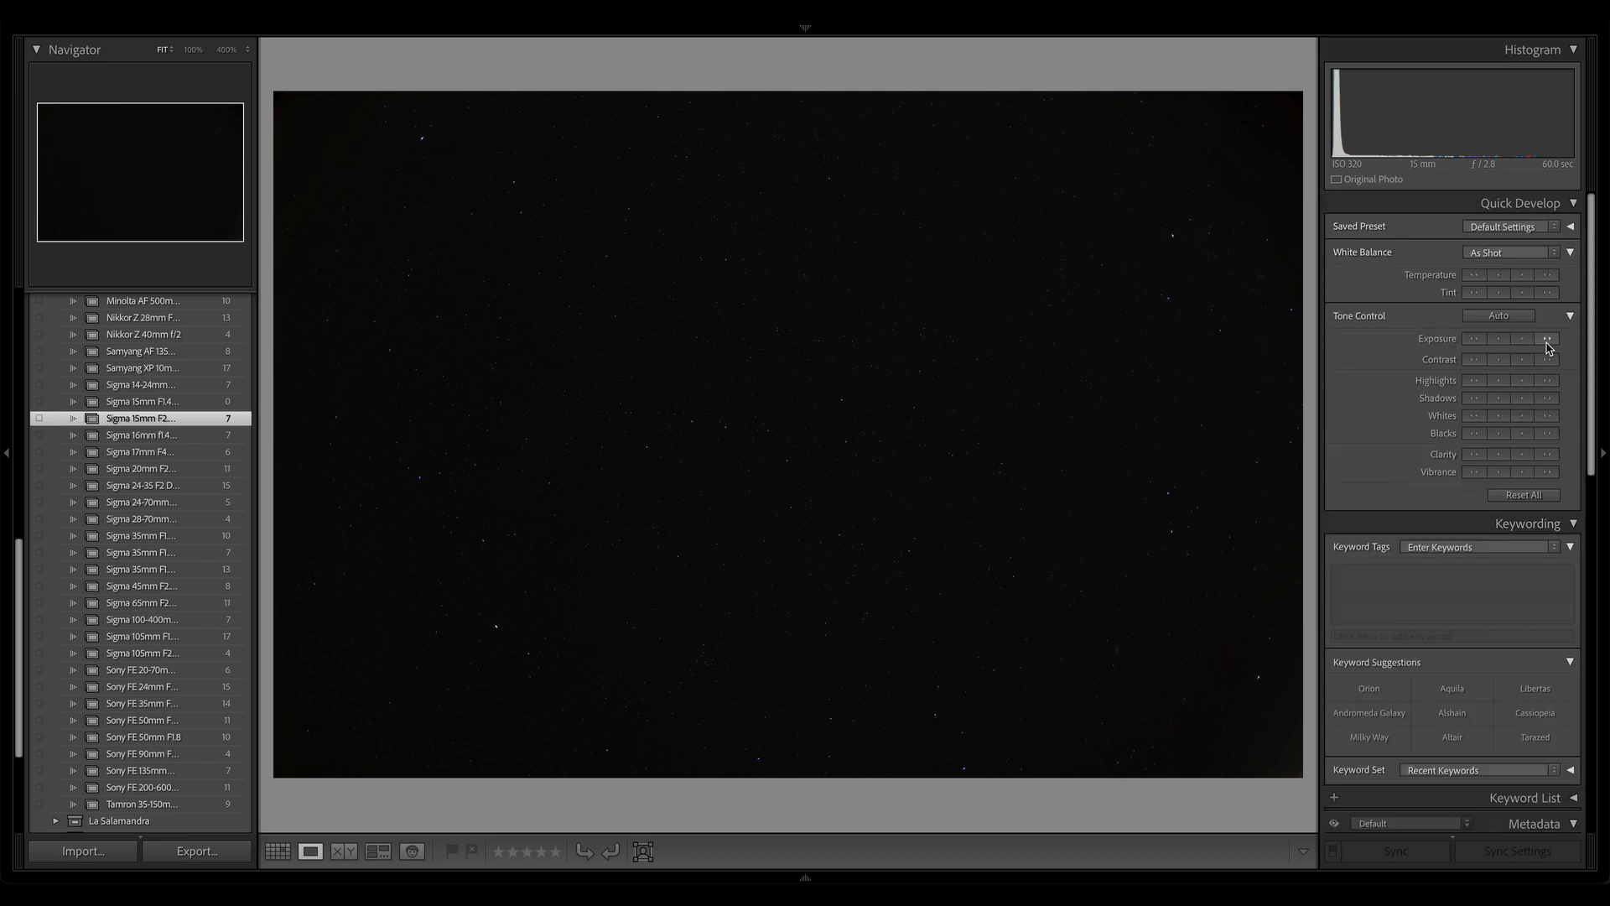
# Raise the Quick Develop exposure so the faint stars become visible.
pyautogui.click(1548, 337)
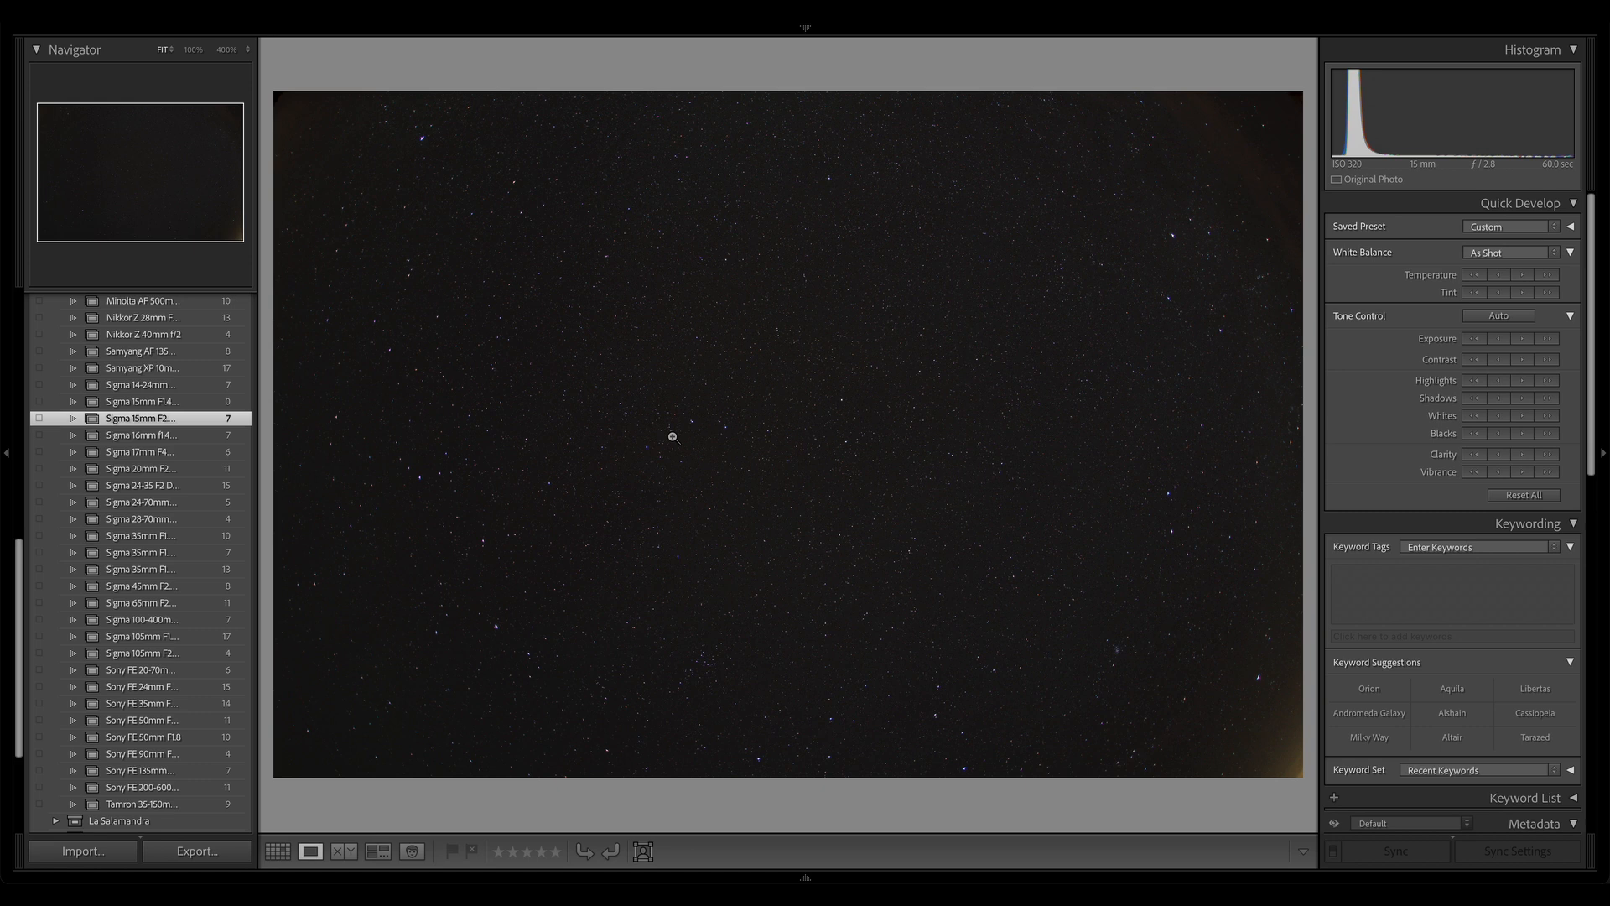
pyautogui.moveTo(1156, 611)
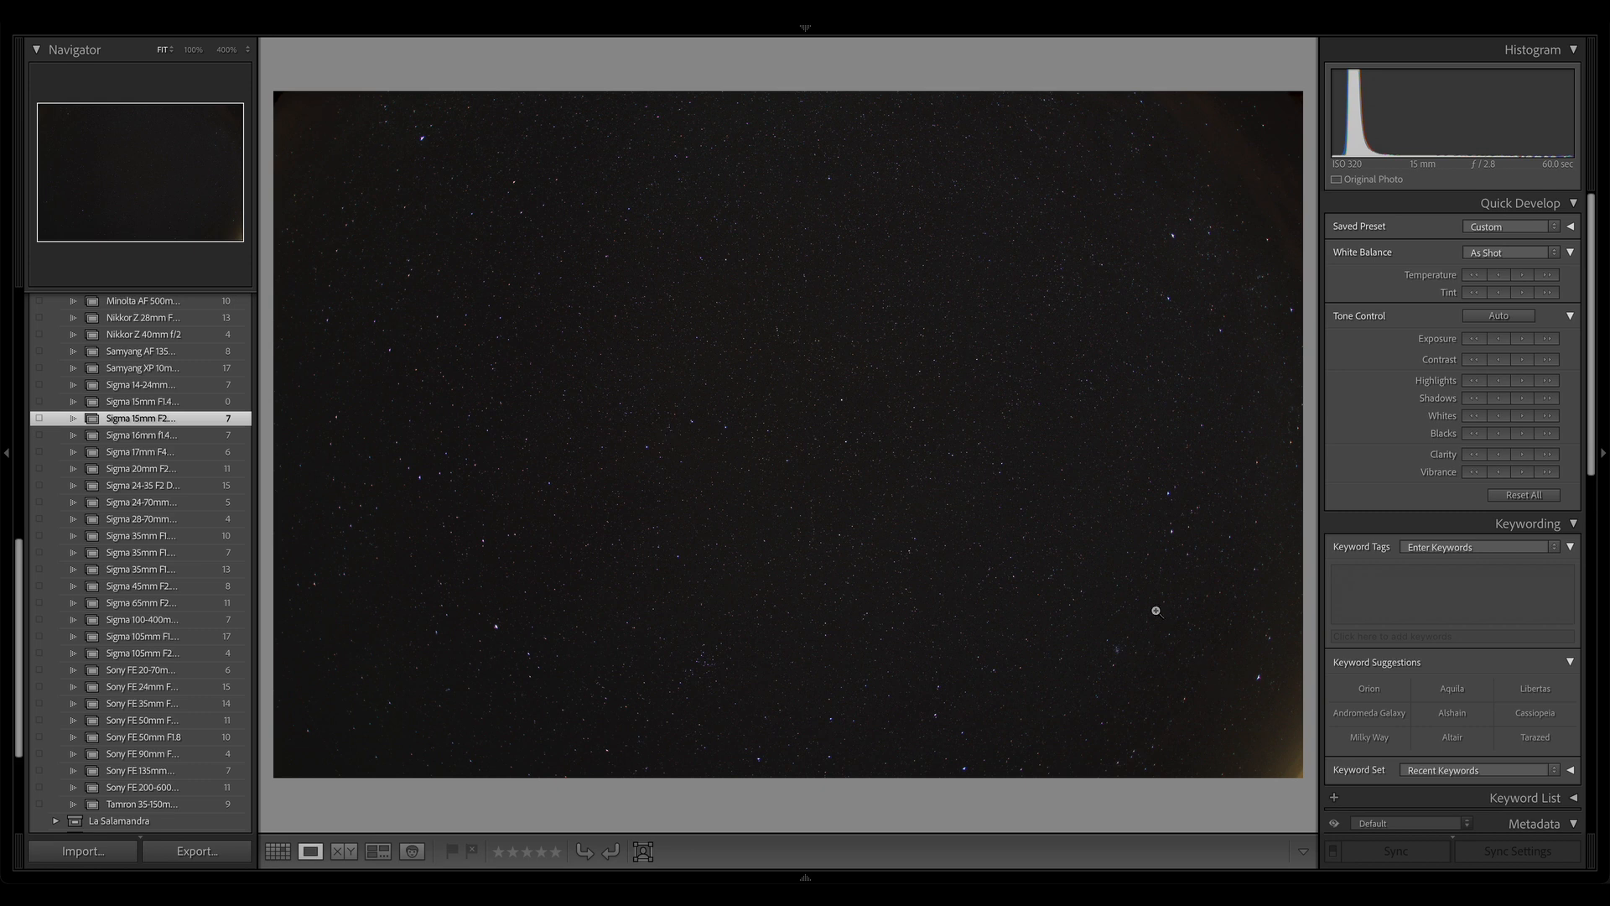
pyautogui.moveTo(899, 305)
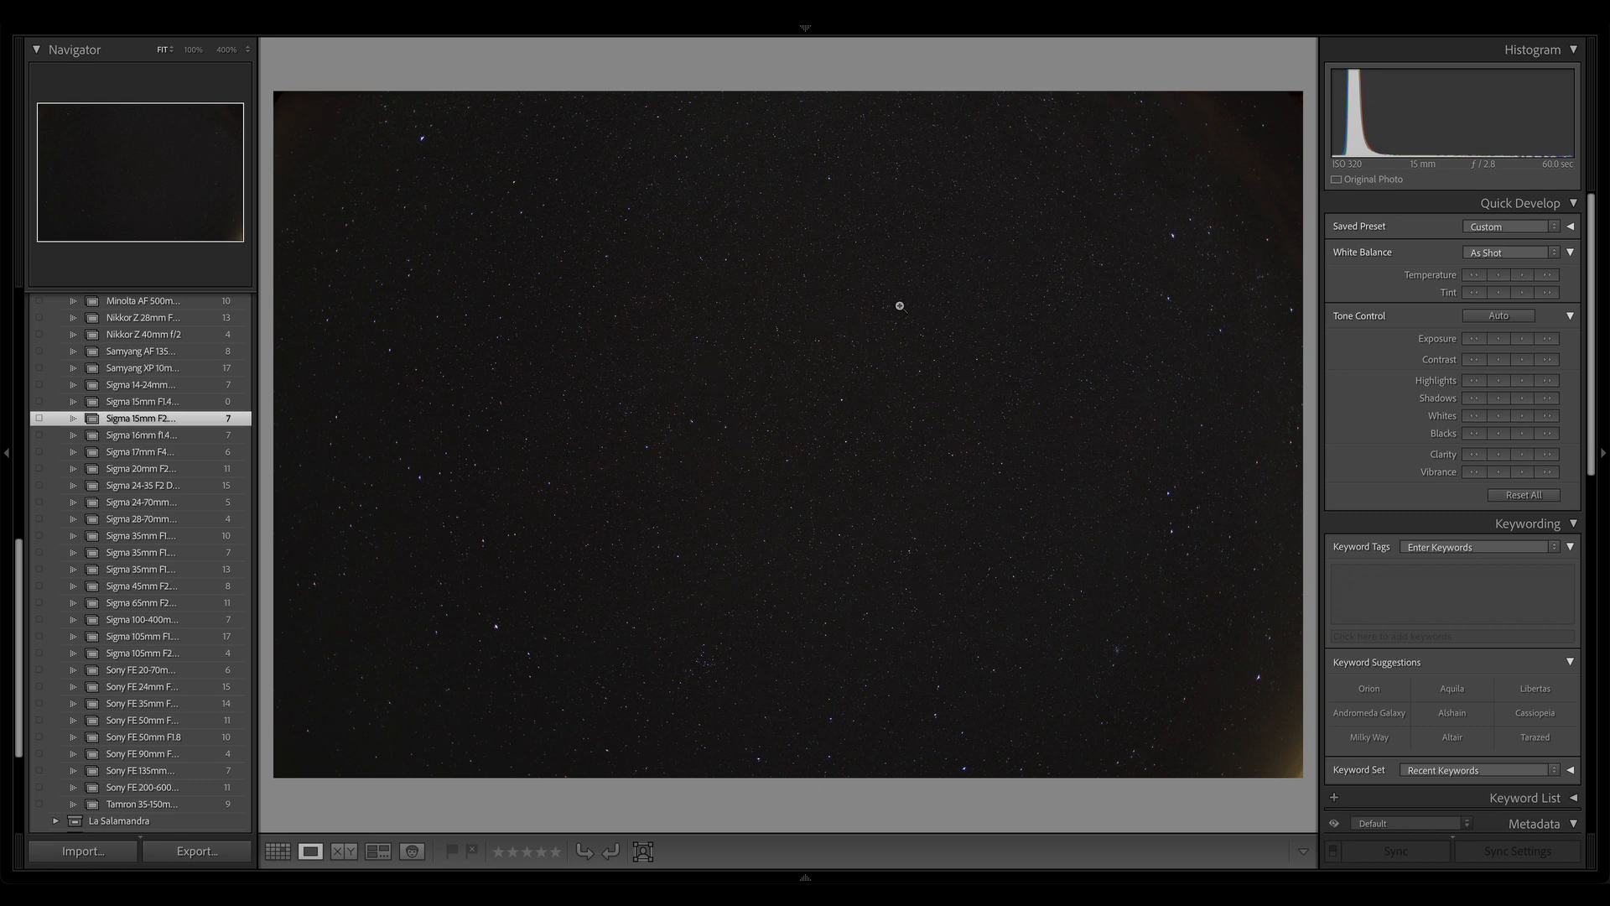
pyautogui.moveTo(1242, 136)
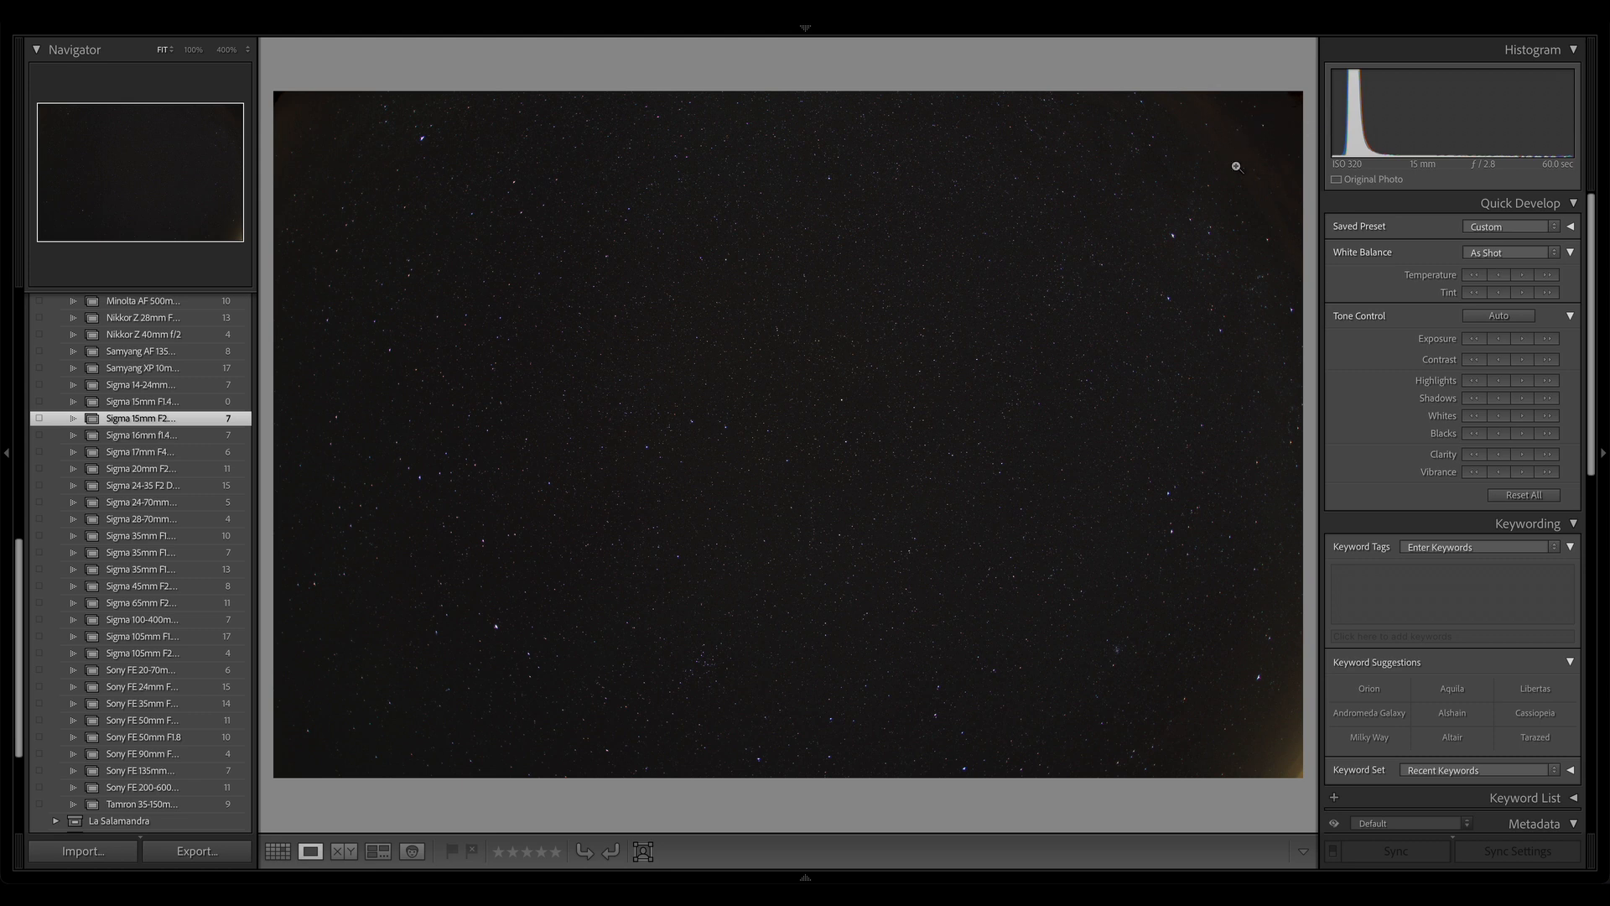
pyautogui.moveTo(1197, 134)
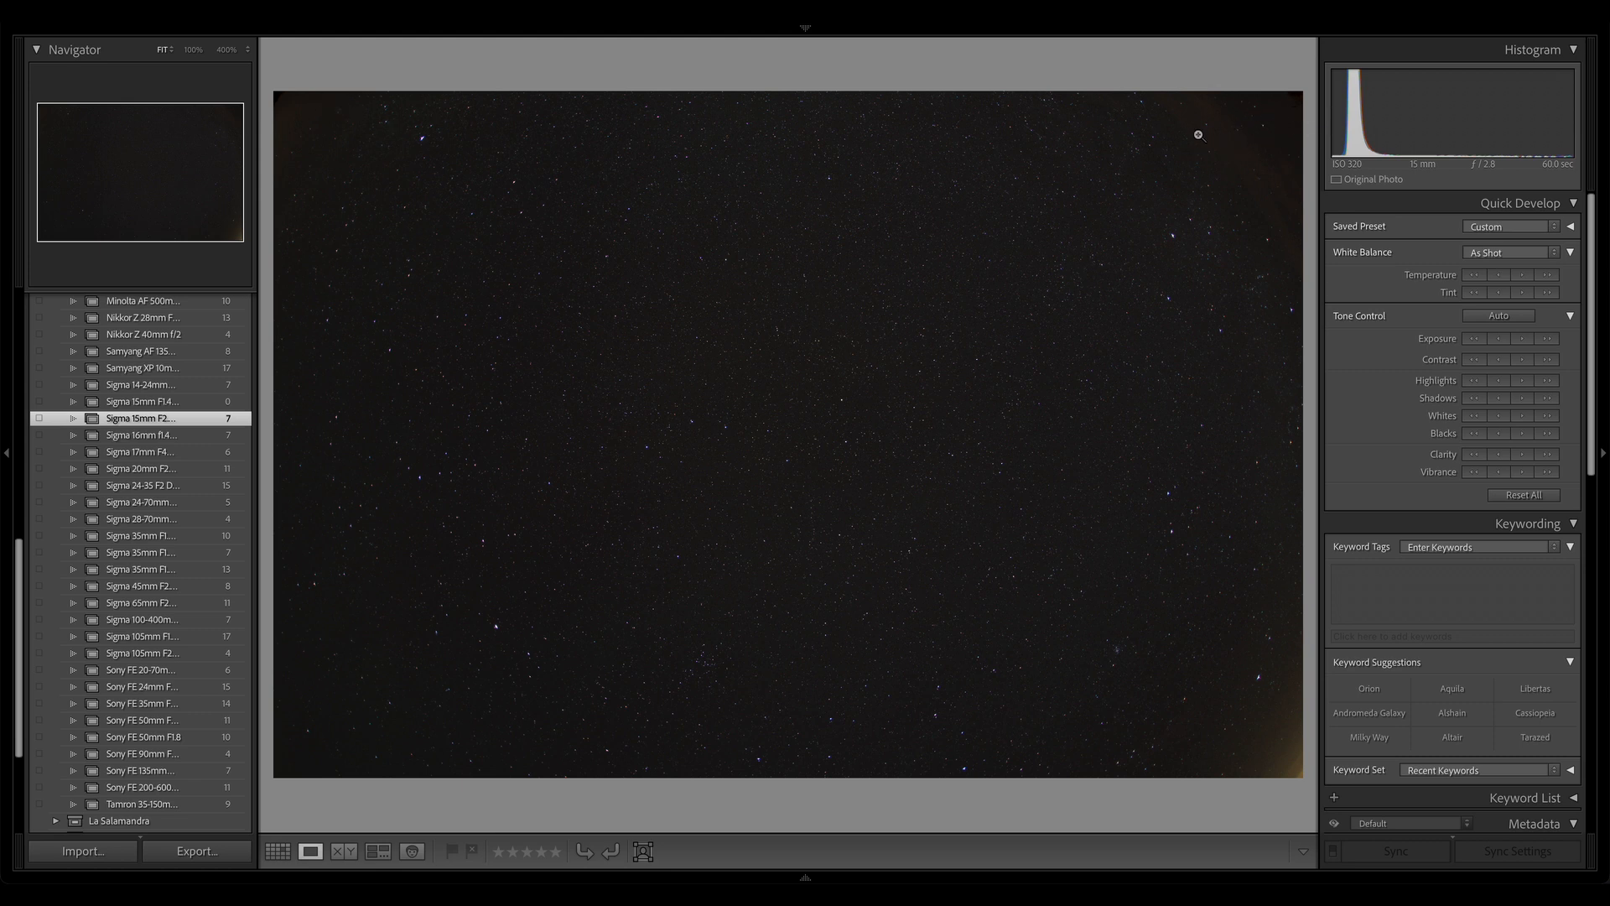
pyautogui.moveTo(1224, 701)
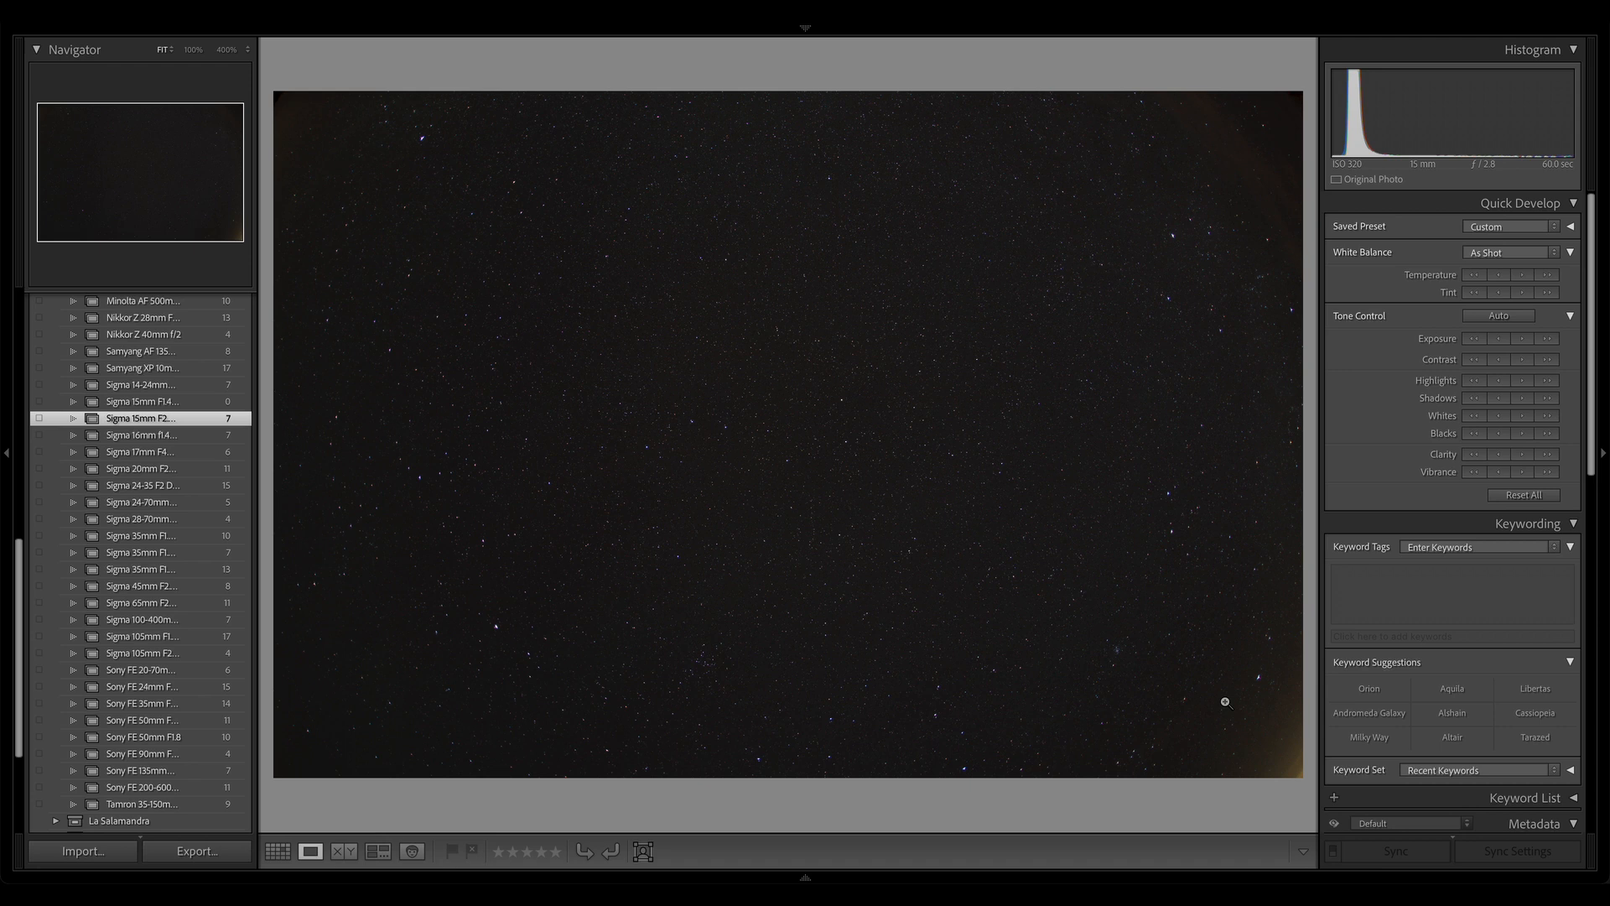
pyautogui.moveTo(806, 190)
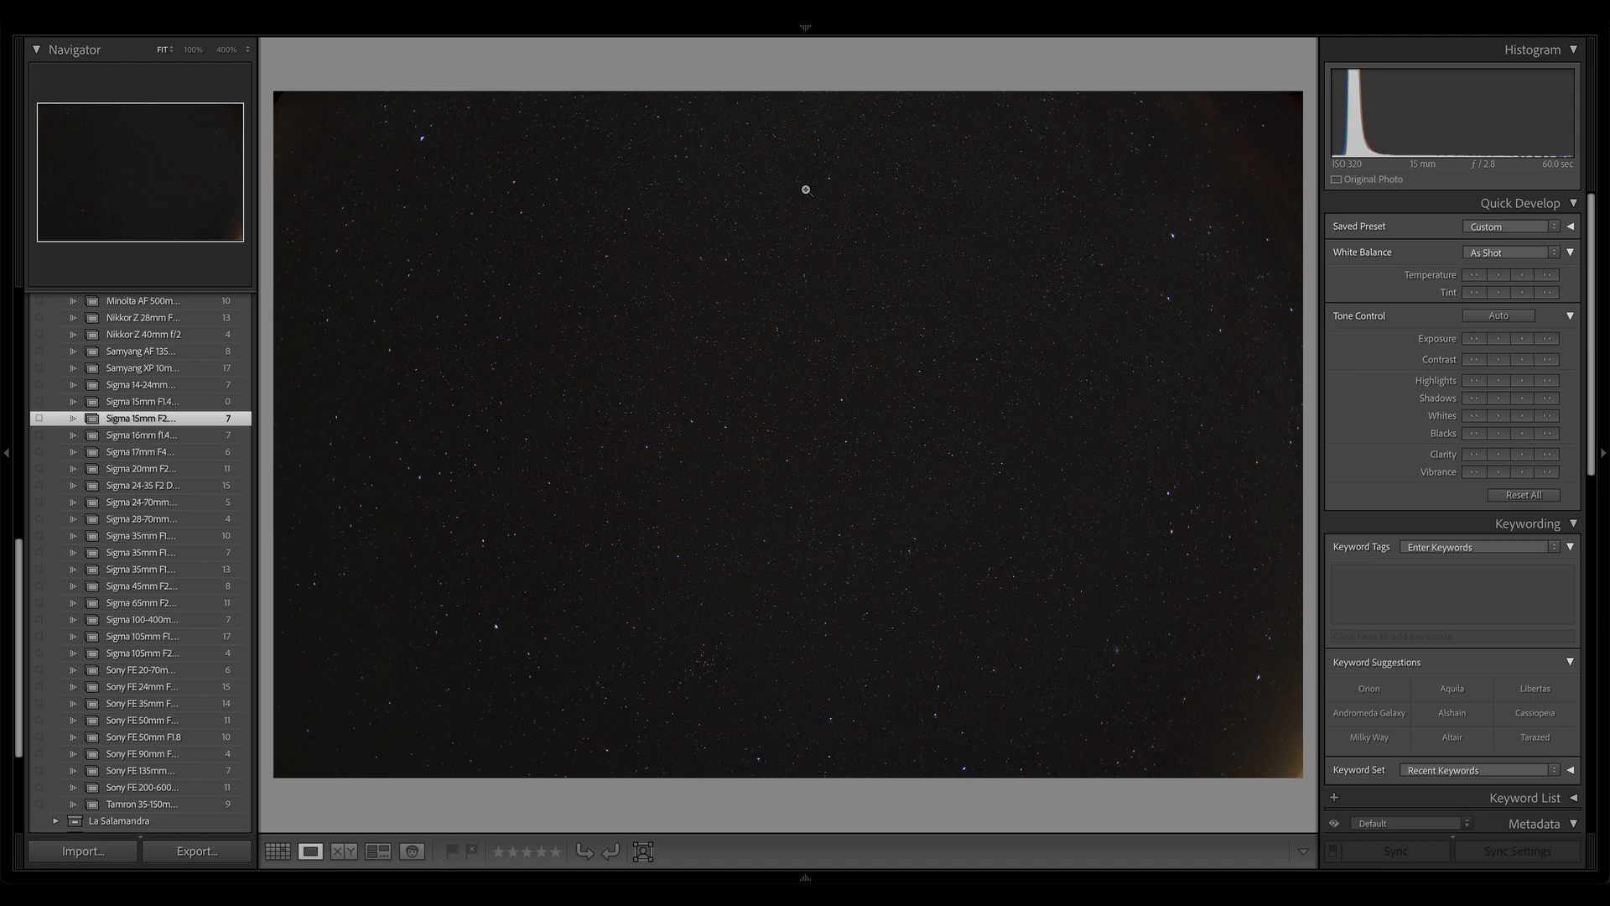
pyautogui.moveTo(1131, 124)
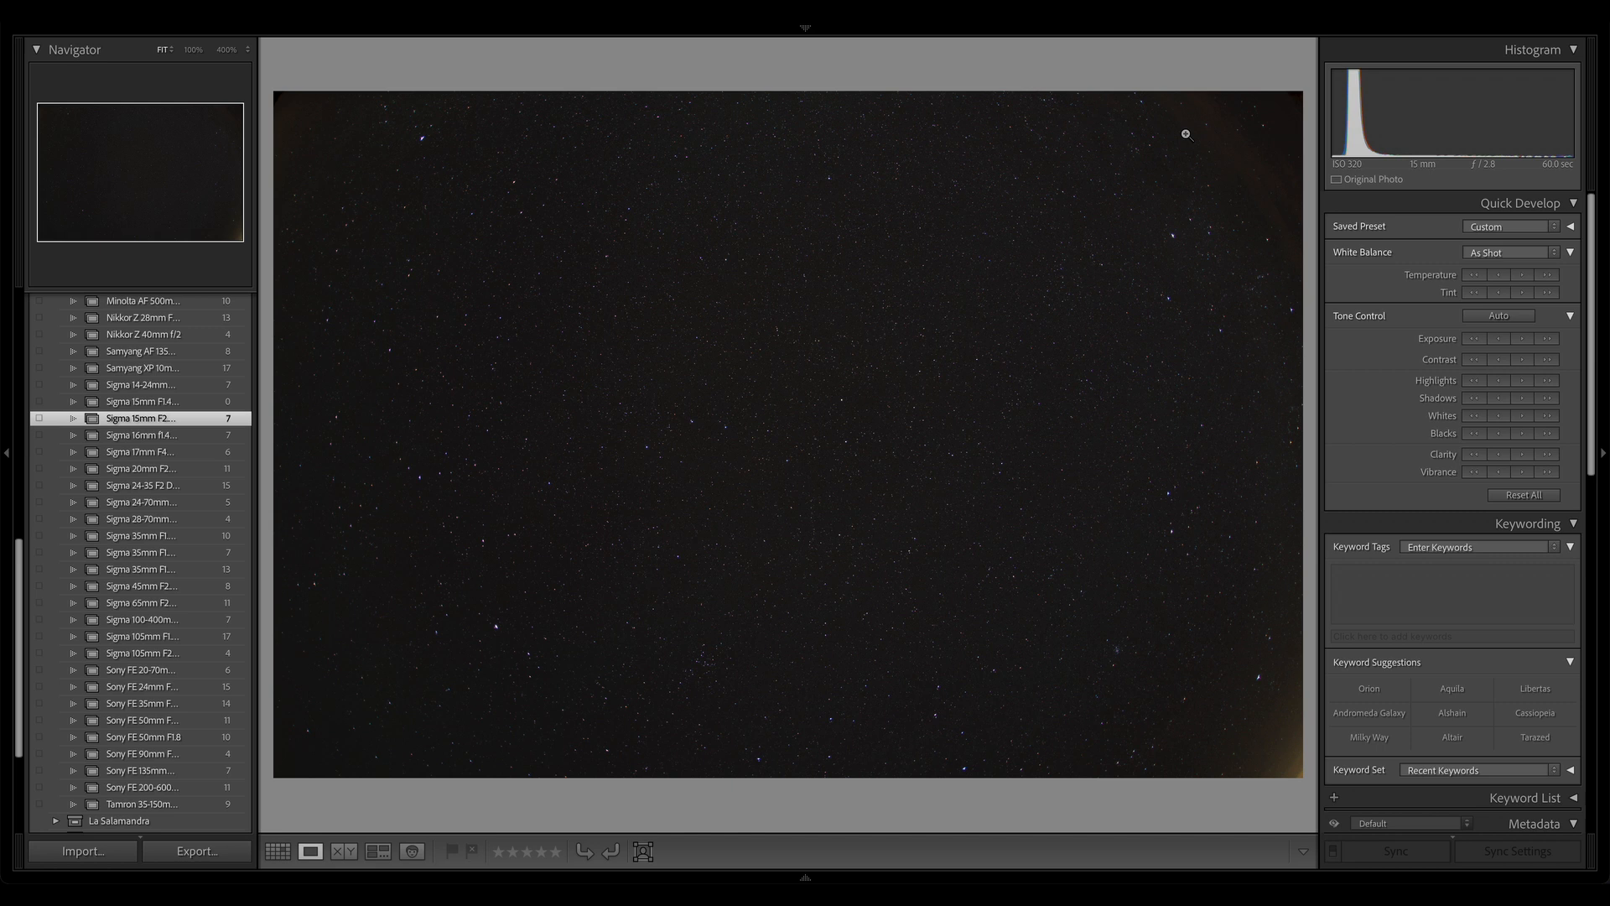
pyautogui.moveTo(934, 116)
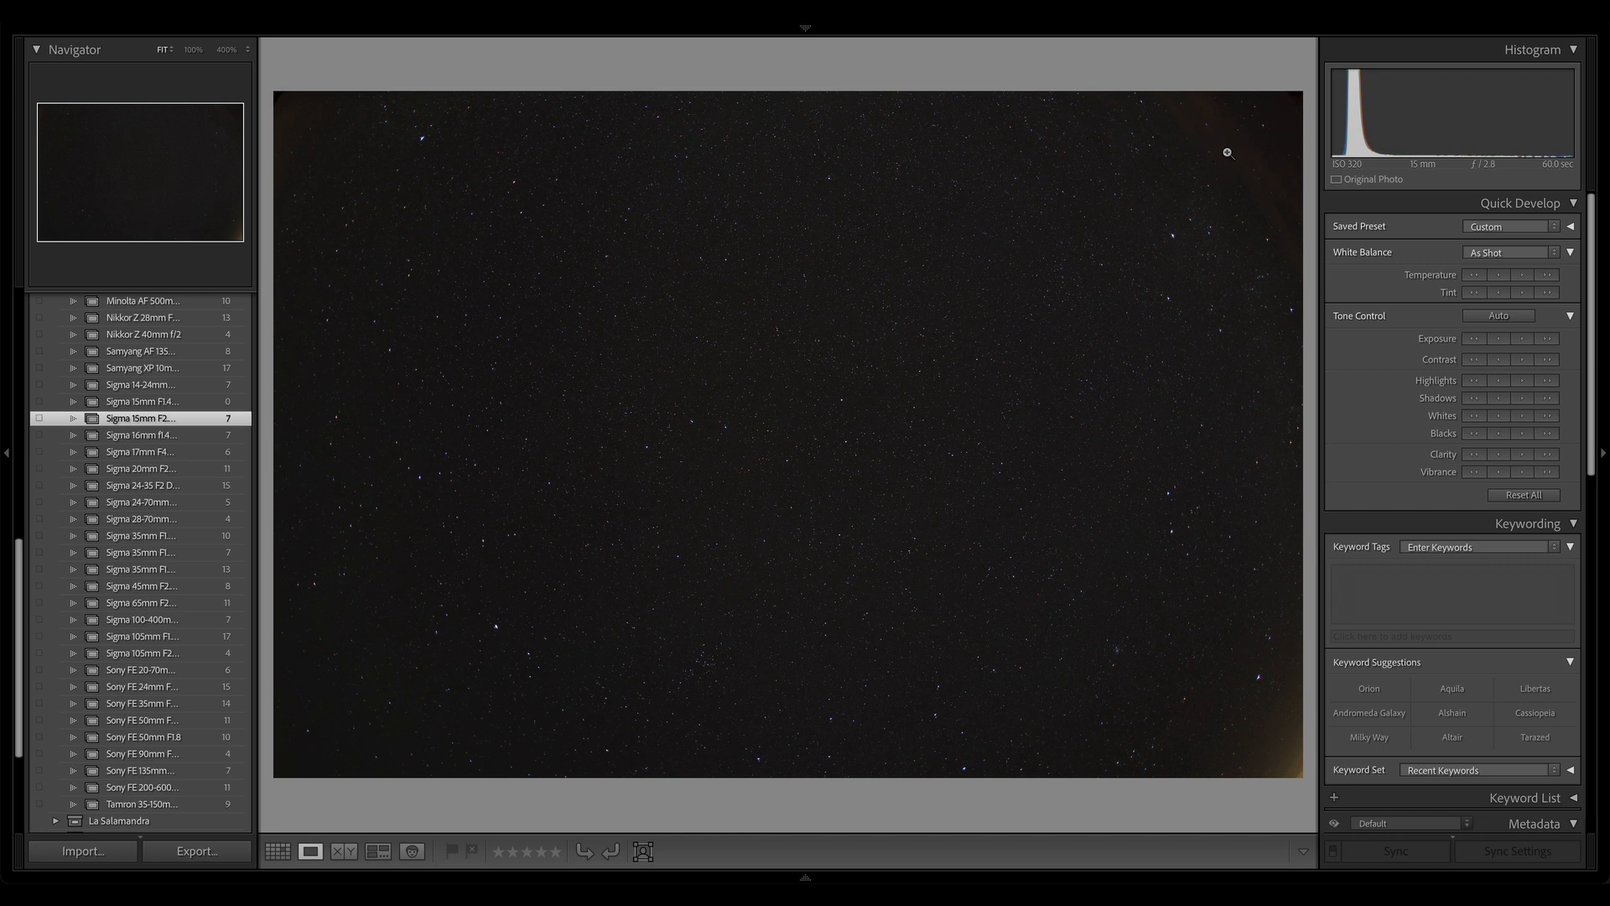
pyautogui.moveTo(1147, 238)
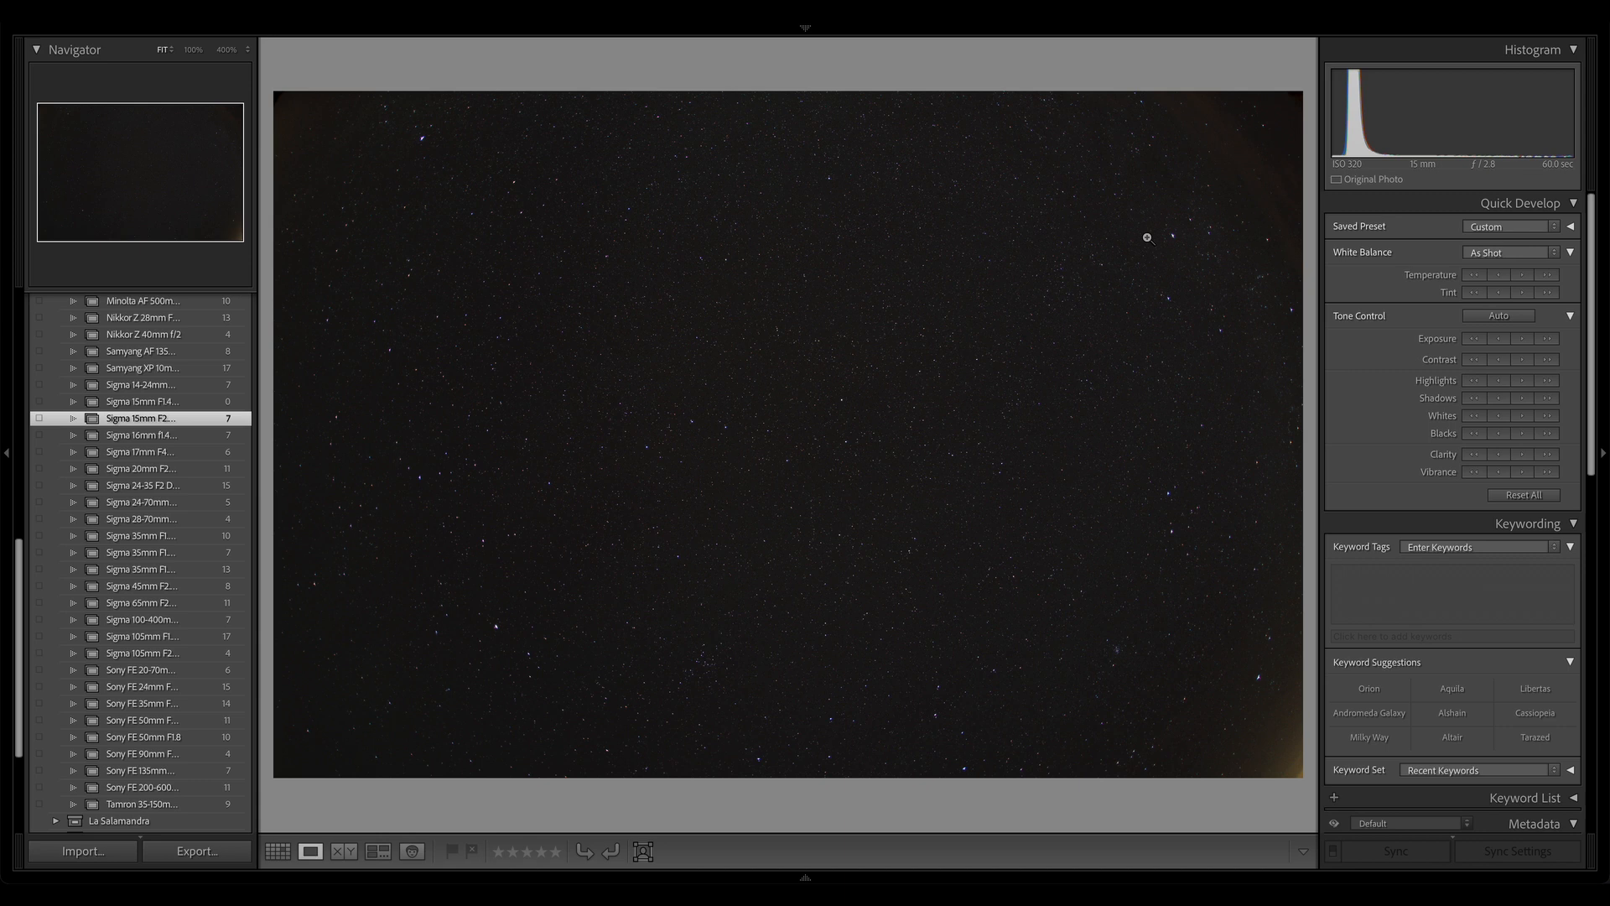
pyautogui.moveTo(984, 496)
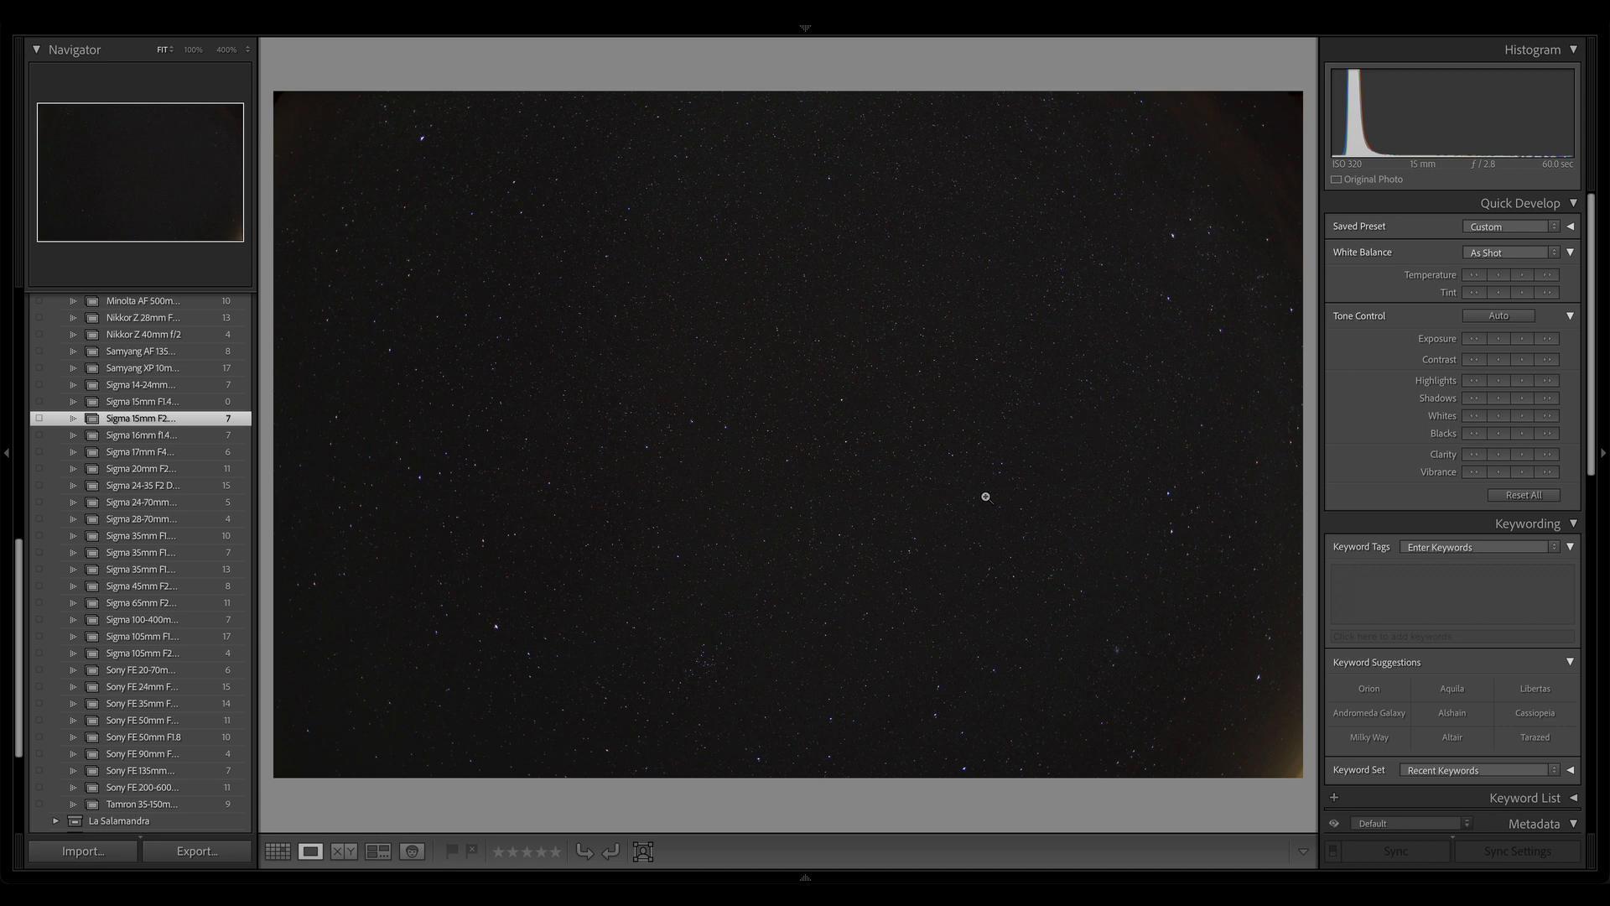
pyautogui.moveTo(827, 417)
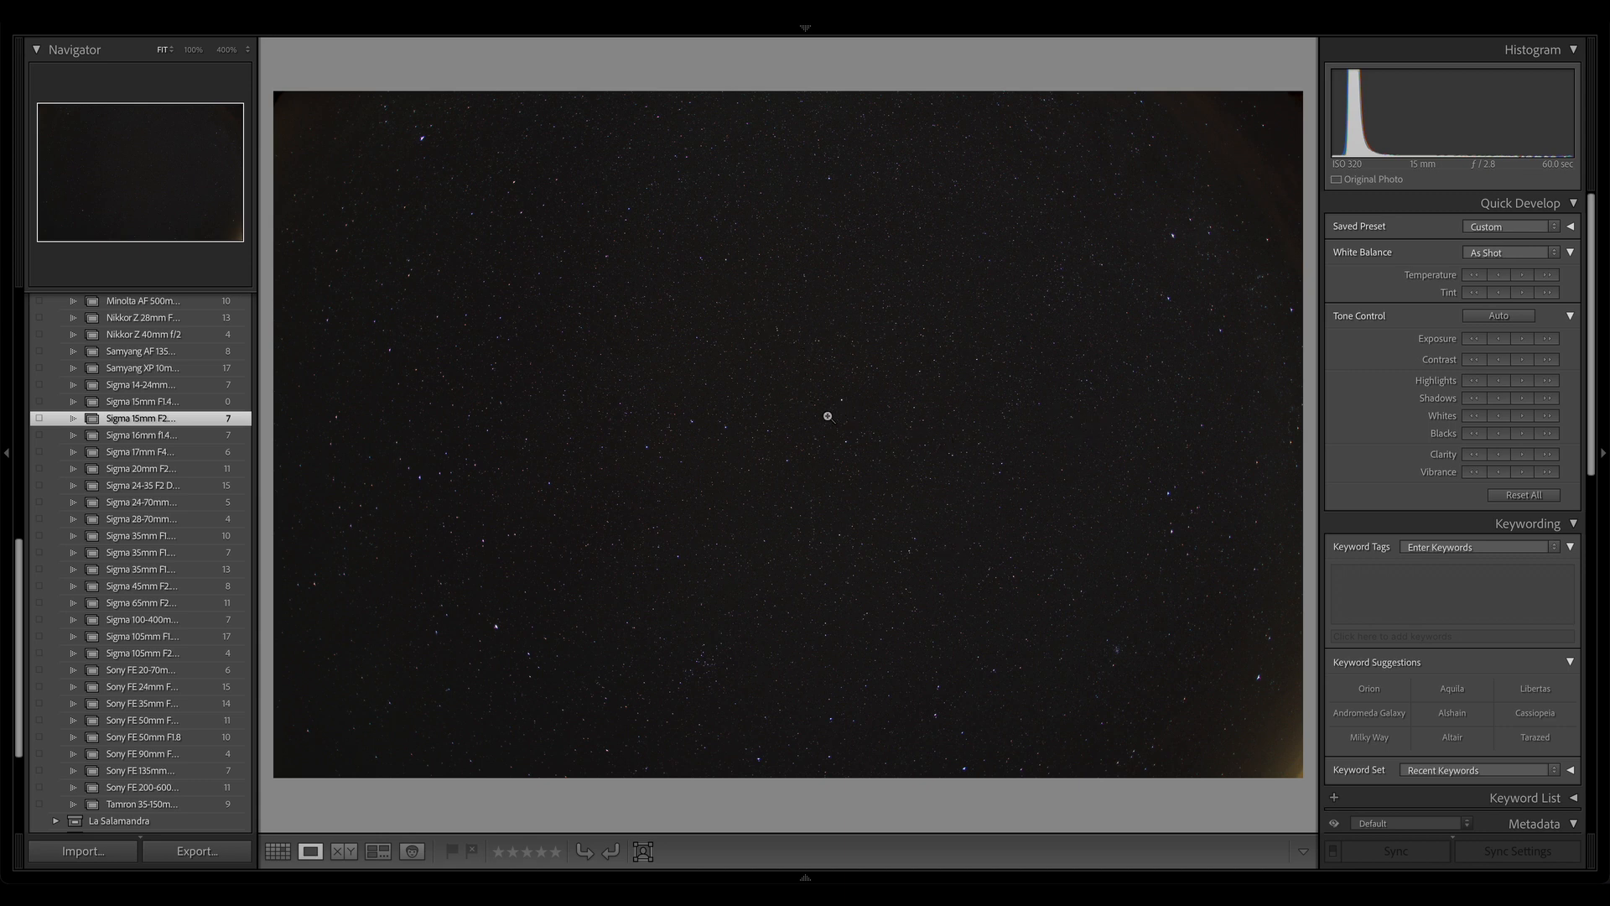
pyautogui.moveTo(657, 407)
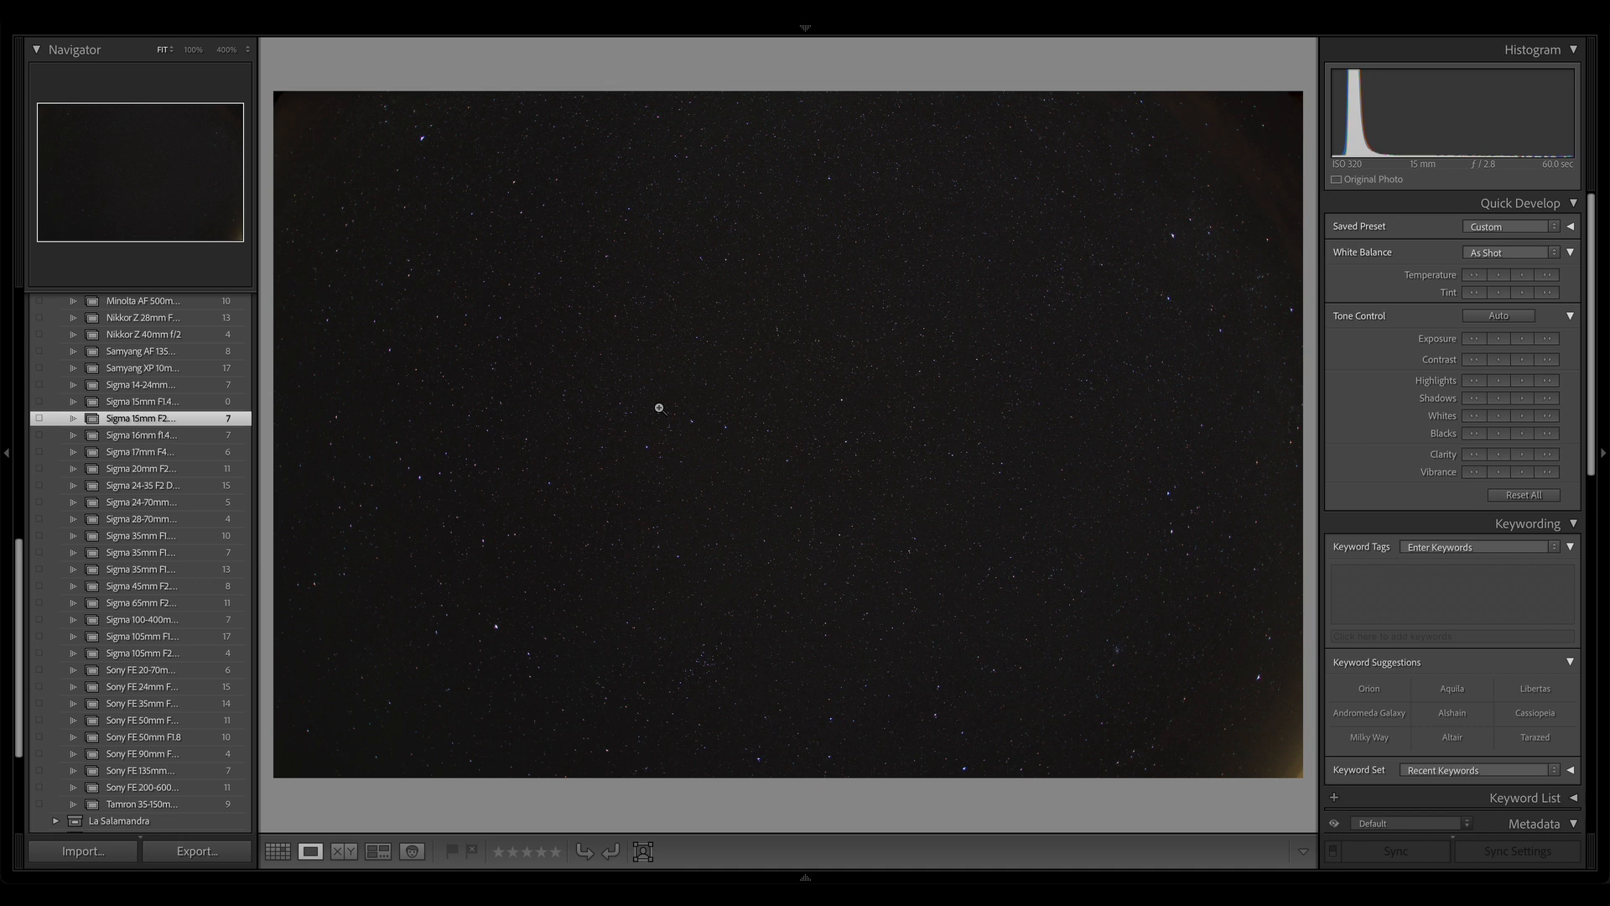
pyautogui.moveTo(388, 451)
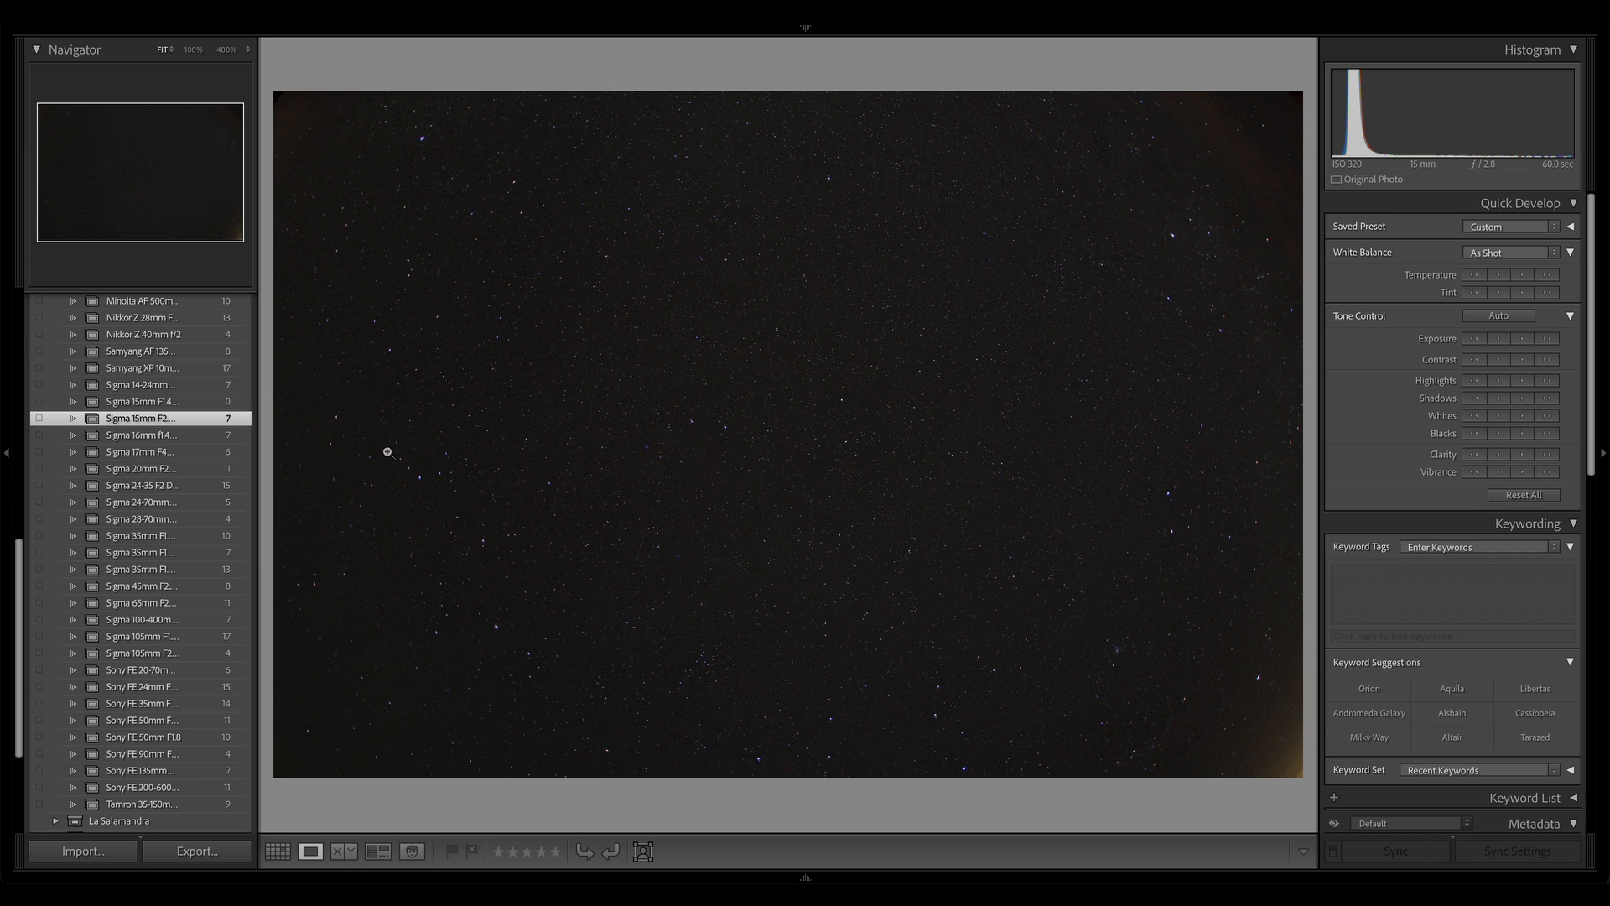
pyautogui.moveTo(578, 557)
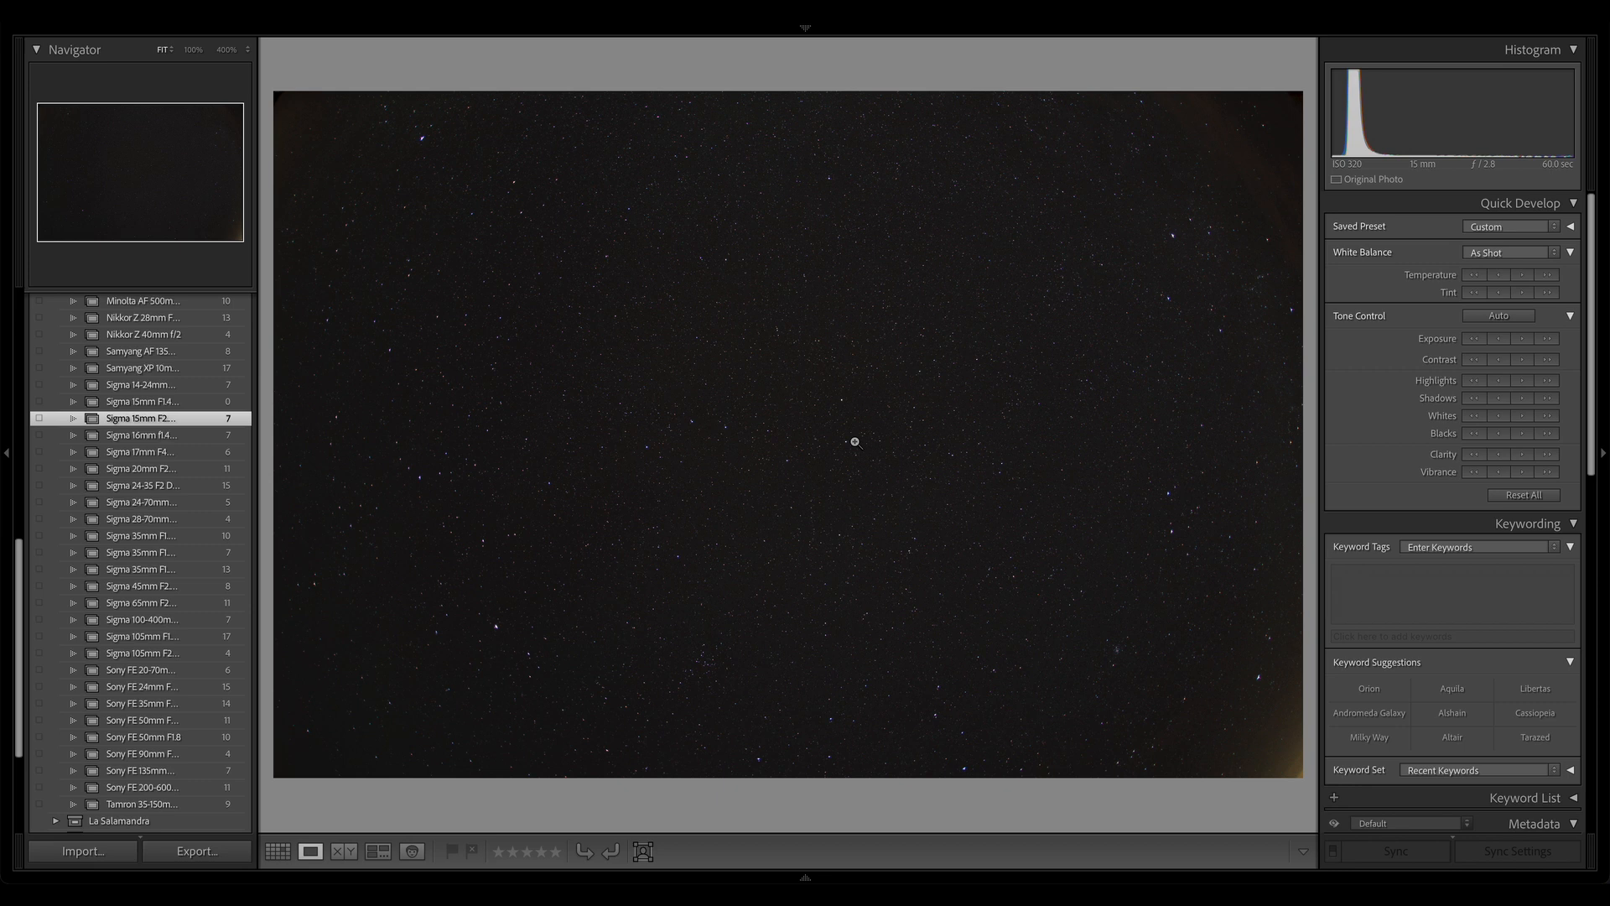
pyautogui.moveTo(872, 433)
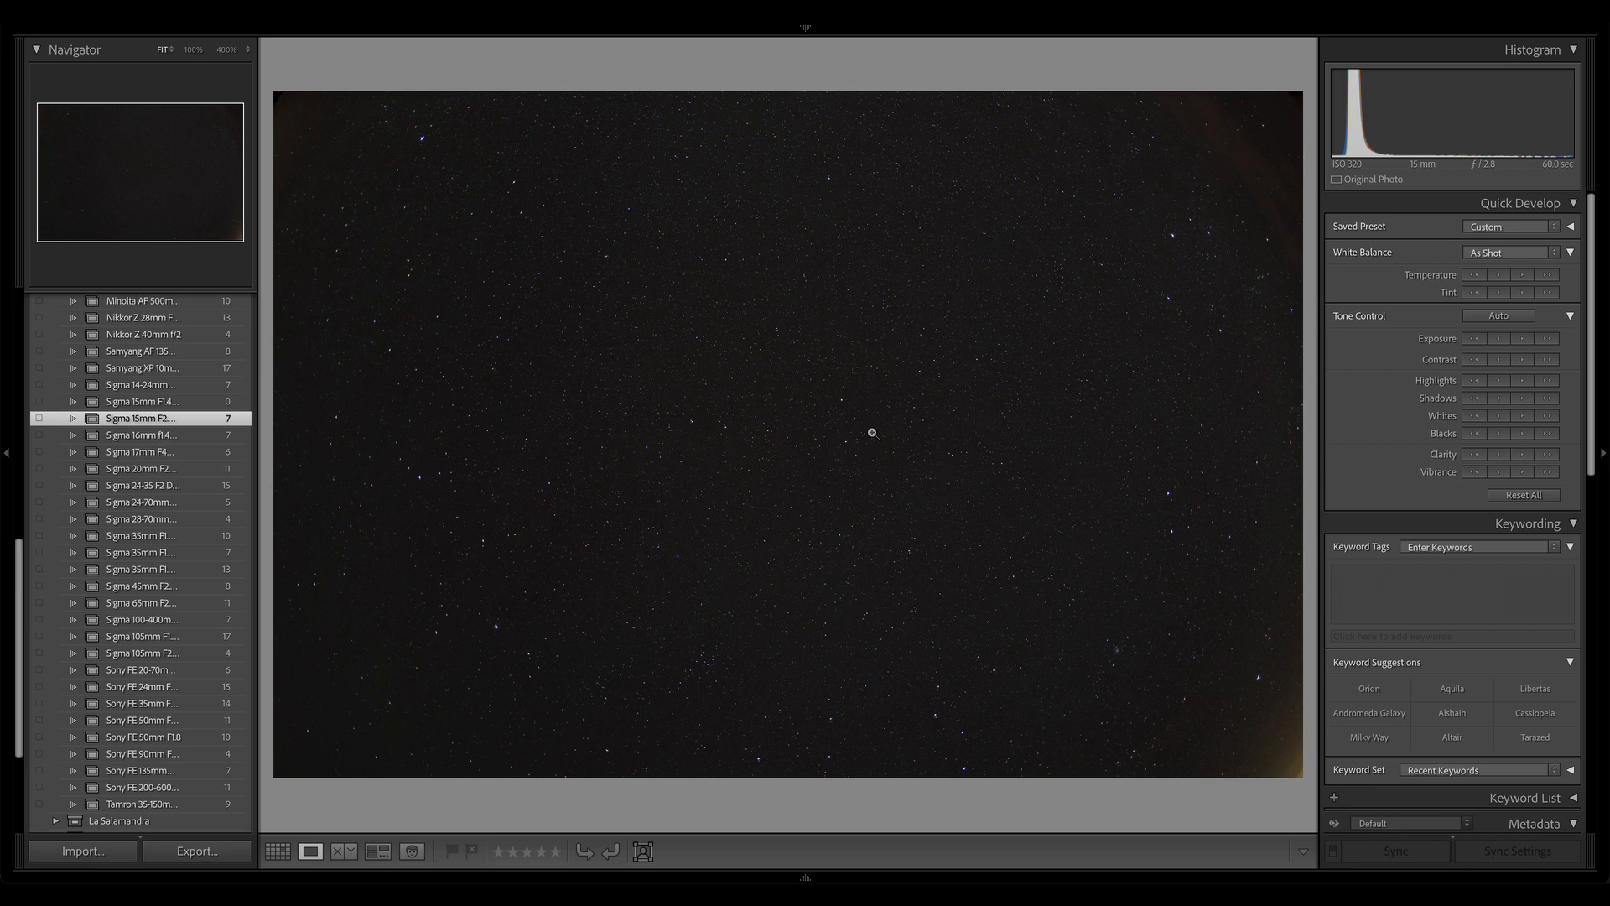
pyautogui.moveTo(726, 431)
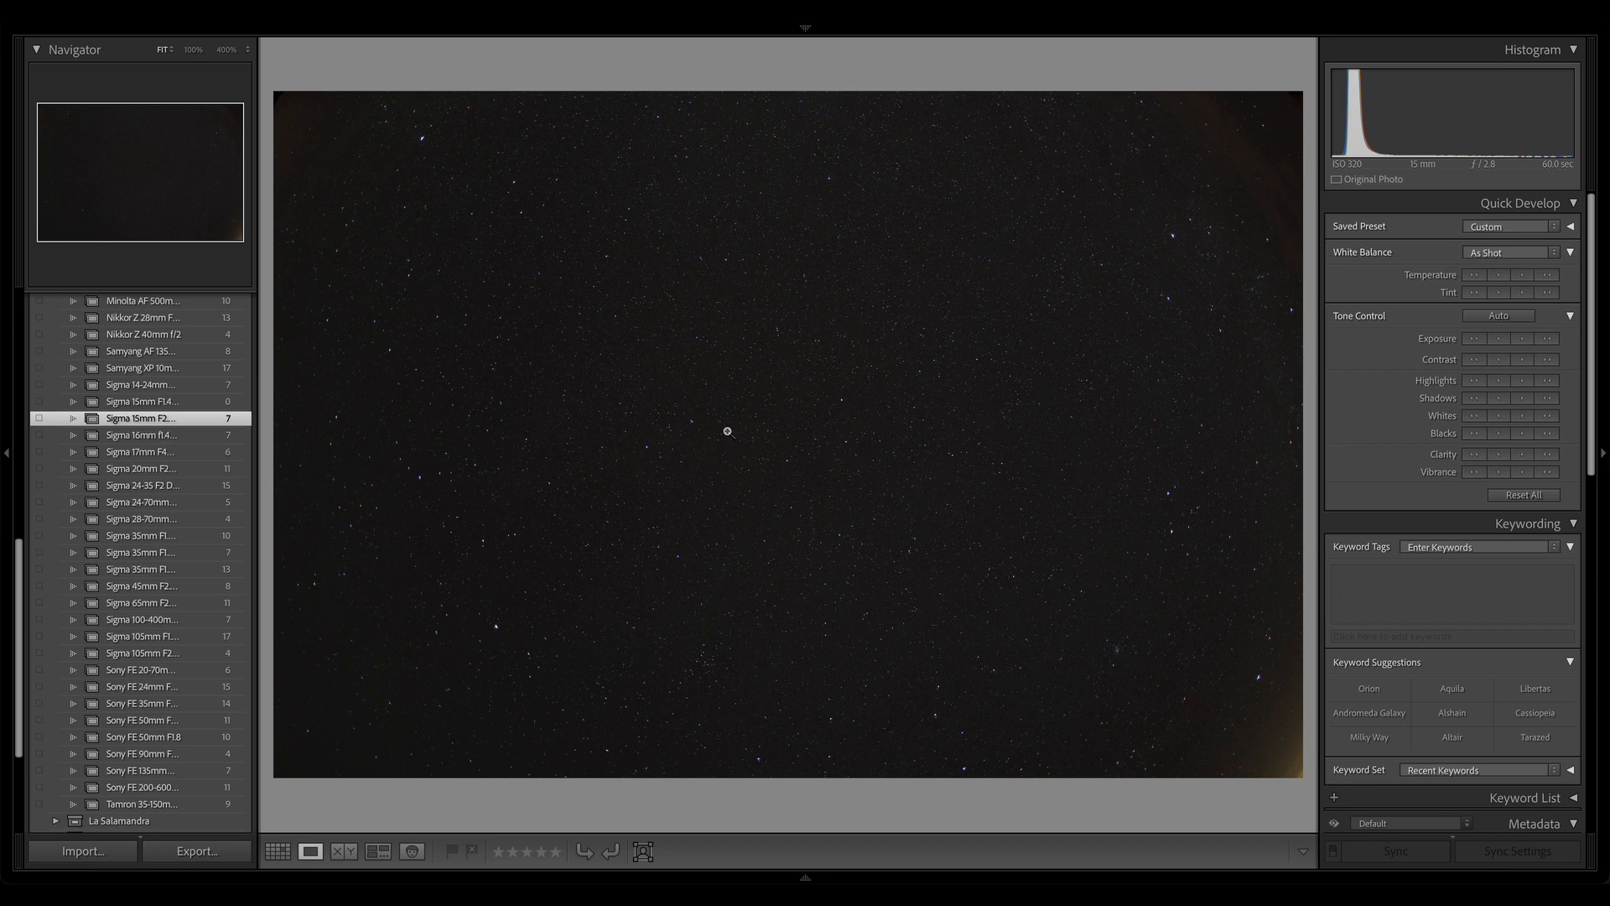
# Zoom to 400% and pan across the stars to the fringed top-left corner.
pyautogui.click(726, 431)
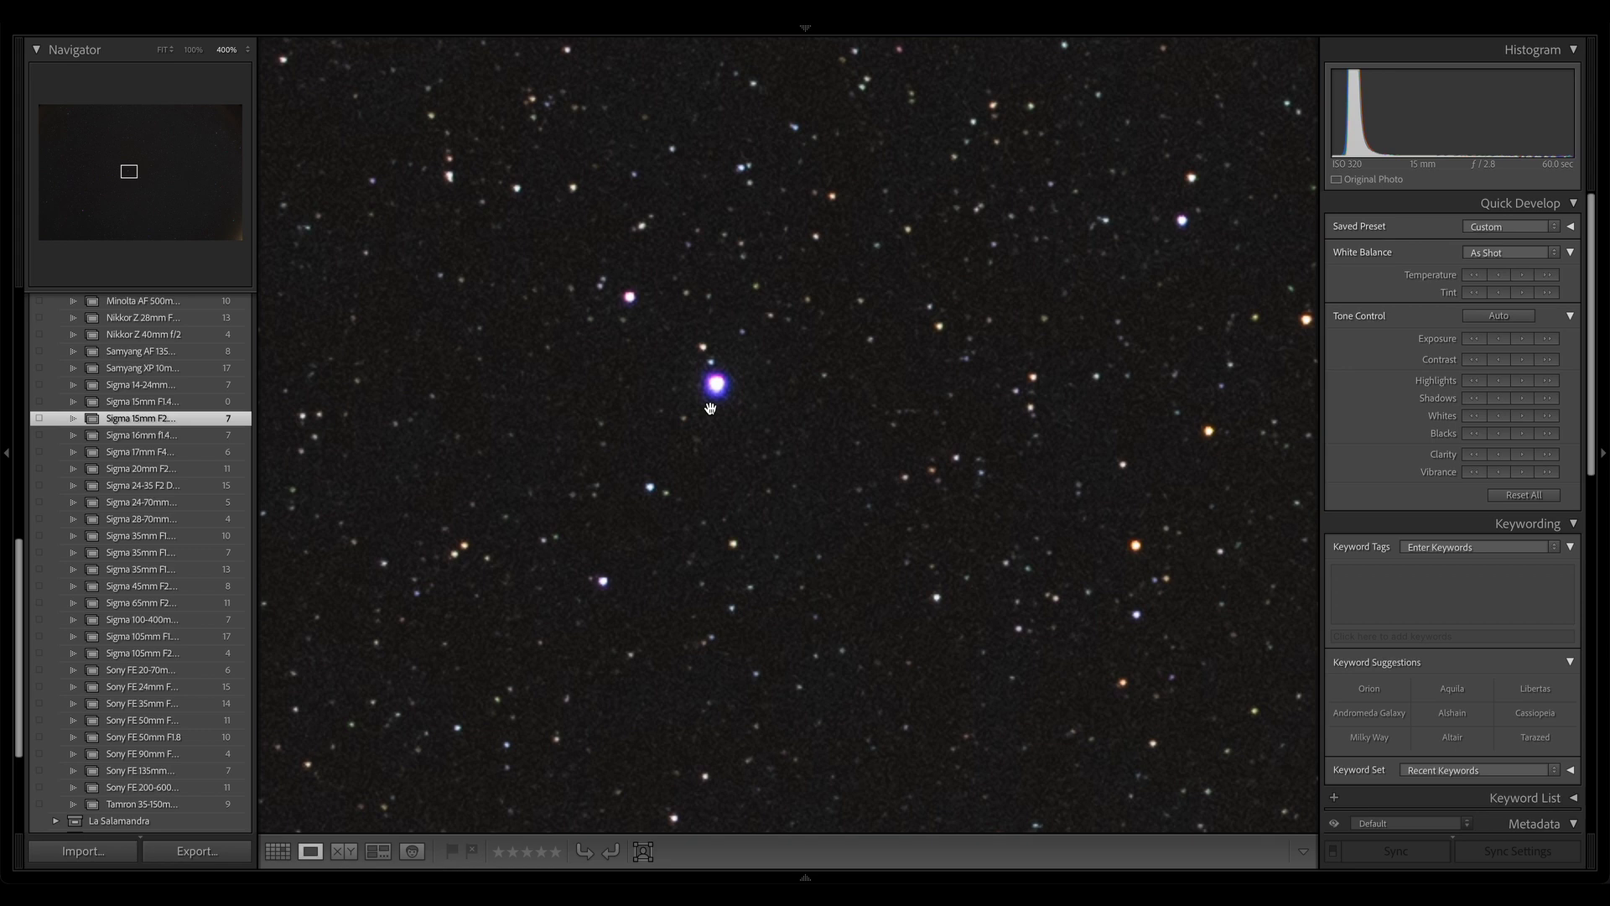
pyautogui.moveTo(708, 405); pyautogui.dragTo(872, 349)
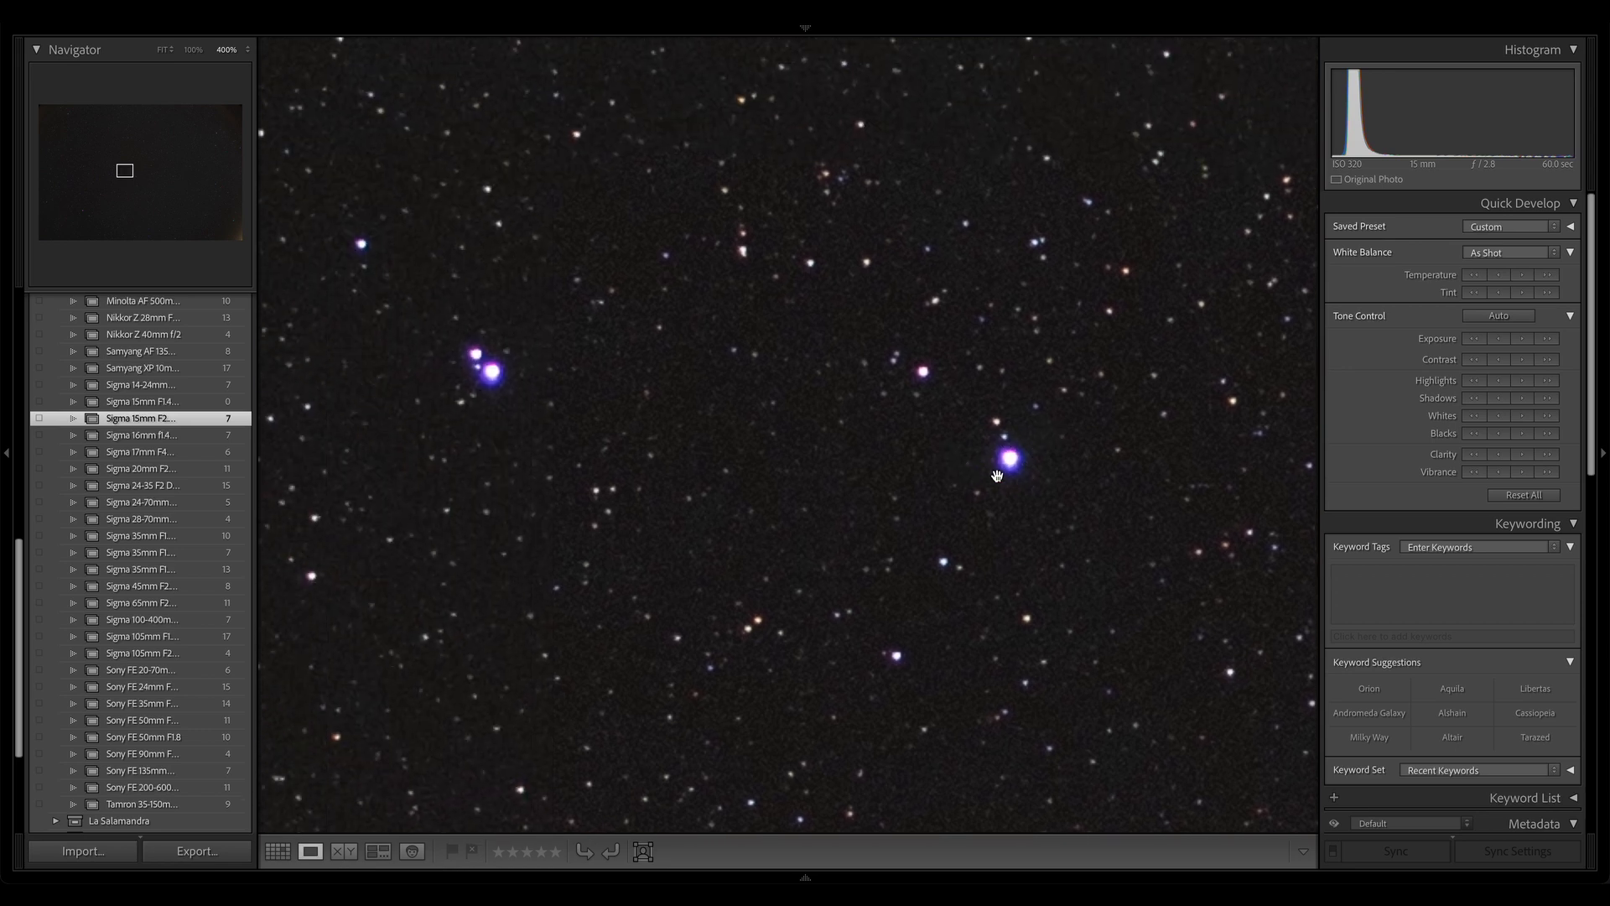
pyautogui.moveTo(996, 475); pyautogui.dragTo(907, 597)
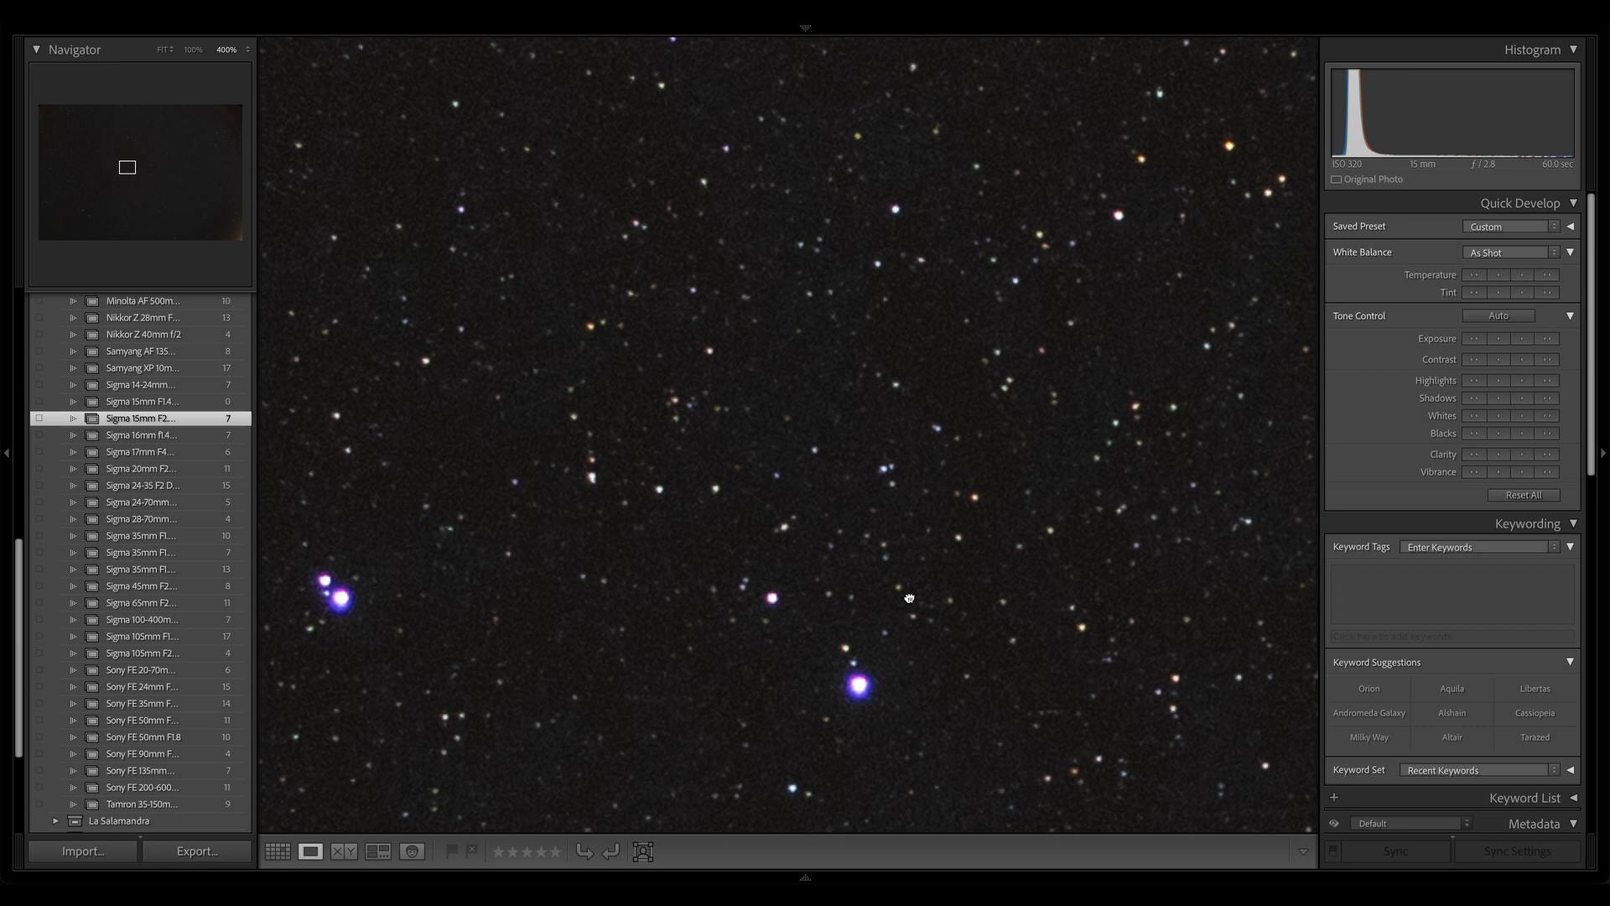
pyautogui.moveTo(909, 597); pyautogui.dragTo(679, 296)
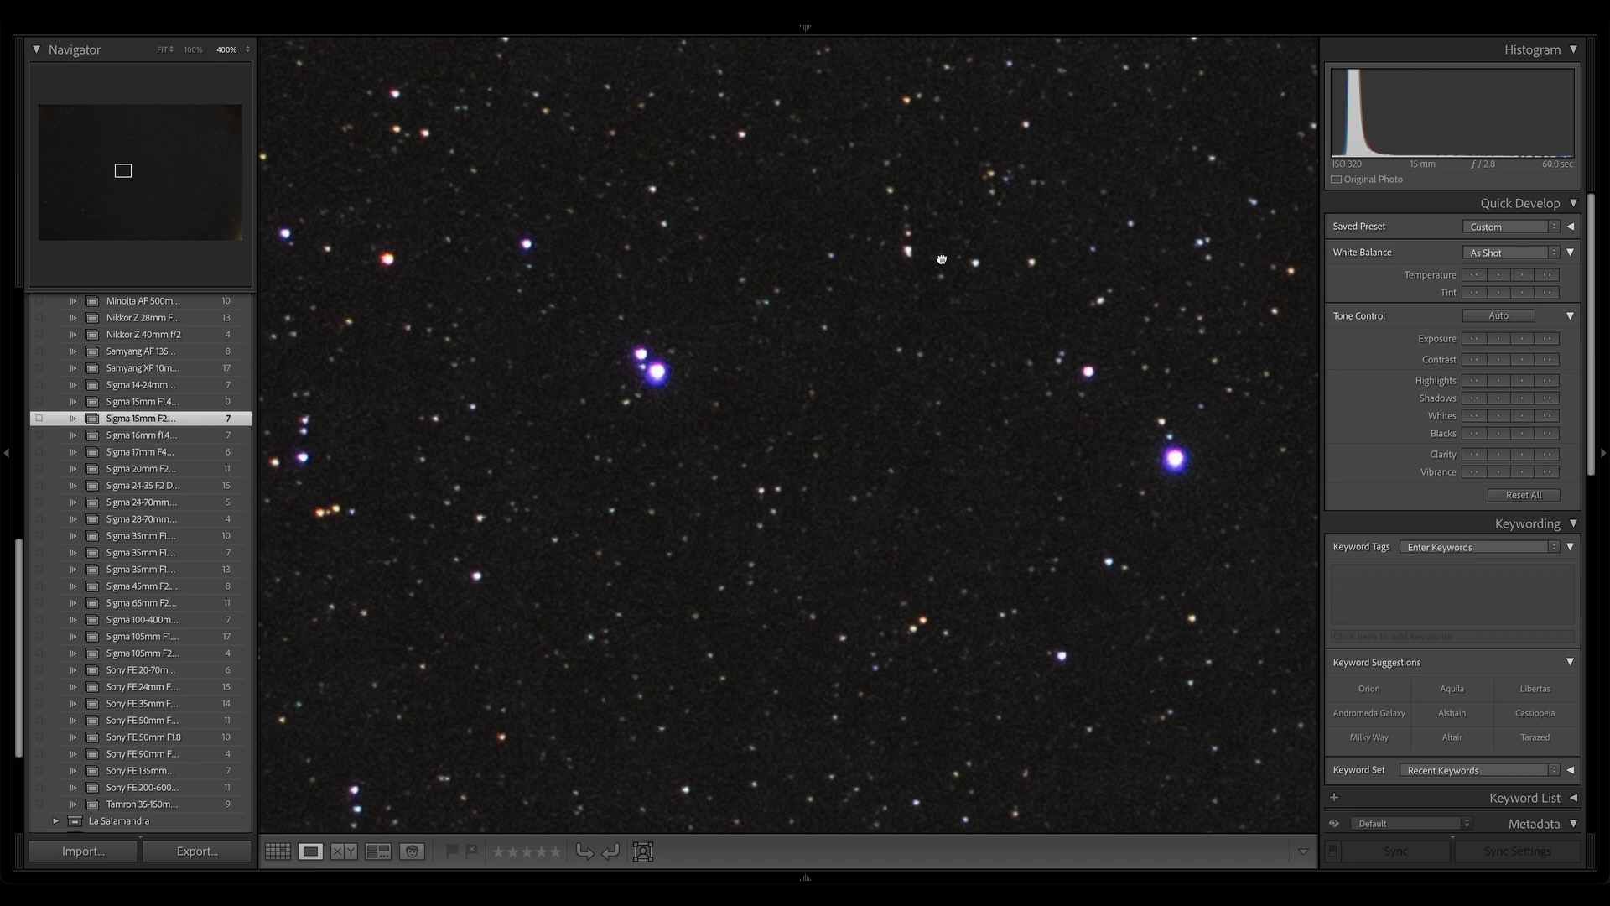
pyautogui.moveTo(939, 258); pyautogui.dragTo(885, 418)
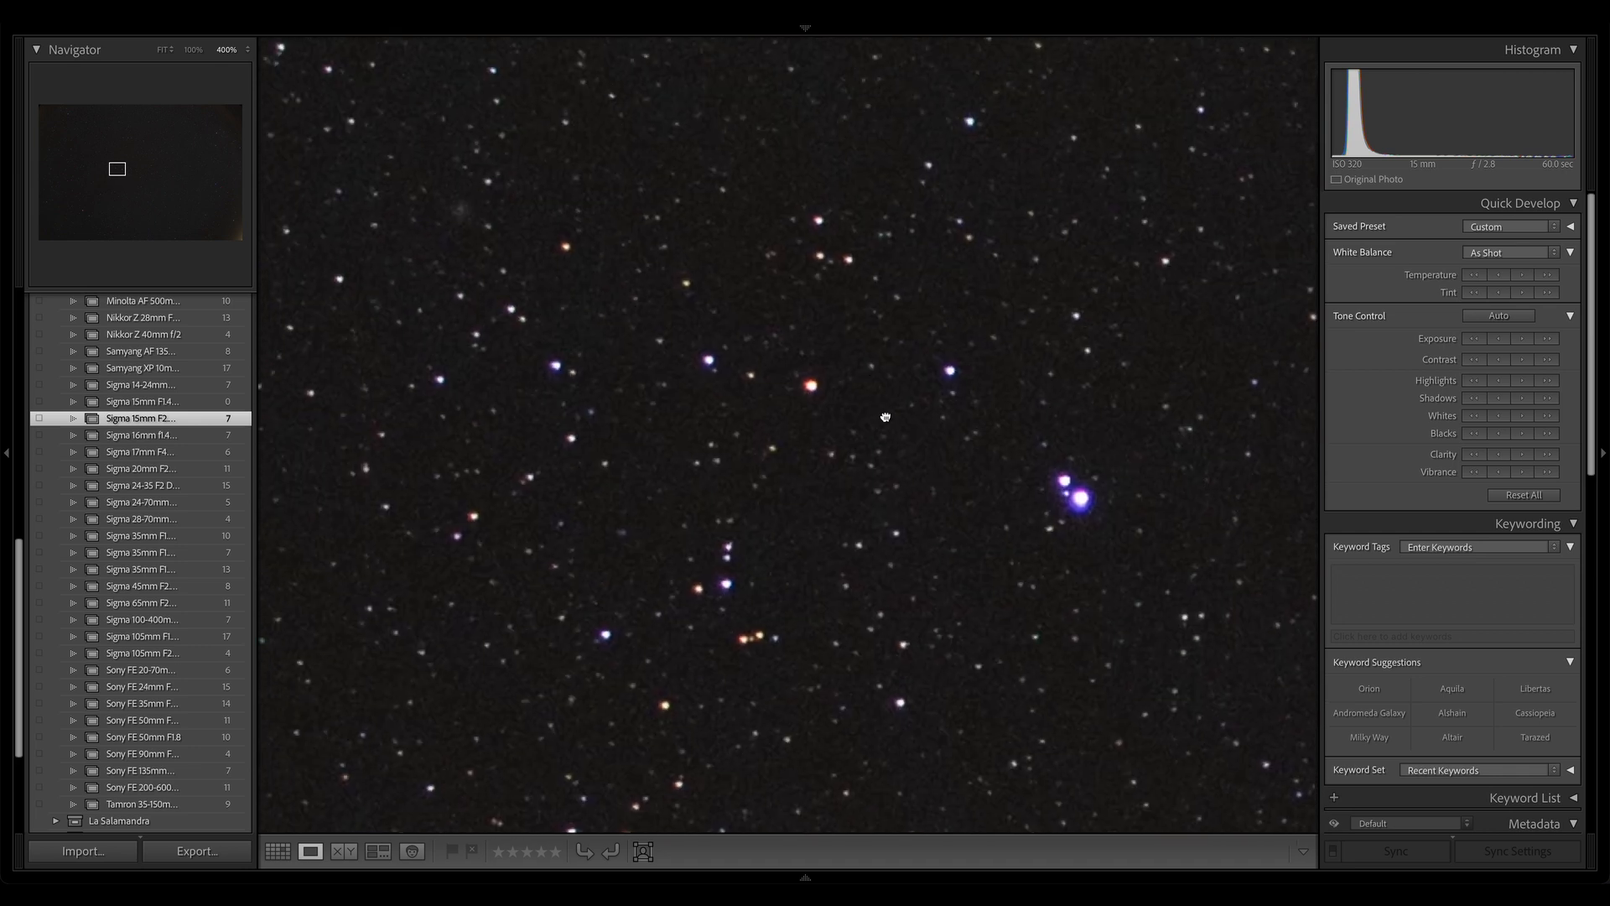
pyautogui.moveTo(886, 416); pyautogui.dragTo(901, 459)
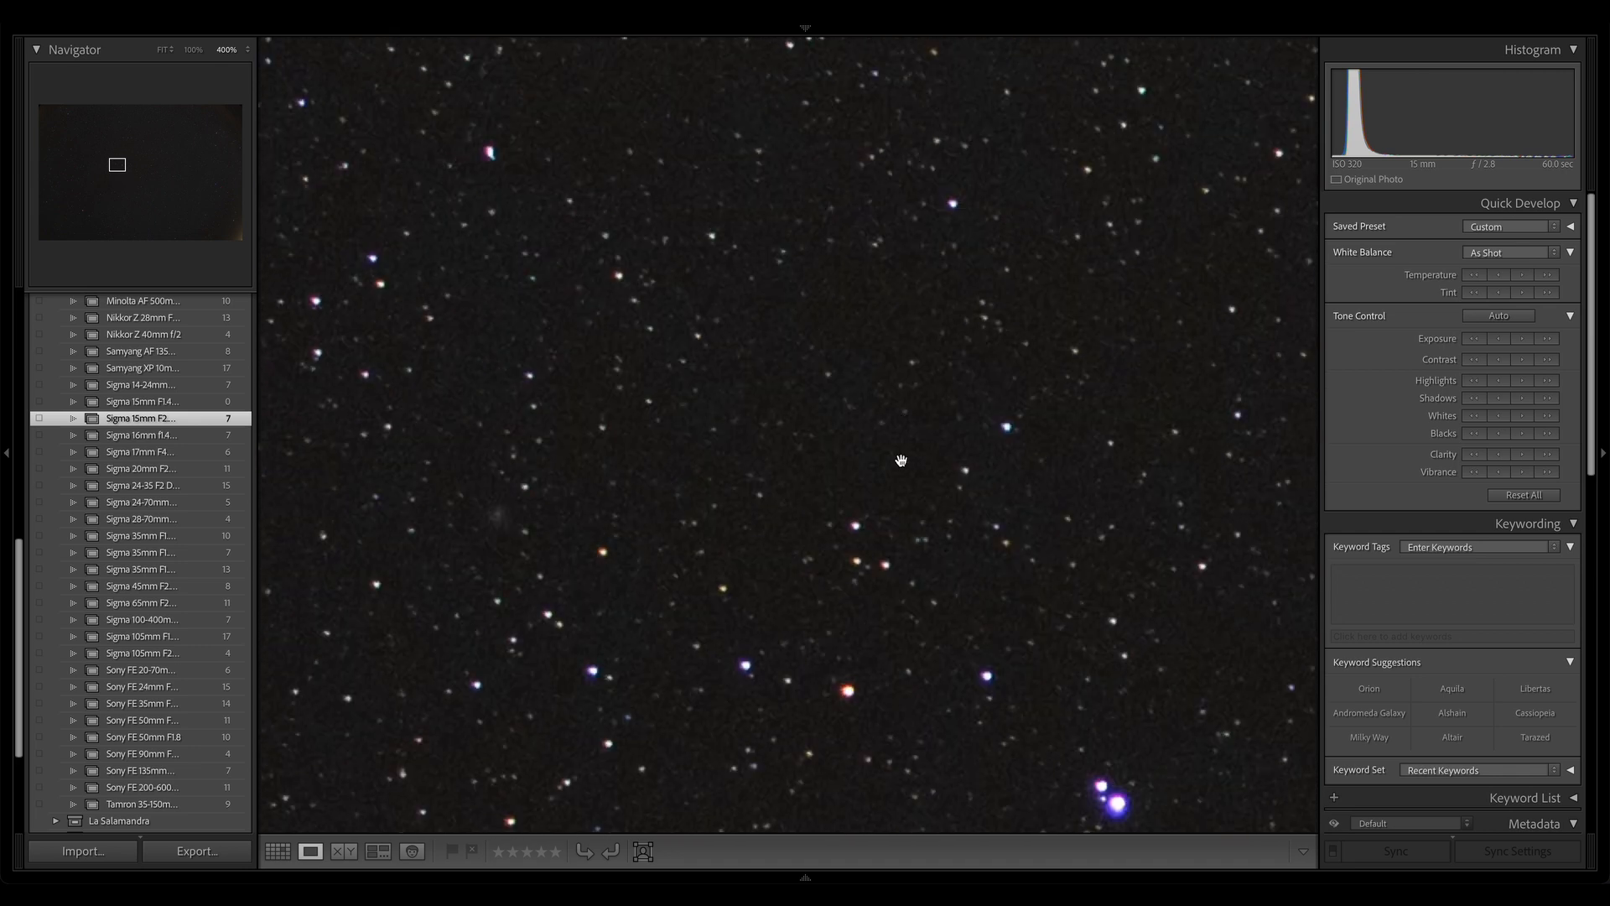
pyautogui.moveTo(900, 460); pyautogui.dragTo(506, 220)
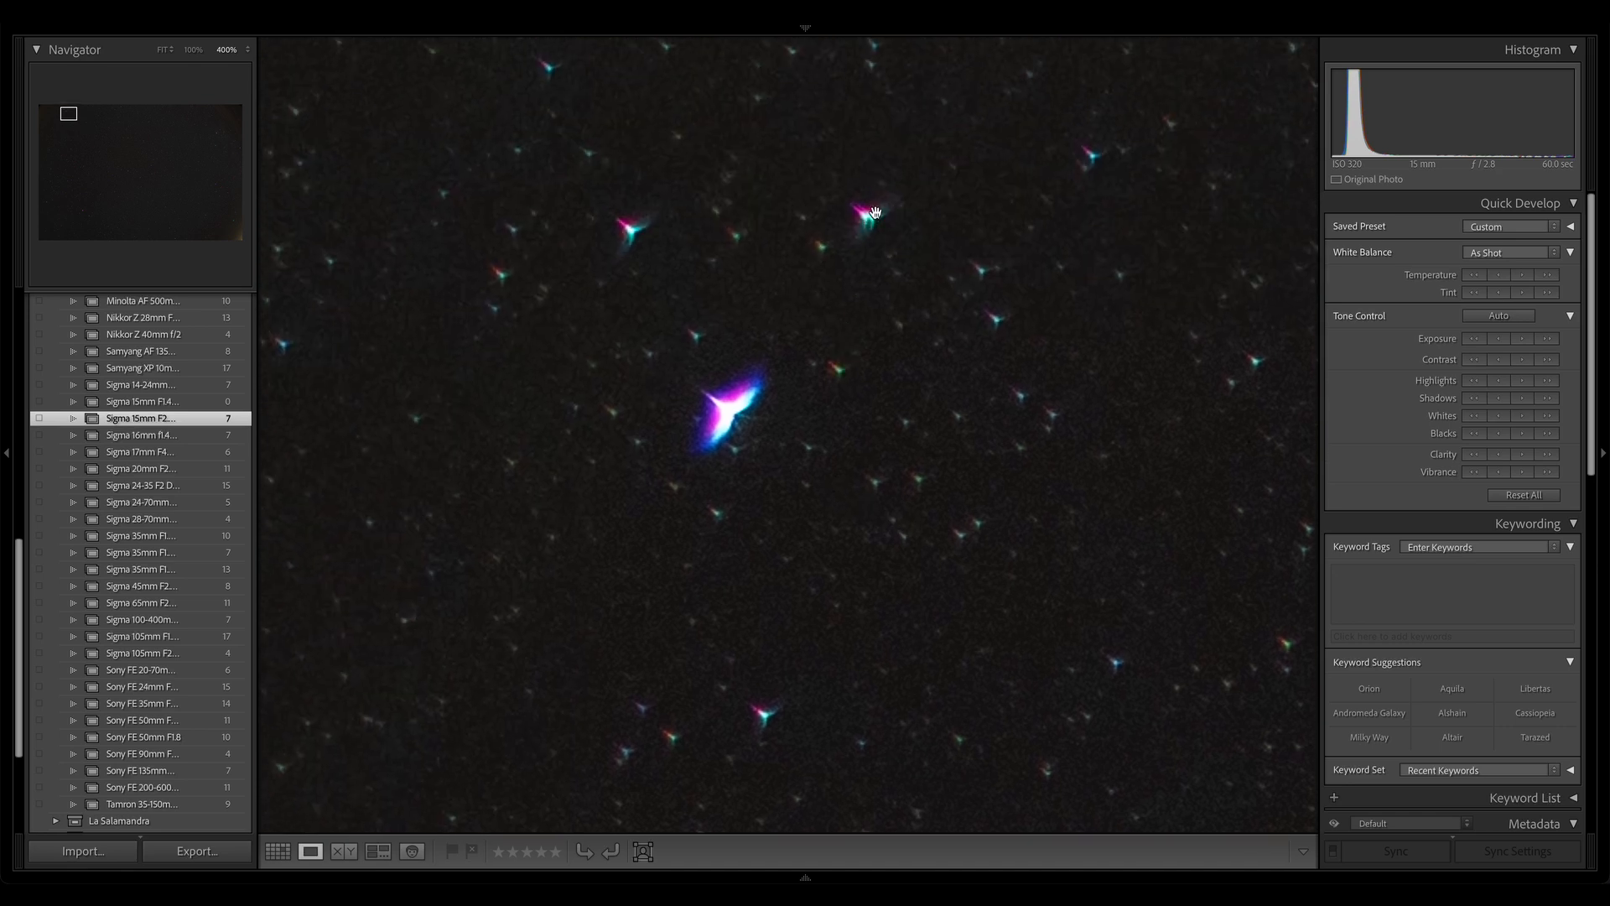
pyautogui.moveTo(780, 441)
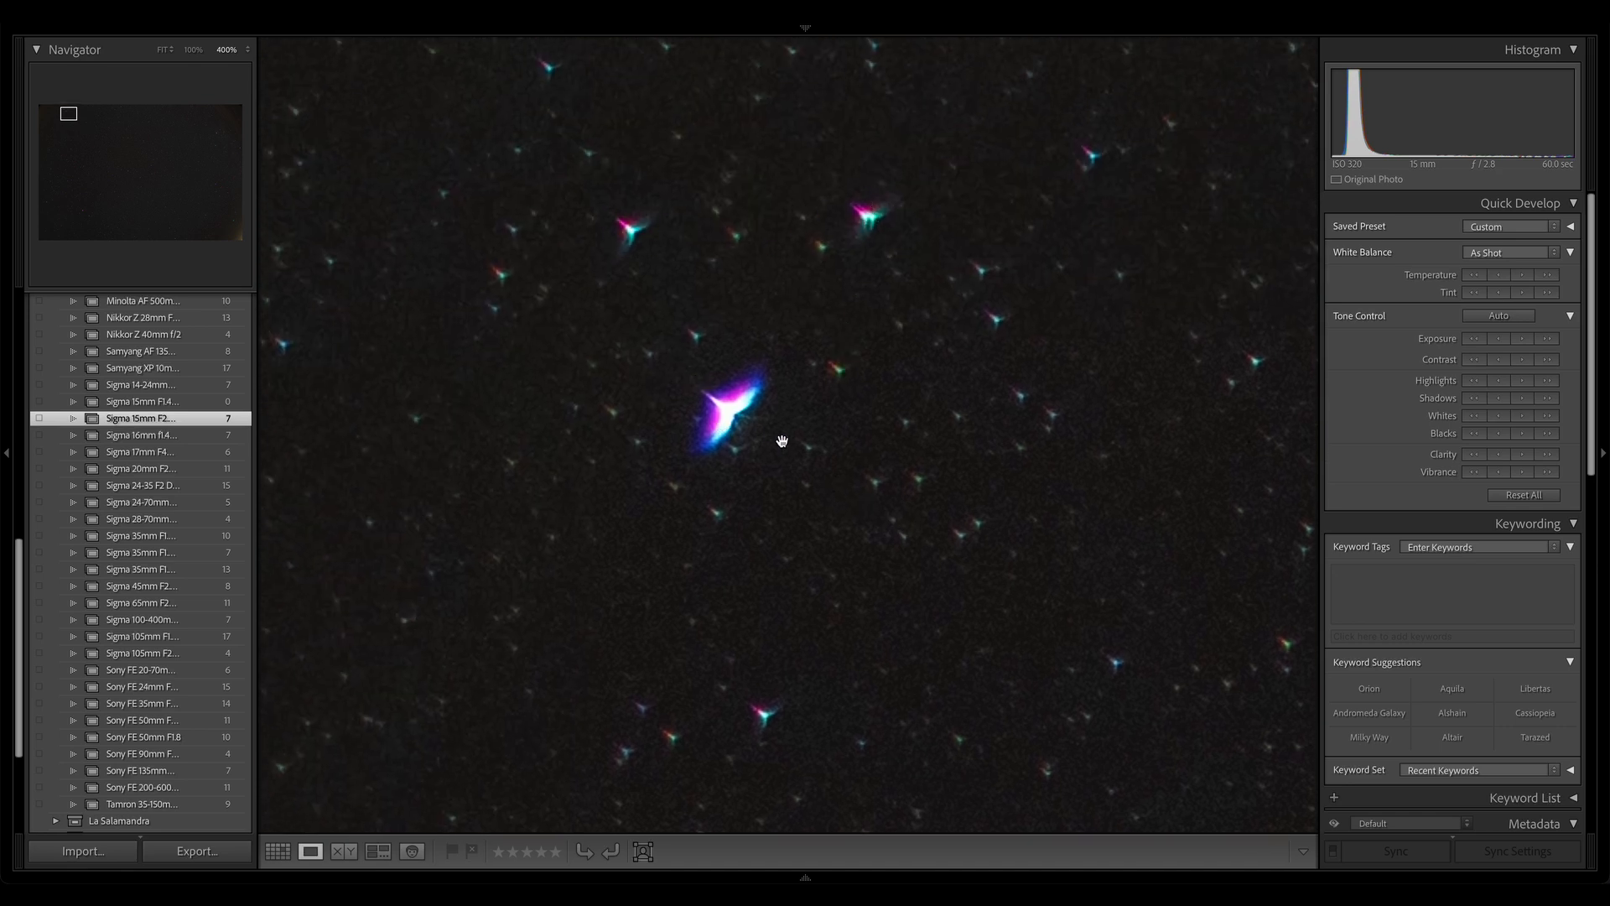
pyautogui.moveTo(785, 431)
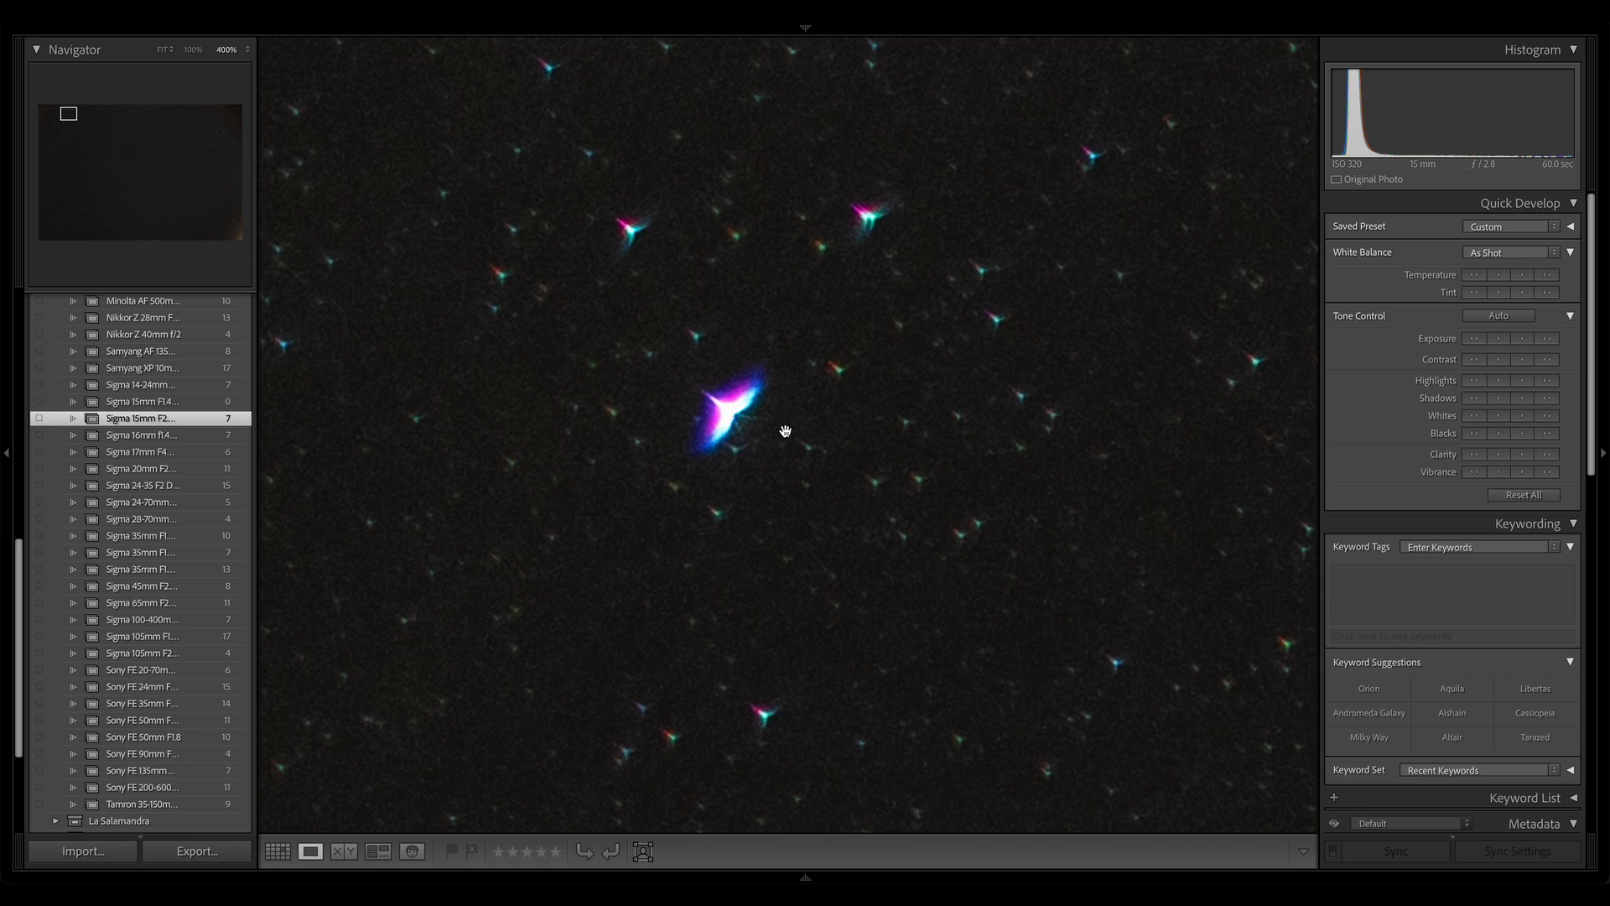
pyautogui.moveTo(918, 493)
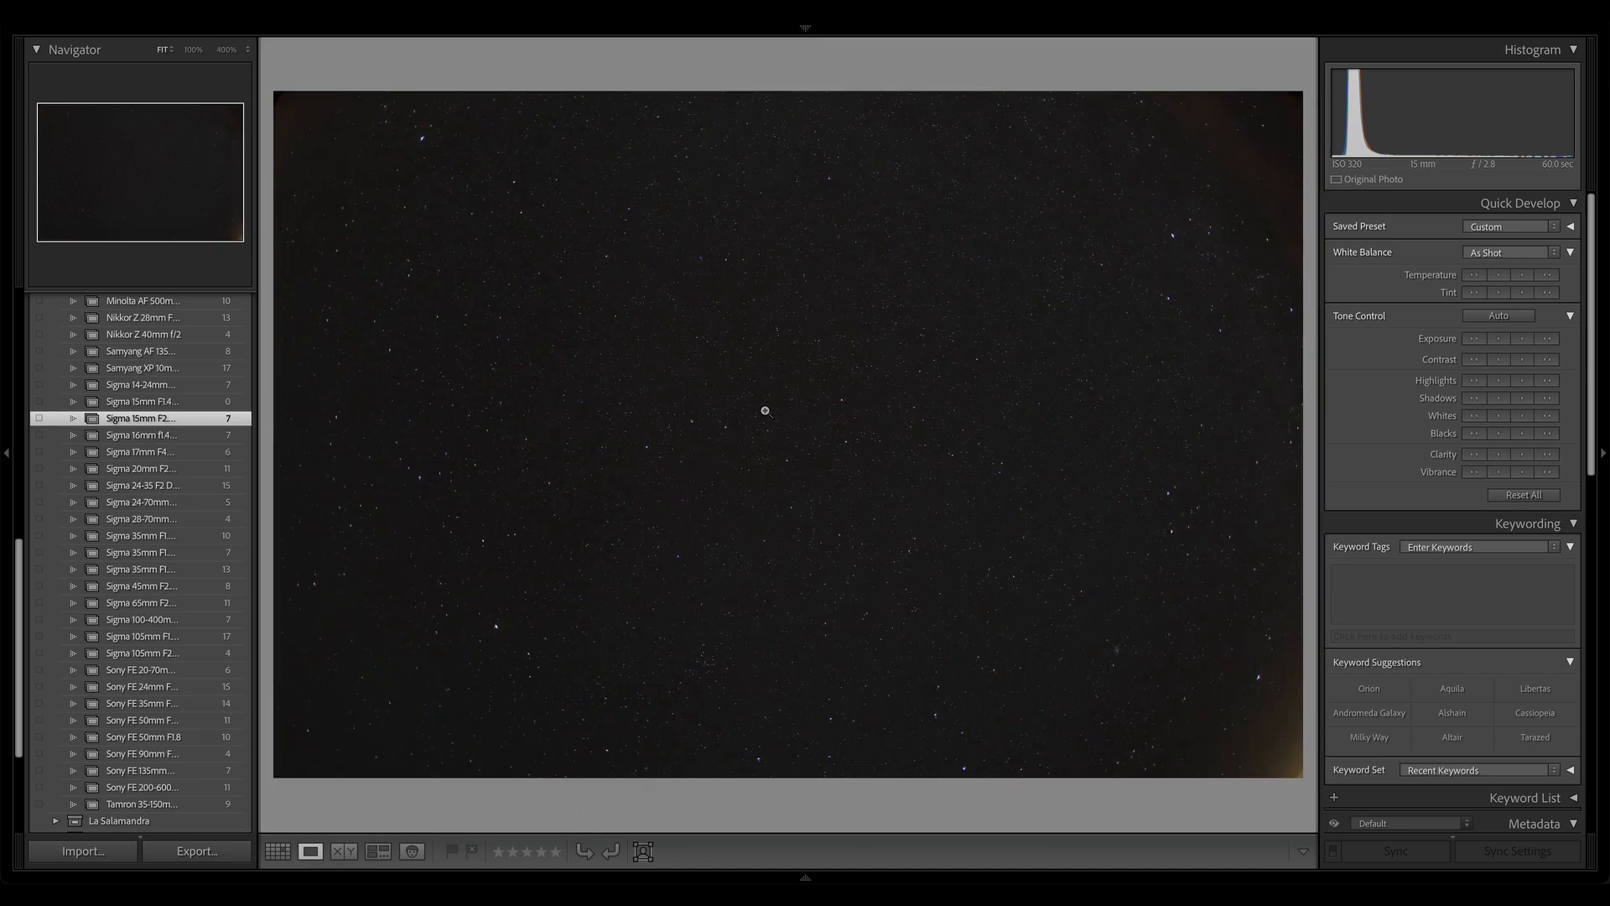
pyautogui.moveTo(714, 312)
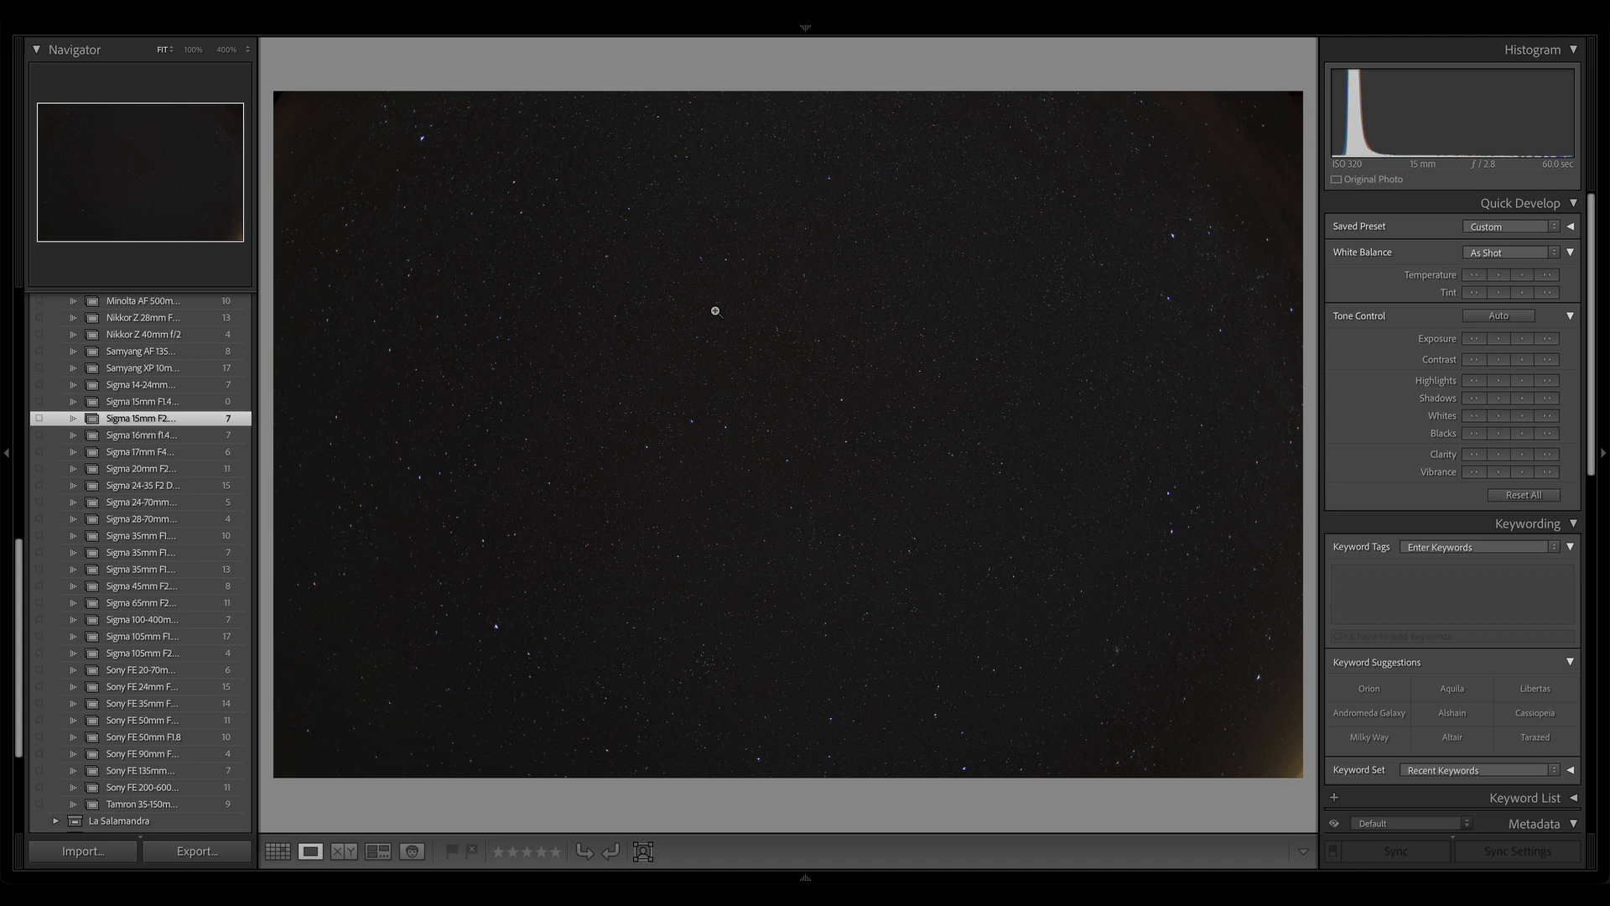
pyautogui.moveTo(709, 337)
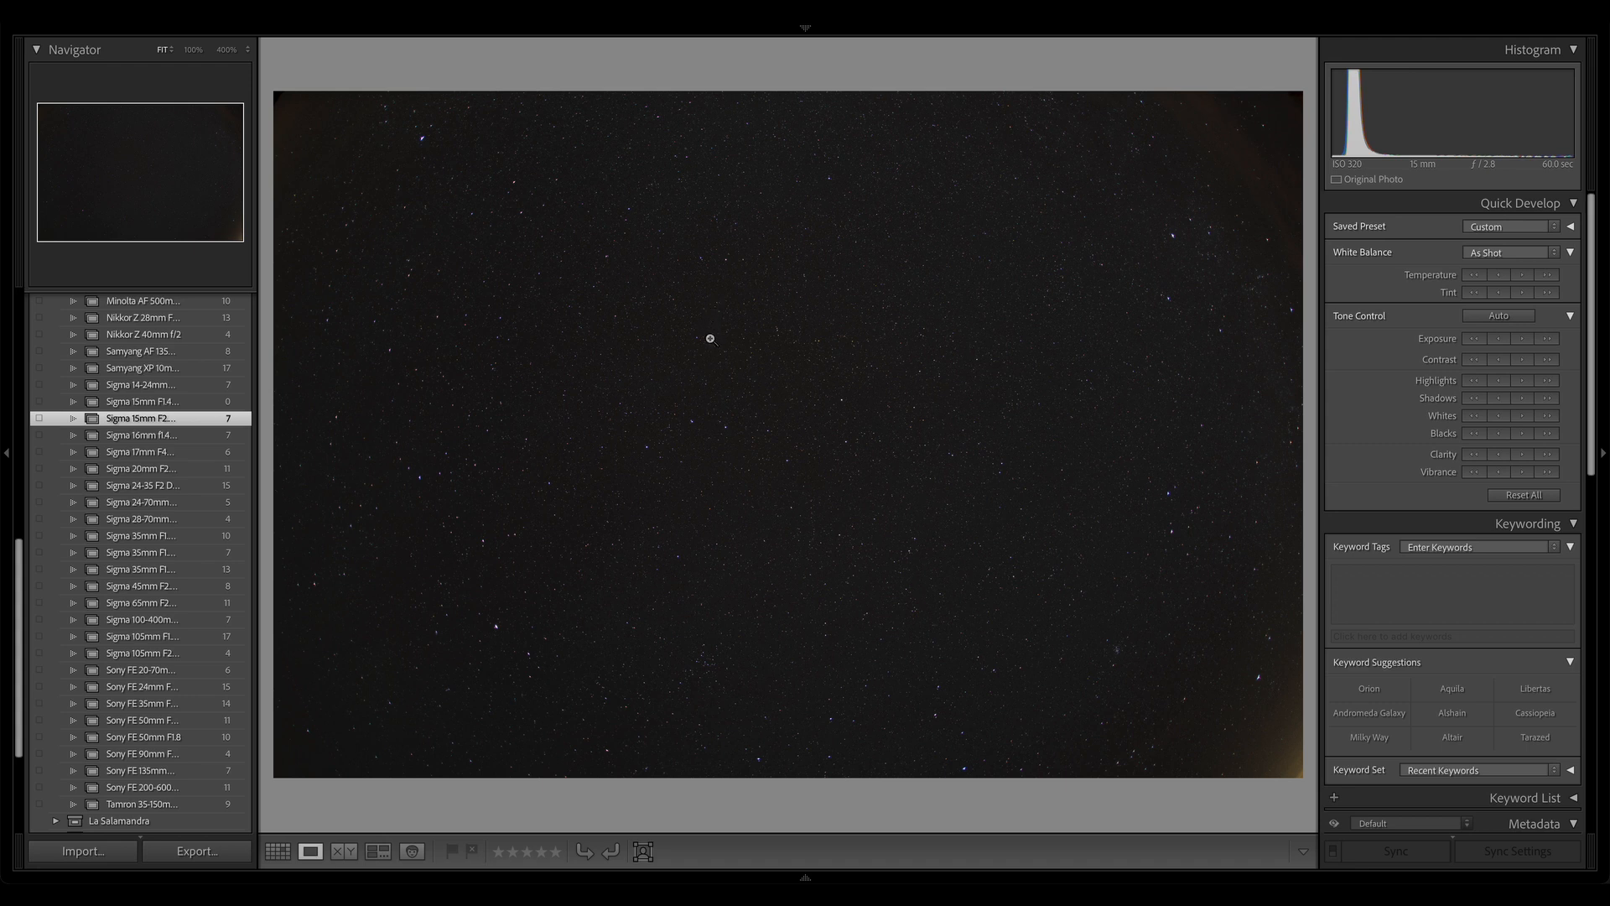
pyautogui.moveTo(766, 429)
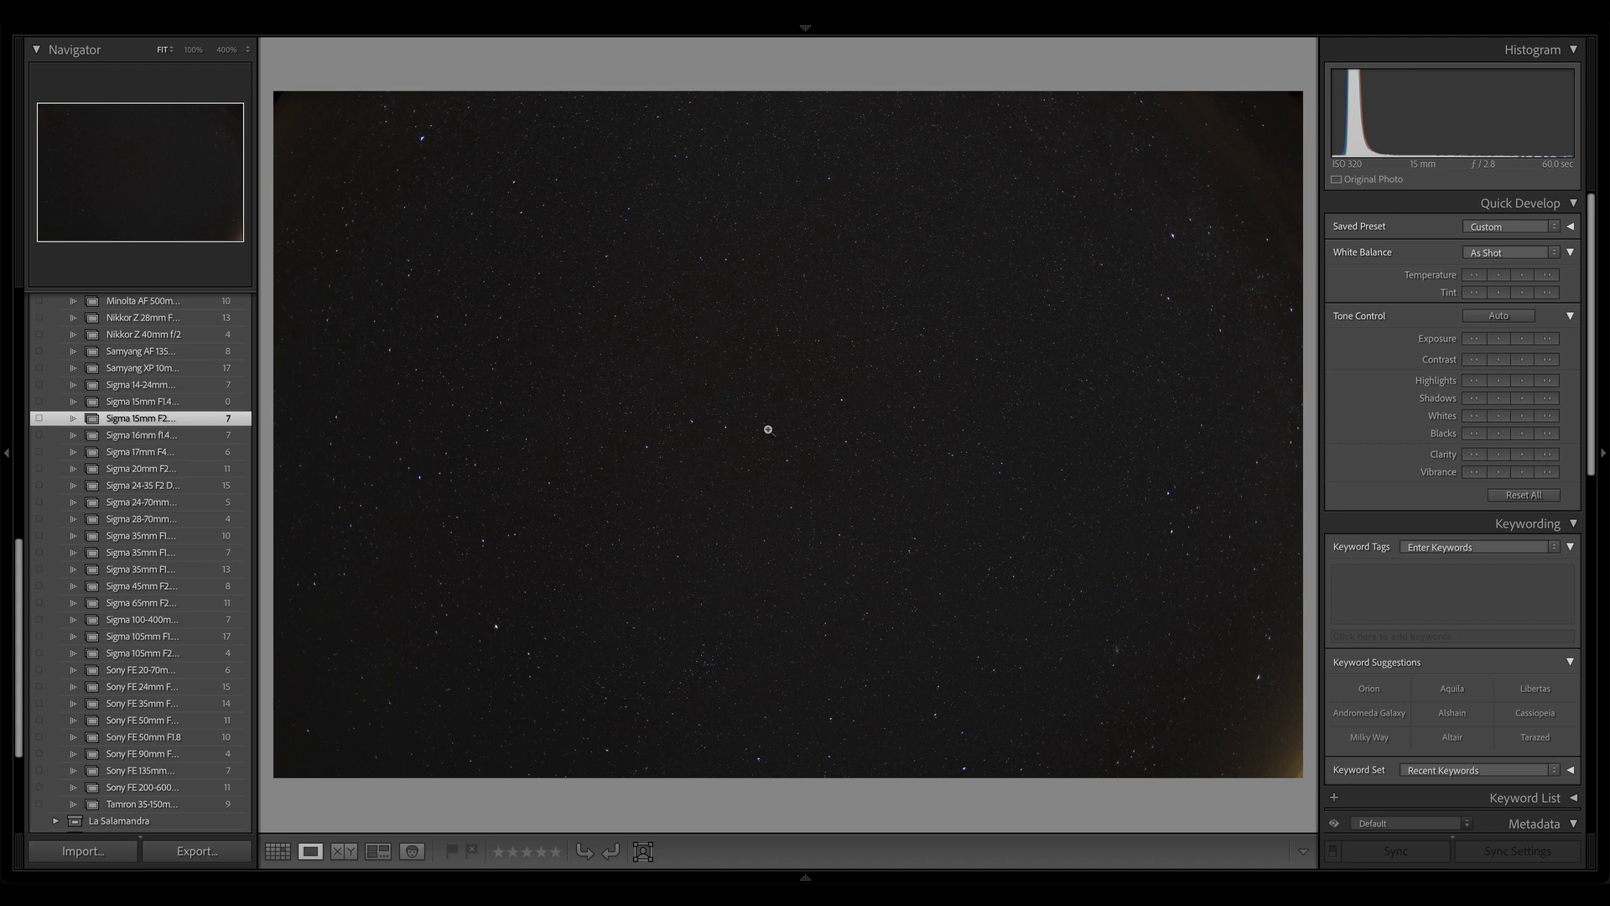
pyautogui.moveTo(783, 429)
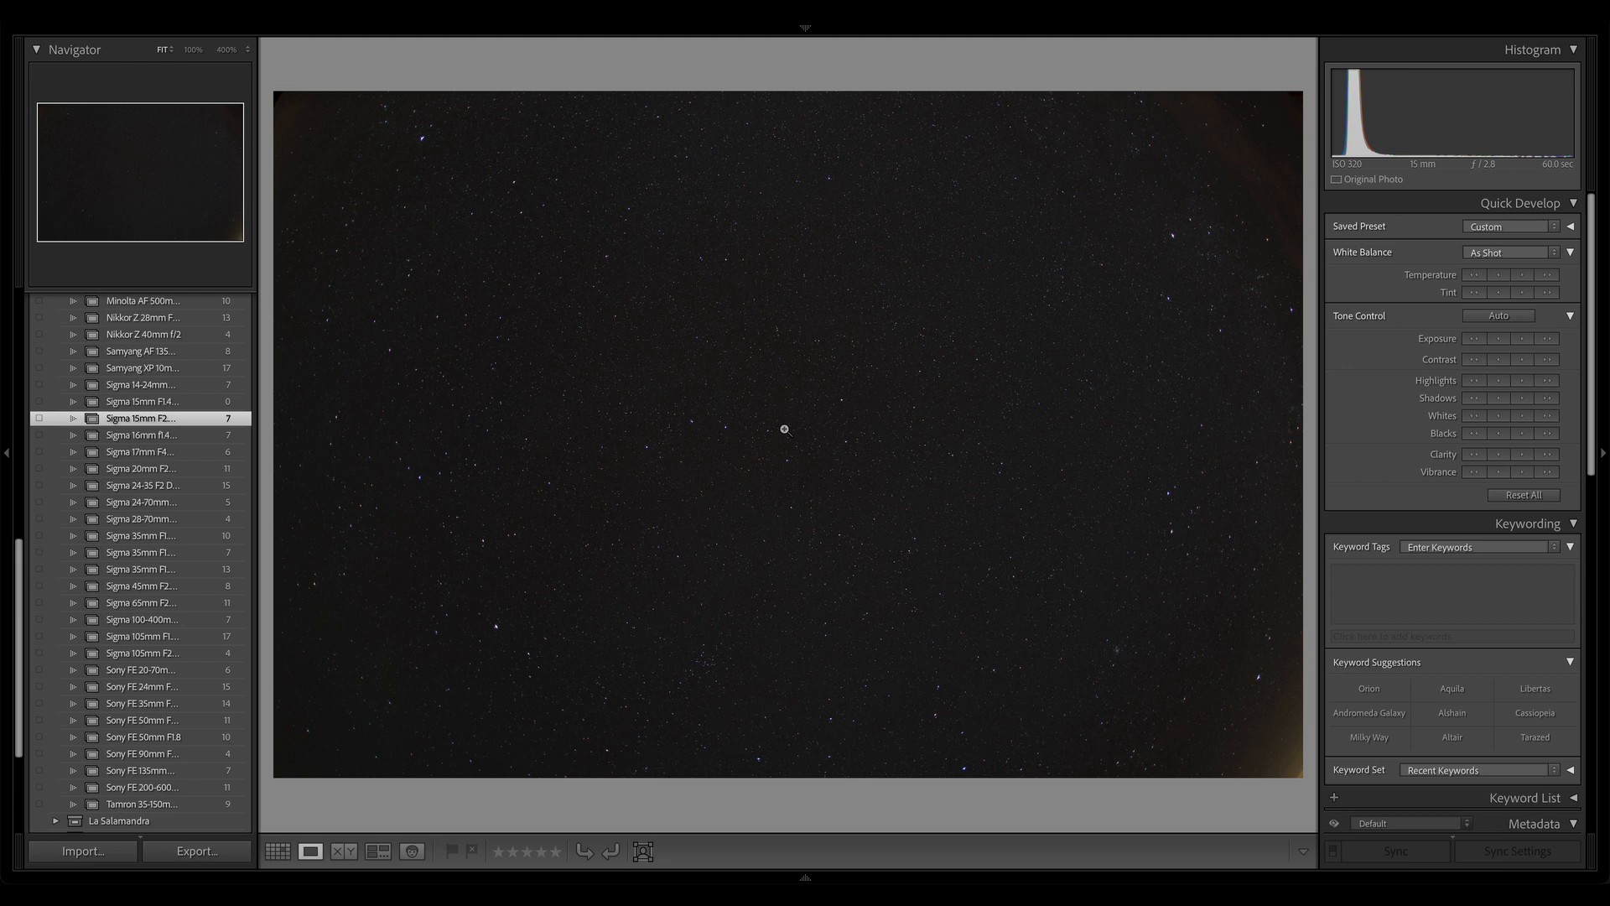
pyautogui.moveTo(1197, 446)
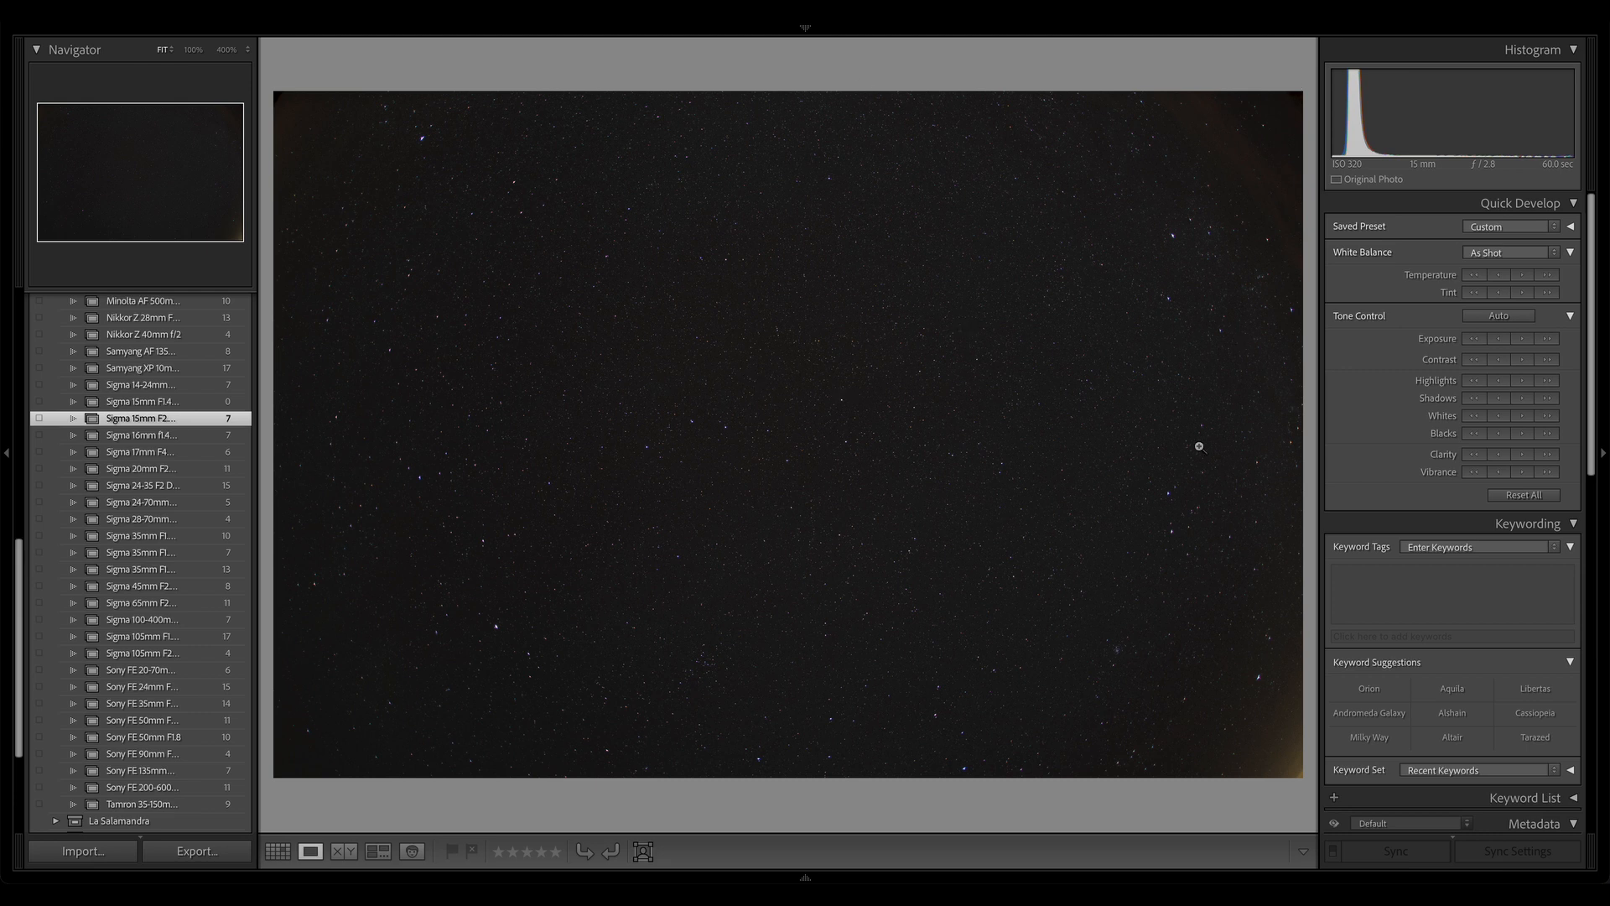
pyautogui.moveTo(880, 147)
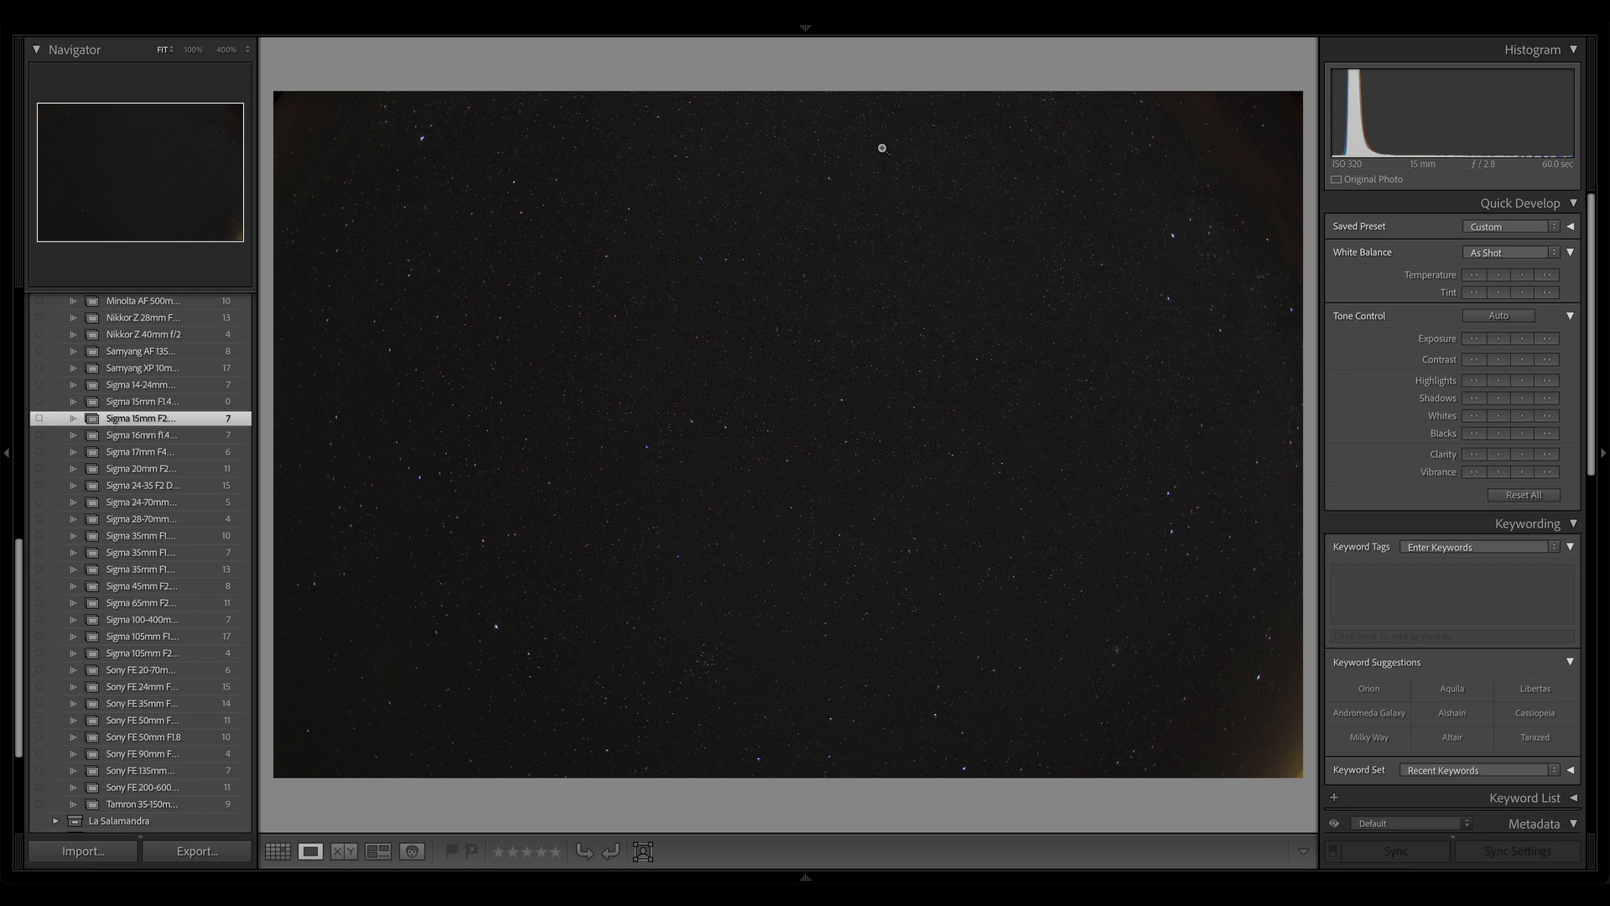
pyautogui.moveTo(1133, 483)
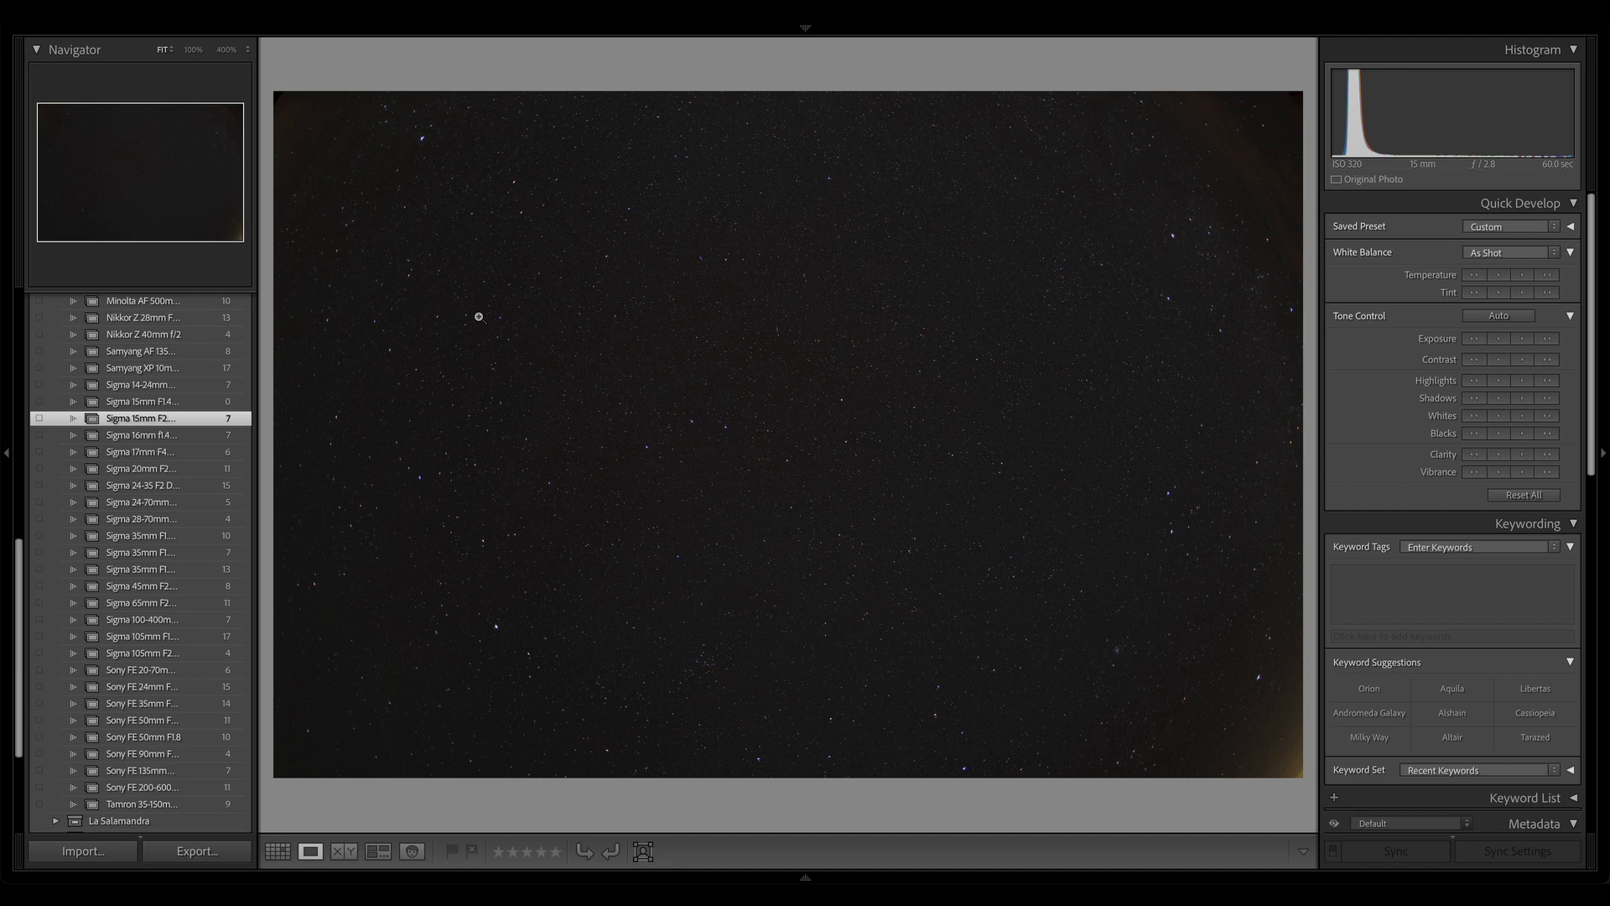
pyautogui.moveTo(464, 144)
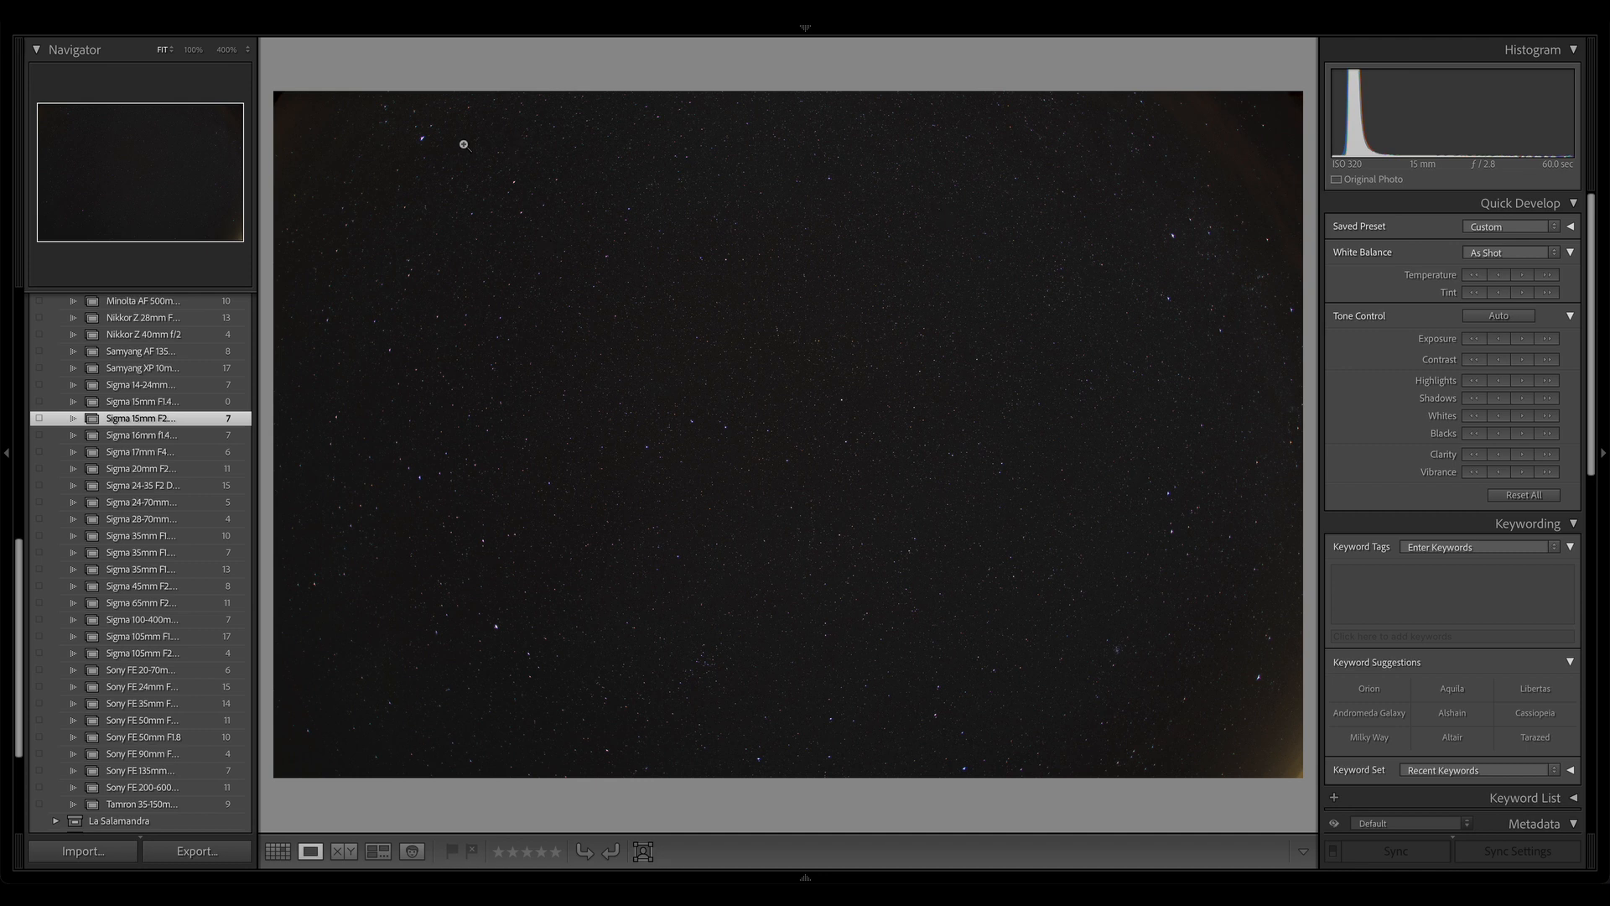
# Zoom to 400% on the bright upper-left star showing magenta and blue fringes.
pyautogui.click(465, 144)
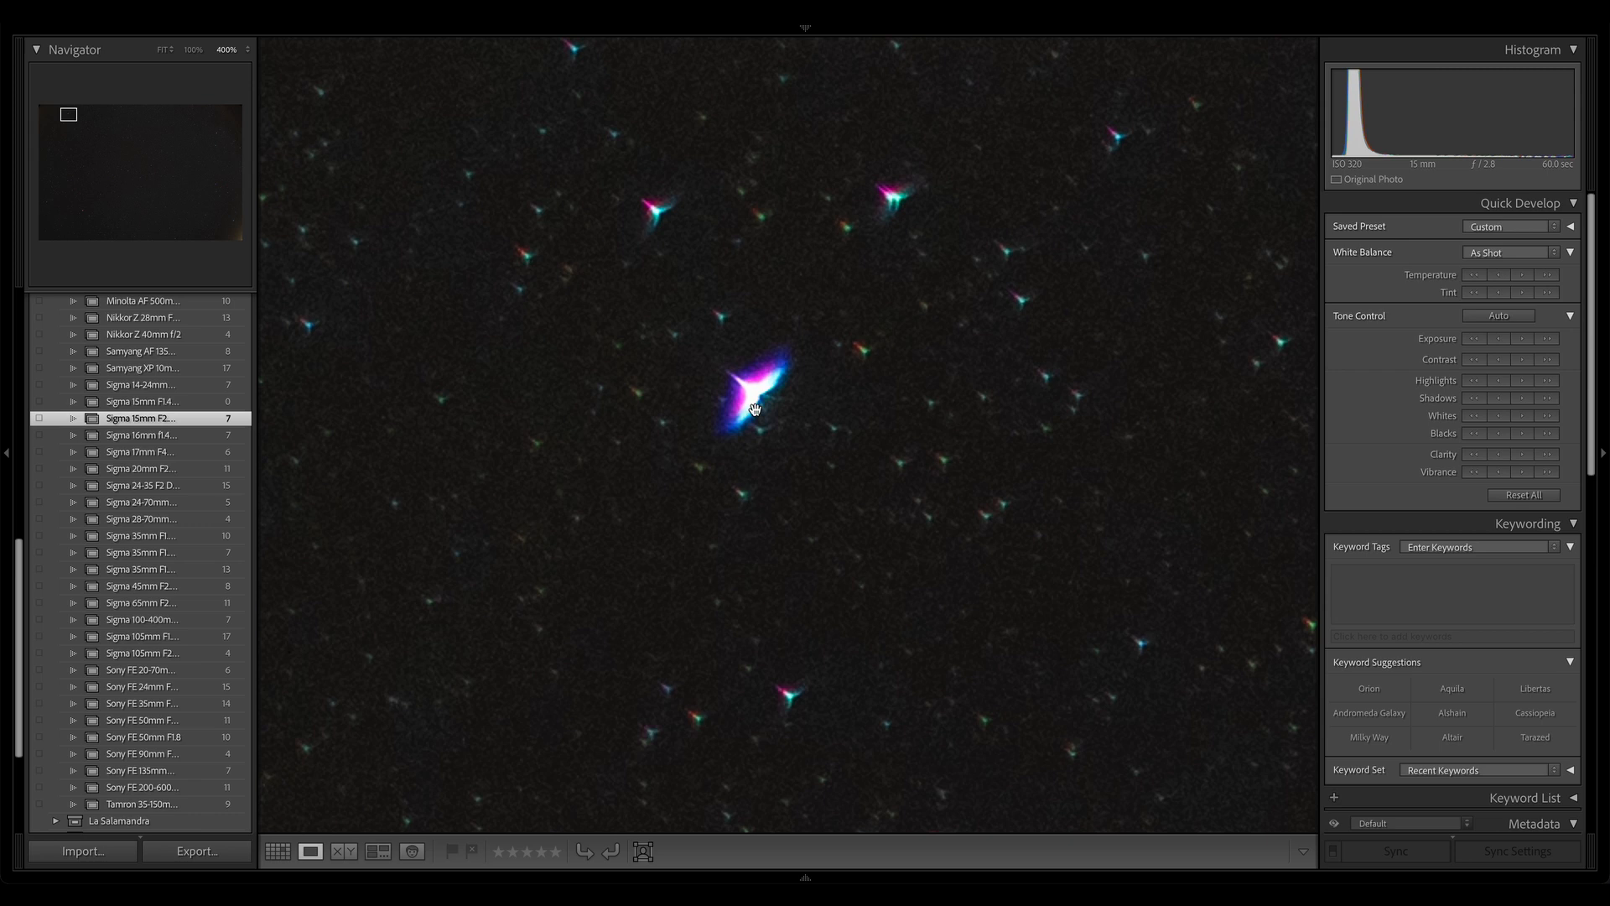
pyautogui.moveTo(547, 191)
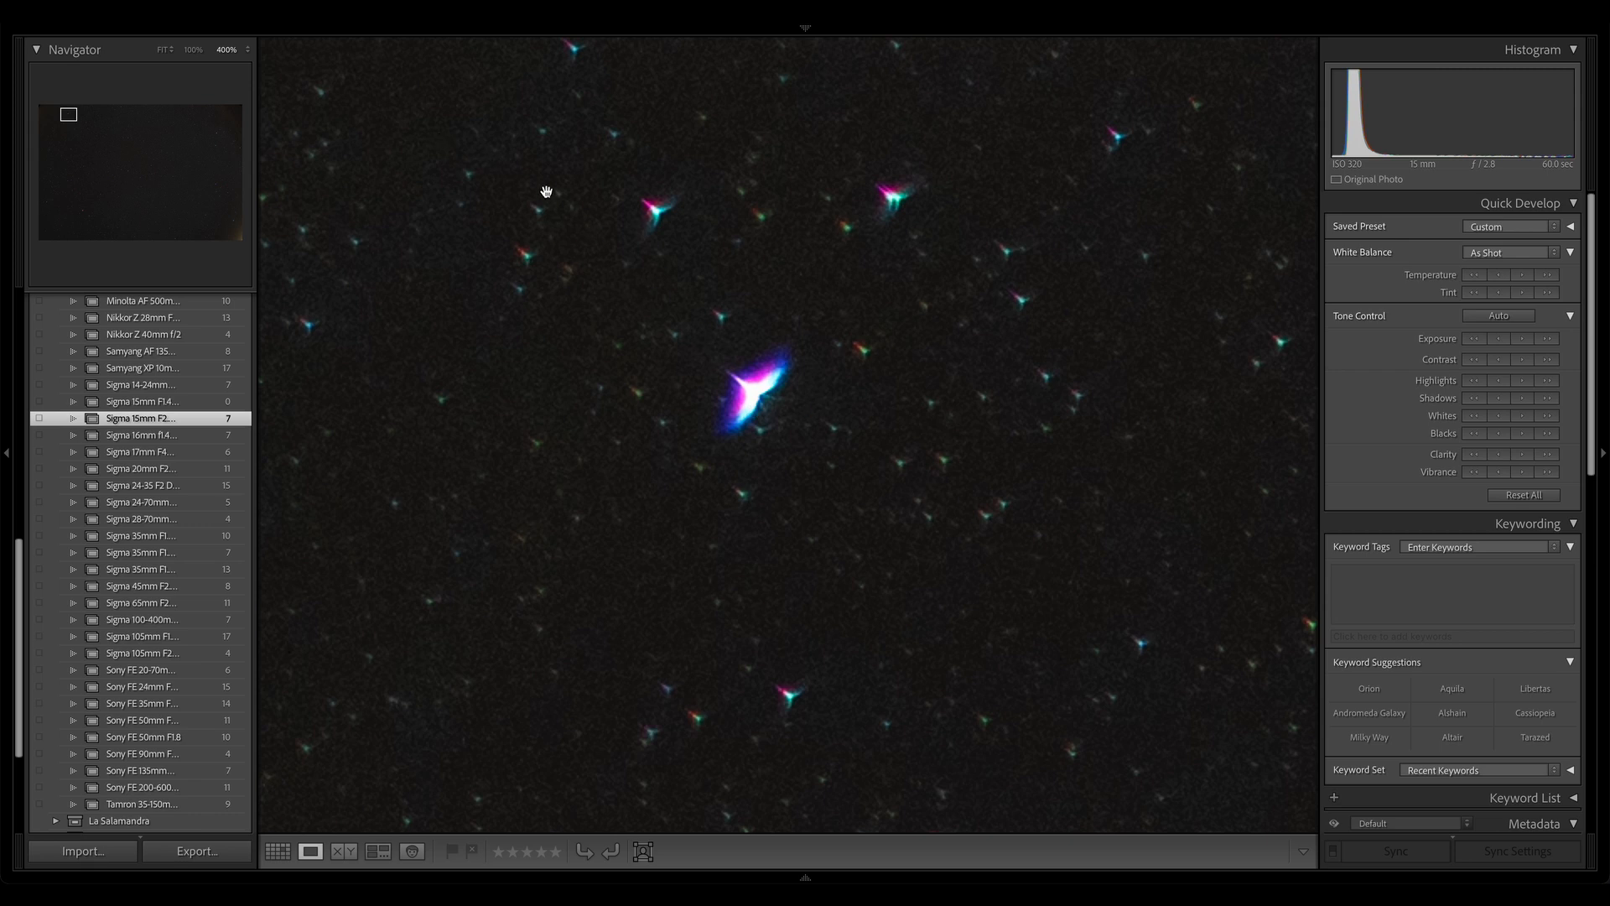
pyautogui.moveTo(758, 419)
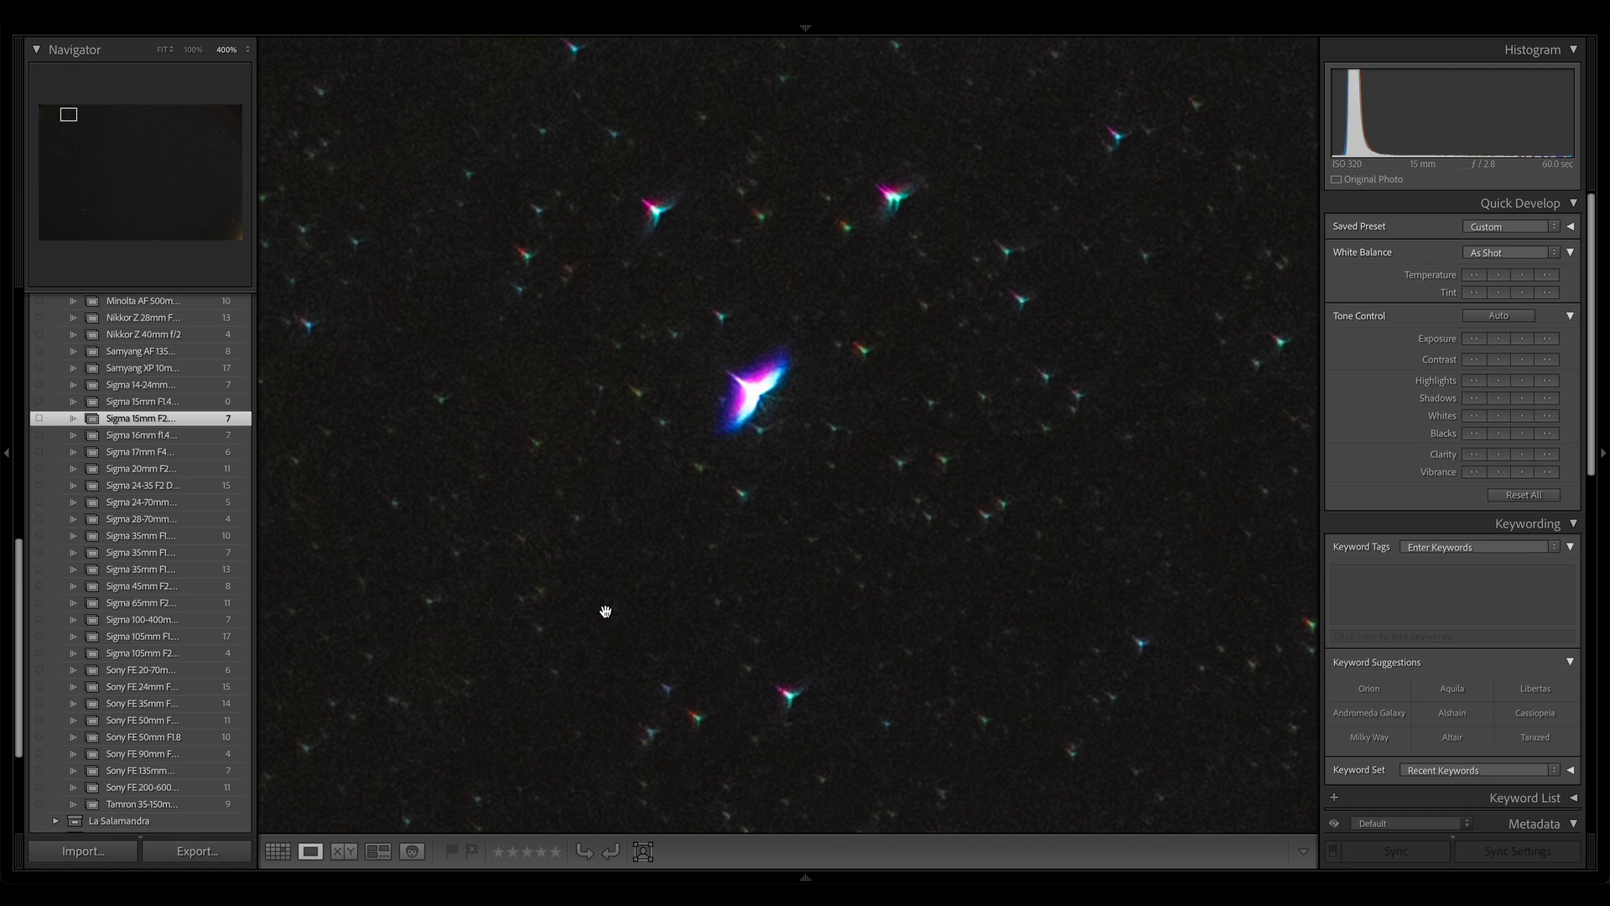
pyautogui.moveTo(529, 157)
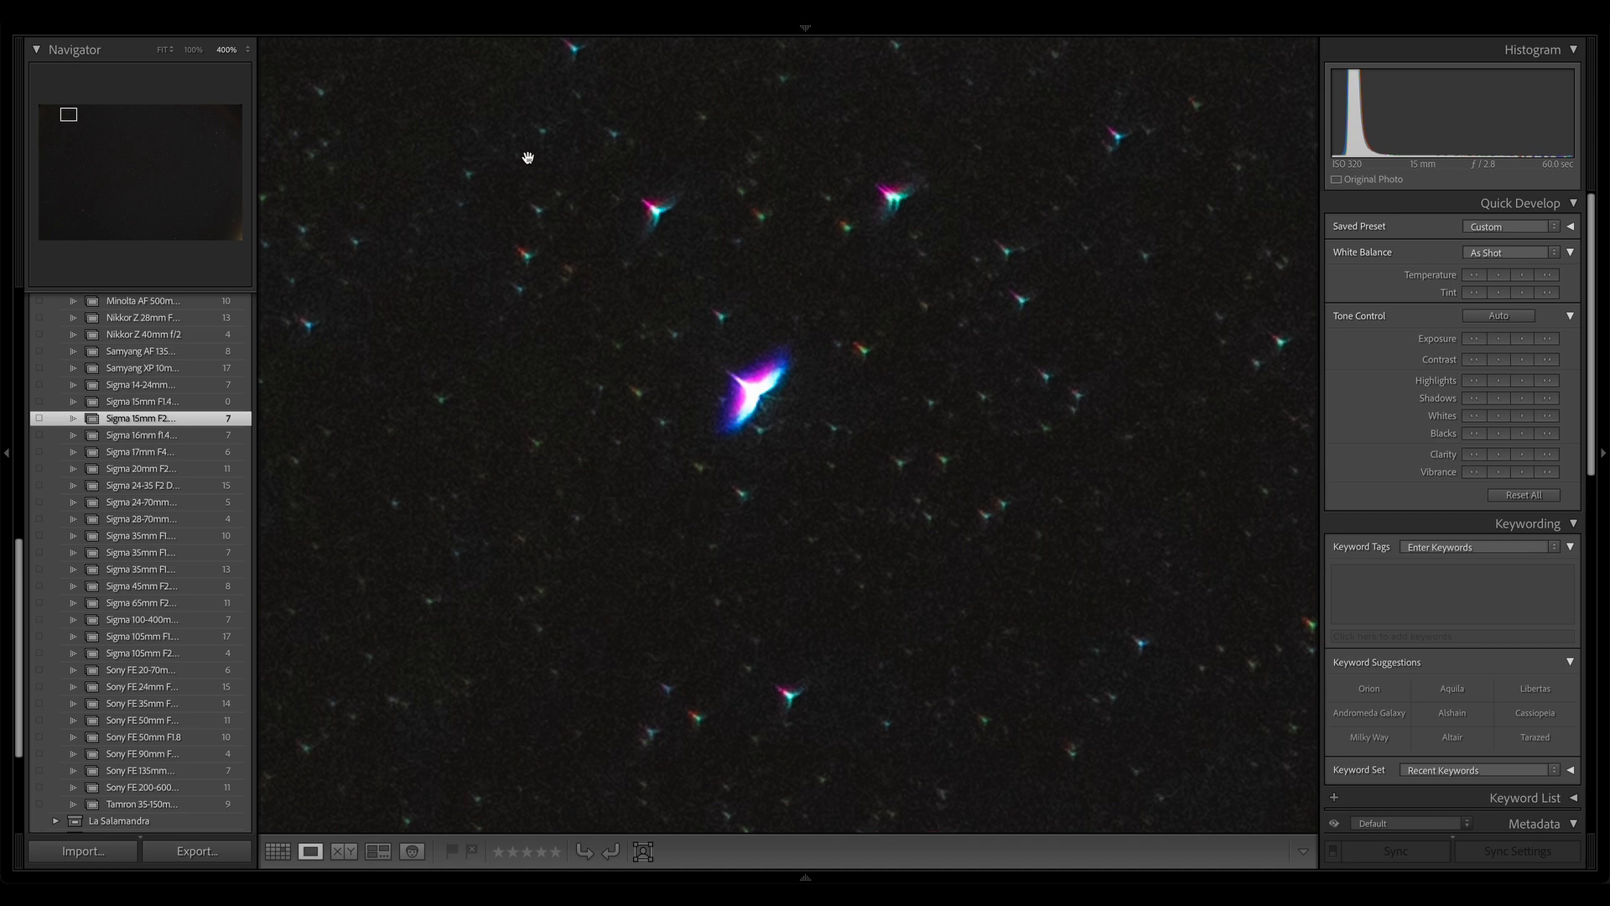
pyautogui.moveTo(733, 355)
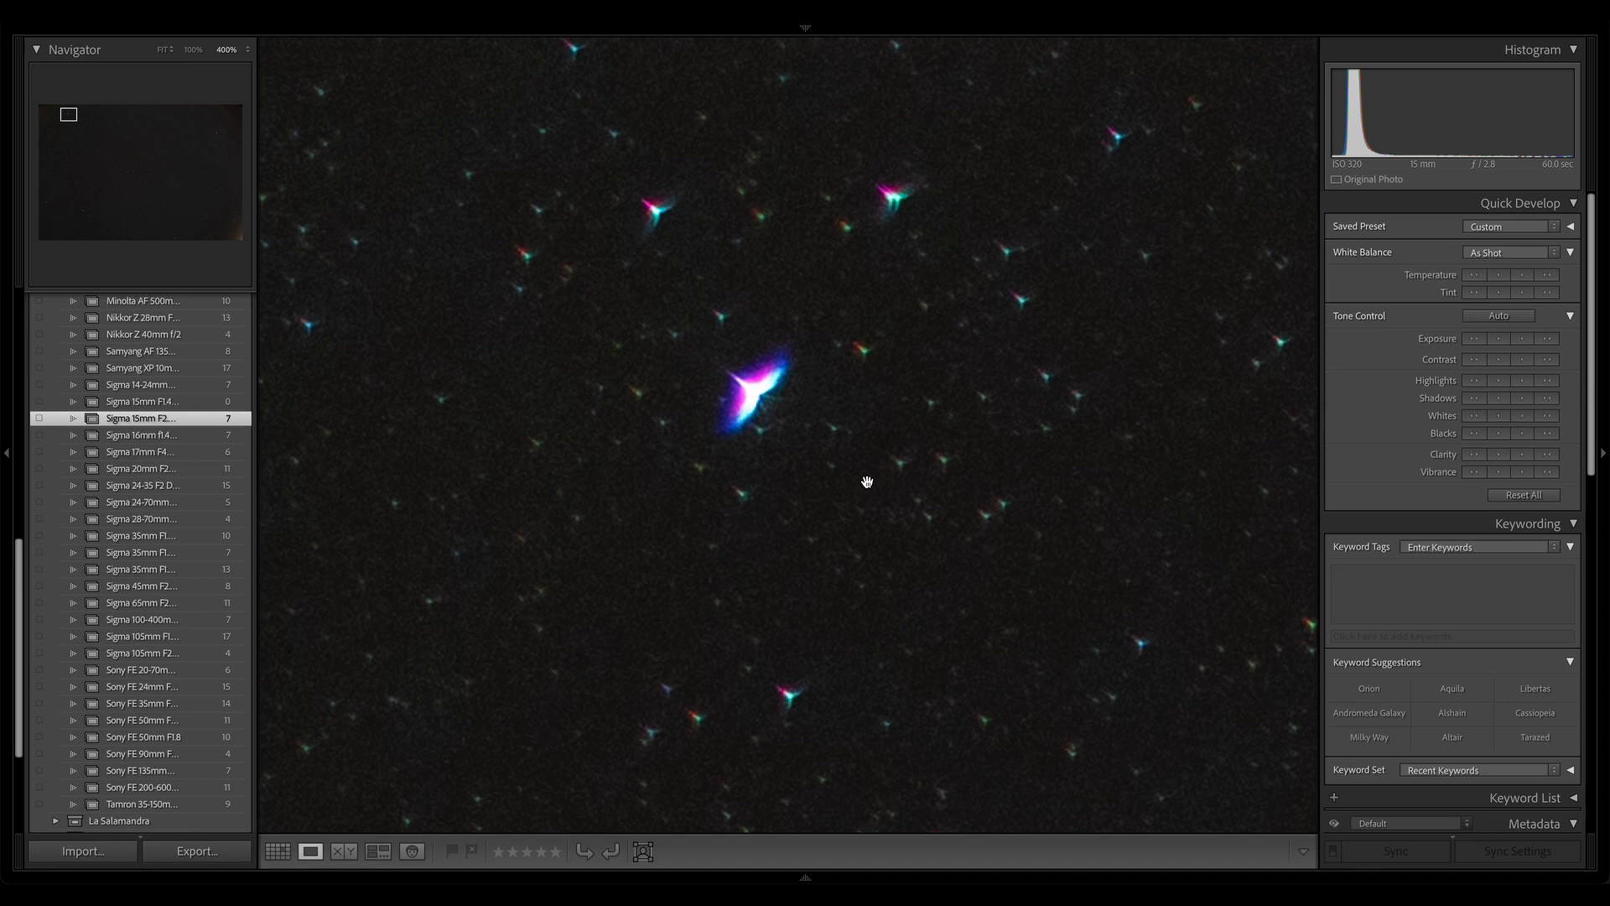
pyautogui.moveTo(998, 547)
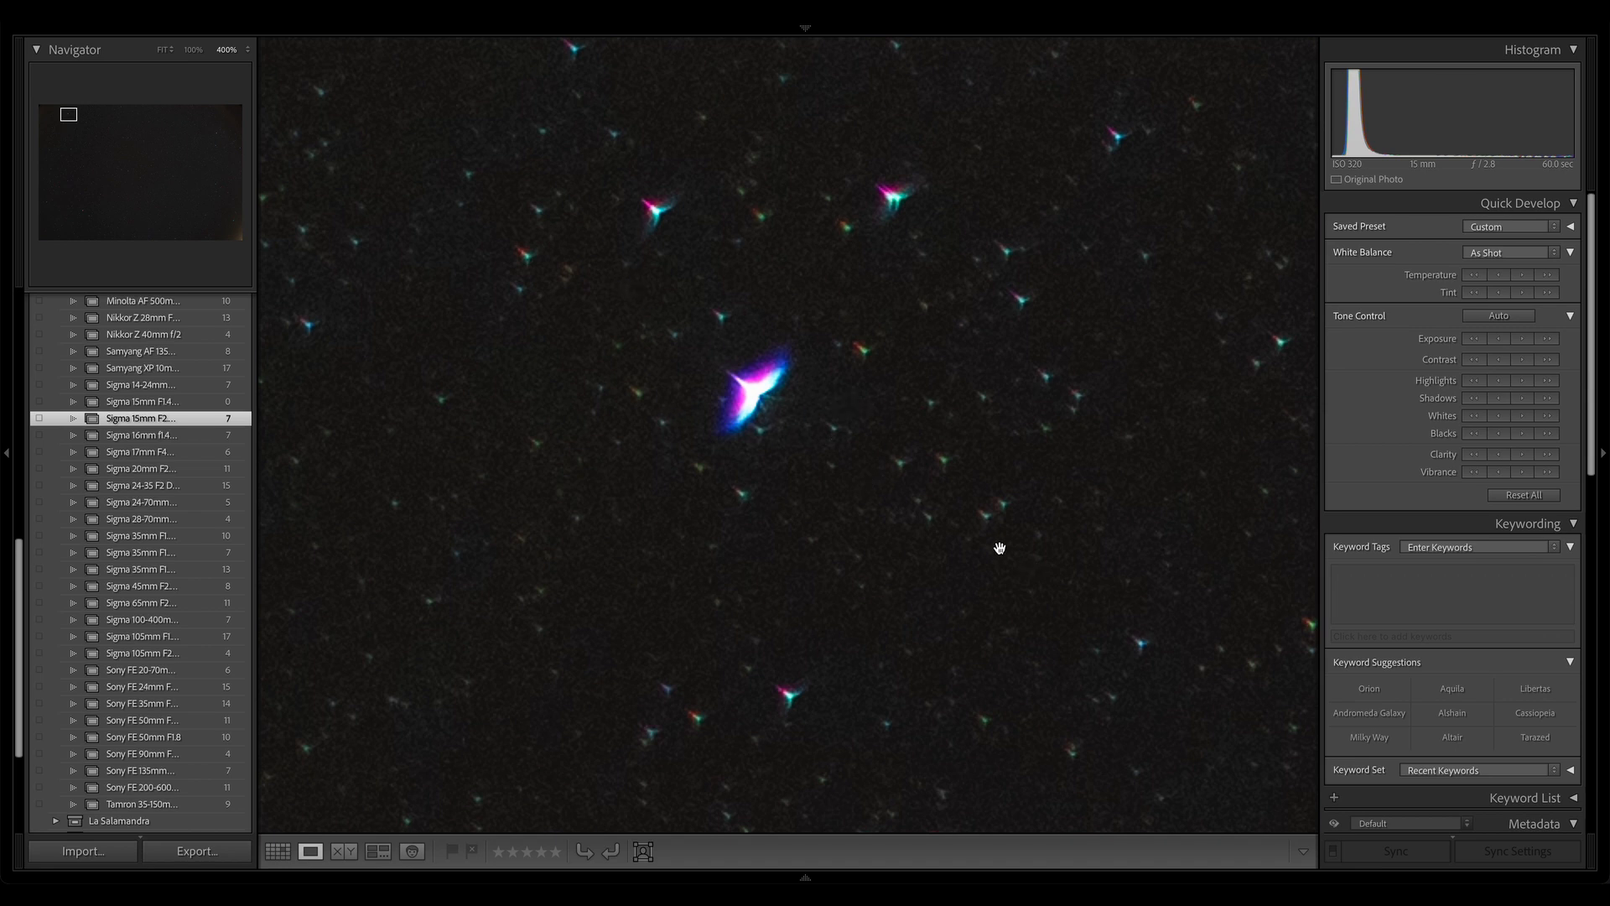
pyautogui.moveTo(1005, 573)
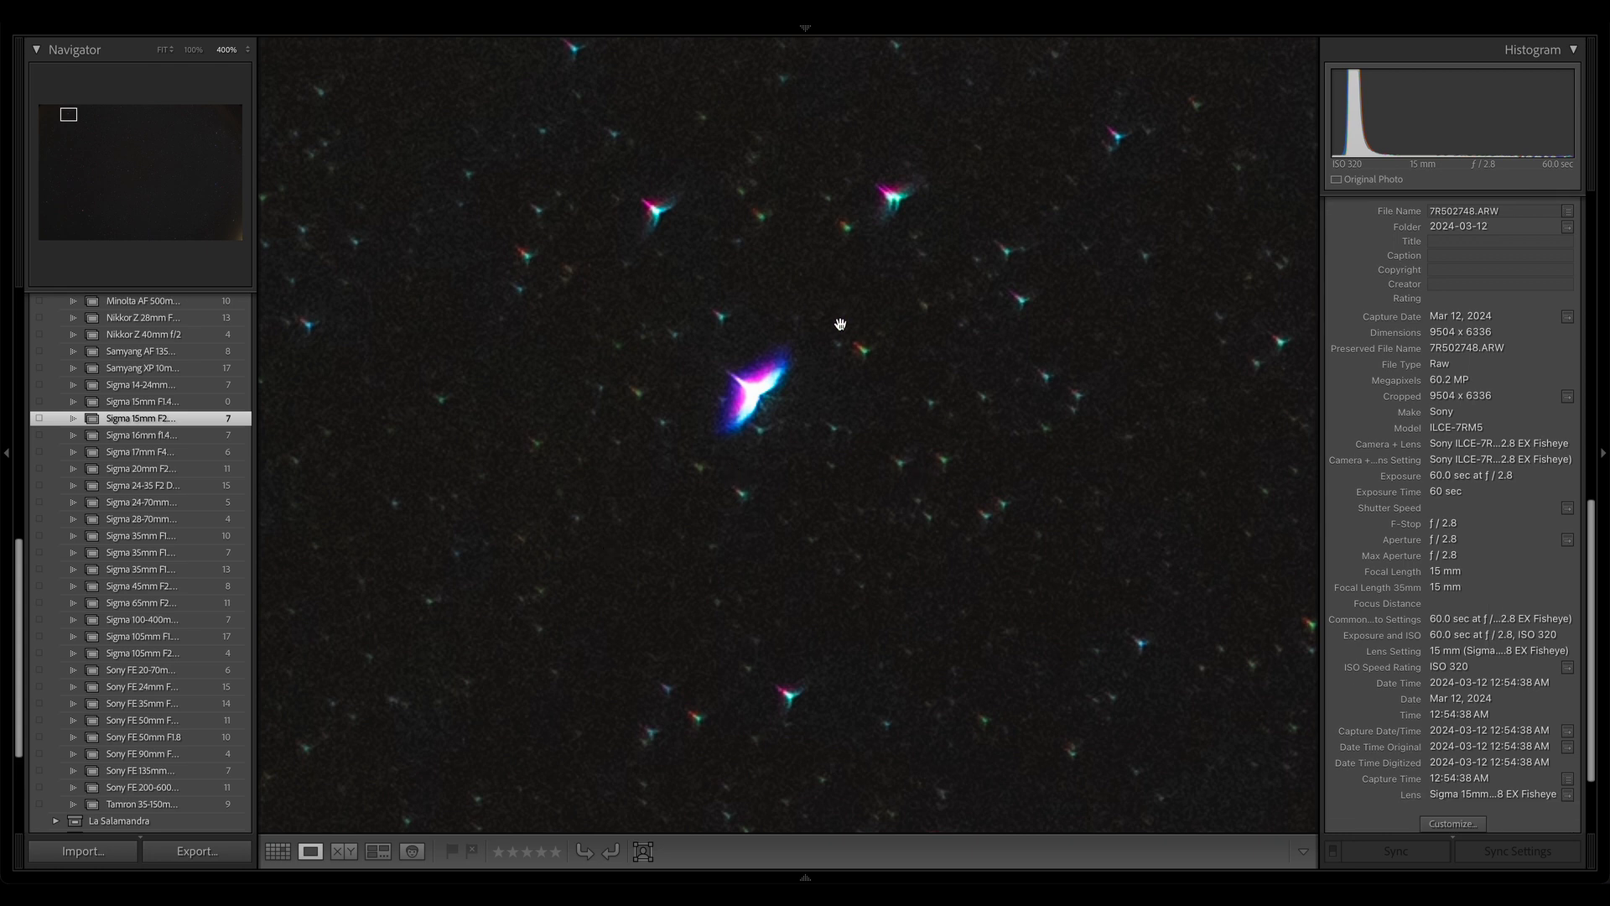
# Pan across further regions of fringed stars in the magnified view.
pyautogui.moveTo(838, 324); pyautogui.dragTo(1179, 525)
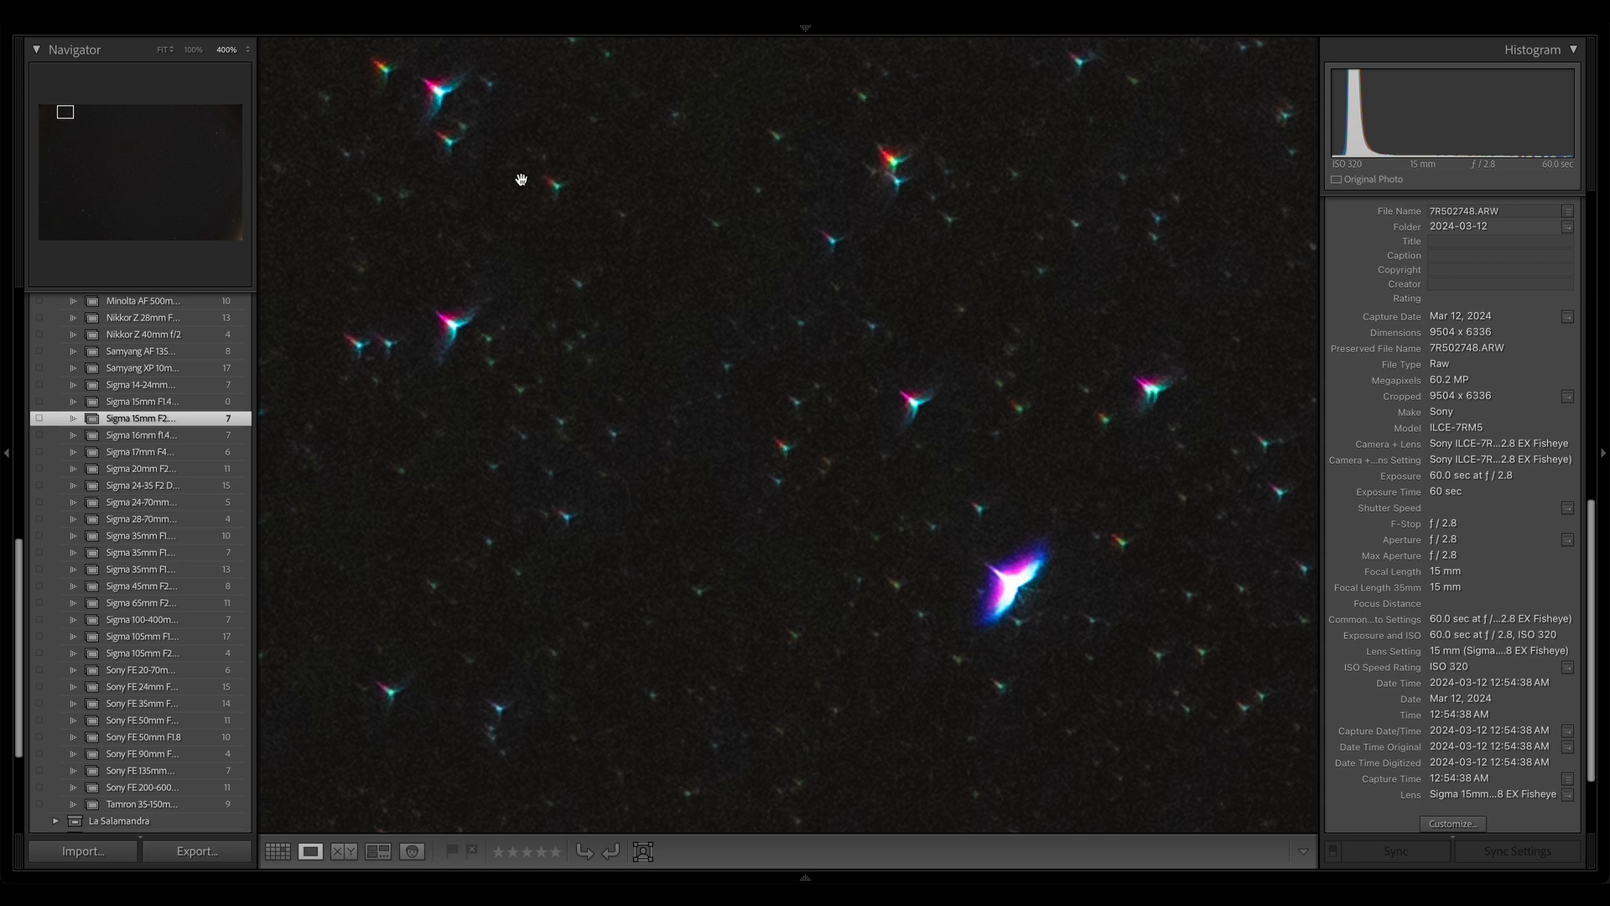
pyautogui.moveTo(718, 589)
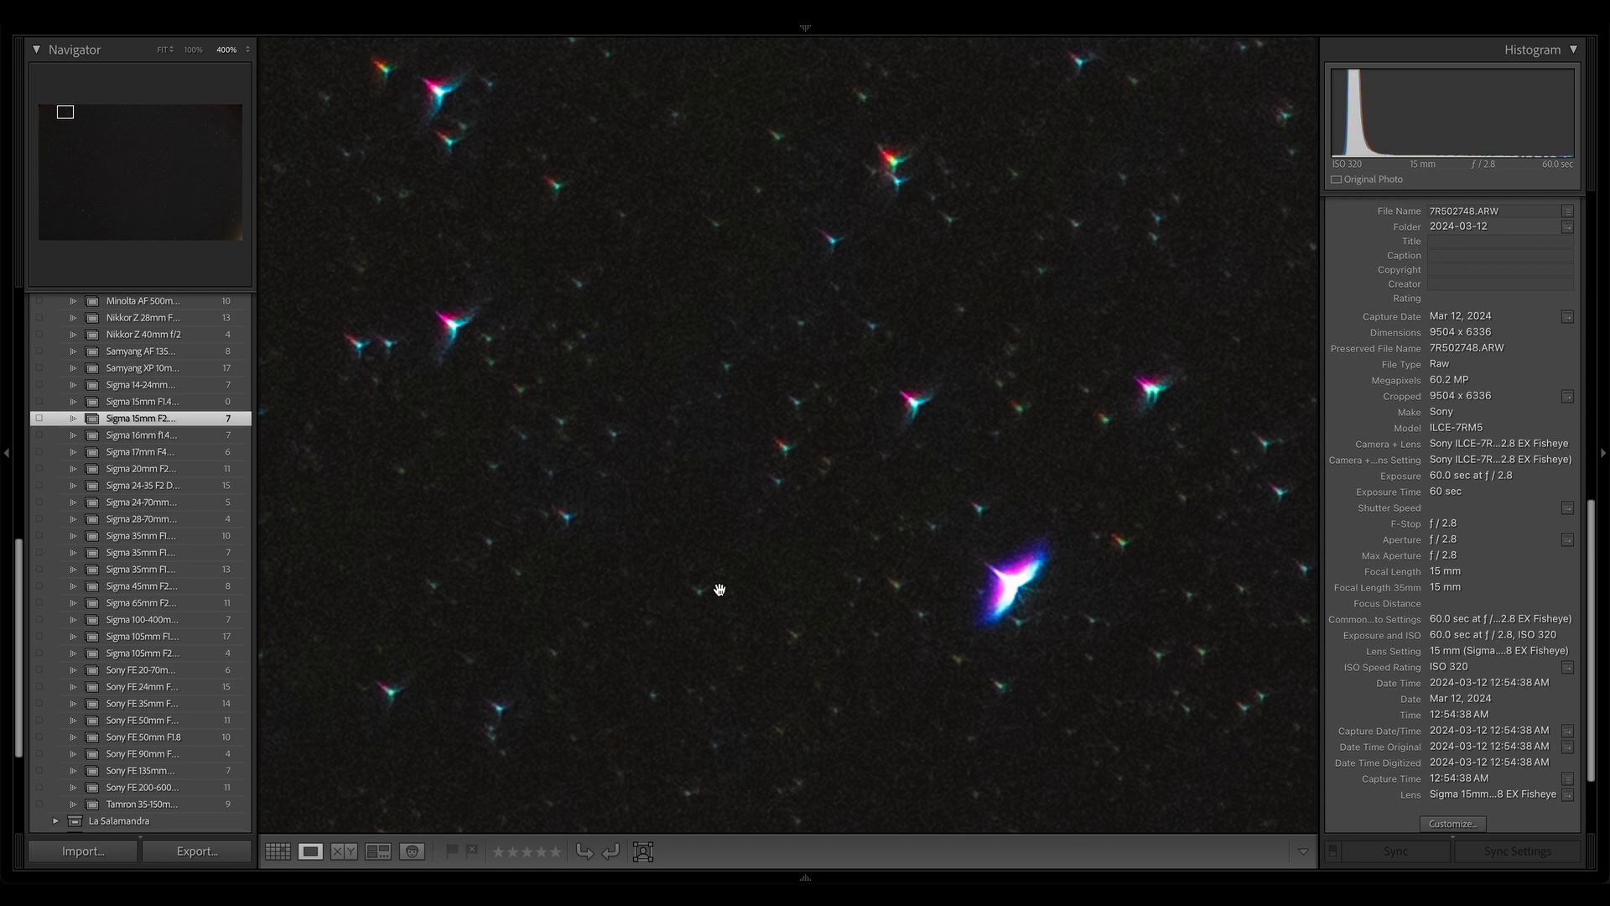
pyautogui.moveTo(719, 589); pyautogui.dragTo(423, 680)
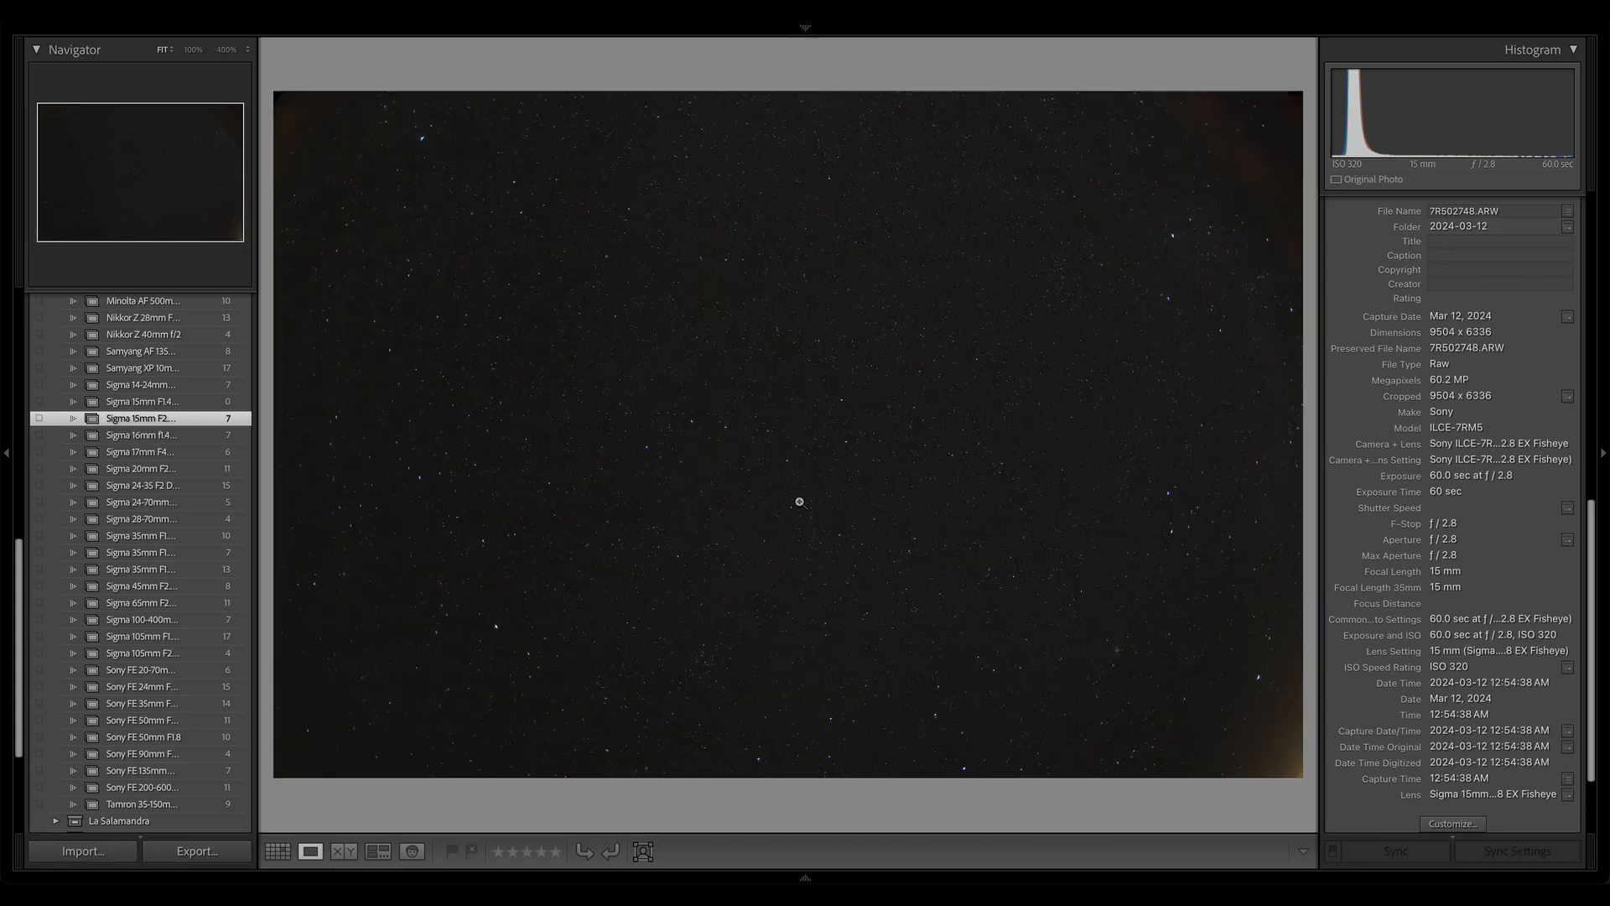
# Inspect other sky patches up close, then advance to the next frame 7R502749.ARW.
pyautogui.click(798, 502)
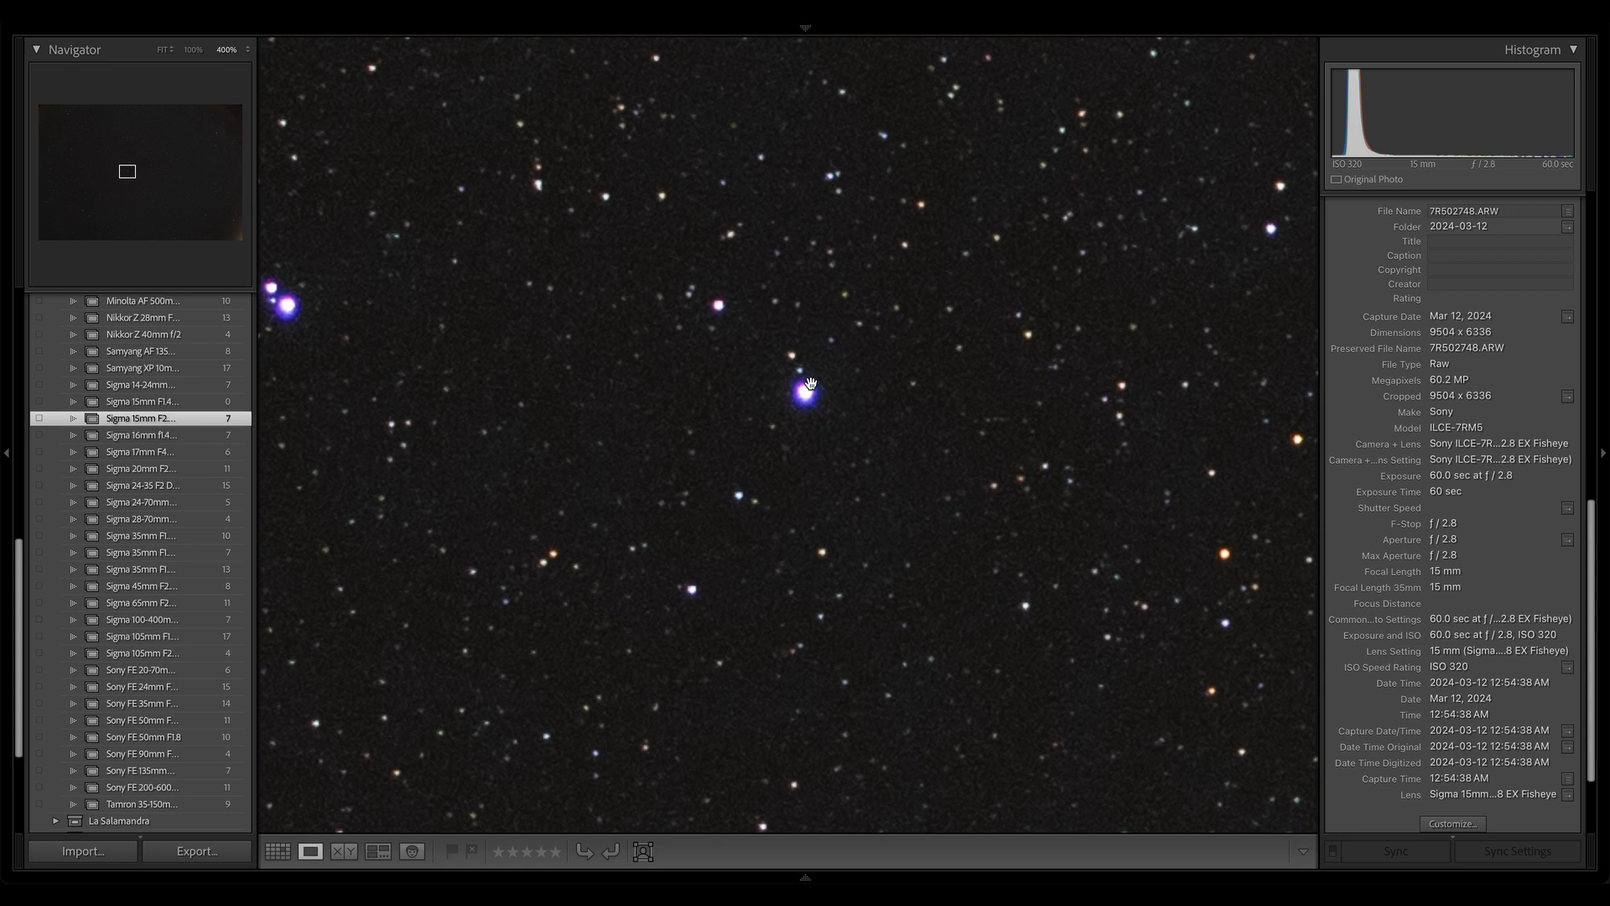
pyautogui.moveTo(822, 421)
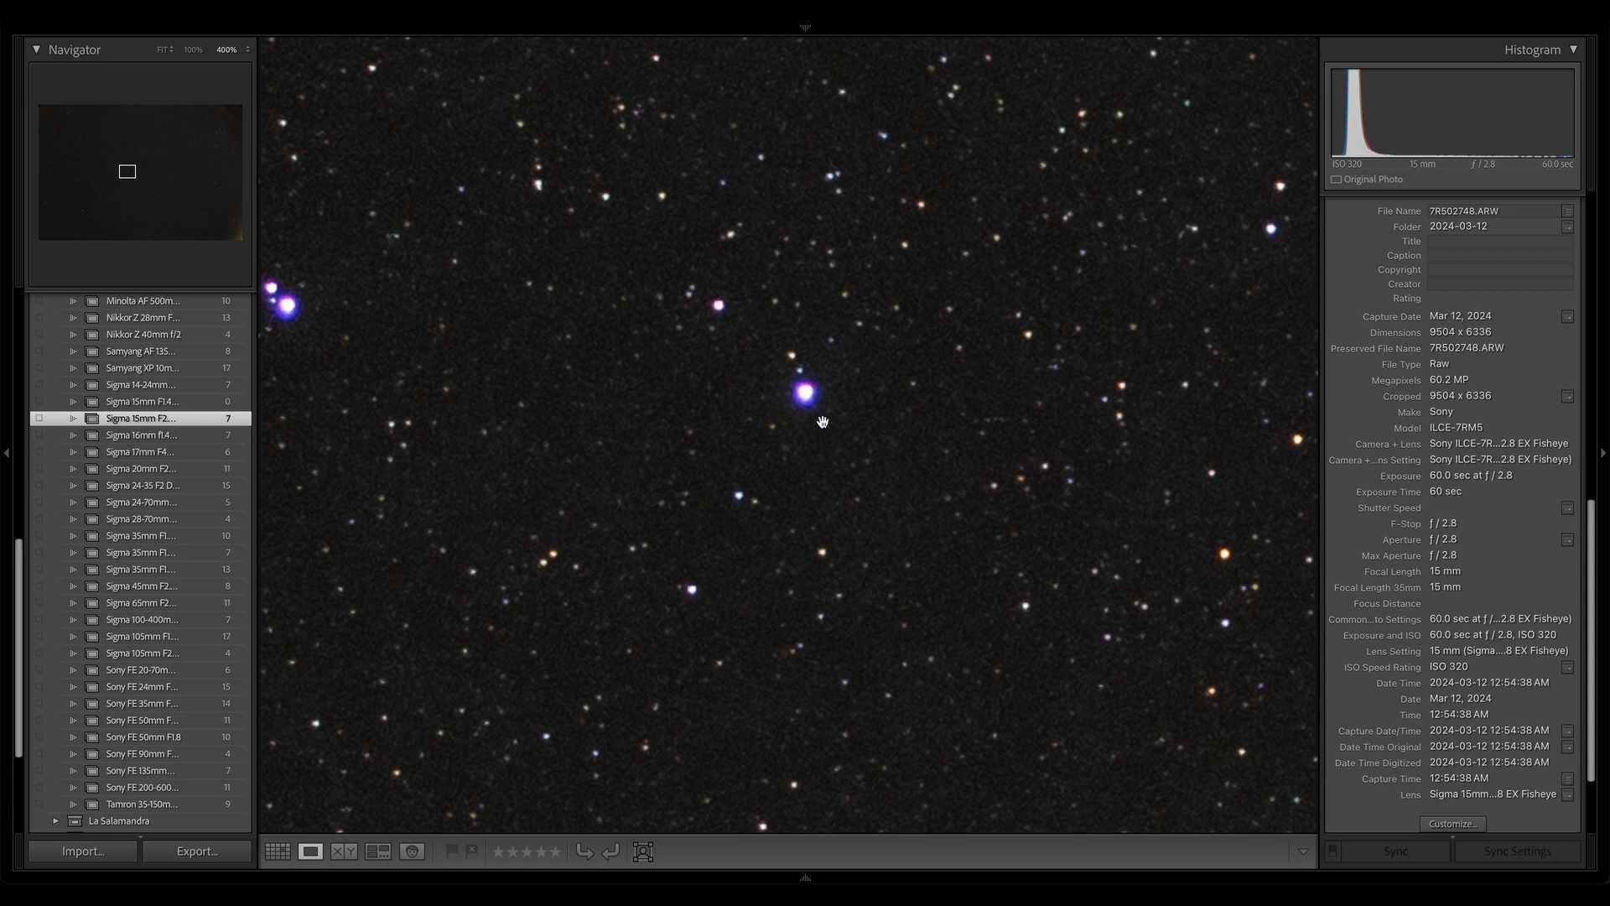
pyautogui.moveTo(793, 448)
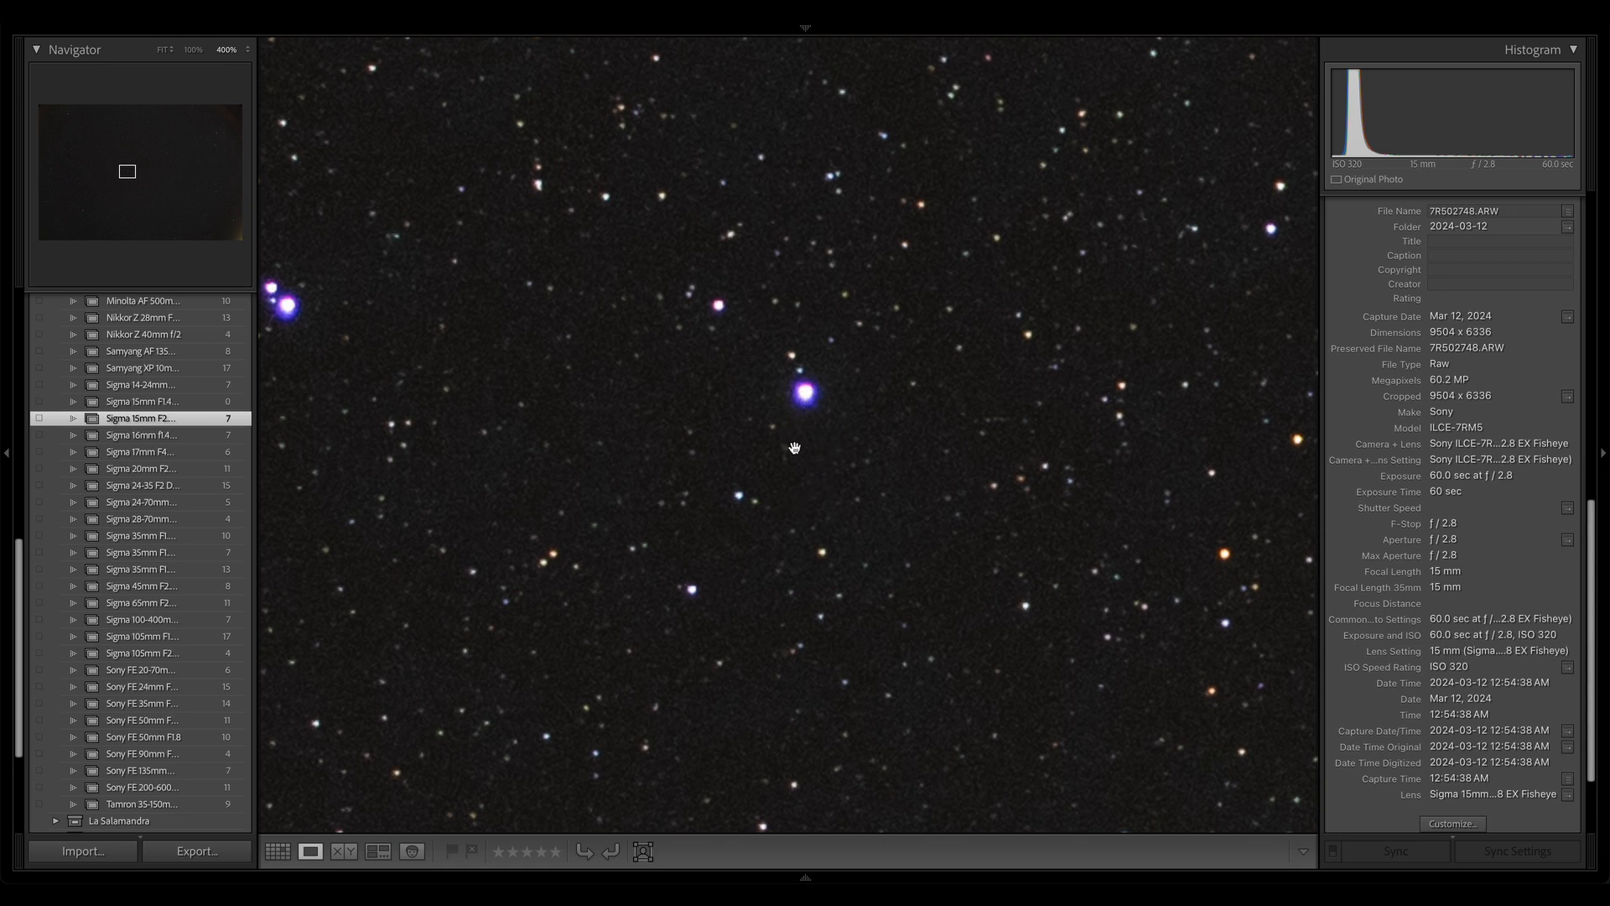
pyautogui.moveTo(795, 354)
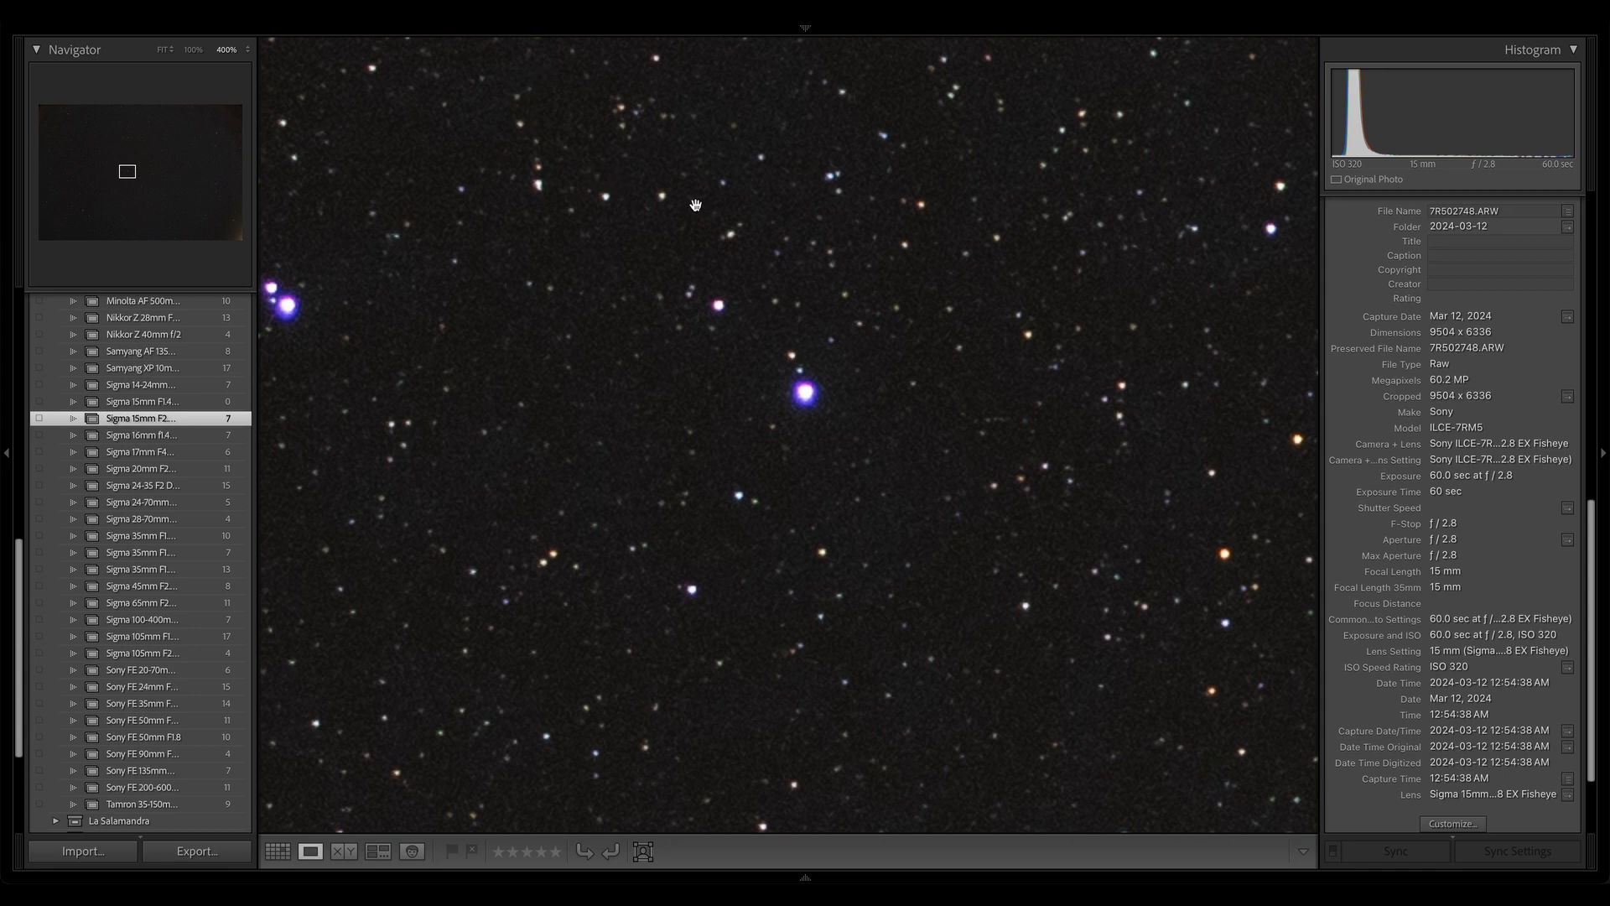
pyautogui.moveTo(808, 318)
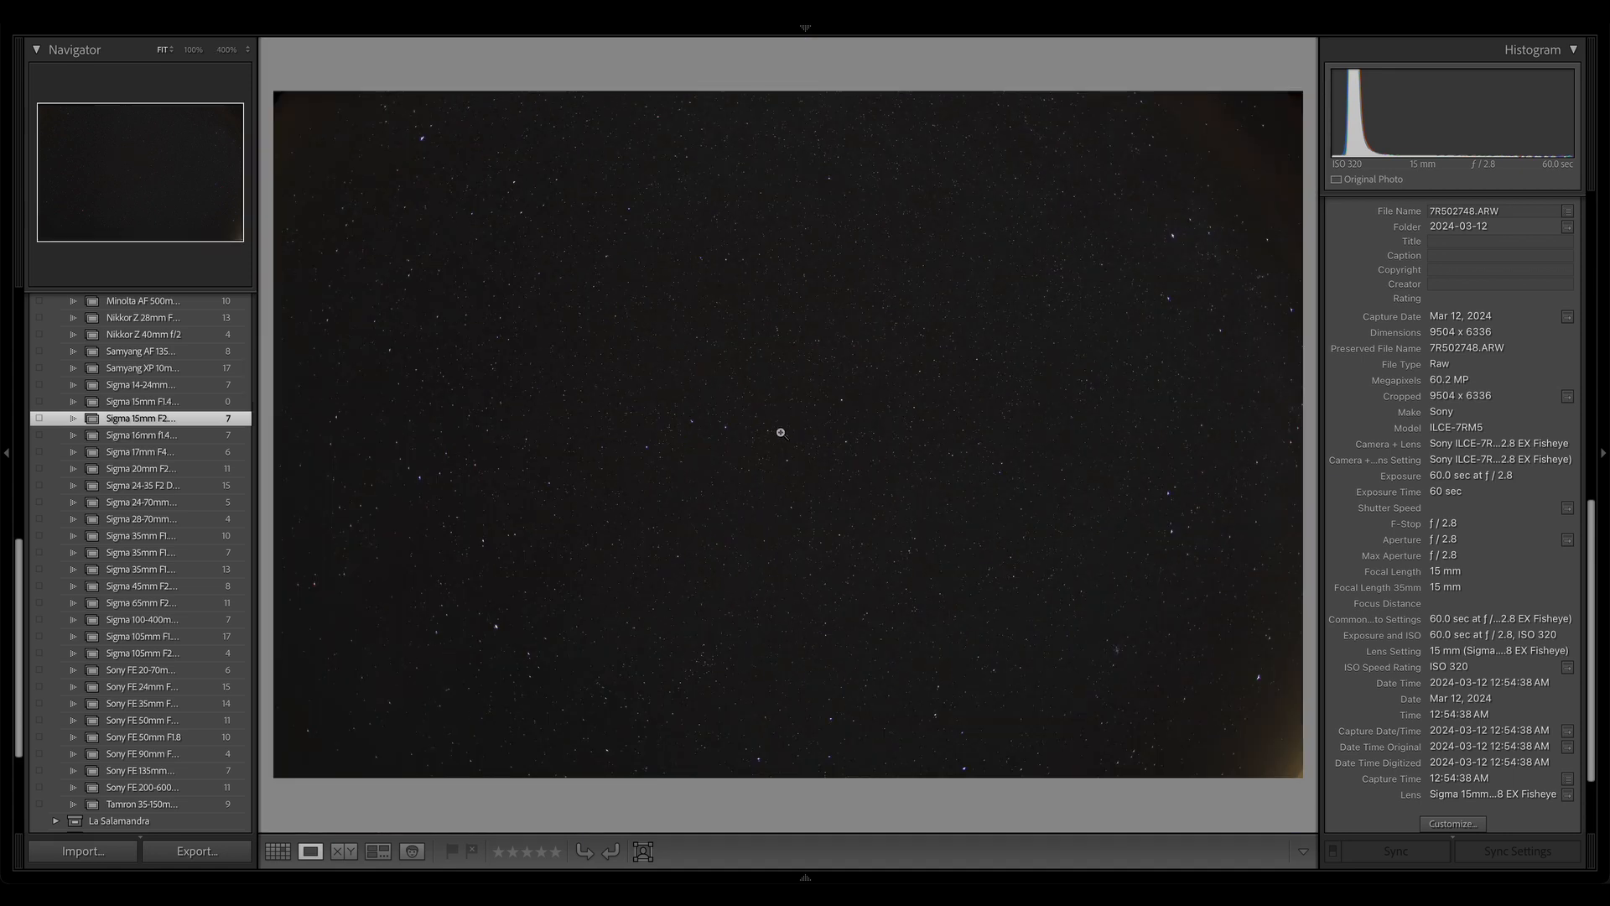
pyautogui.moveTo(1165, 451)
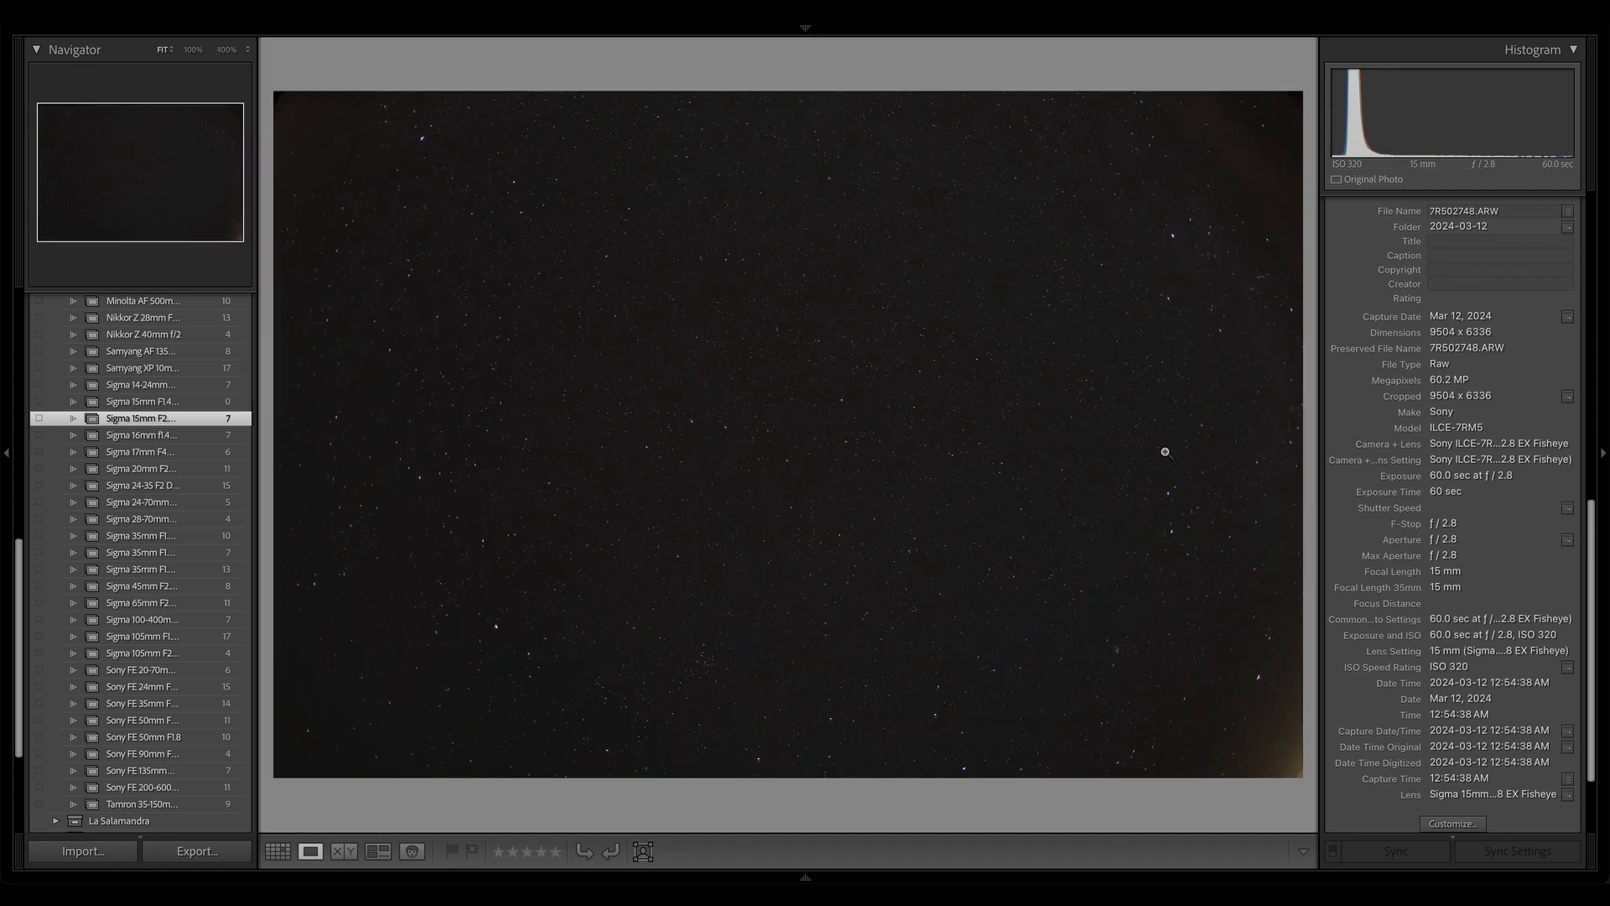
pyautogui.click(1166, 451)
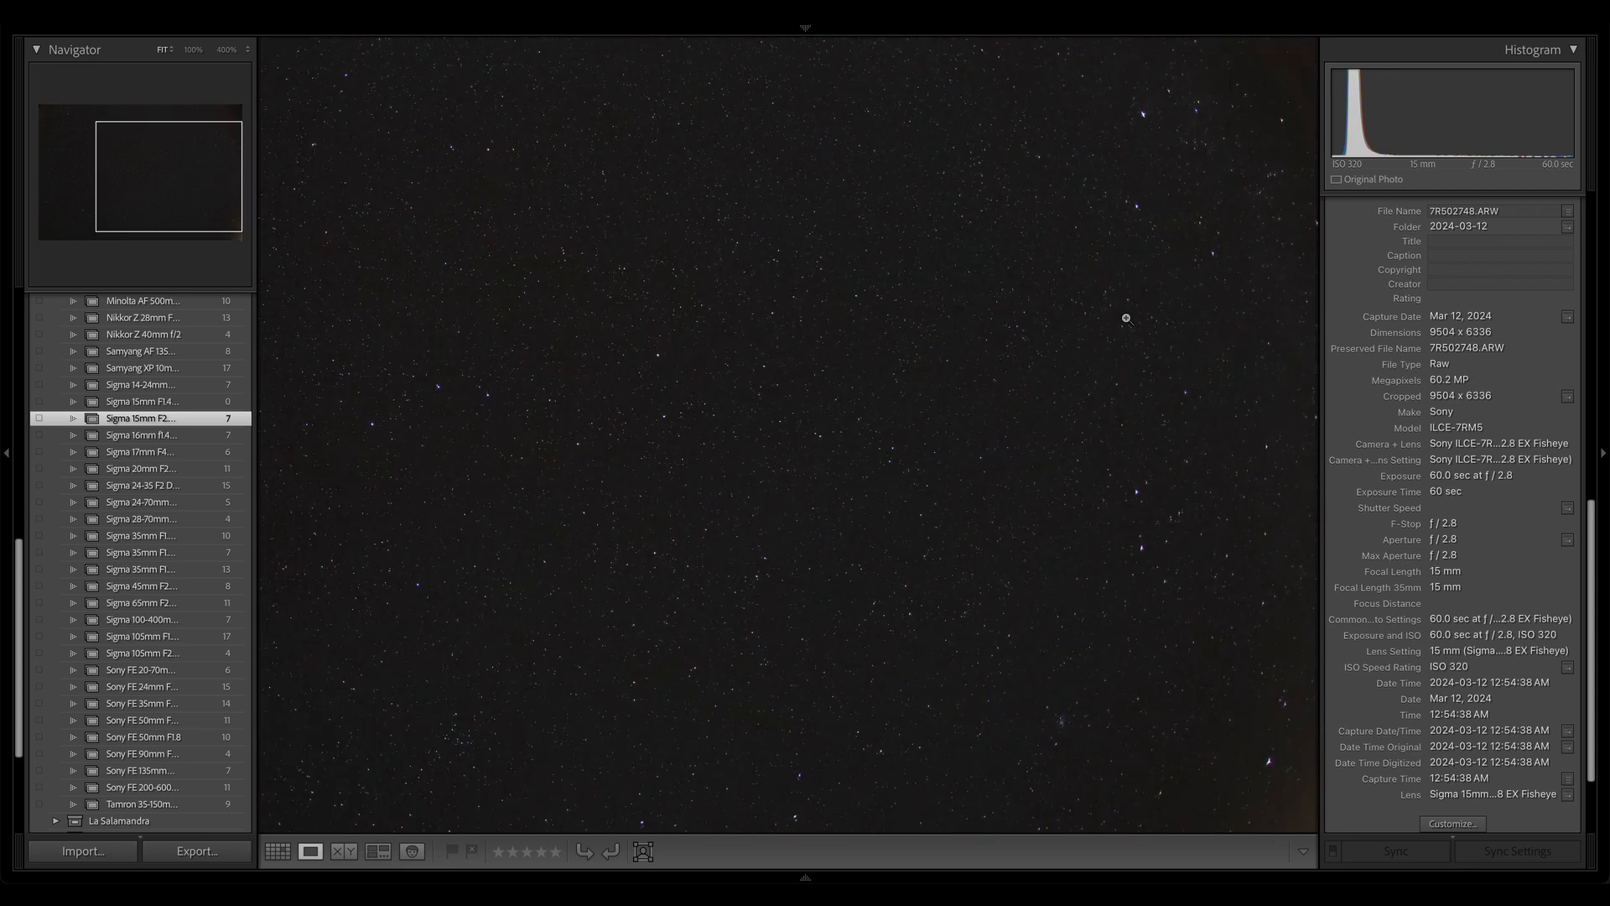
pyautogui.click(1123, 317)
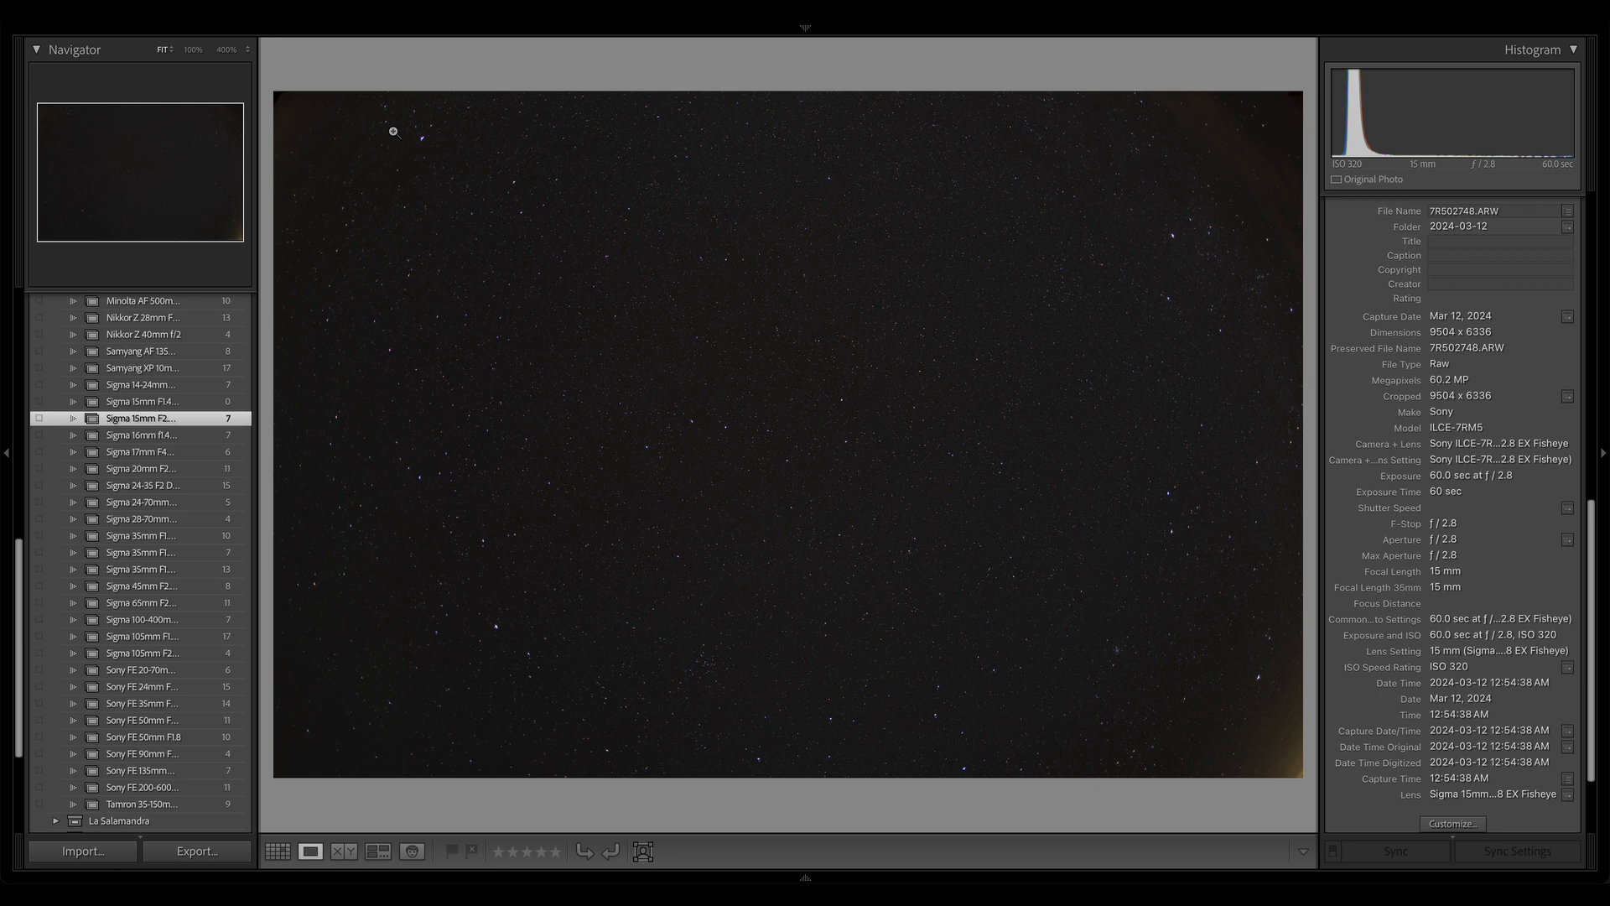
pyautogui.click(393, 131)
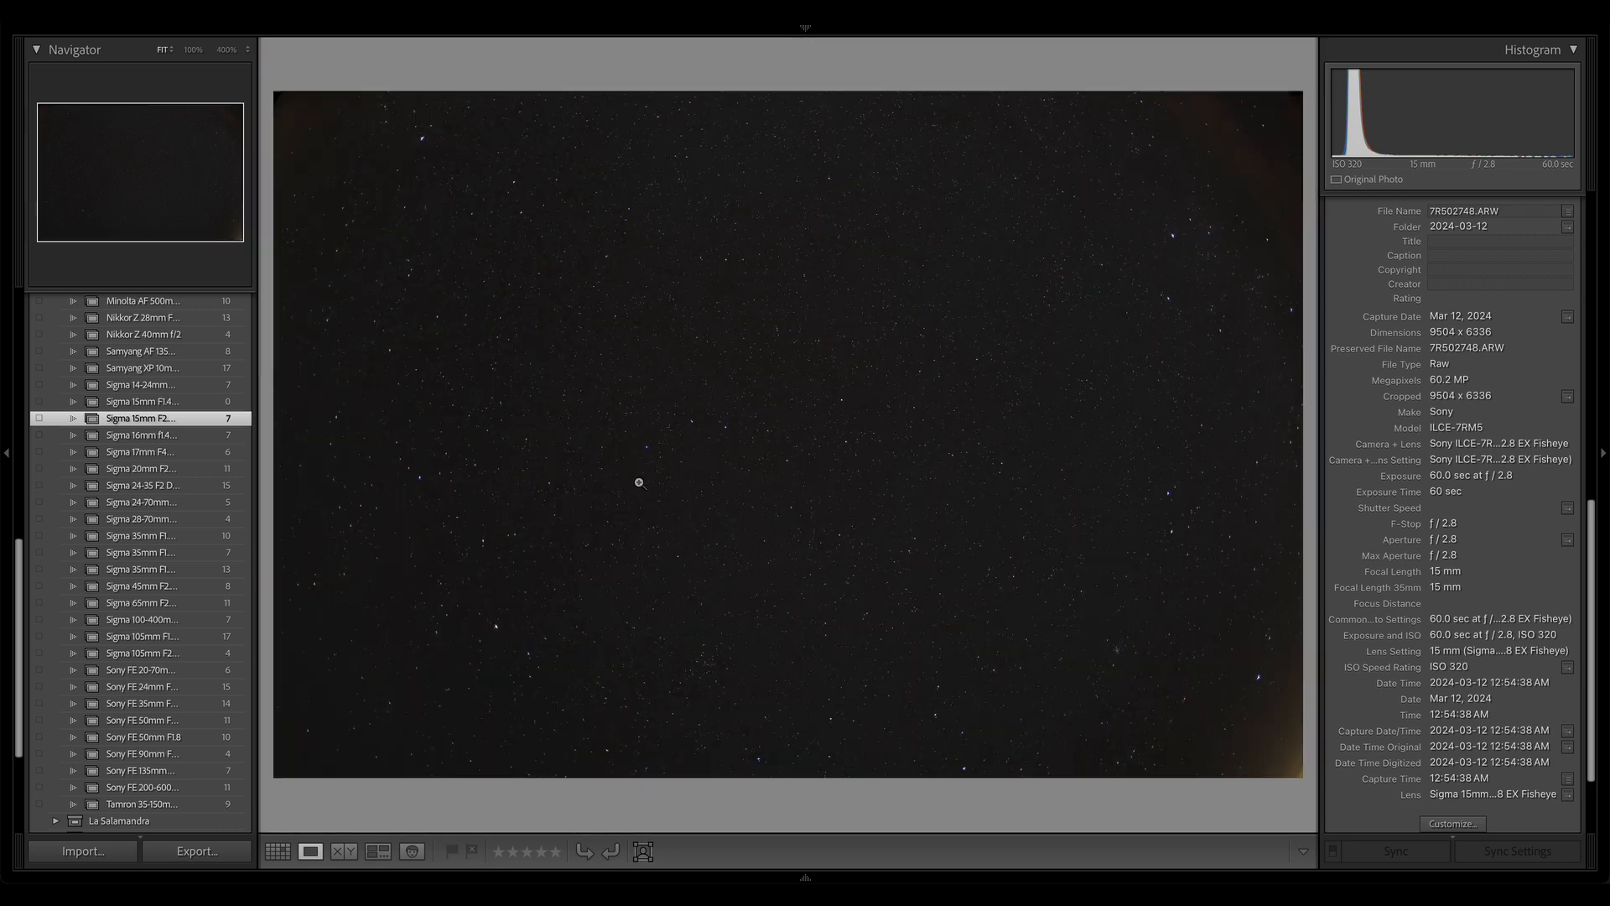
pyautogui.moveTo(909, 429)
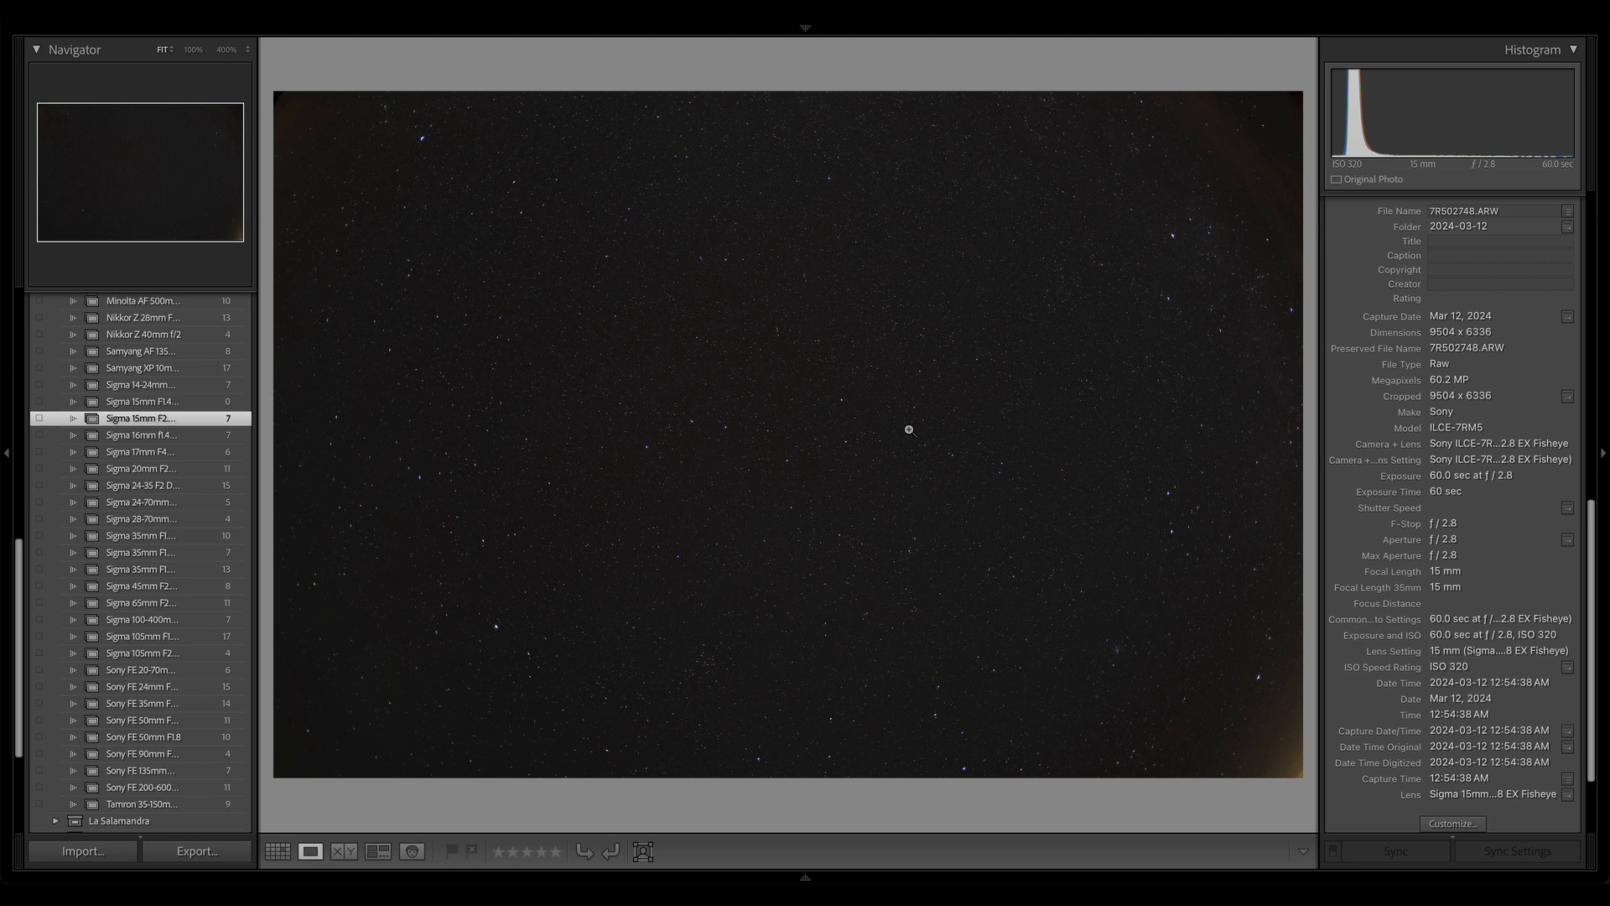
pyautogui.moveTo(780, 440)
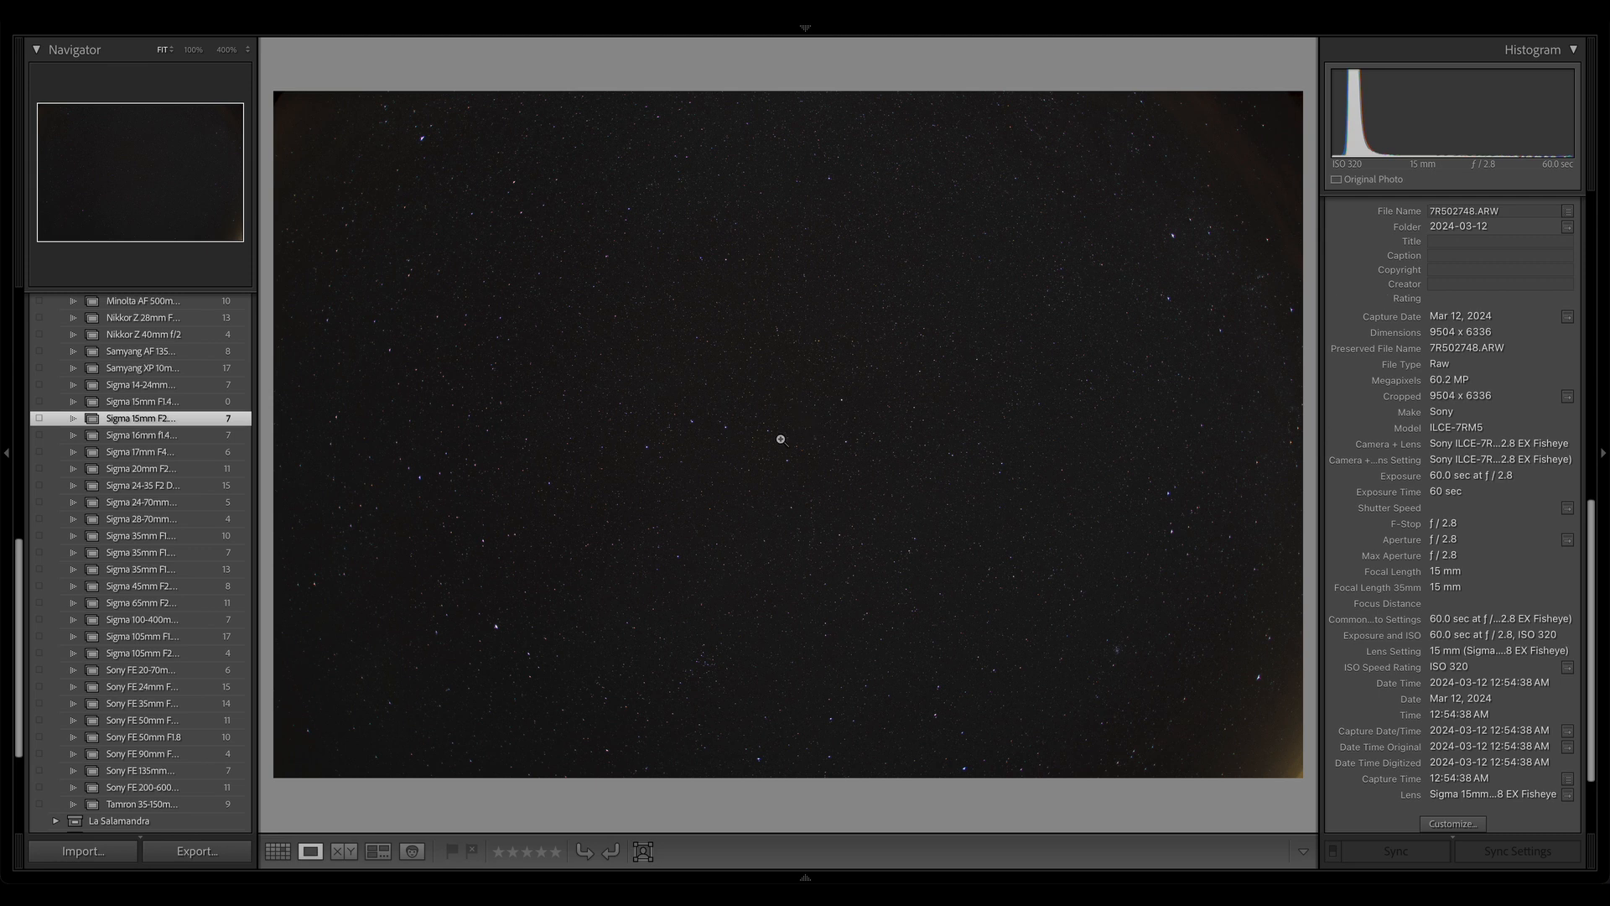
pyautogui.press('right')
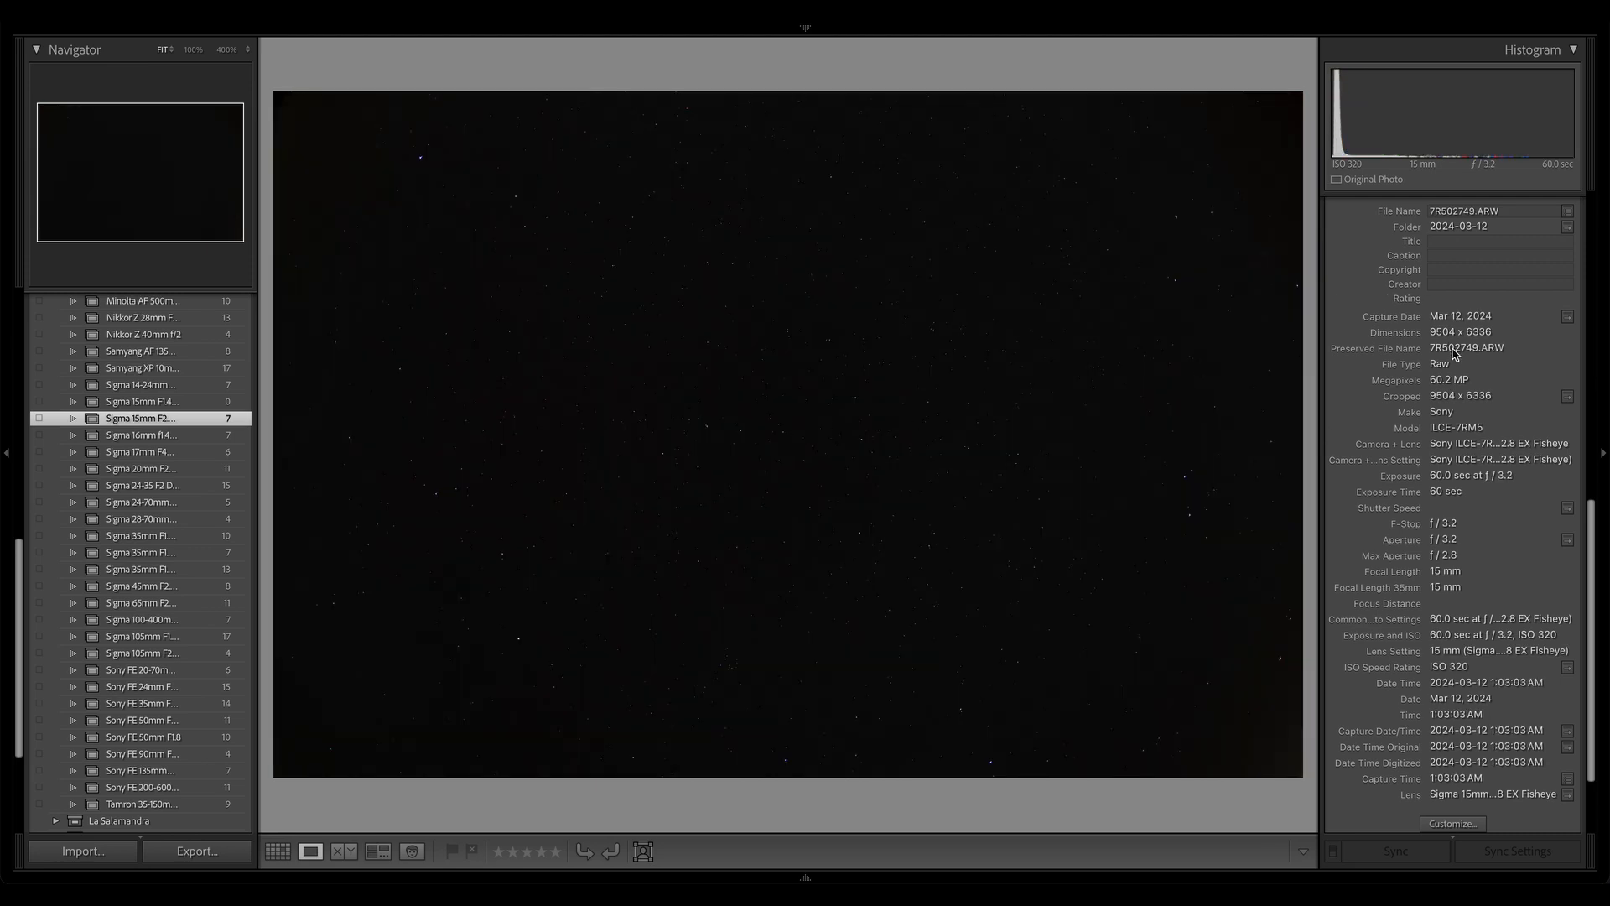
# Magnify the f/3.2 star field to inspect its dense coloured stars.
pyautogui.click(776, 431)
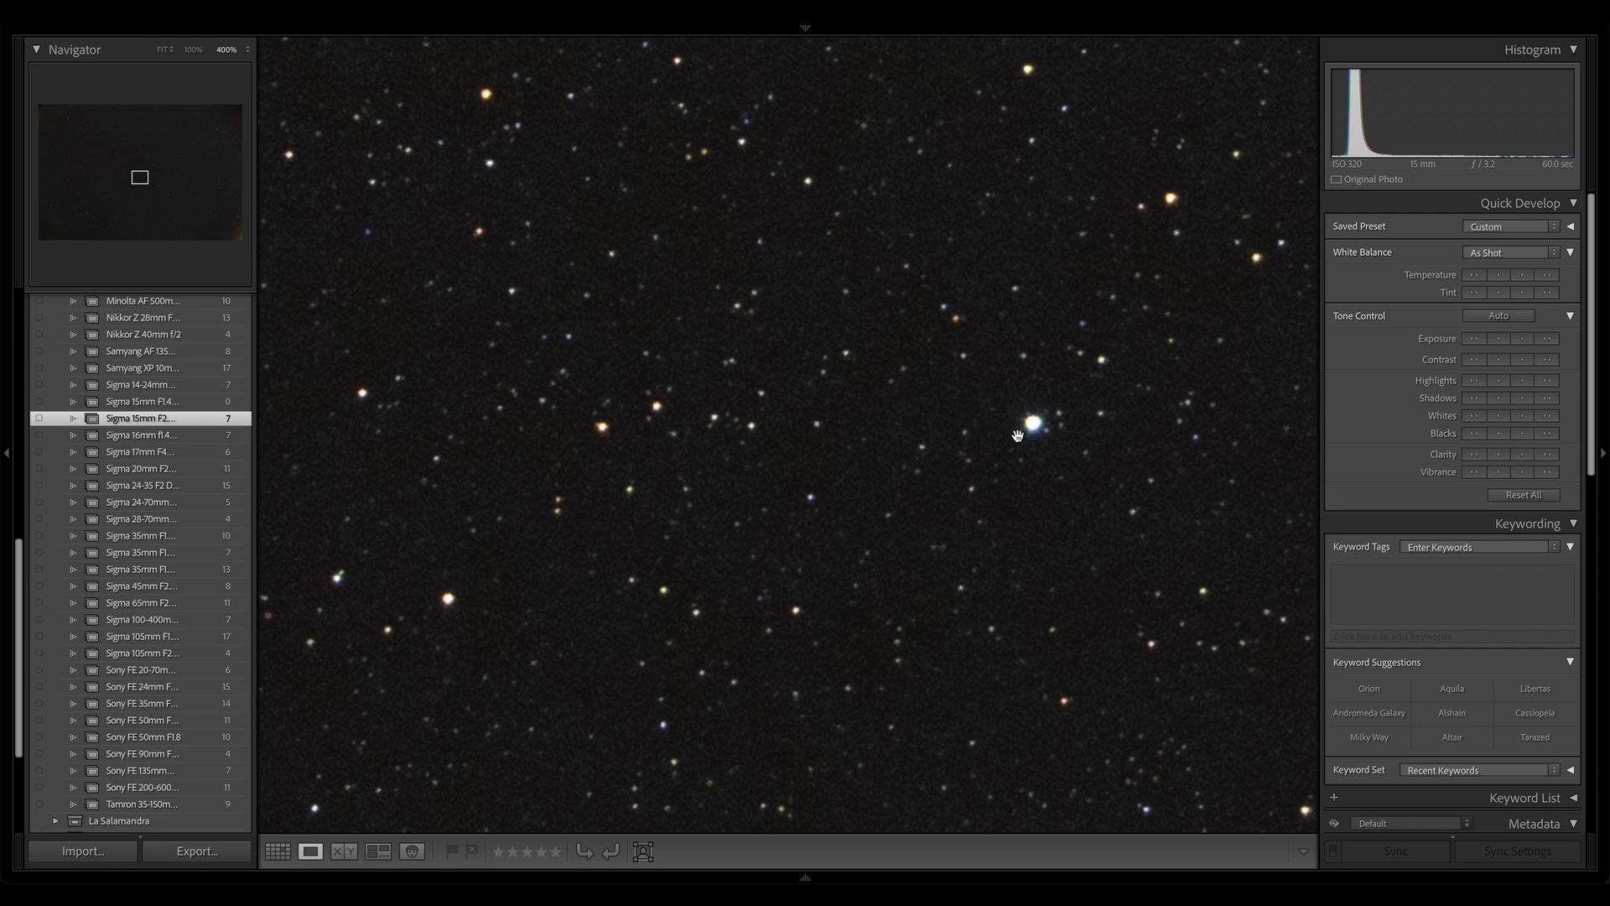
pyautogui.moveTo(948, 442)
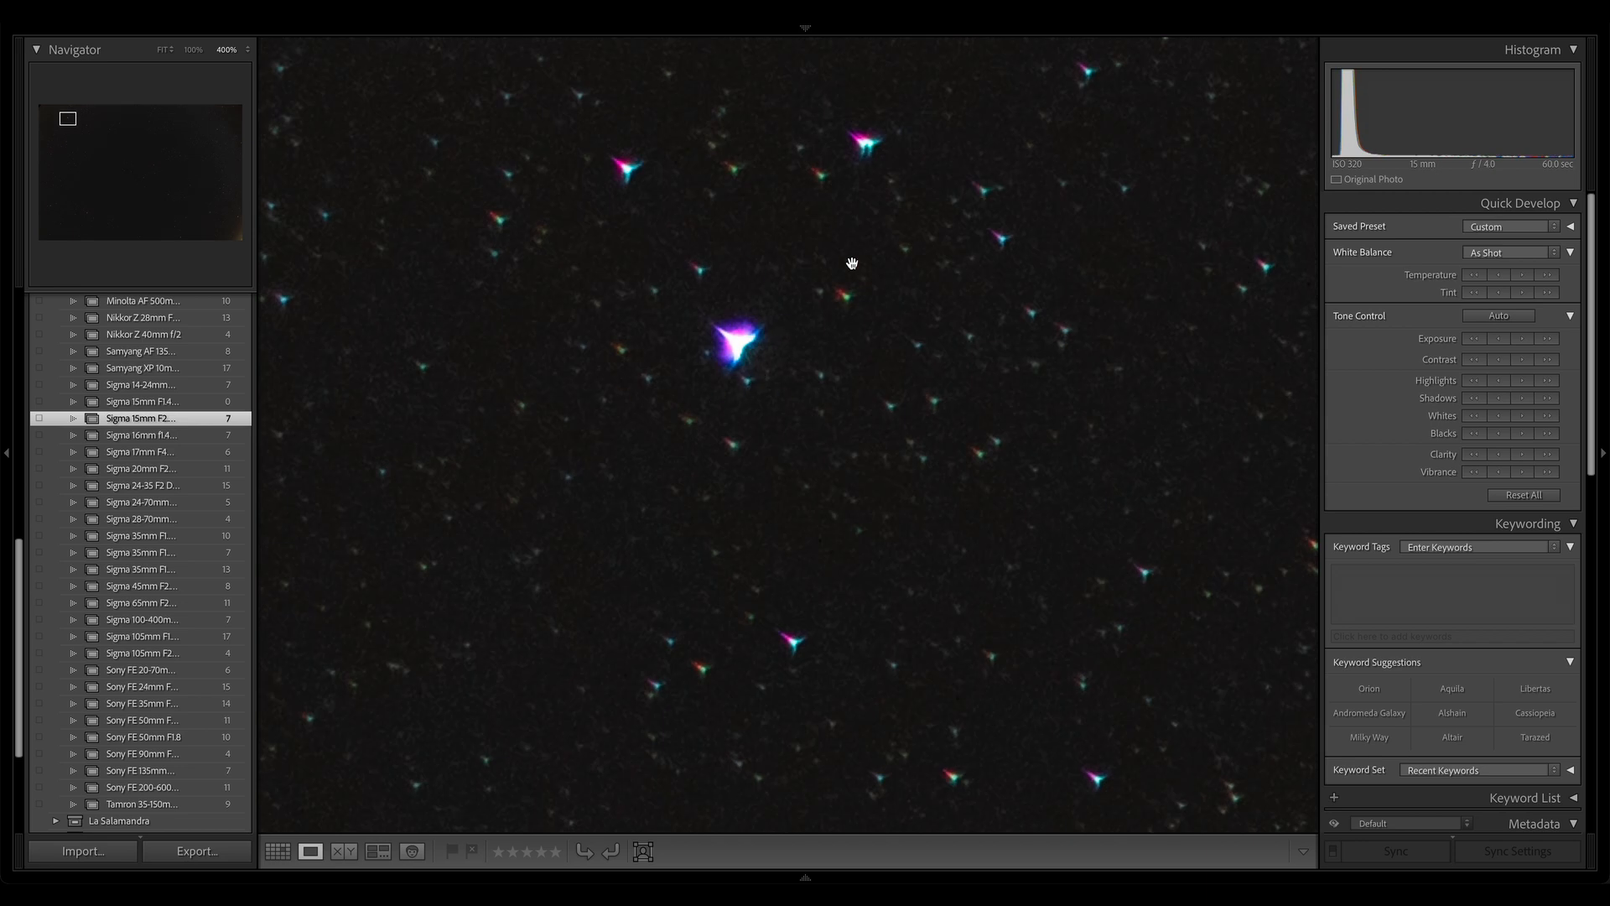
pyautogui.moveTo(945, 409)
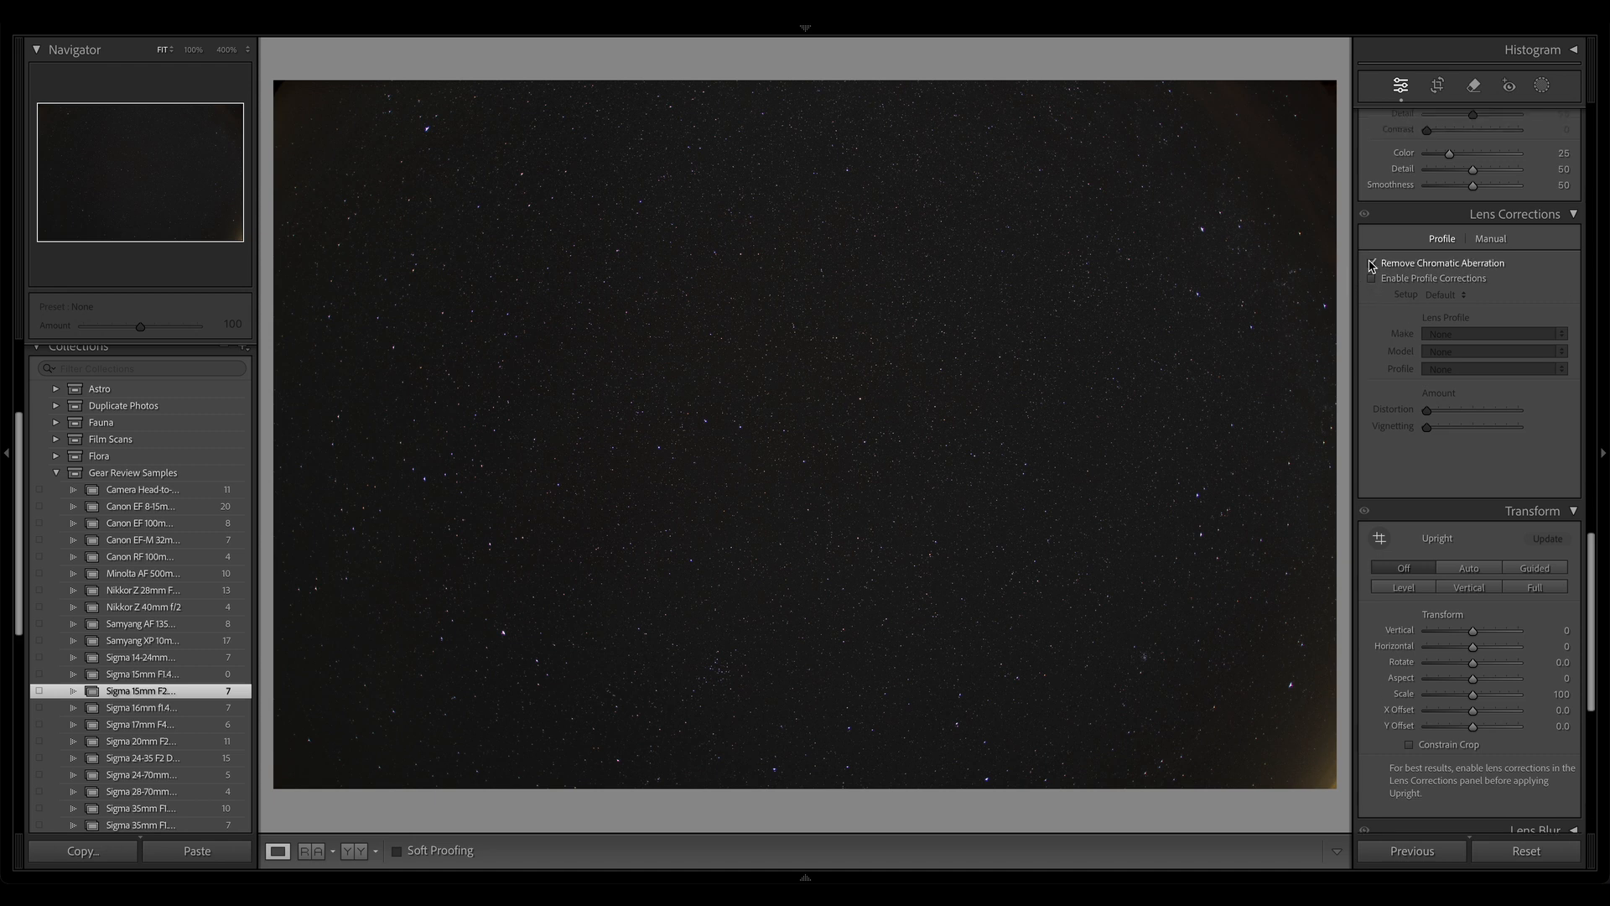
# Enable Remove Chromatic Aberration and eyedropper a purple defringe of 16 from a star.
pyautogui.click(1372, 261)
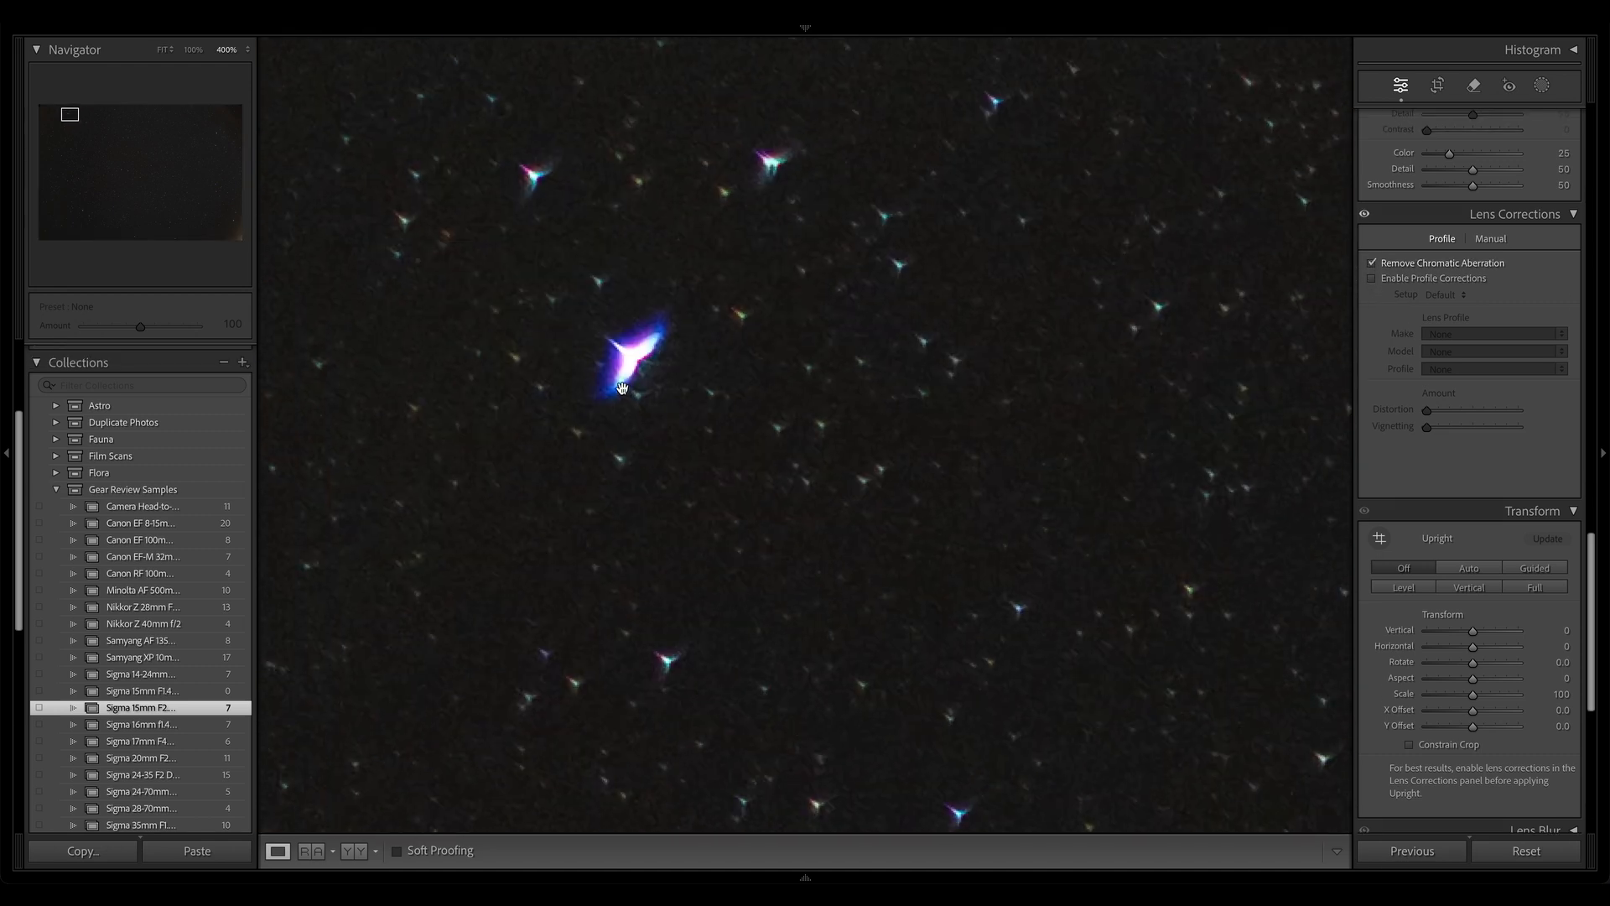
pyautogui.click(1489, 236)
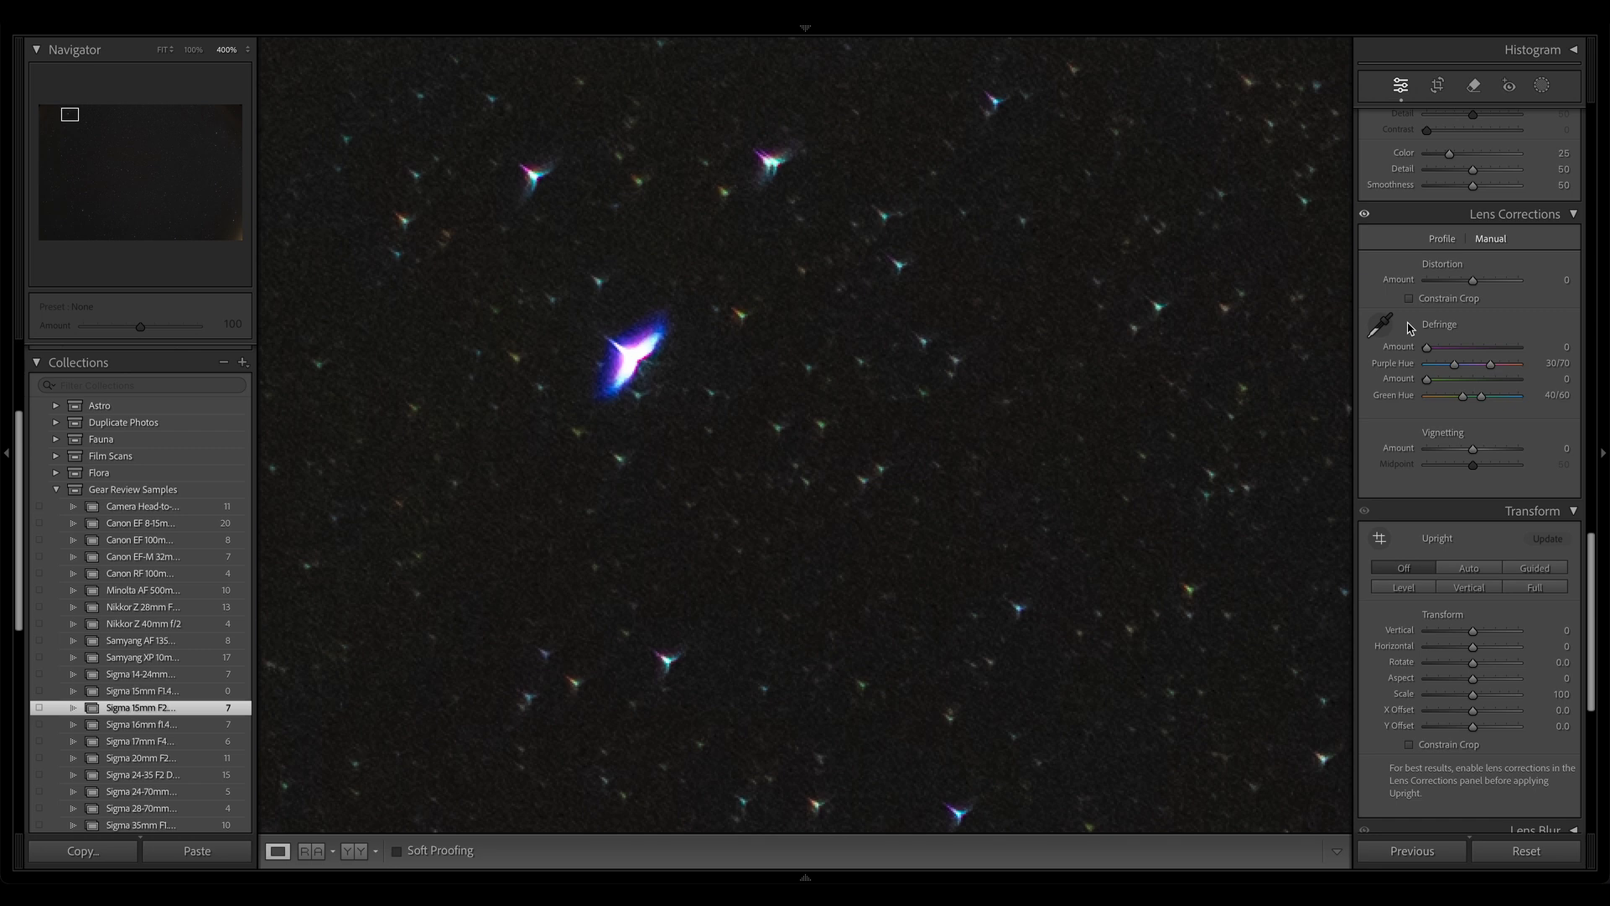
pyautogui.click(1381, 322)
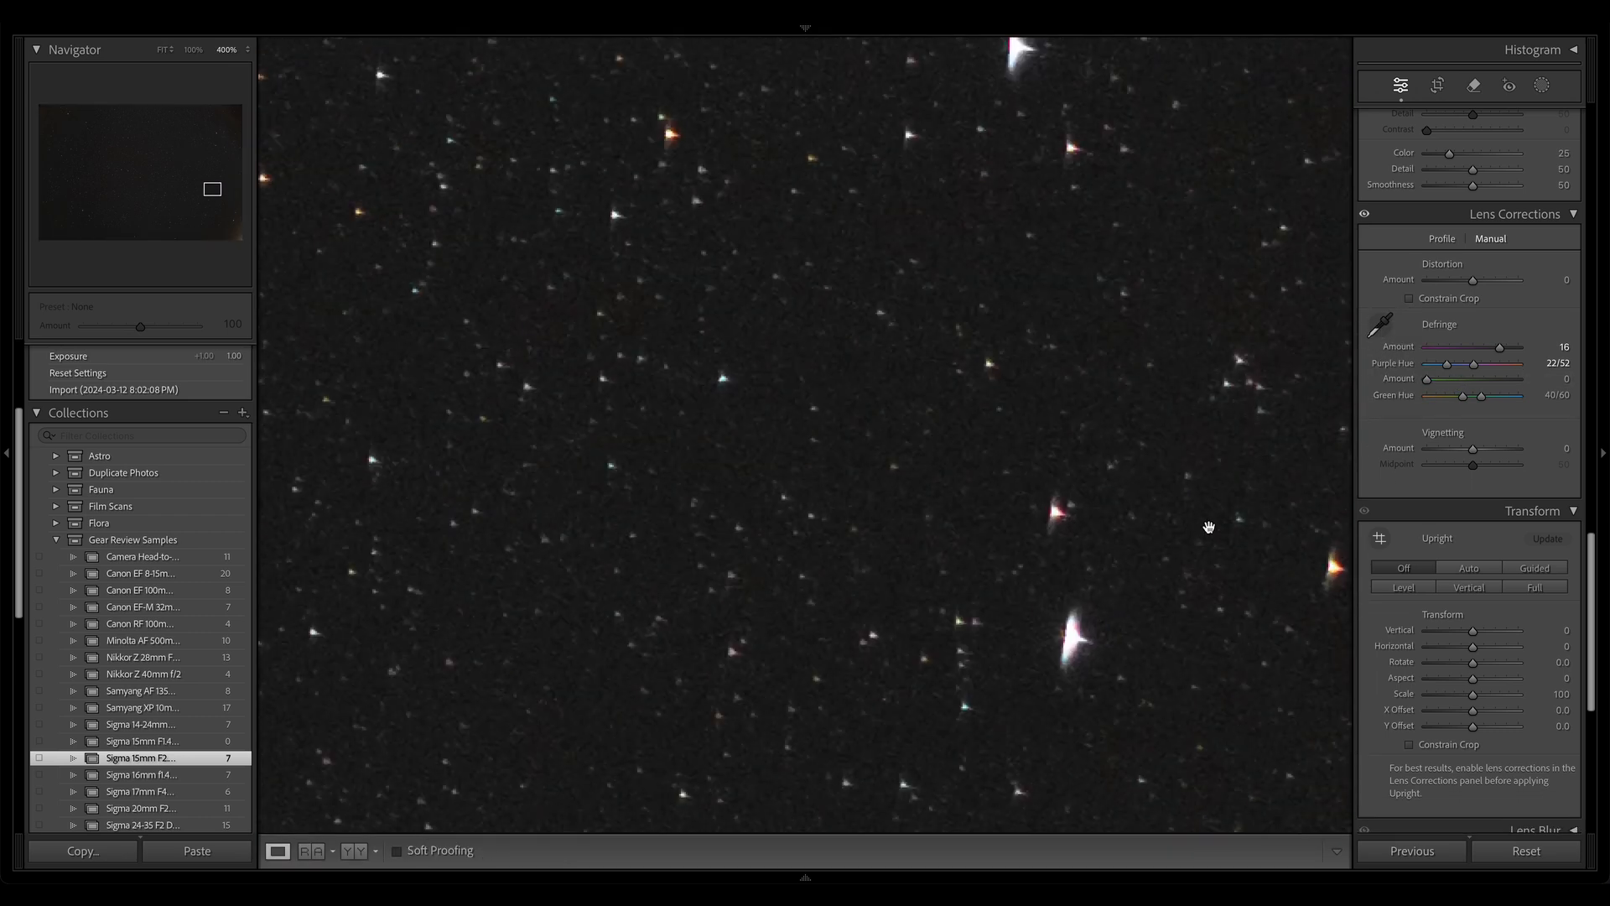
pyautogui.moveTo(1209, 527); pyautogui.dragTo(1036, 212)
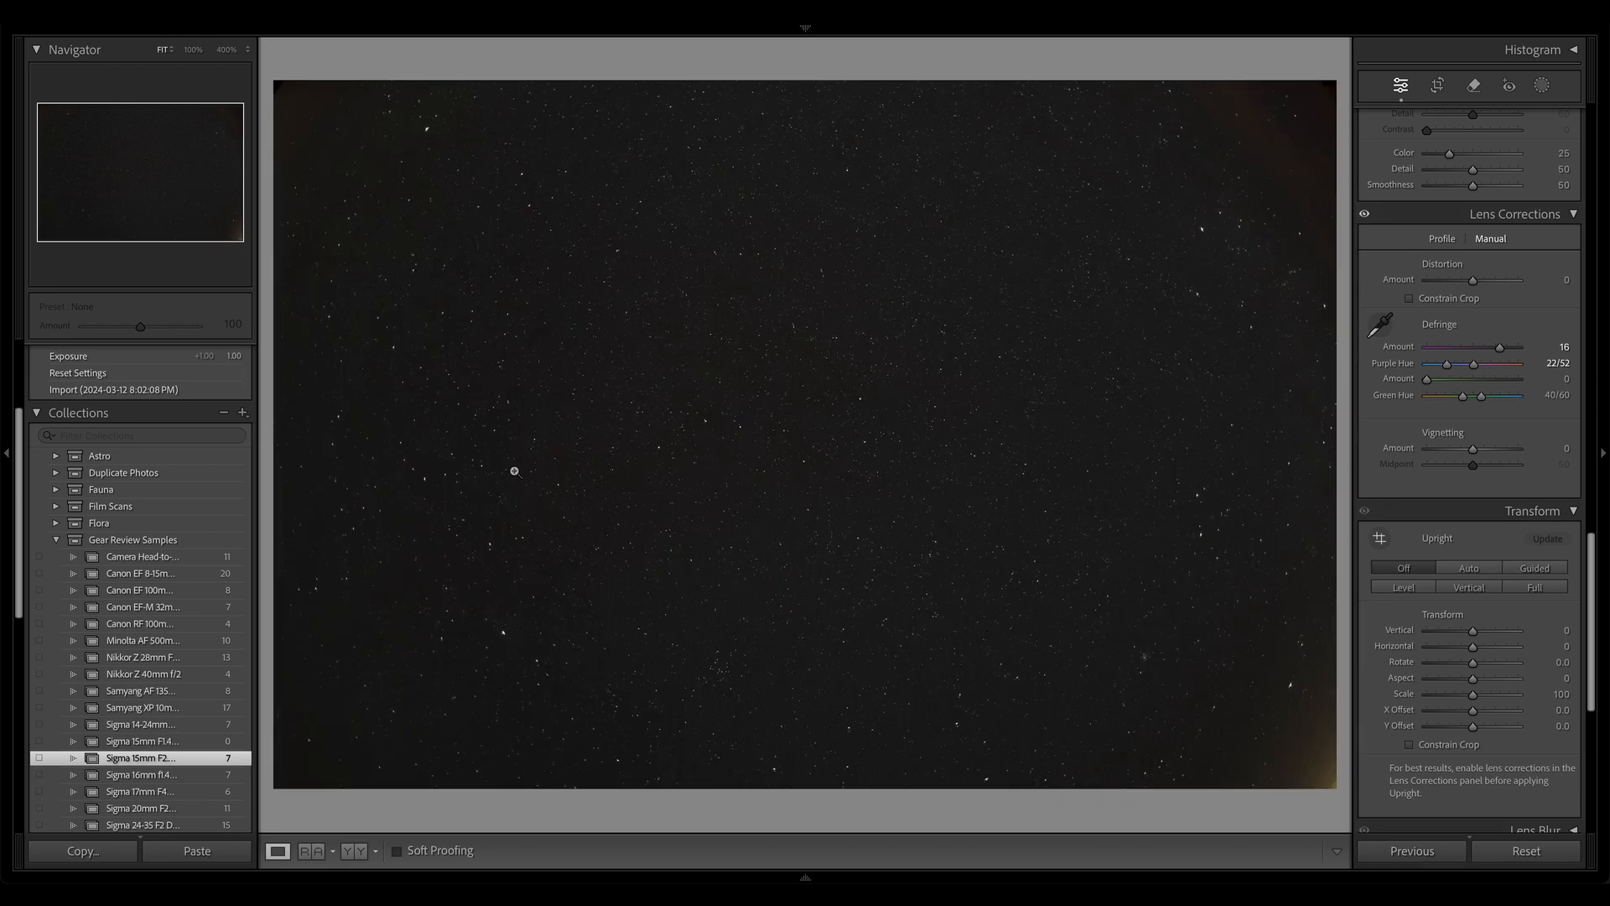
pyautogui.moveTo(871, 409)
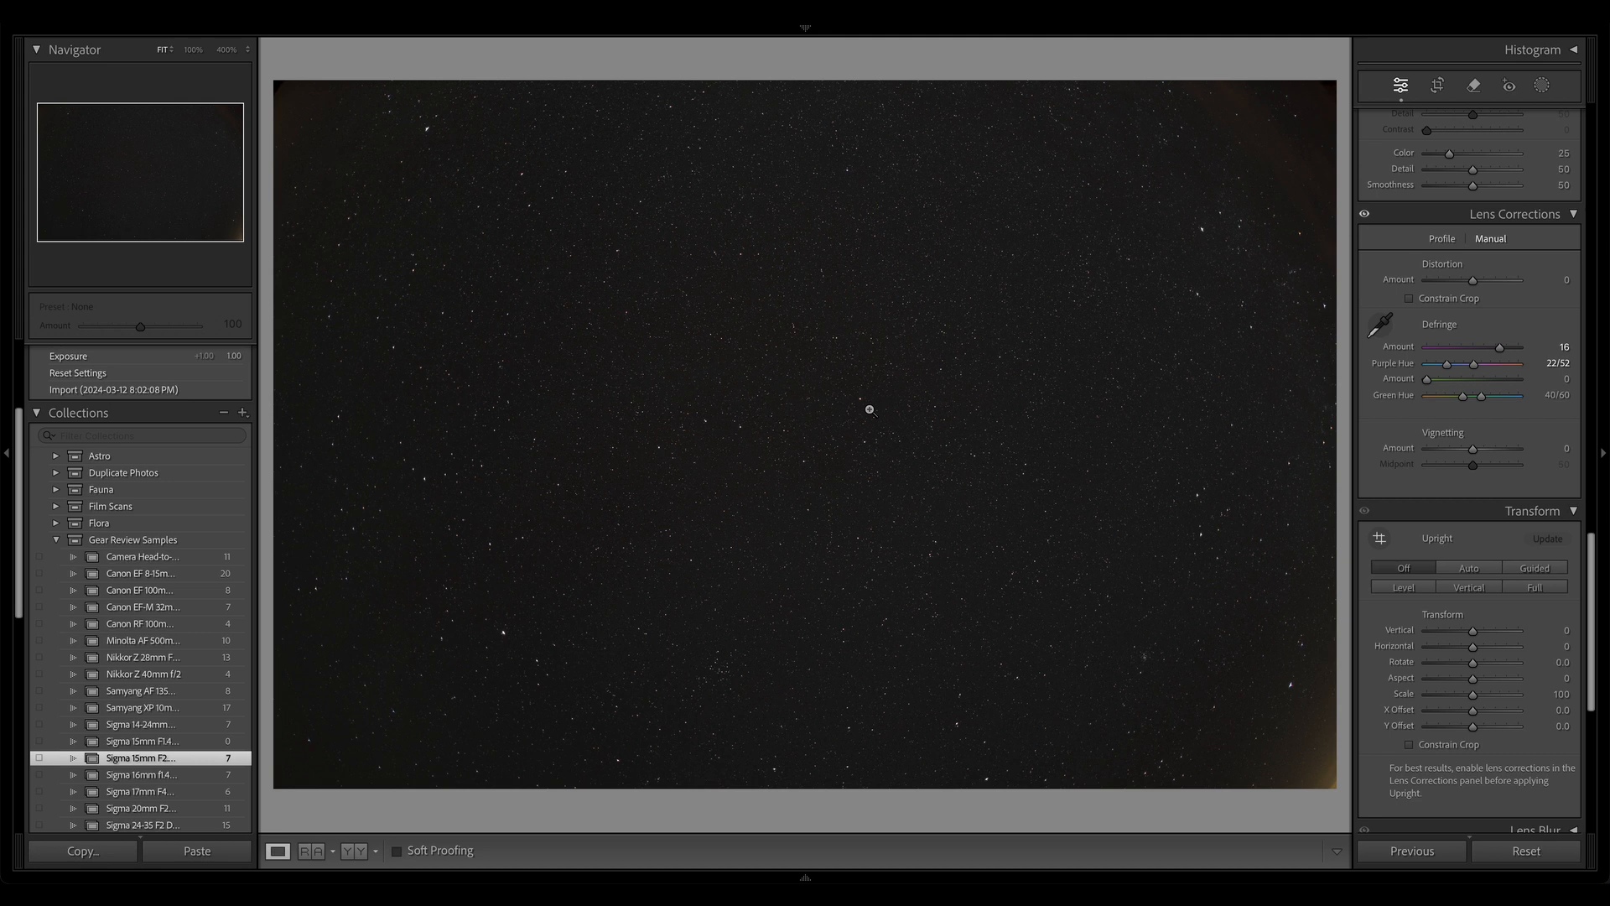
pyautogui.moveTo(885, 425)
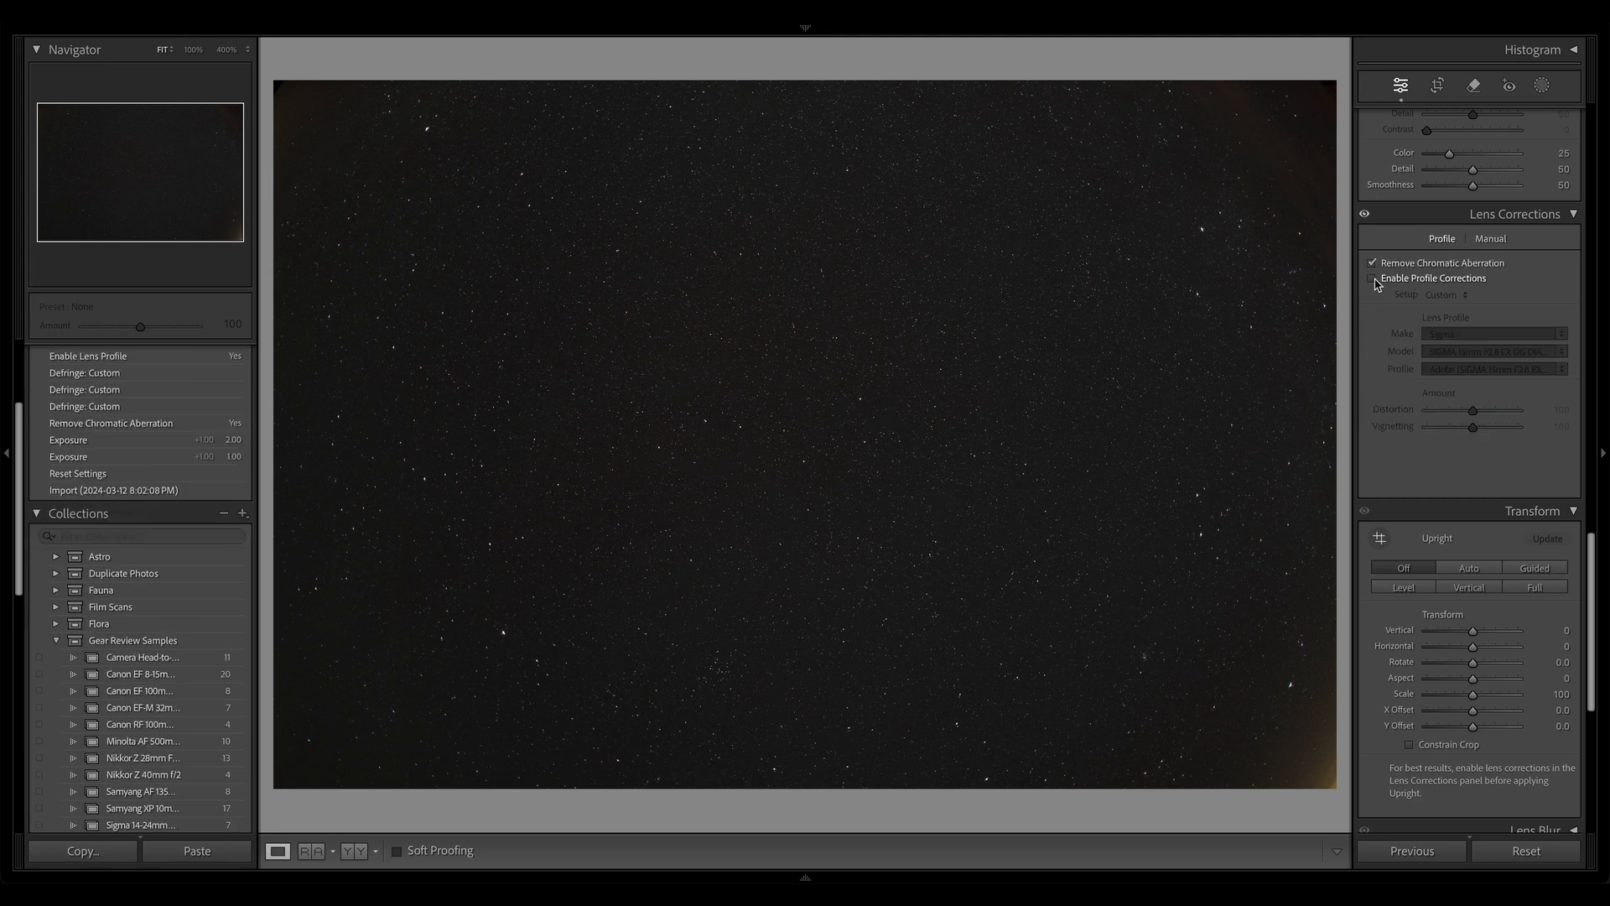
# Test the Sigma 15mm profile corrections with Scale 50, compare on/off, and leave them disabled.
pyautogui.click(1373, 278)
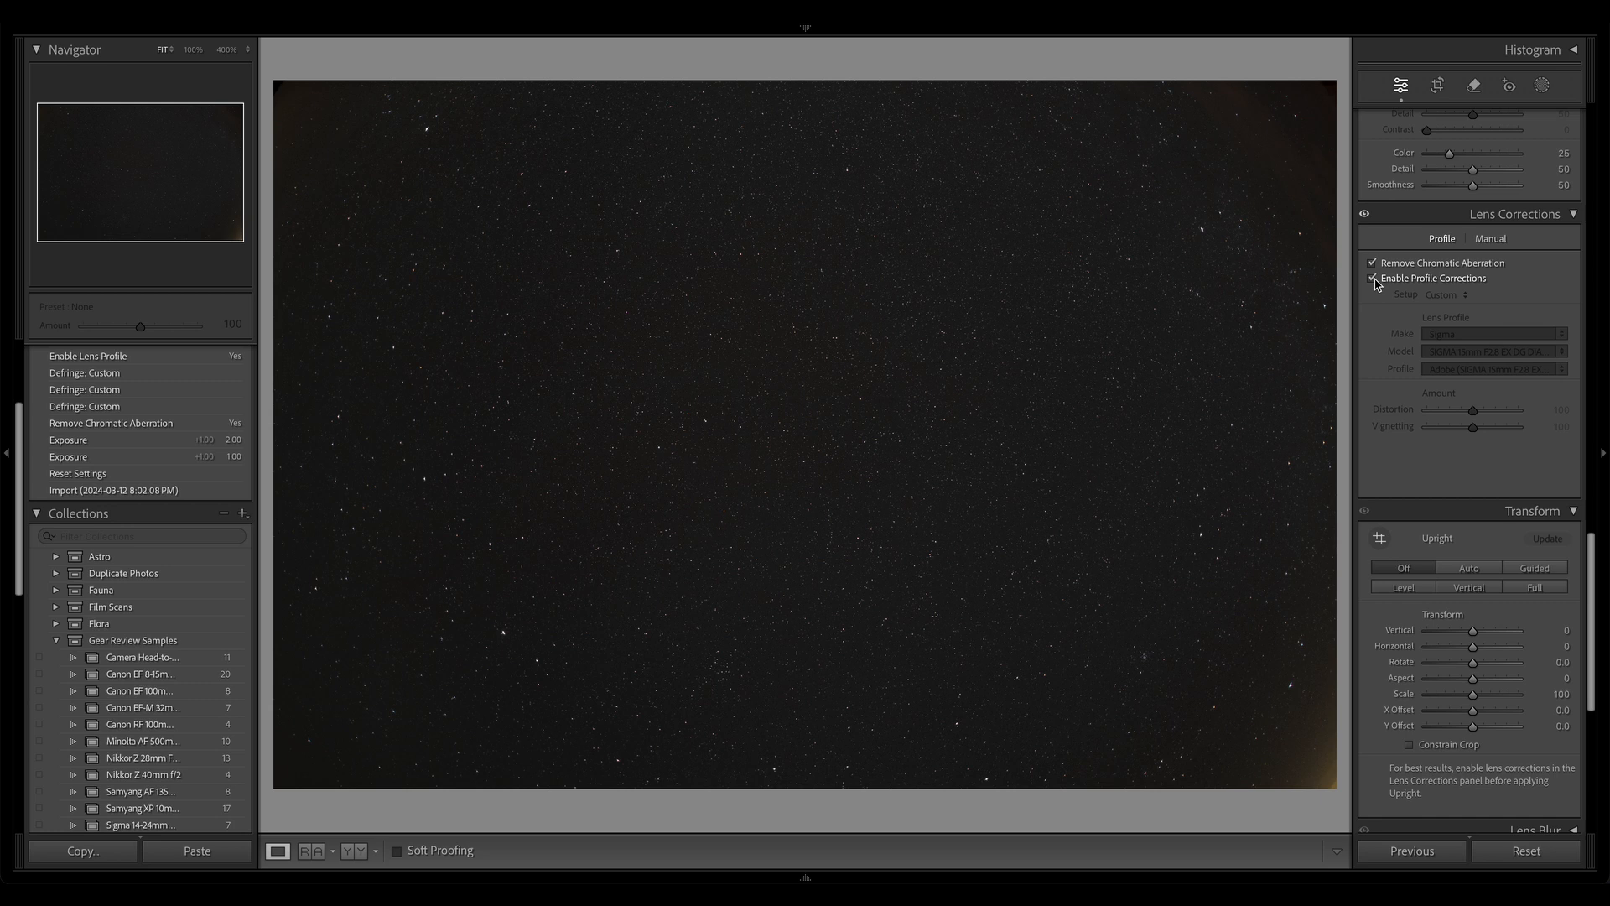
pyautogui.click(1373, 278)
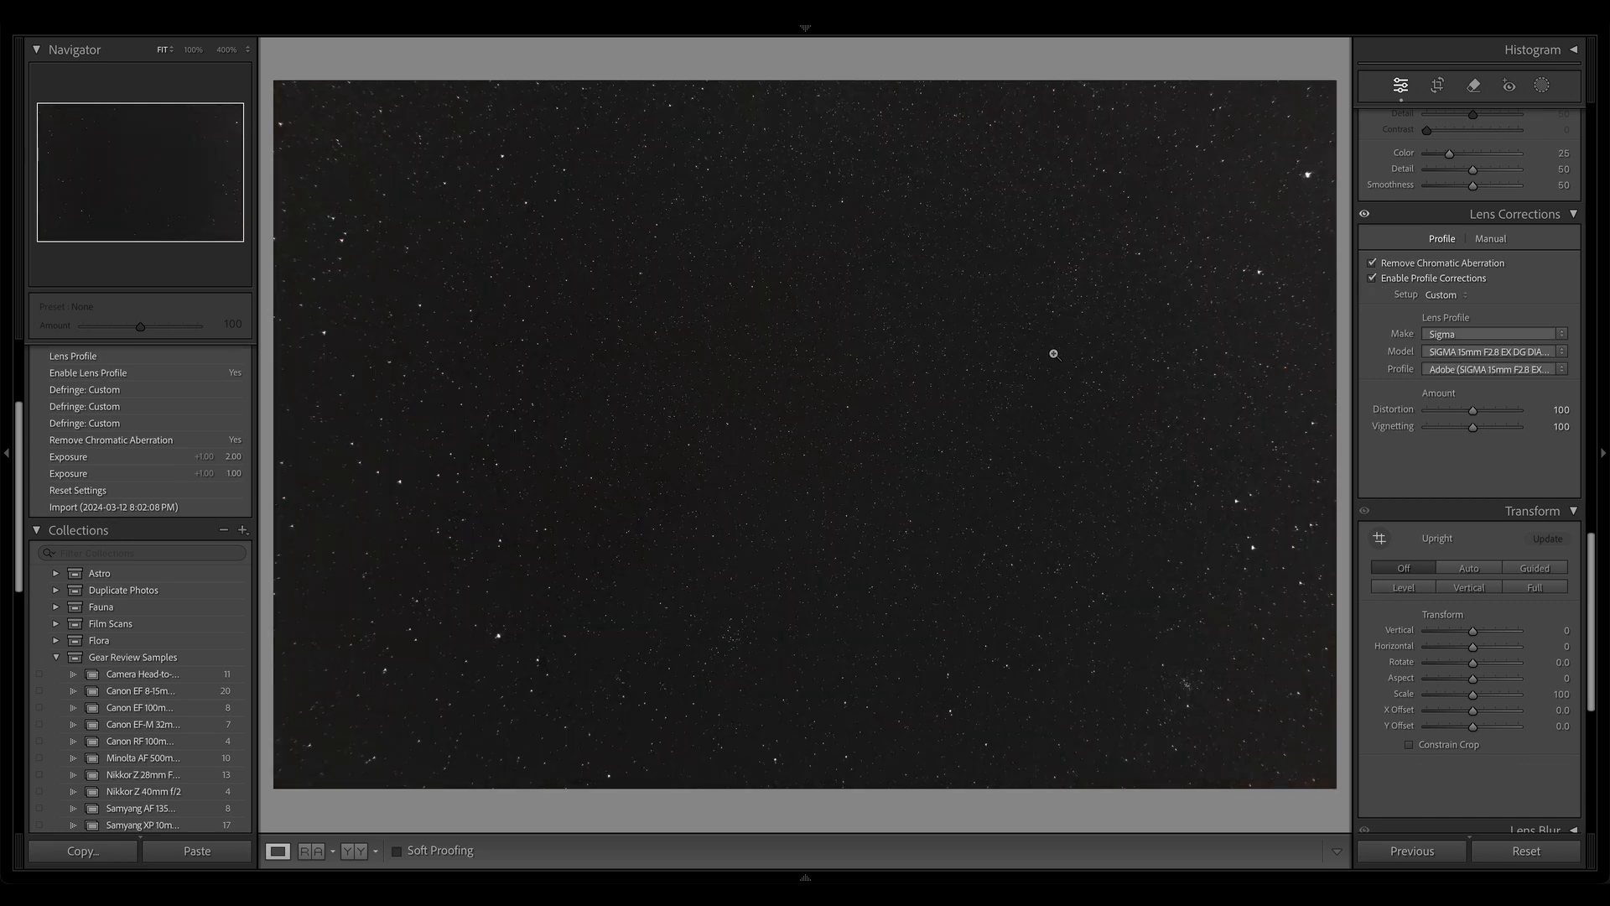
pyautogui.moveTo(898, 424)
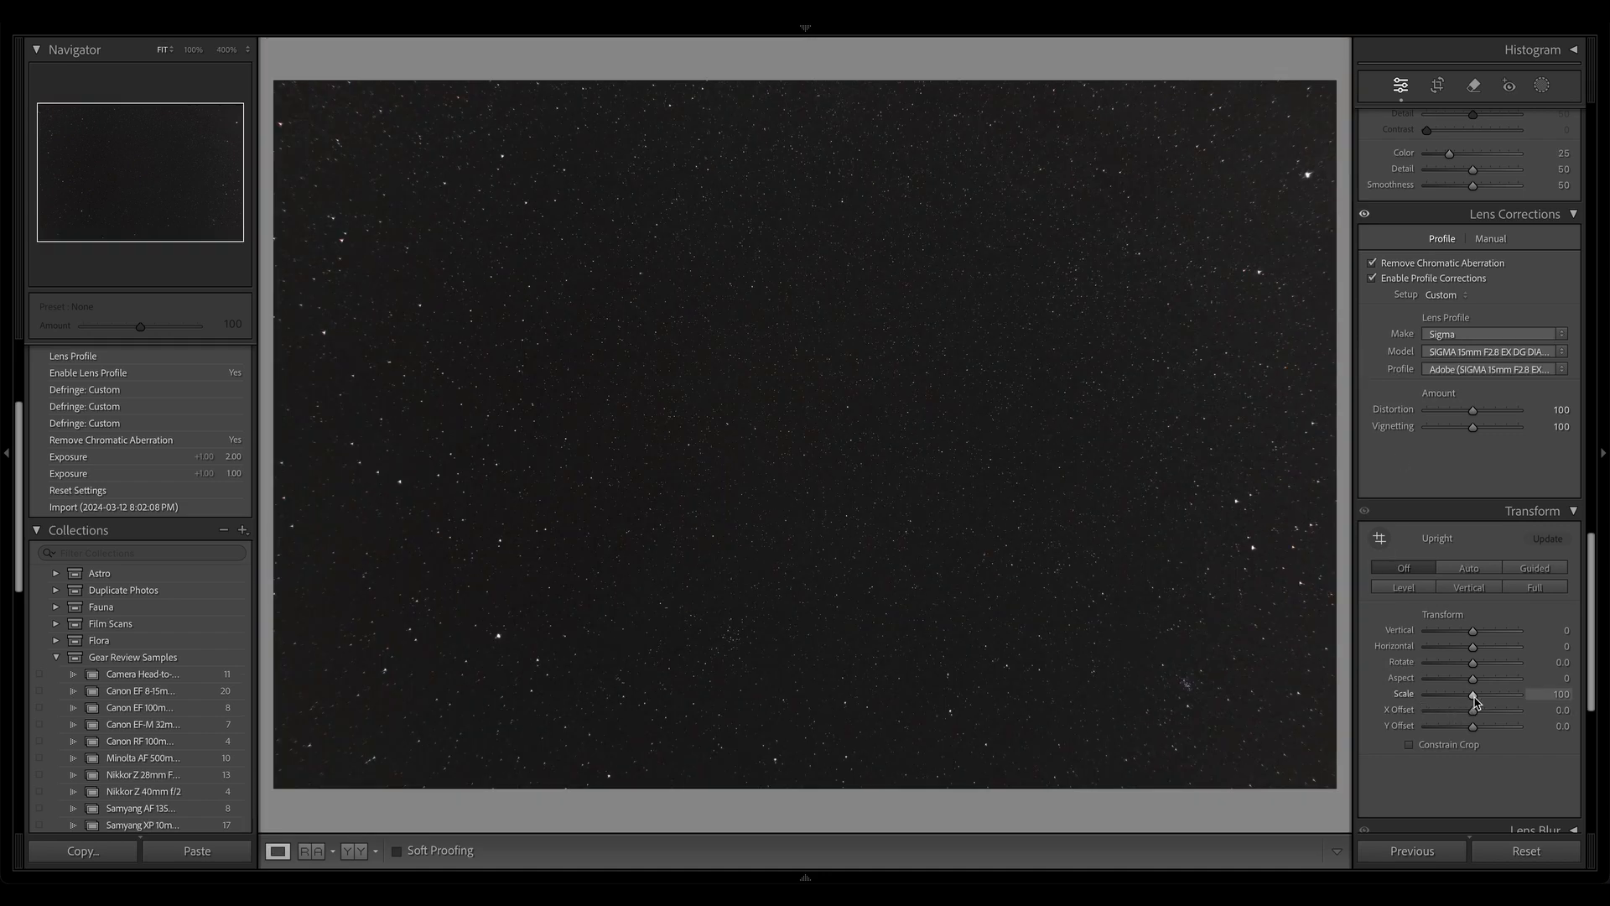
pyautogui.moveTo(1520, 701); pyautogui.dragTo(1424, 701)
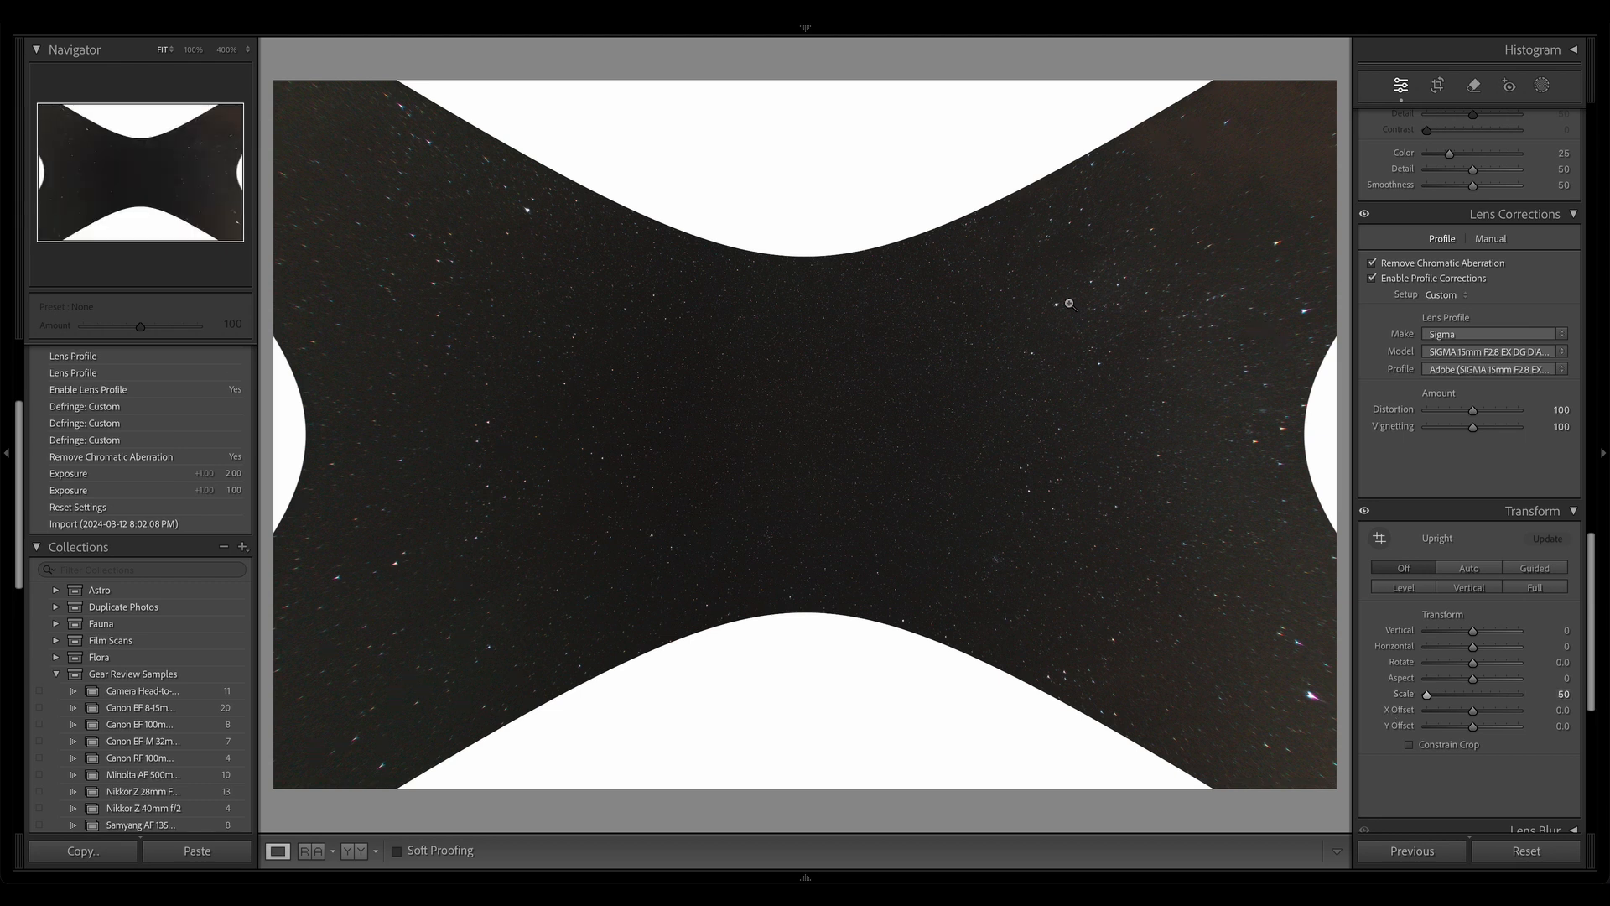
pyautogui.moveTo(535, 314)
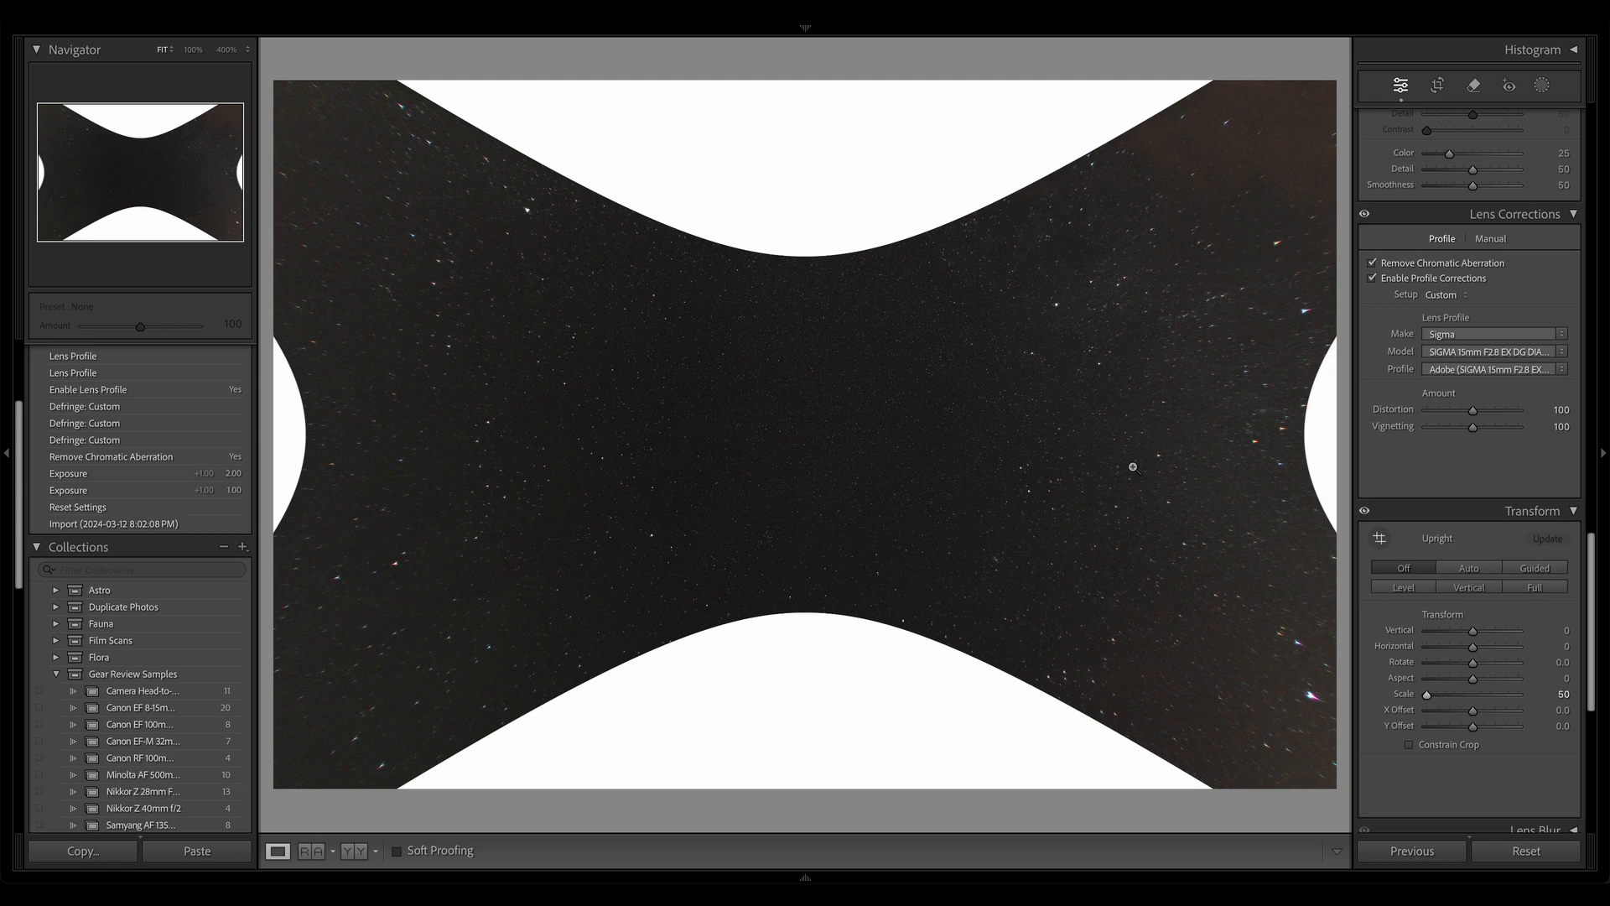
pyautogui.click(1373, 278)
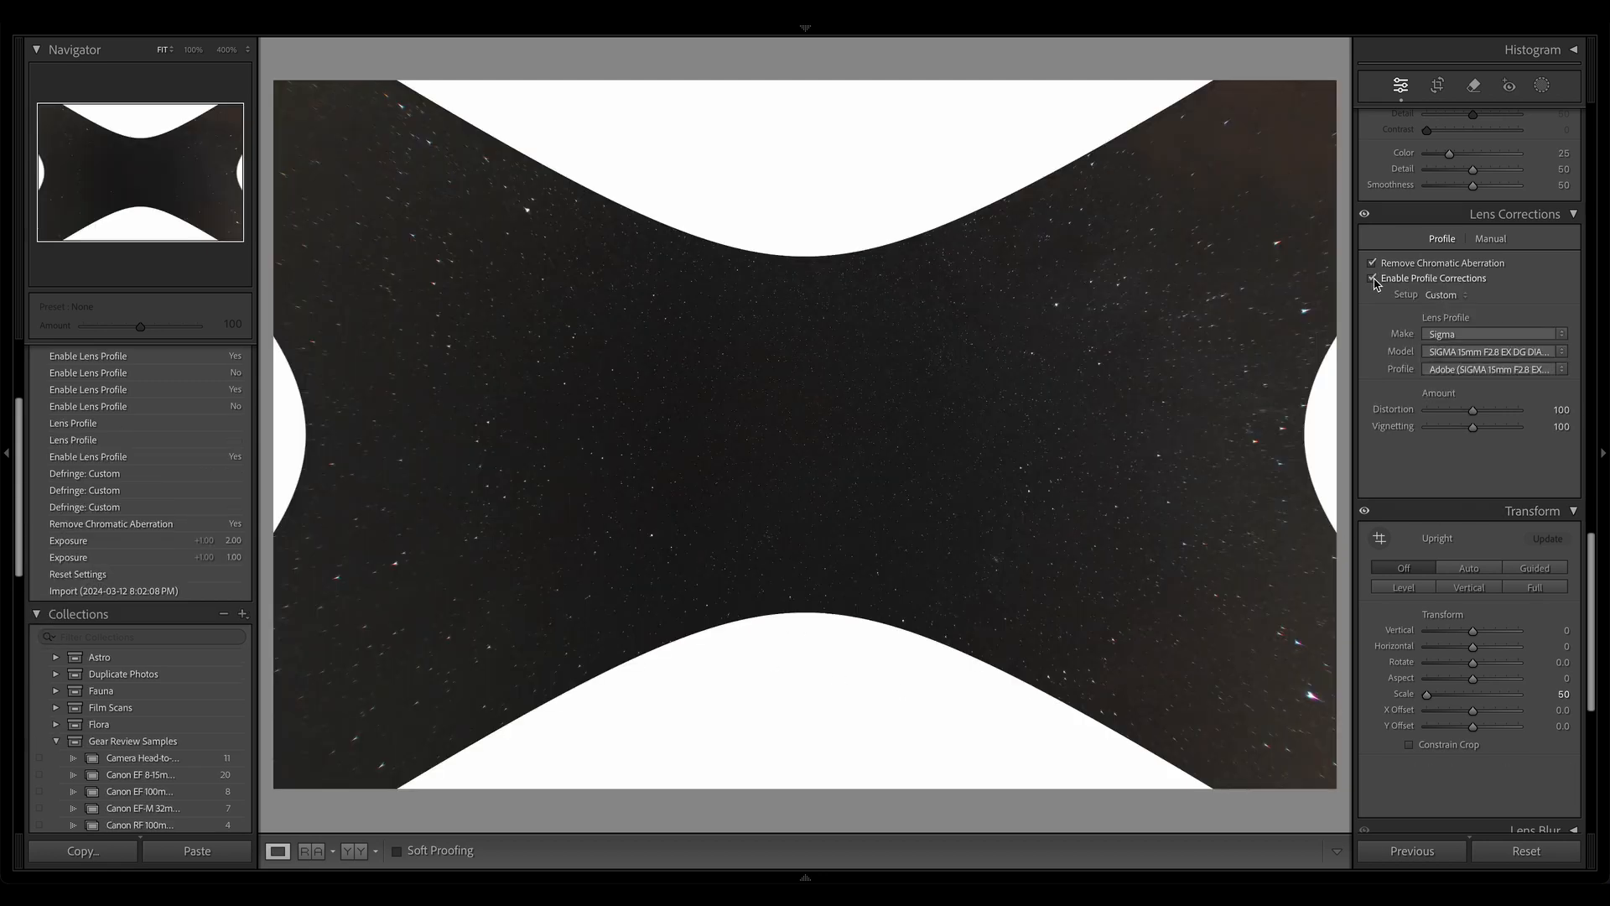
pyautogui.click(1373, 279)
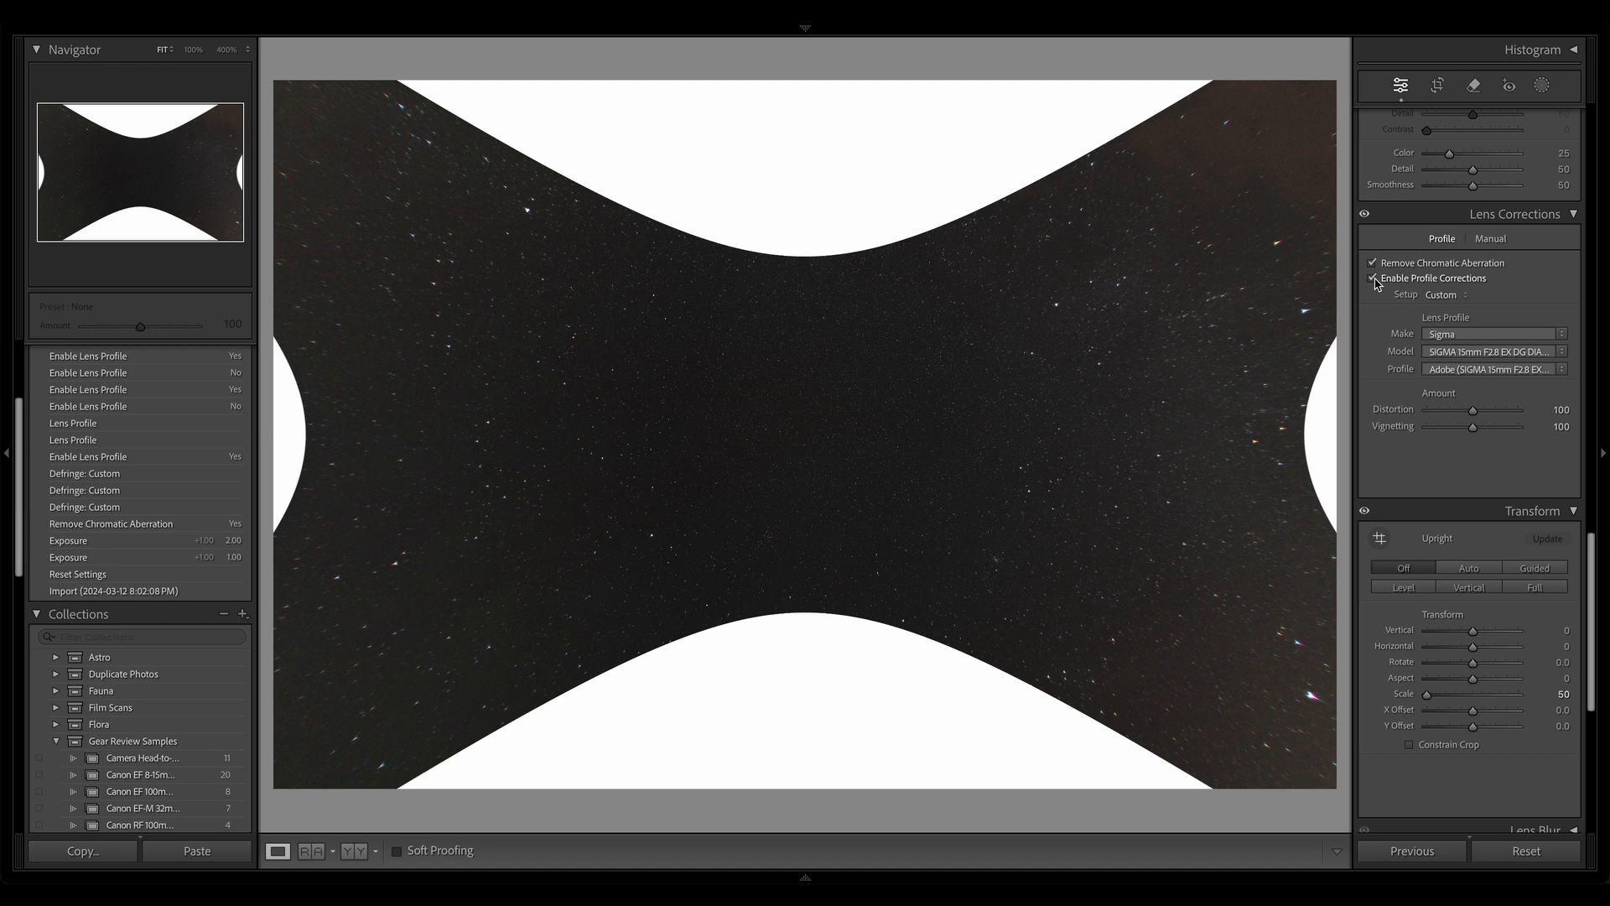
pyautogui.click(1373, 278)
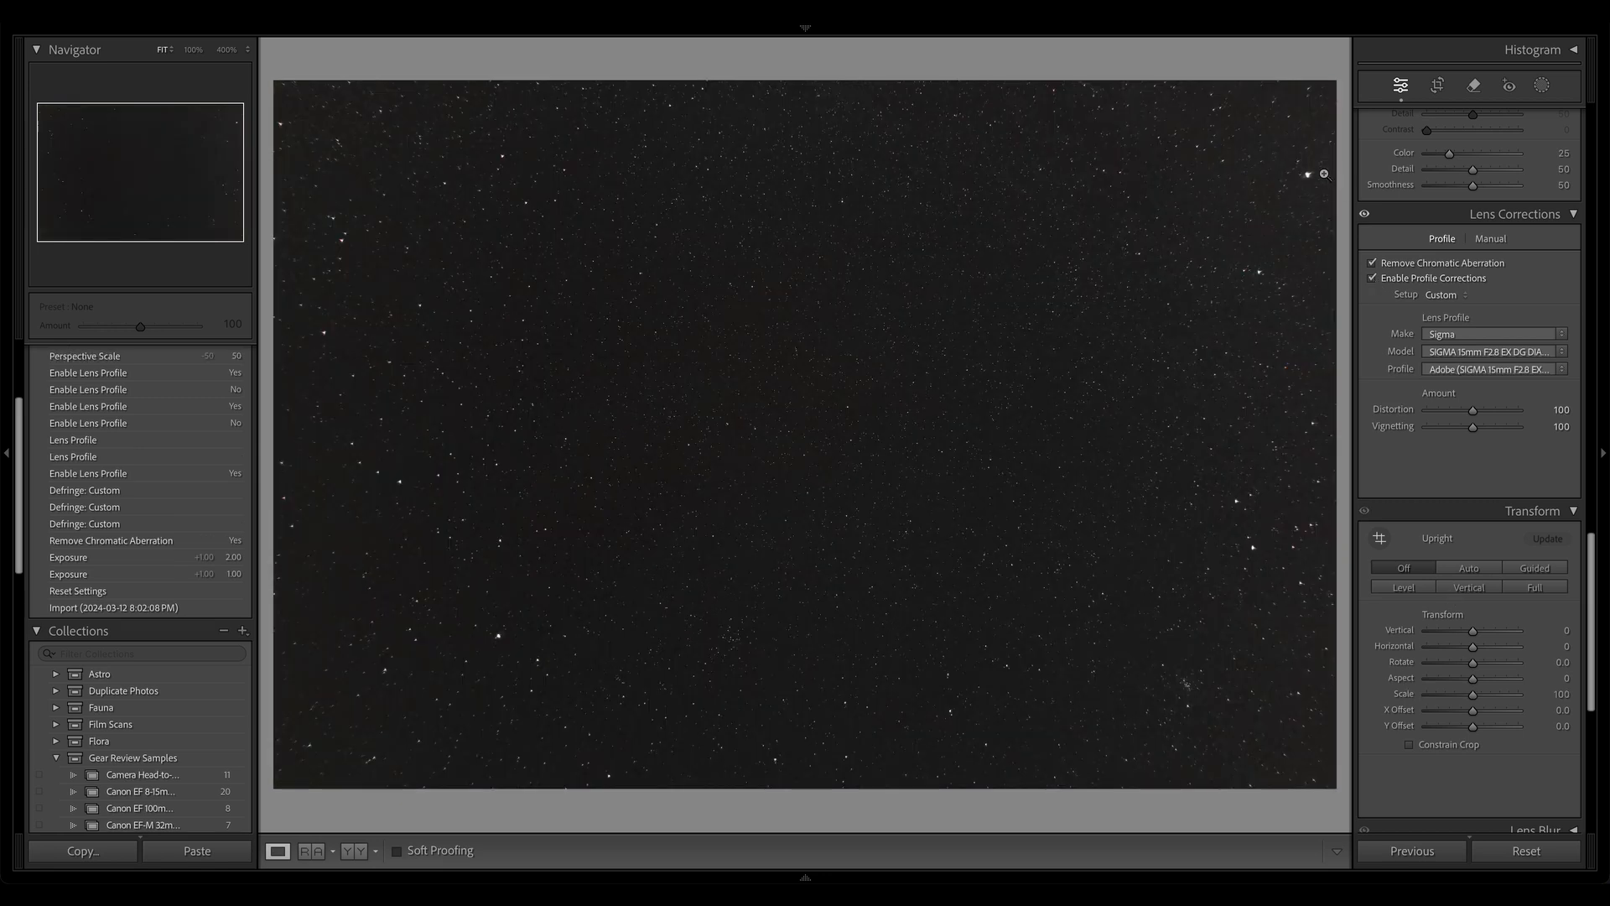
pyautogui.moveTo(1576, 344)
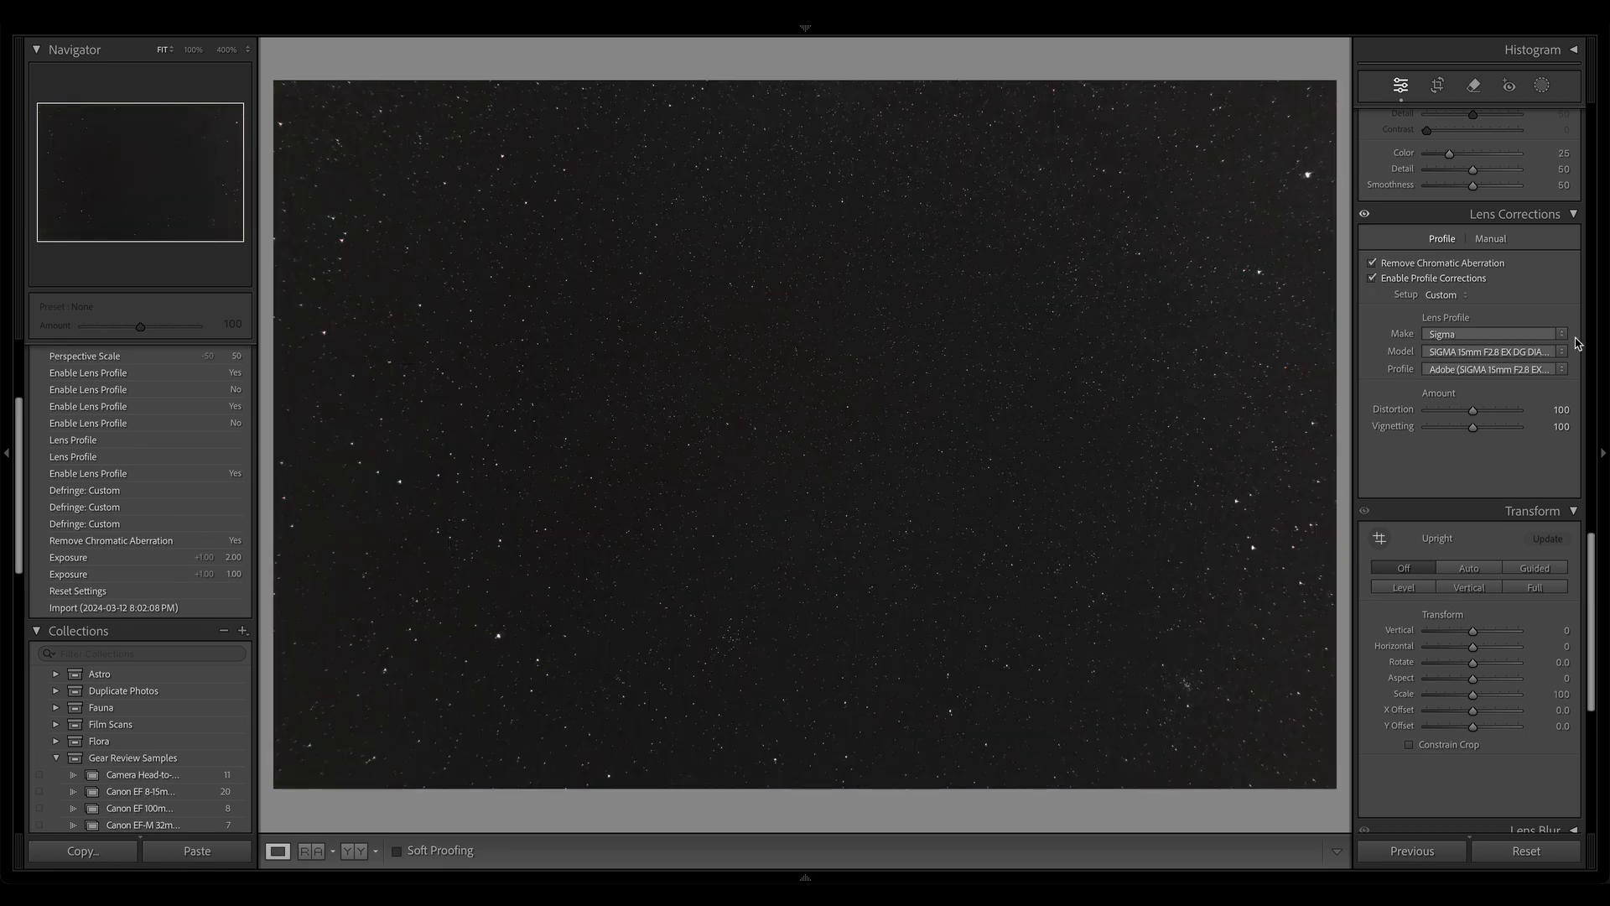
pyautogui.click(1374, 277)
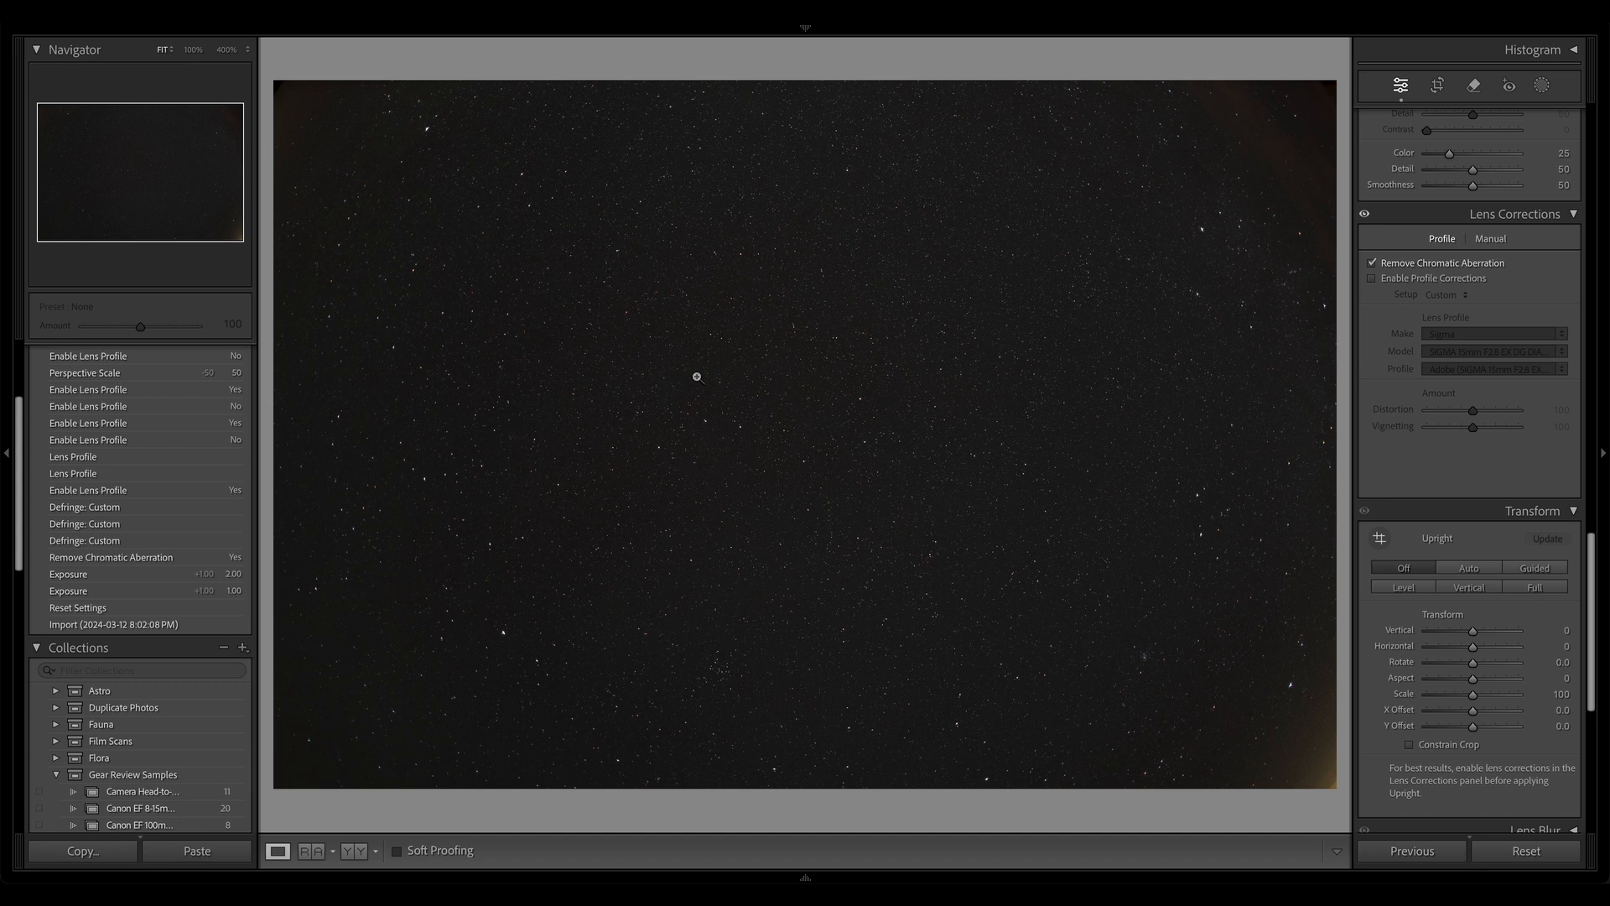
pyautogui.moveTo(945, 399)
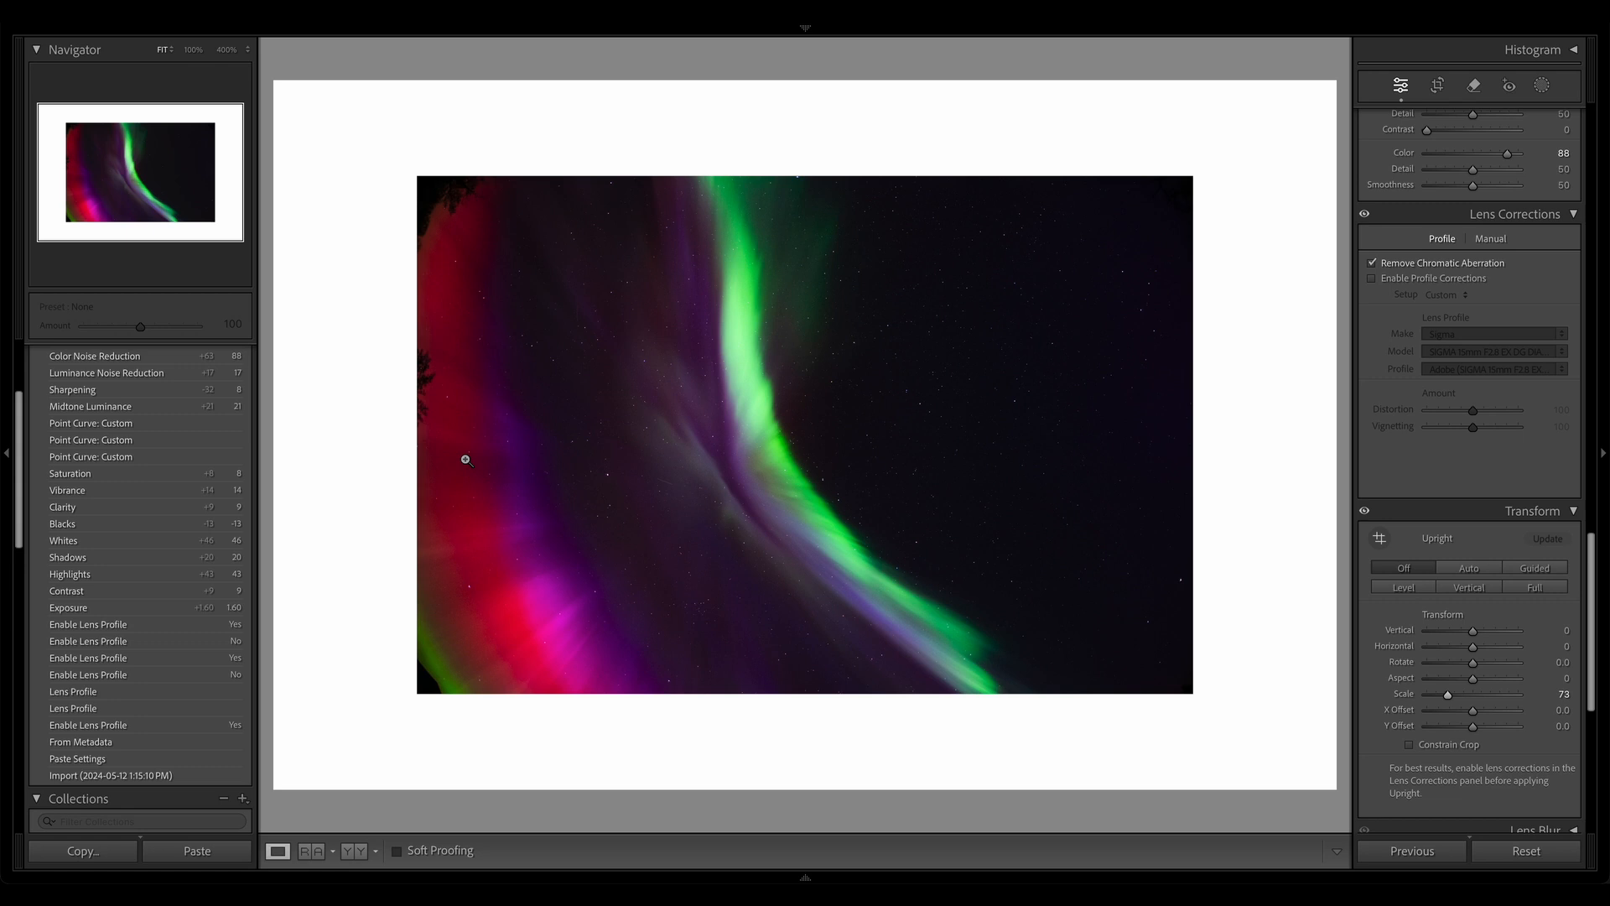
# Toggle Enable Profile Corrections on and off on the aurora frame to compare the lens profile.
pyautogui.click(1374, 279)
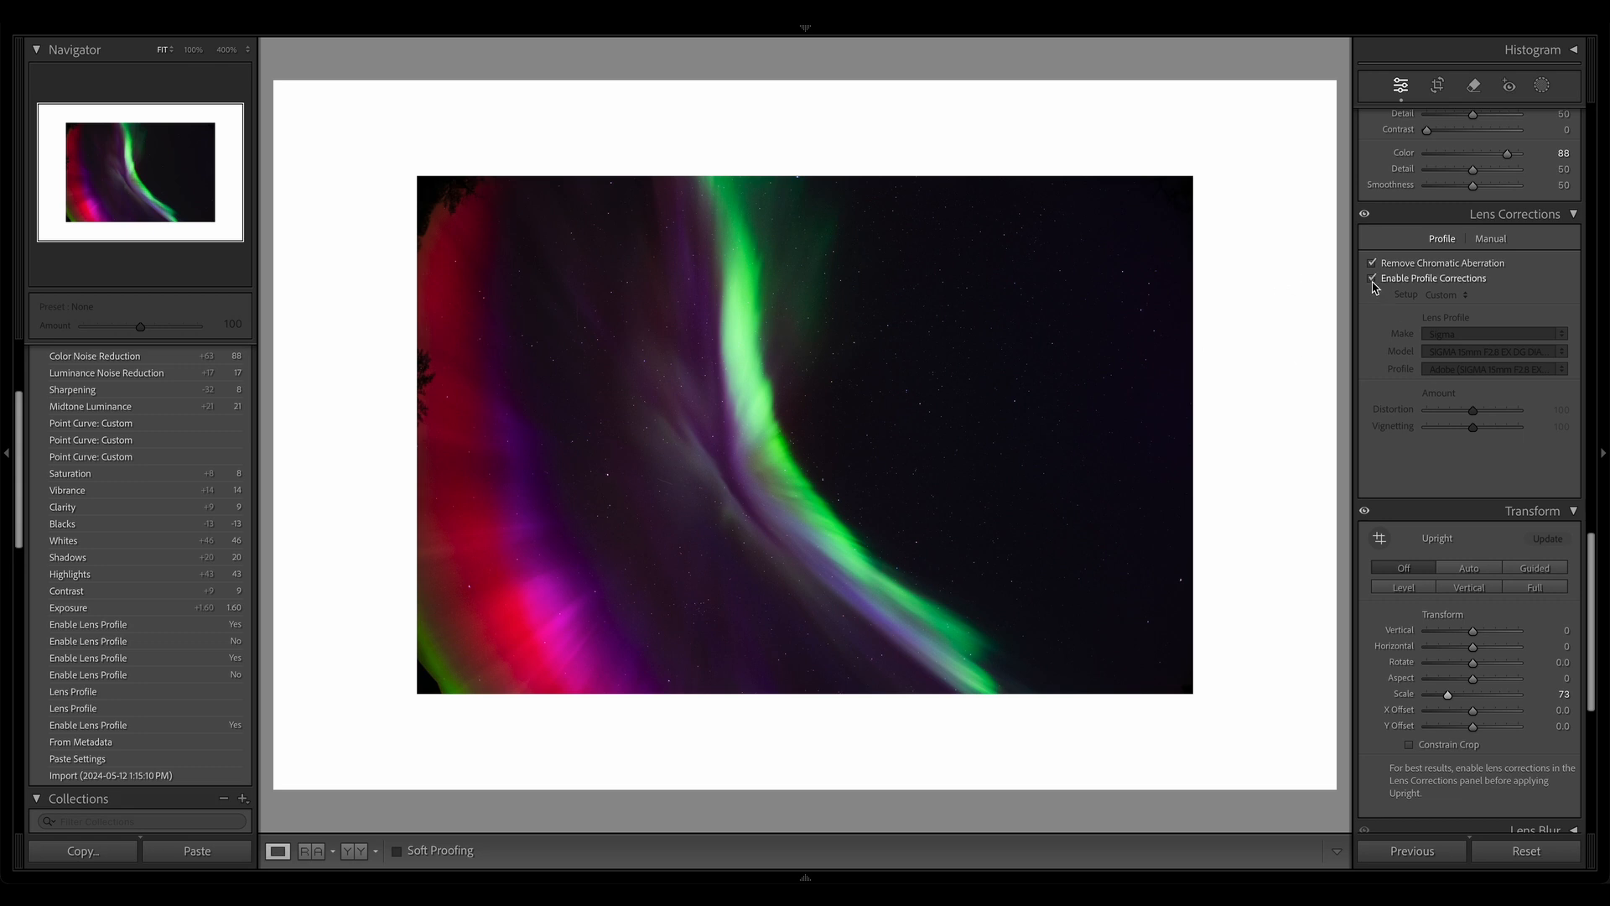
pyautogui.click(1373, 276)
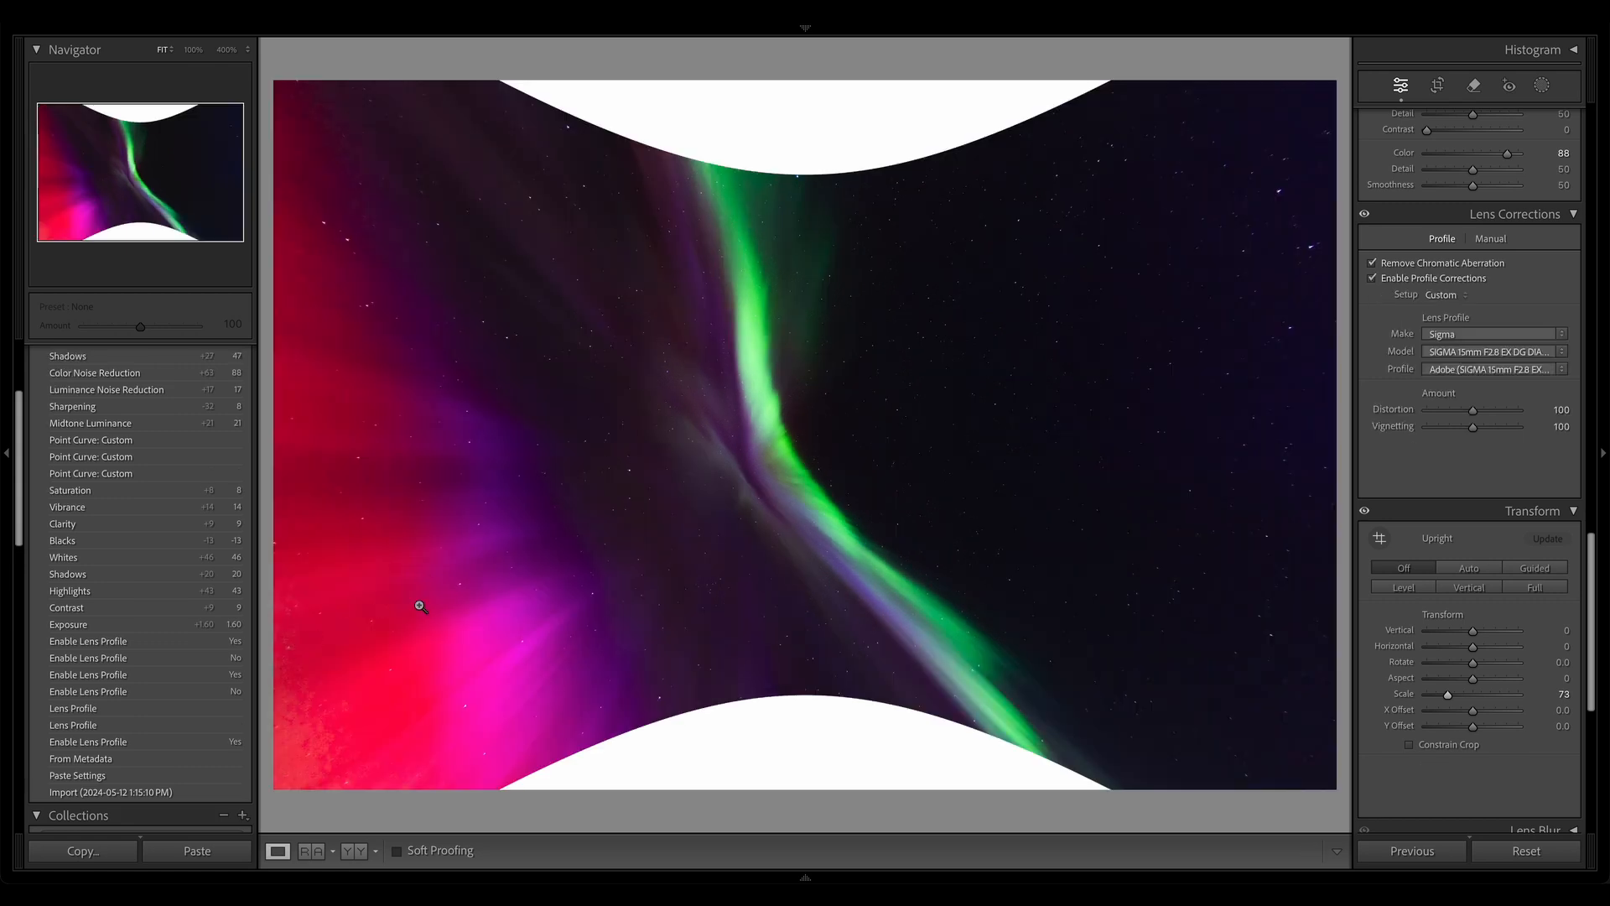
pyautogui.click(1373, 278)
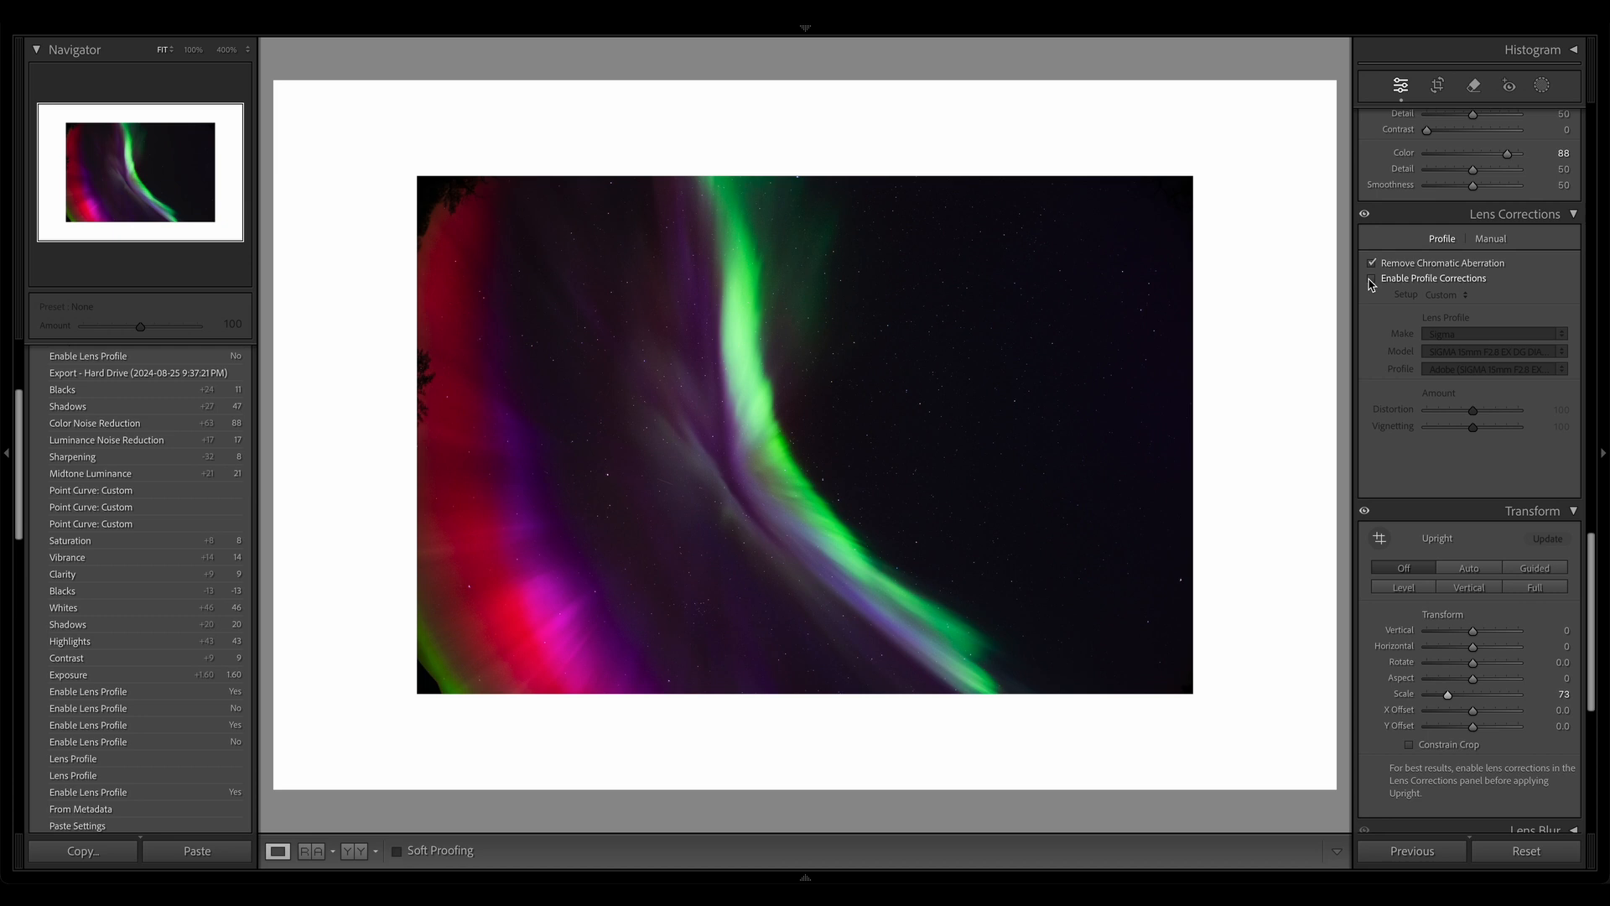
pyautogui.click(1374, 279)
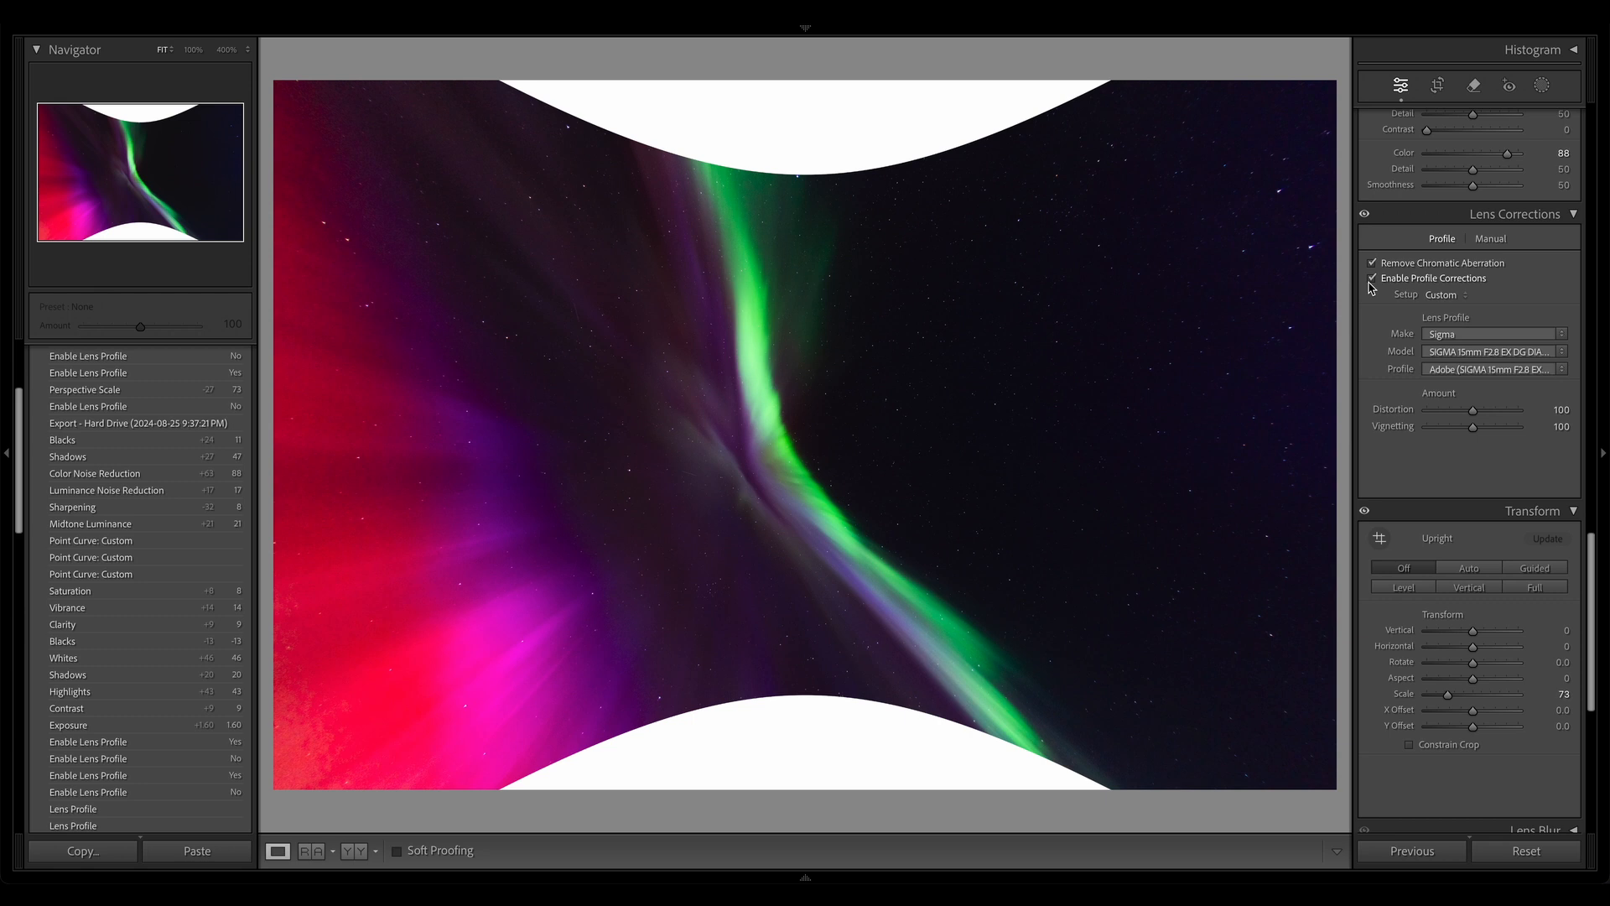
# Reapply the profile at Transform Scale 100, compare again, and leave corrections switched off.
pyautogui.click(1371, 277)
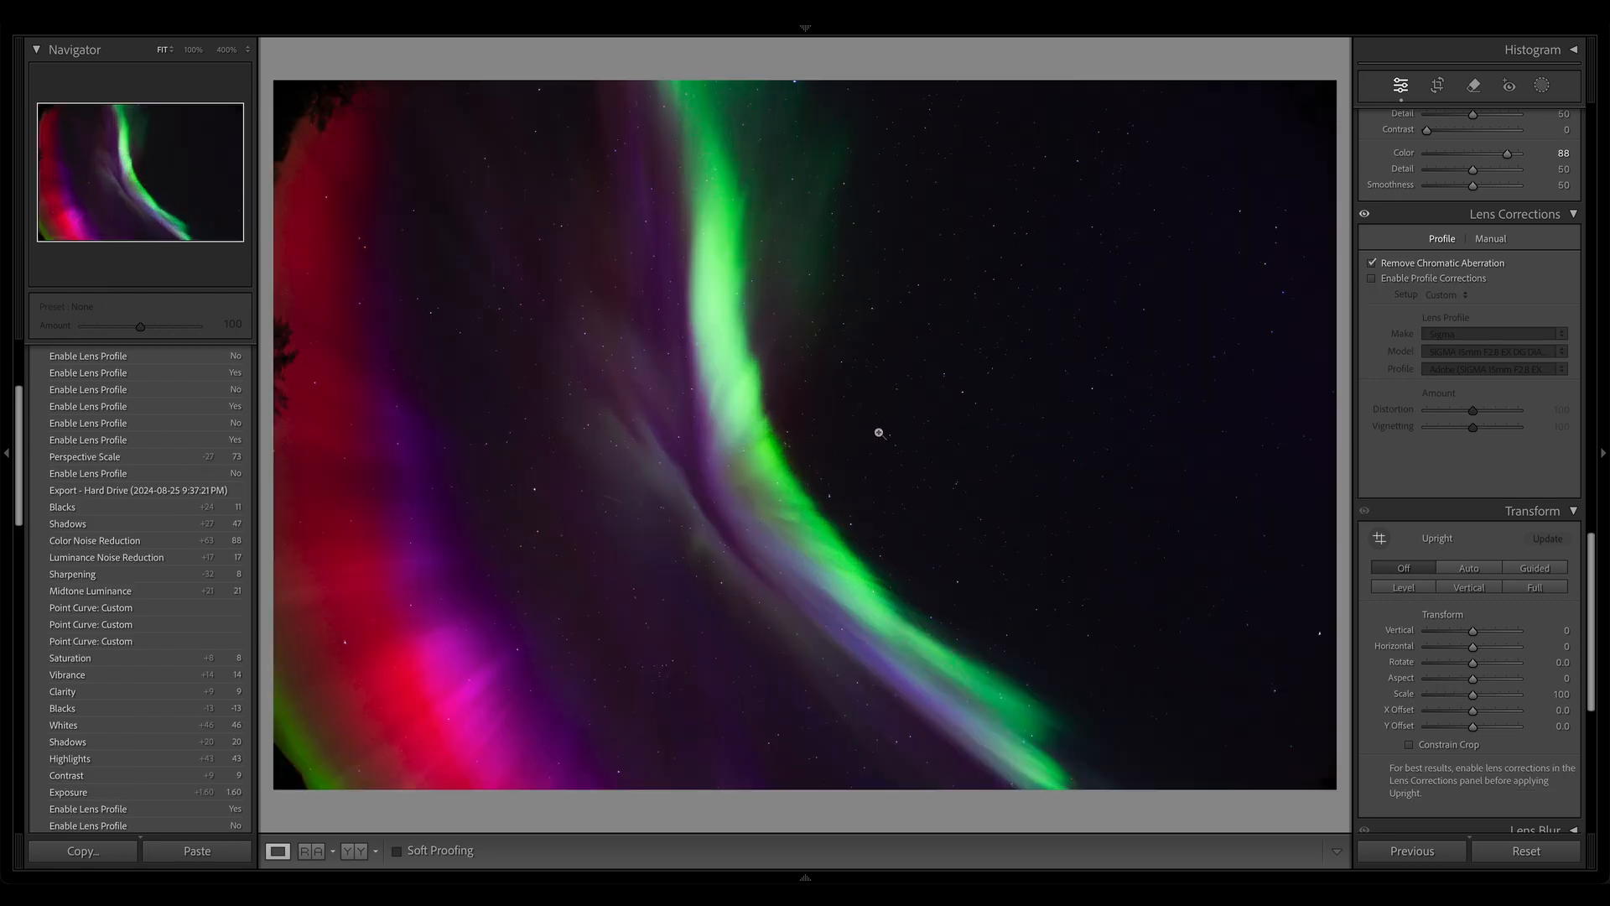
pyautogui.click(1372, 276)
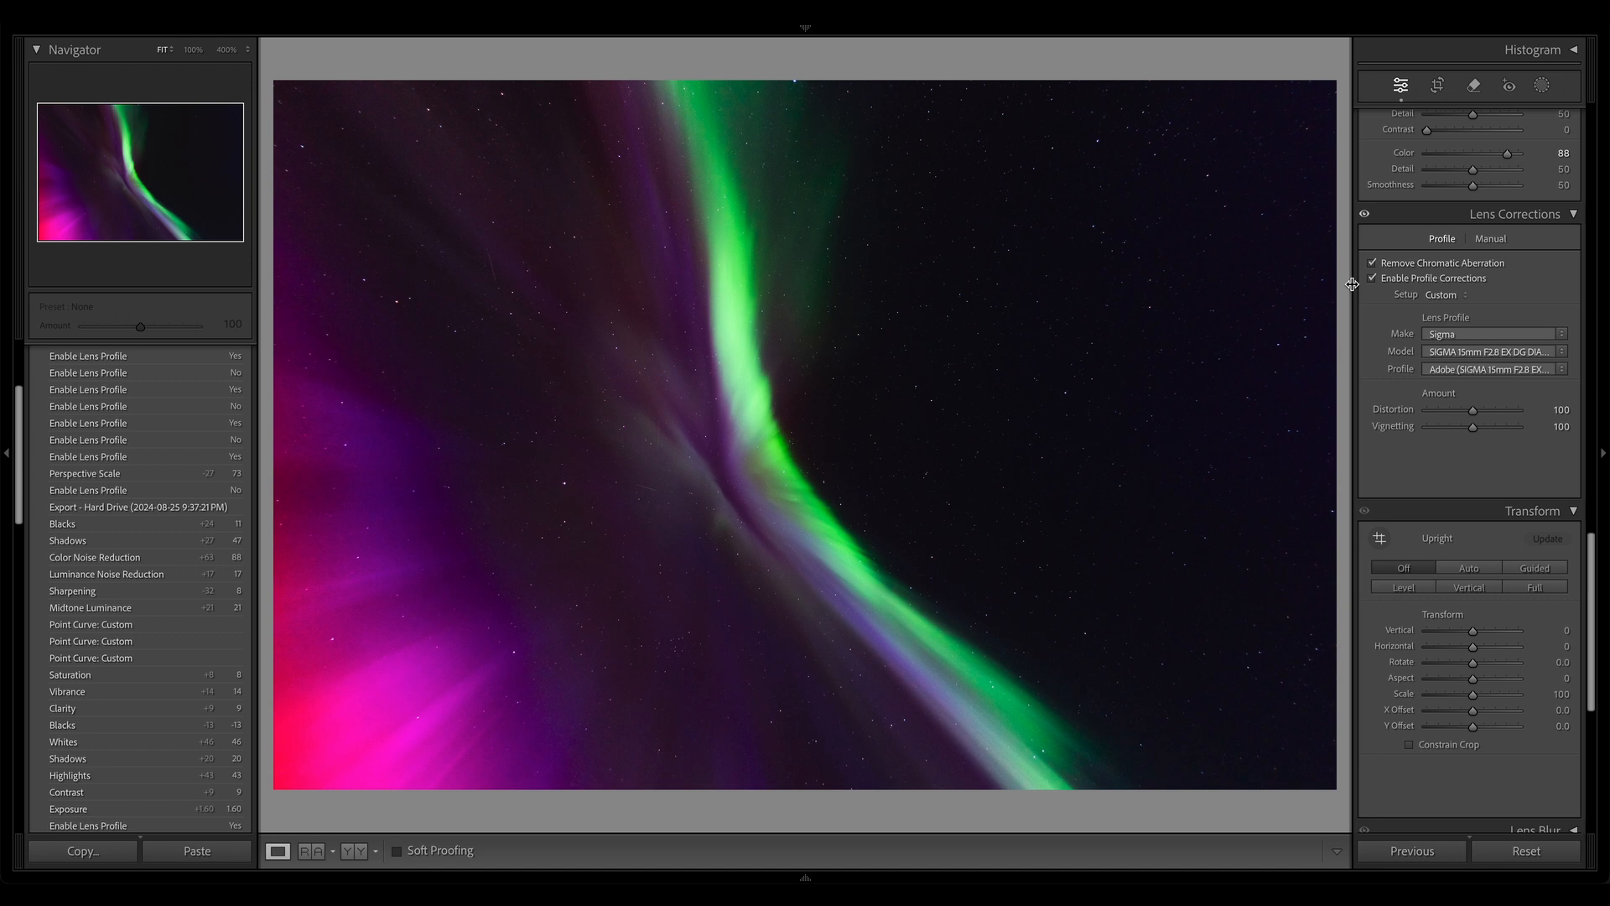
pyautogui.moveTo(928, 629)
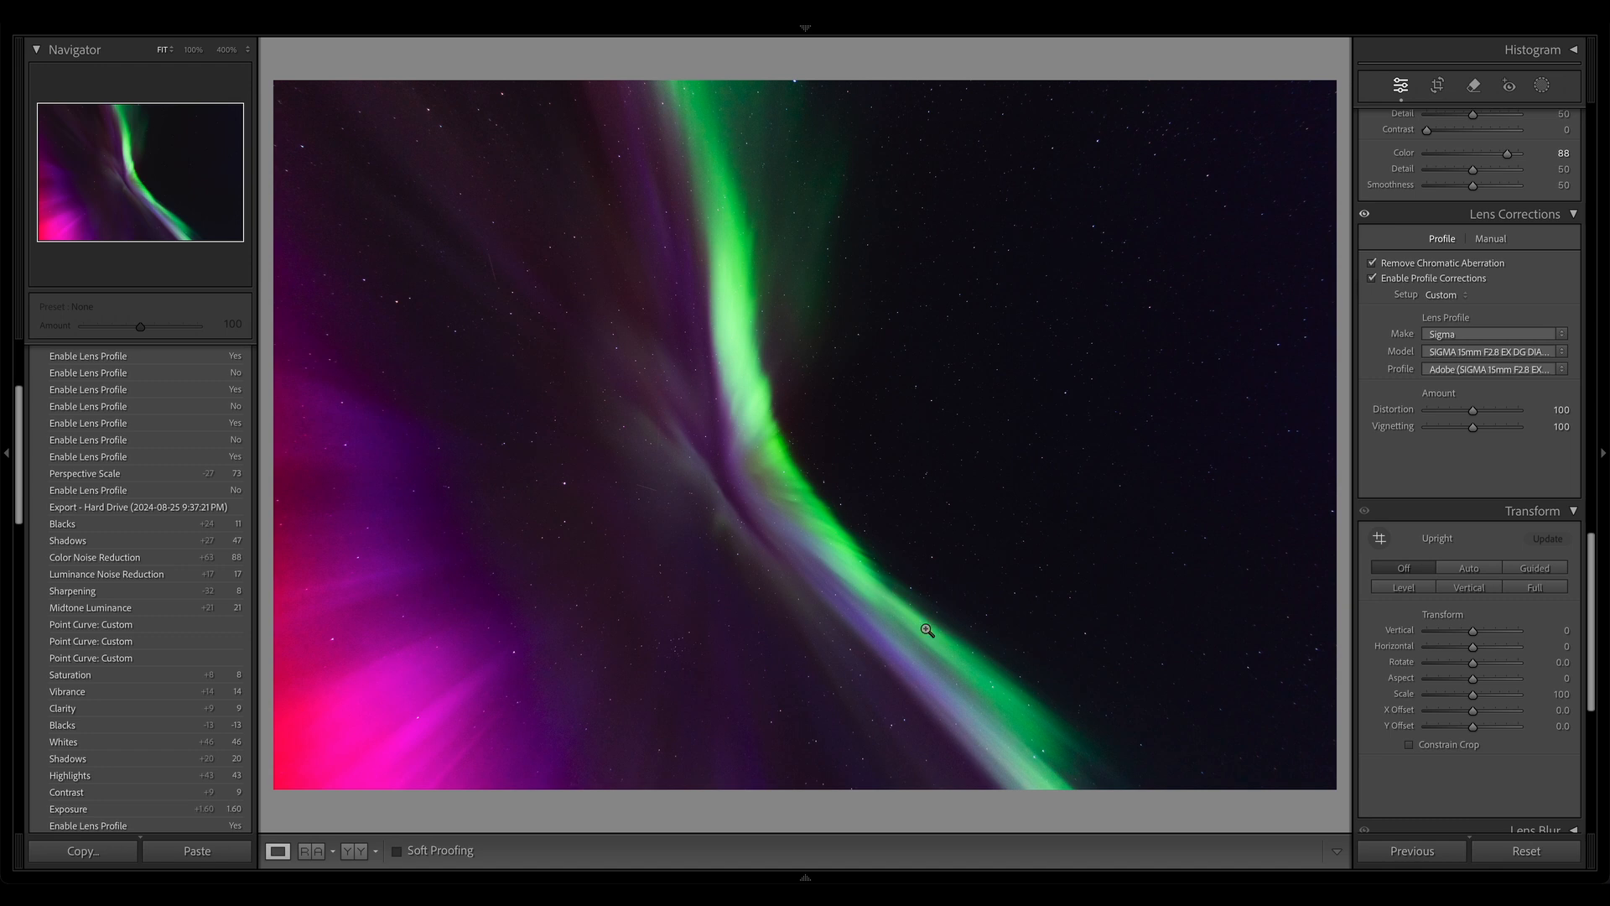
pyautogui.moveTo(286, 589)
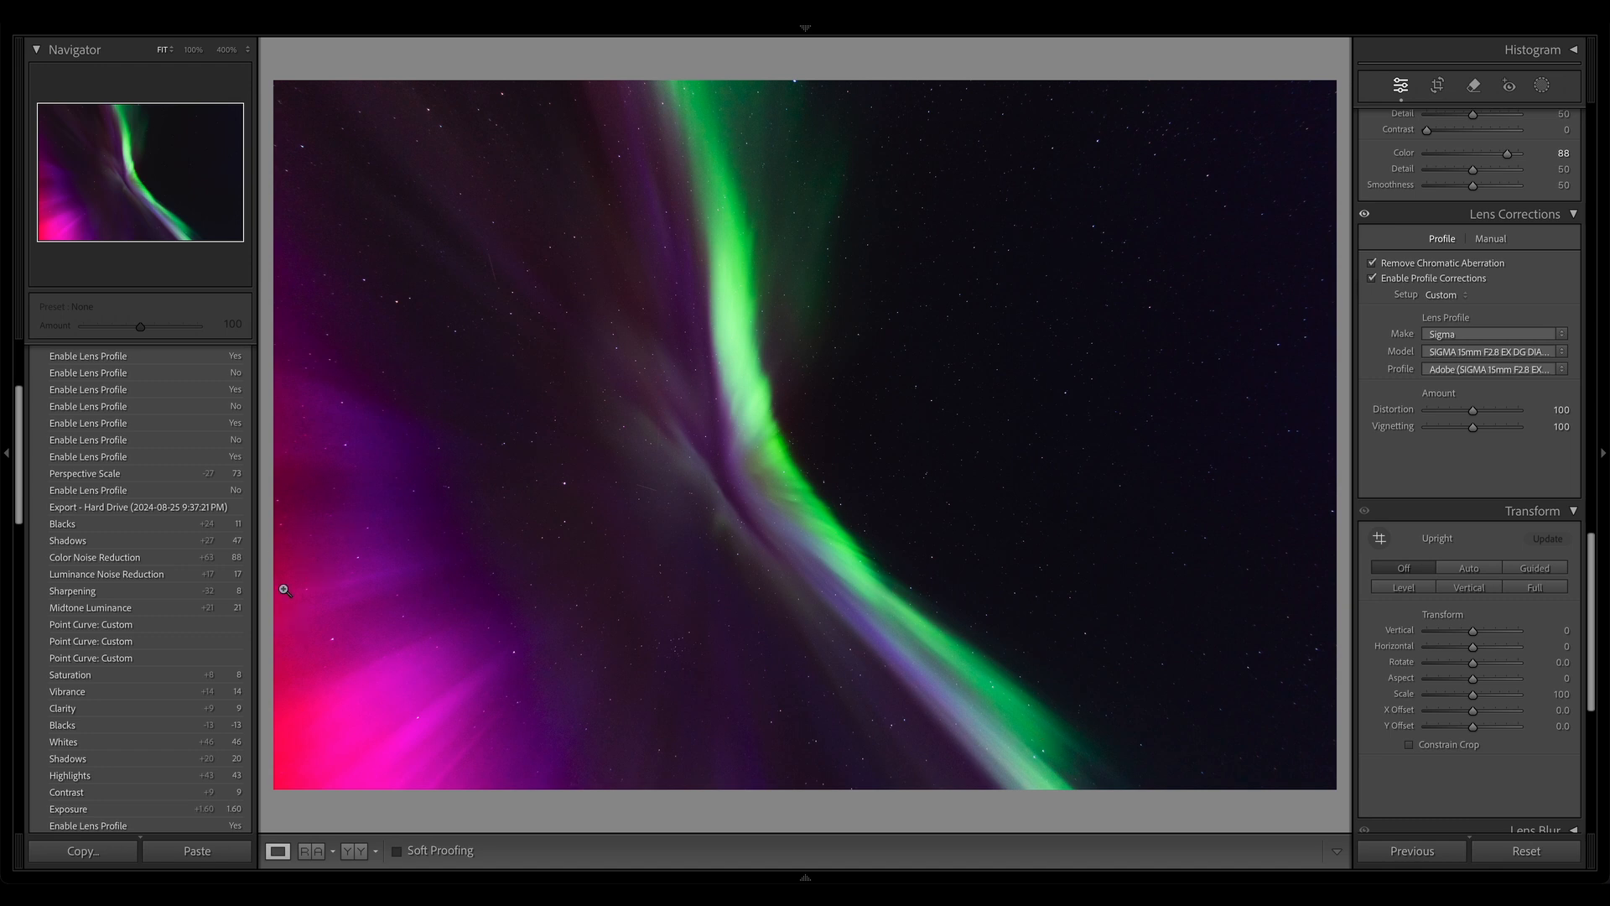
pyautogui.moveTo(1027, 450)
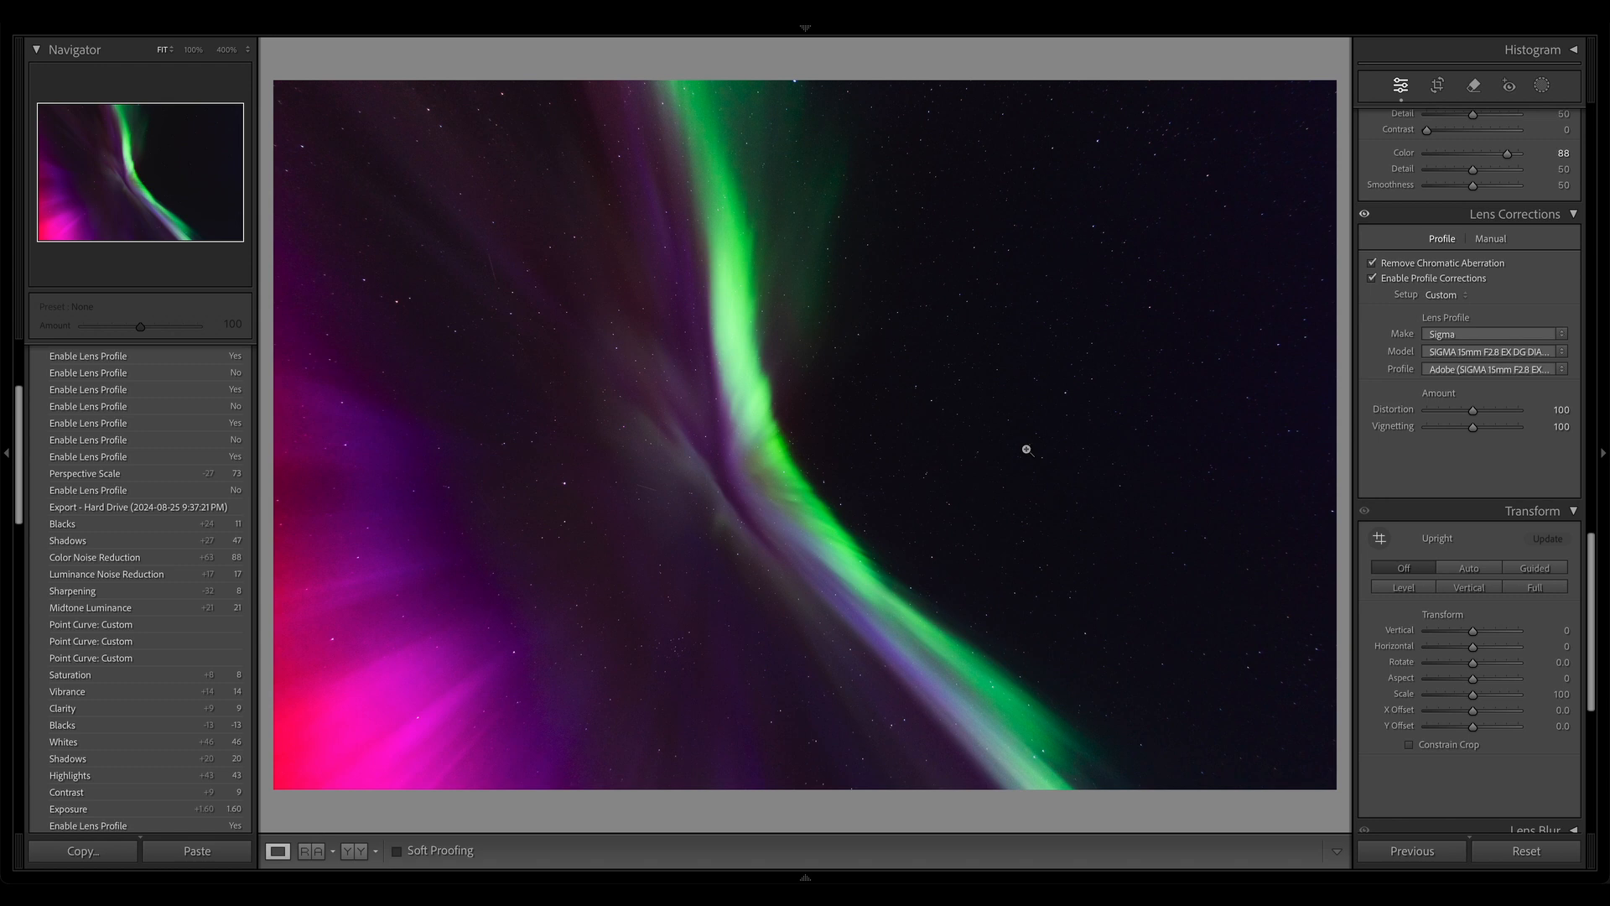
pyautogui.click(1374, 278)
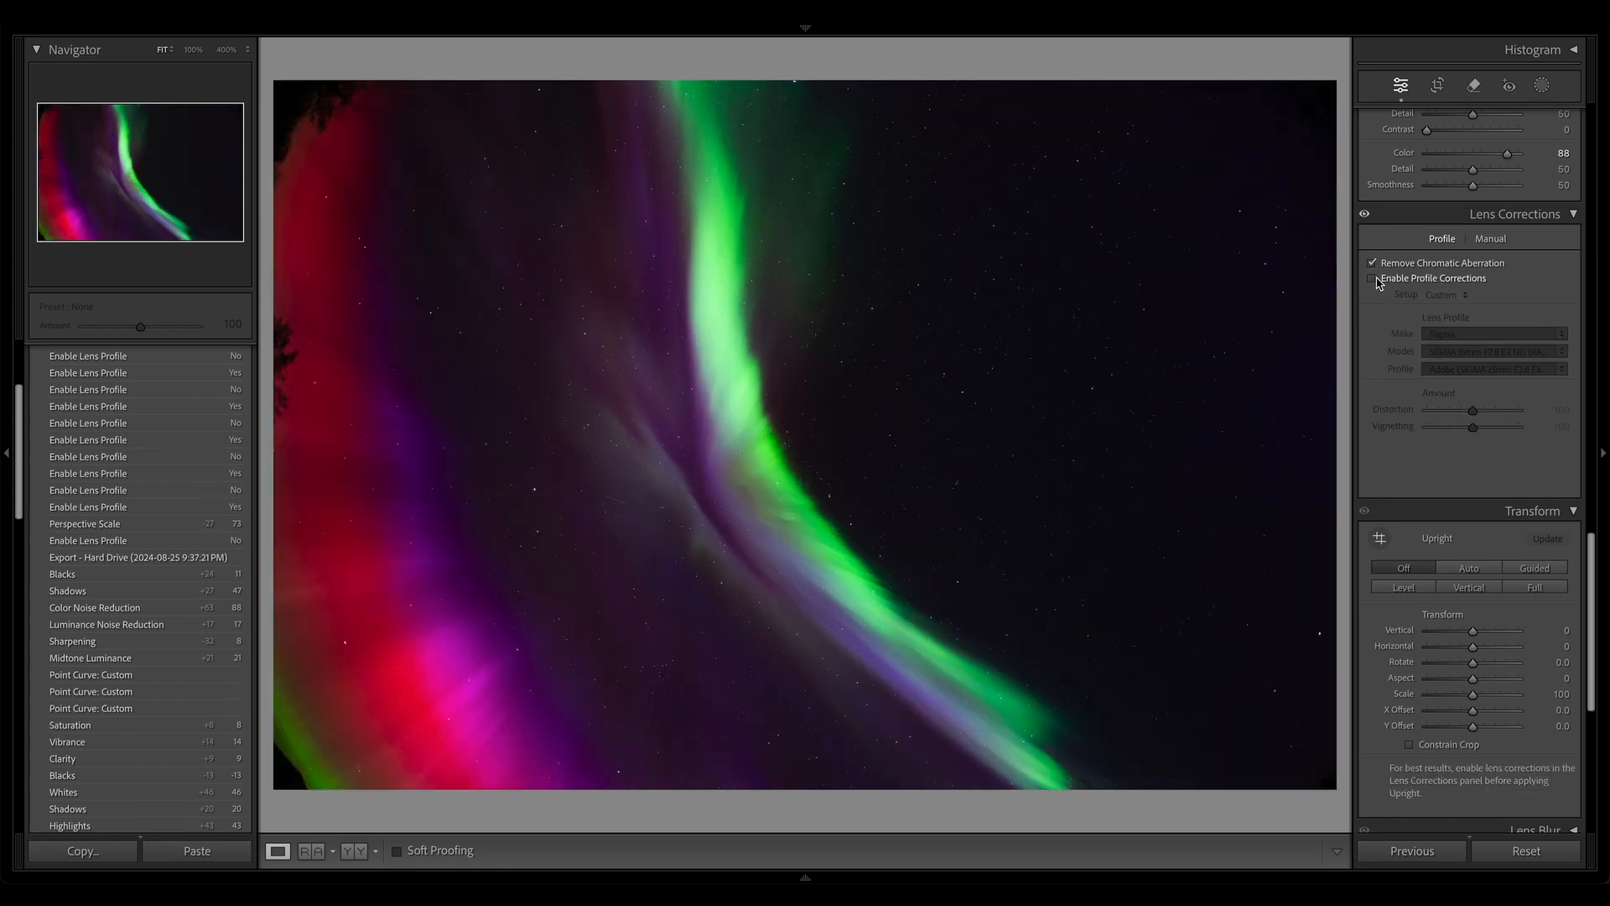
pyautogui.click(1373, 278)
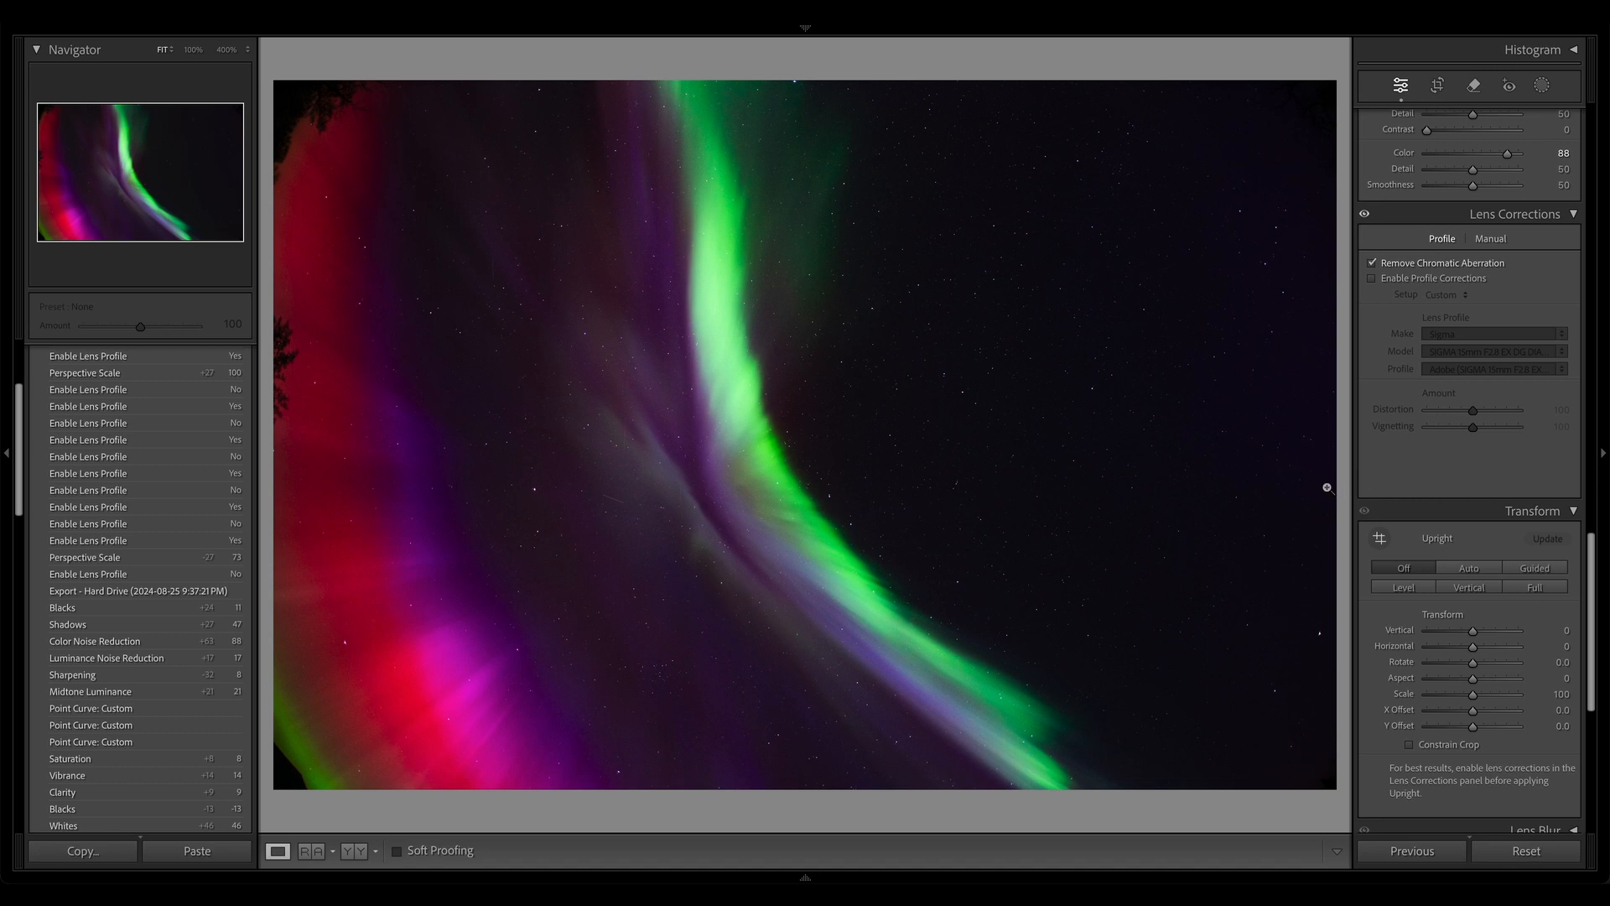
pyautogui.moveTo(1075, 436)
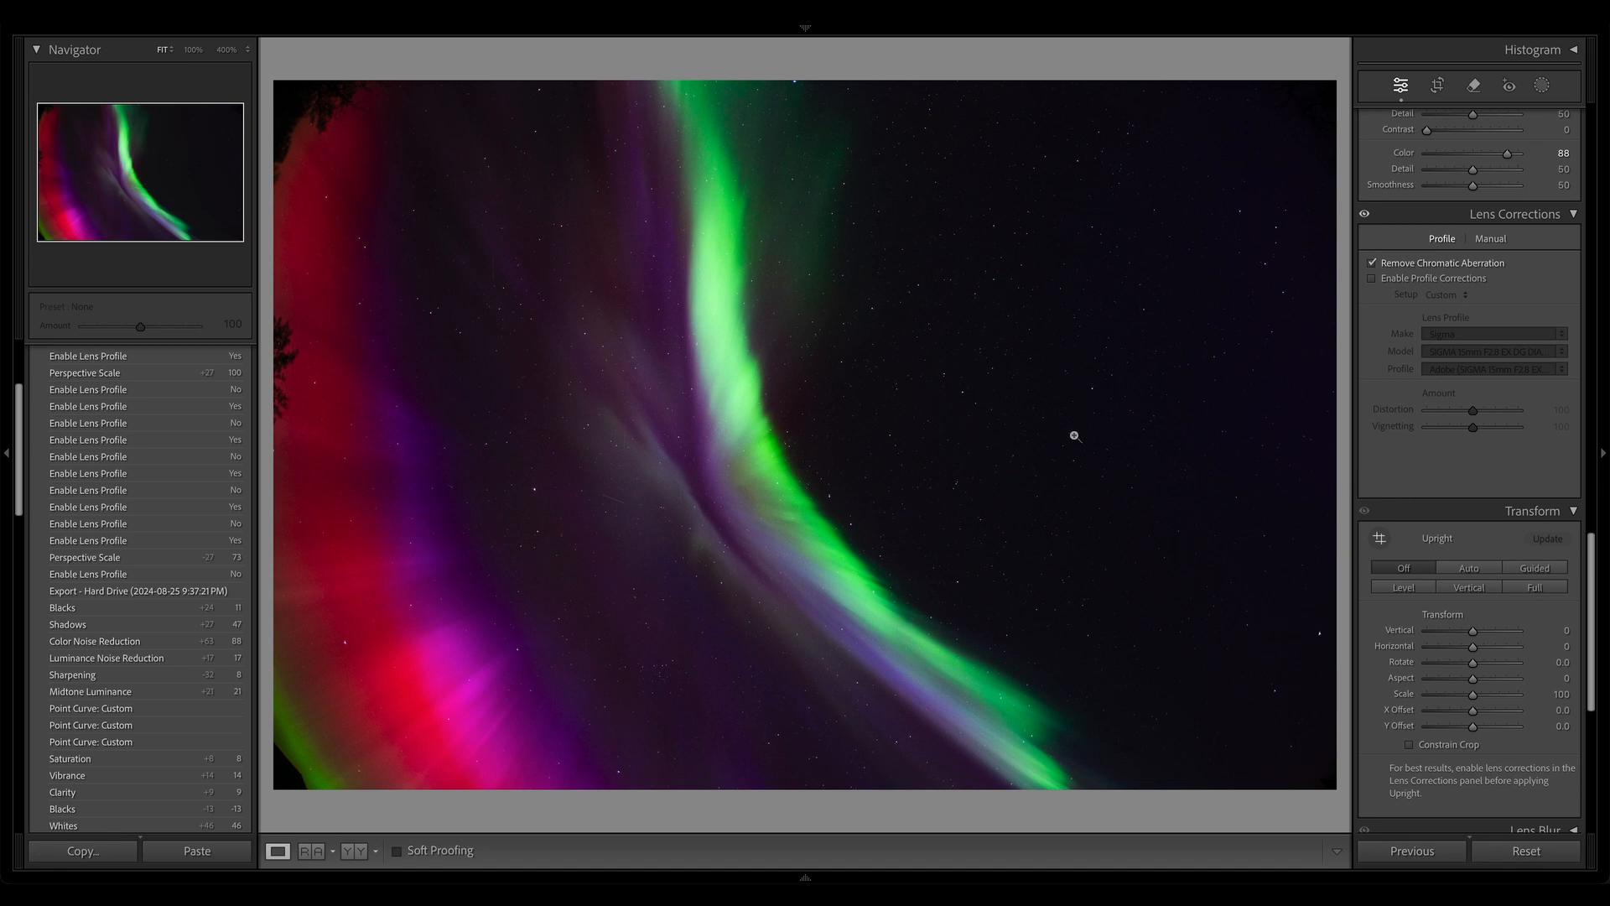